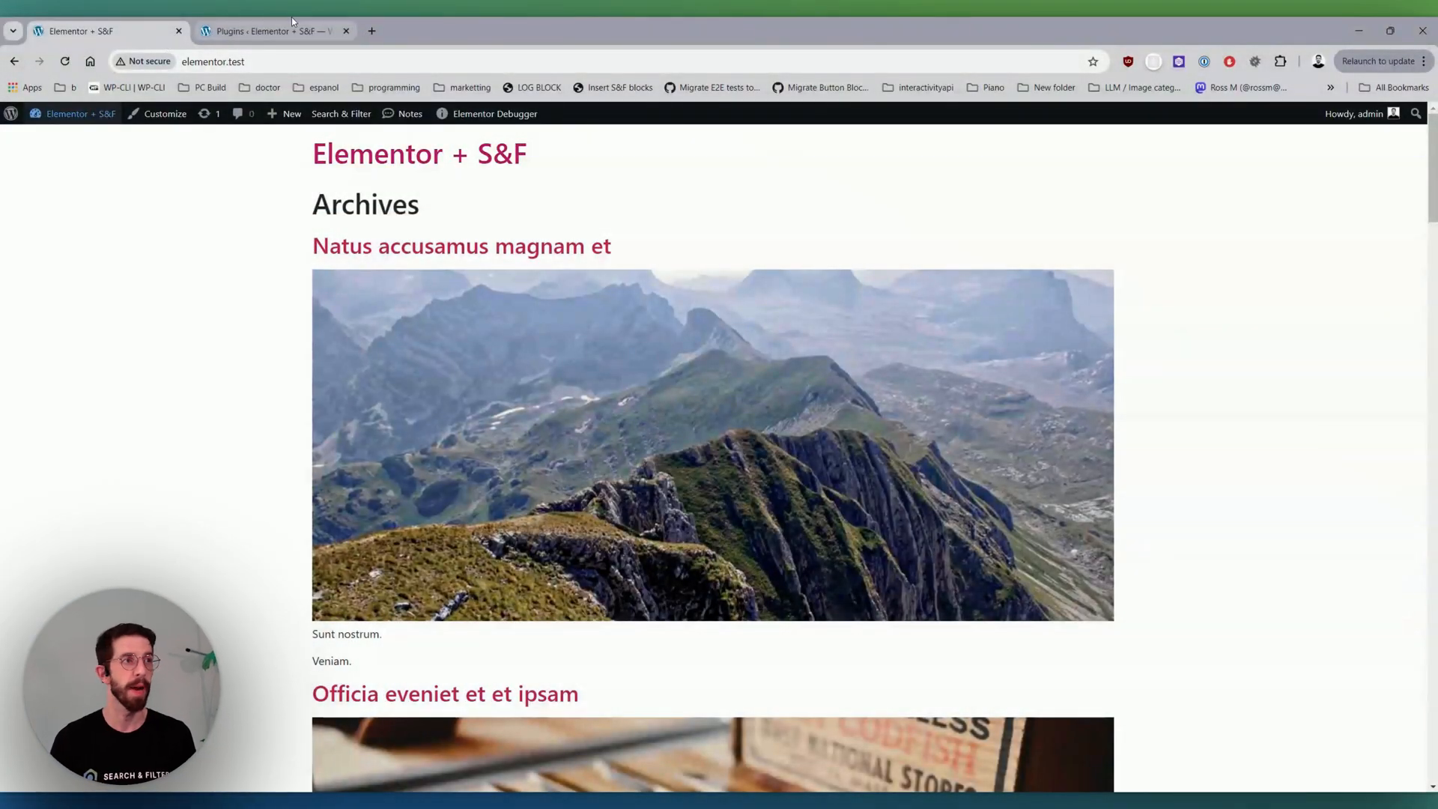
- Show the installed plugins list with Elementor, Elementor Pro and Search & Filter active
click(266, 30)
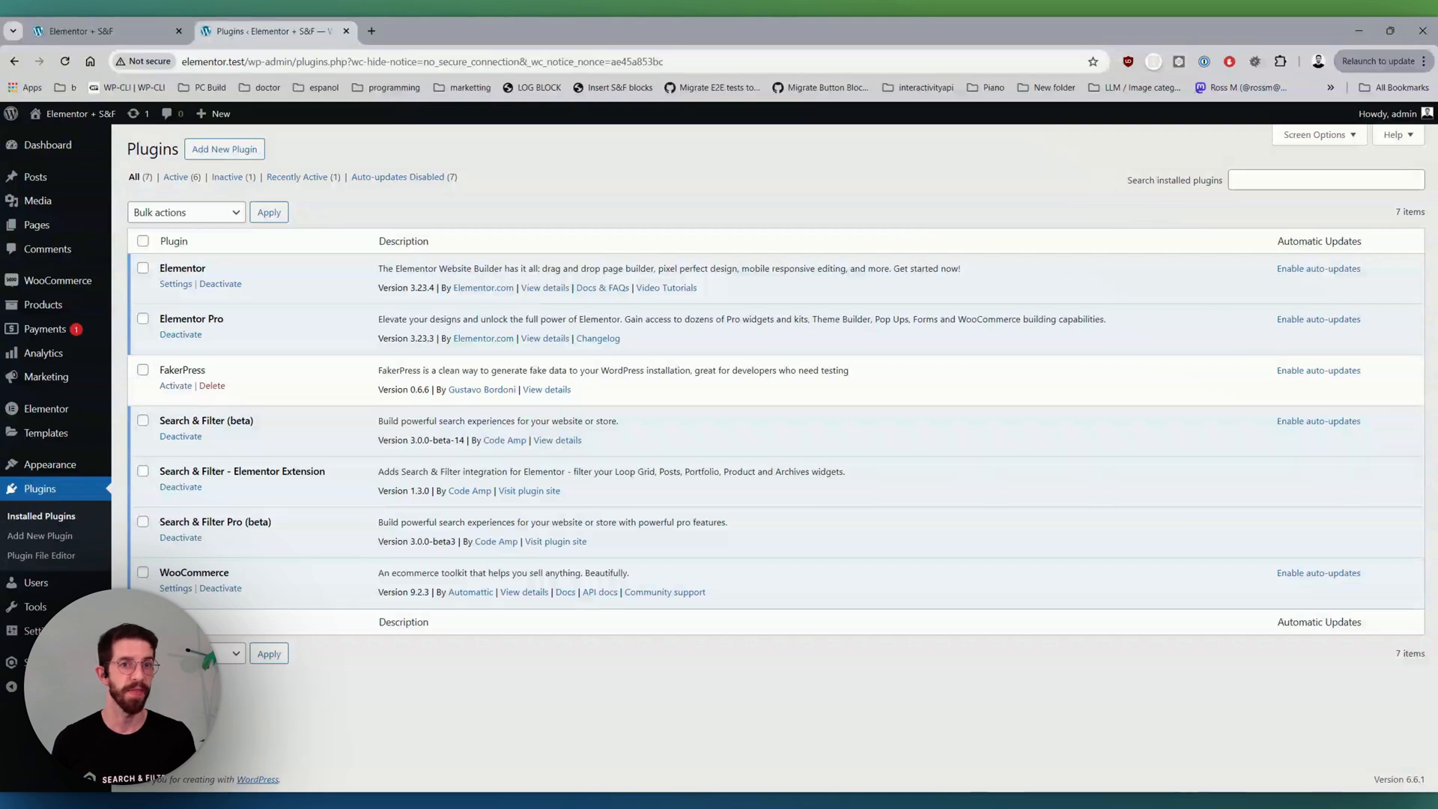
mouse_move(588, 190)
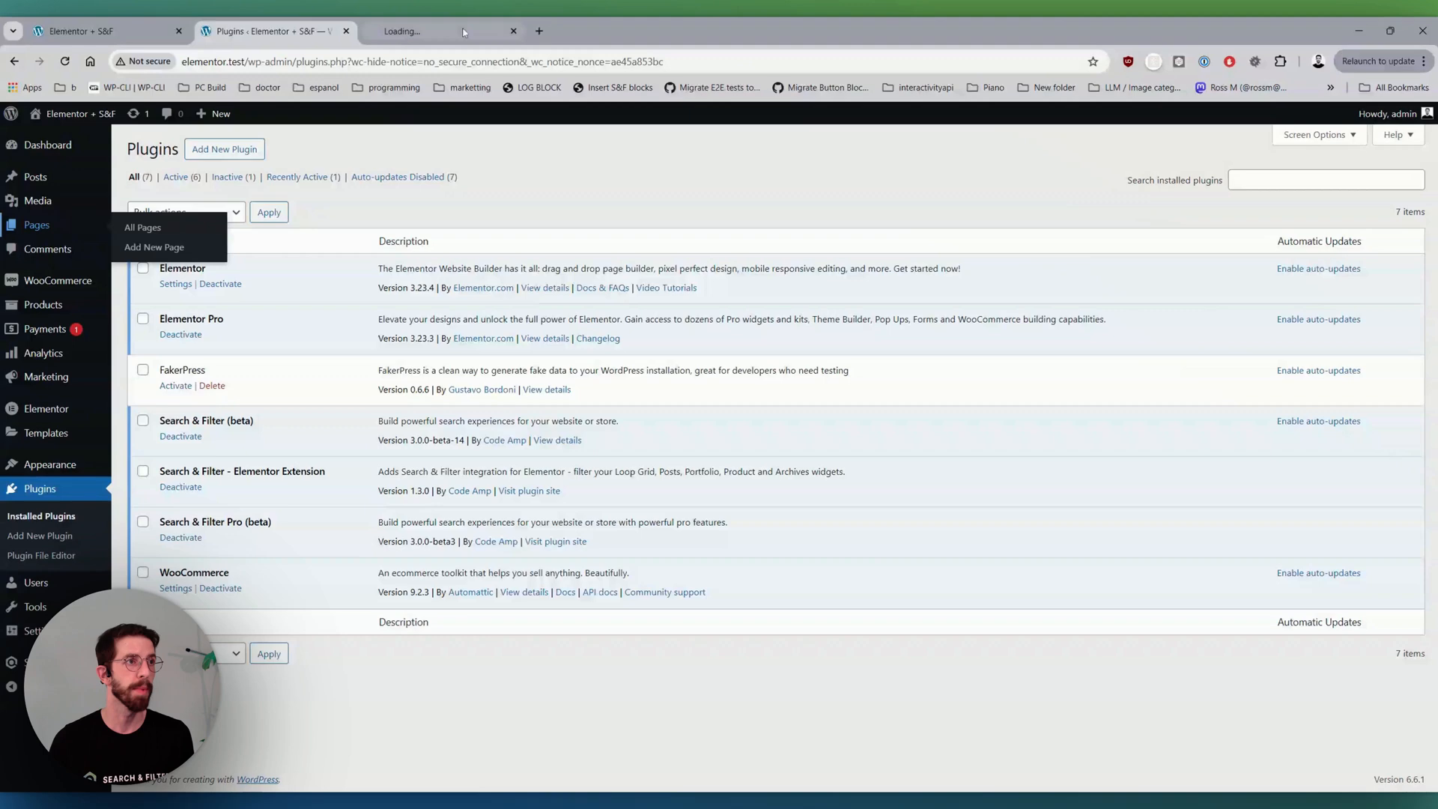
- Publish a new page titled 'Products widget test' and open it in Elementor
click(143, 226)
text(Products widget test)
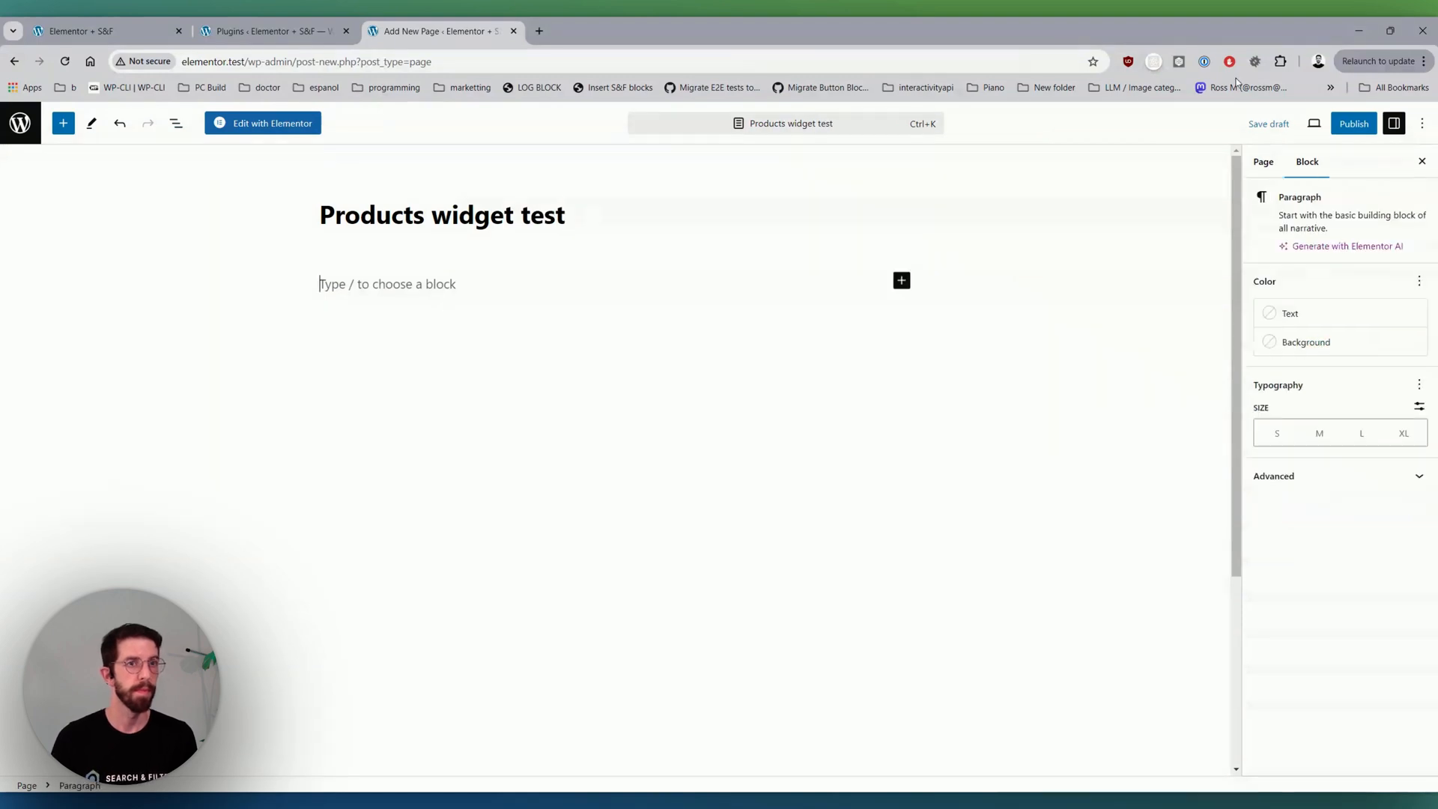
click(1353, 123)
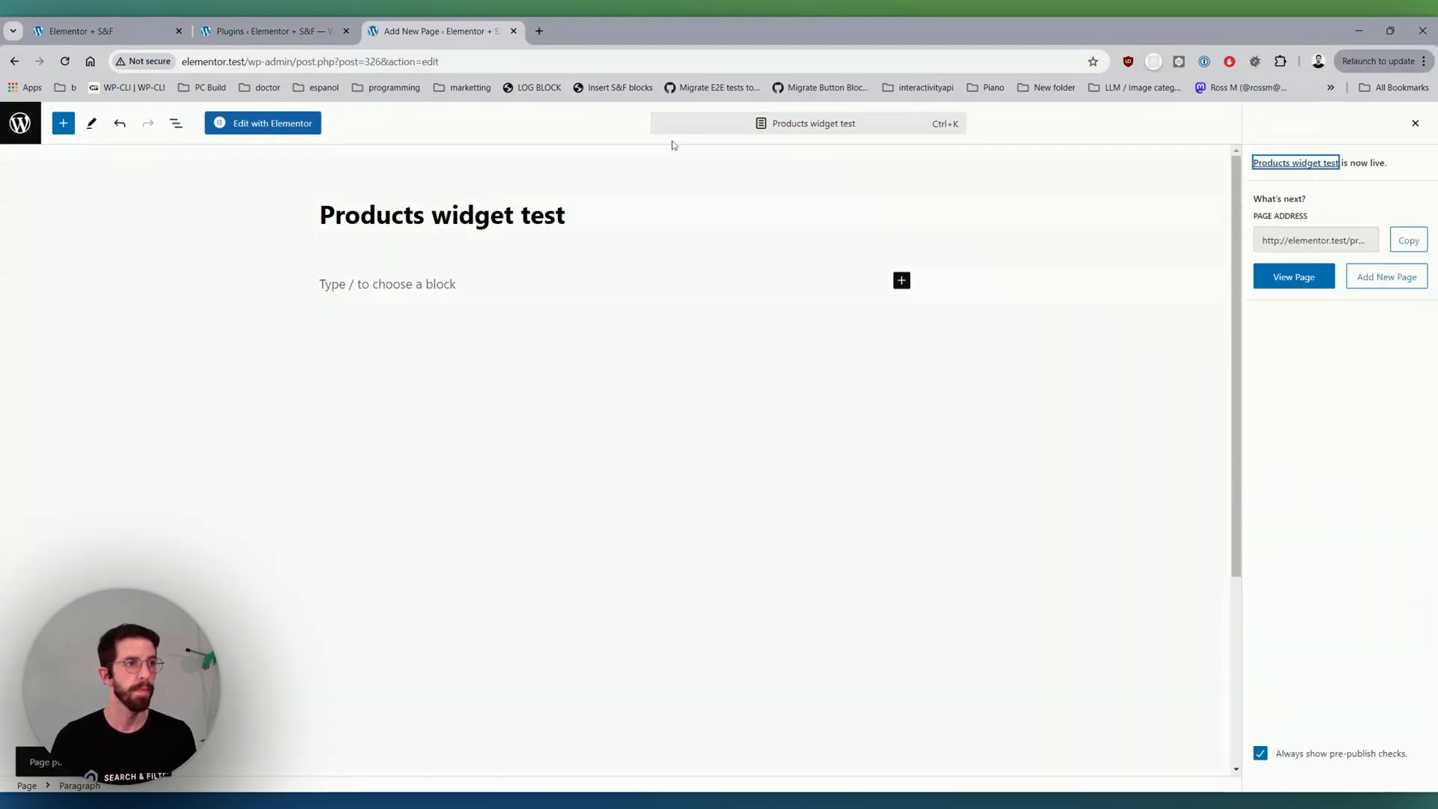
click(262, 123)
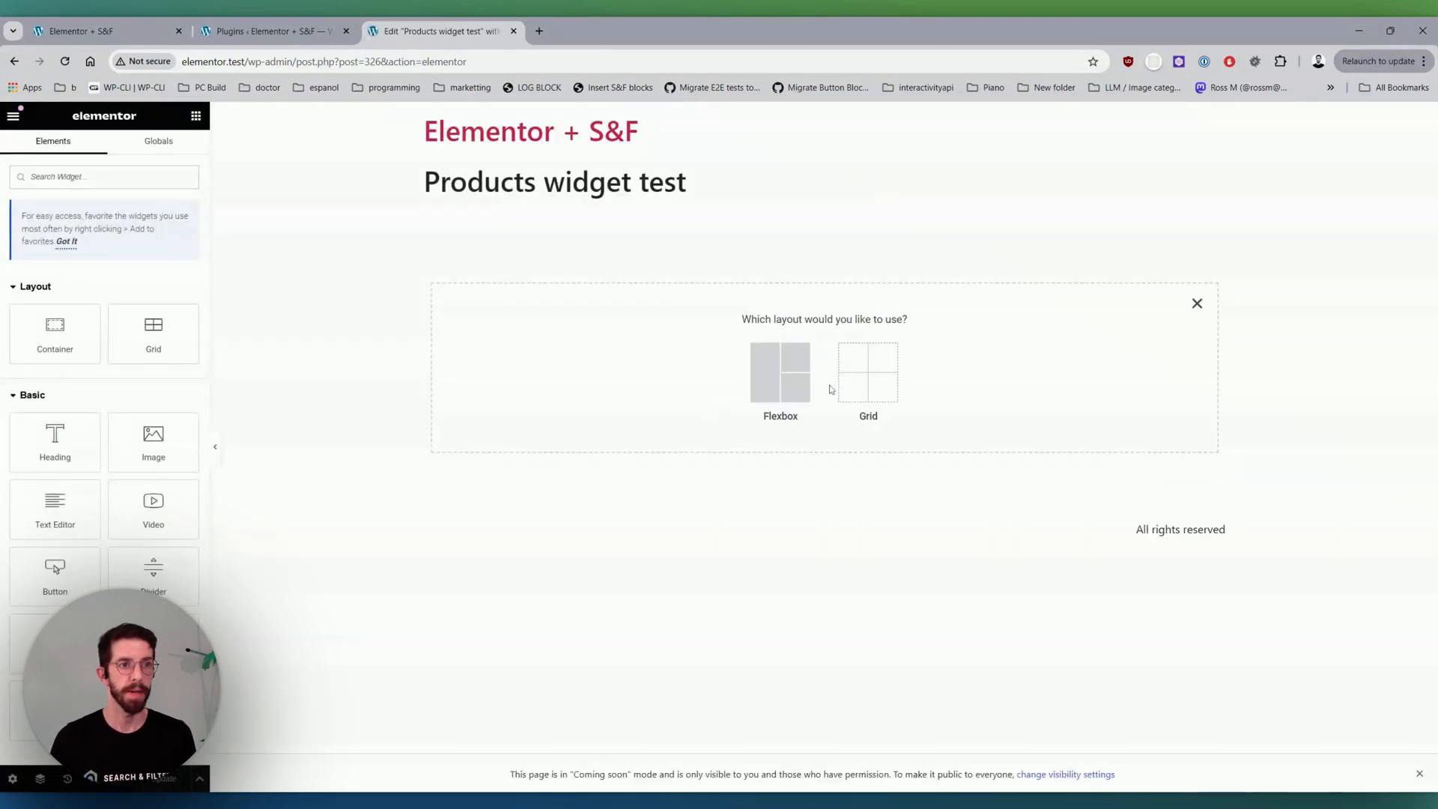
- Build a two-column flexbox container with the Products widget right and a Search & Filter Field left
click(868, 371)
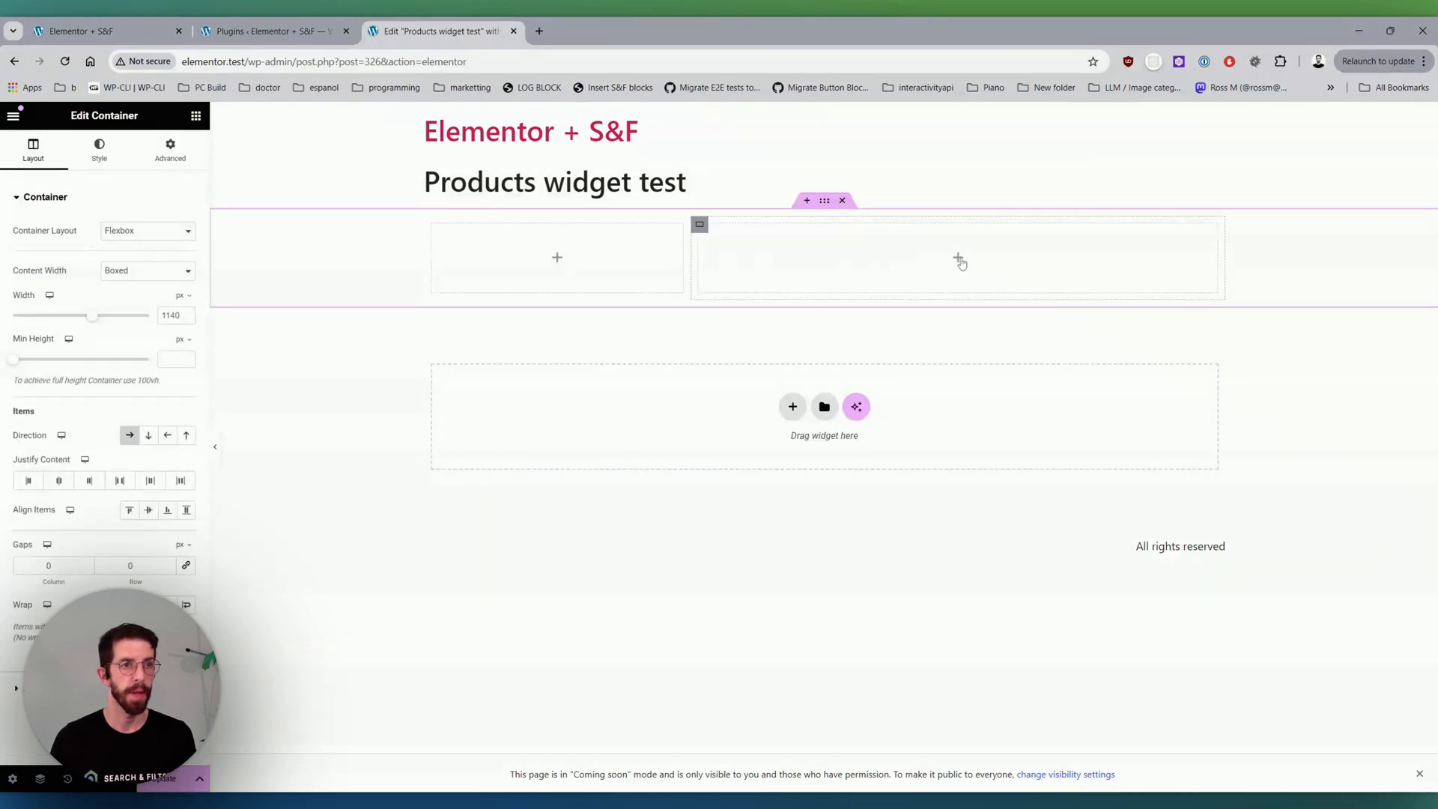
text(produ)
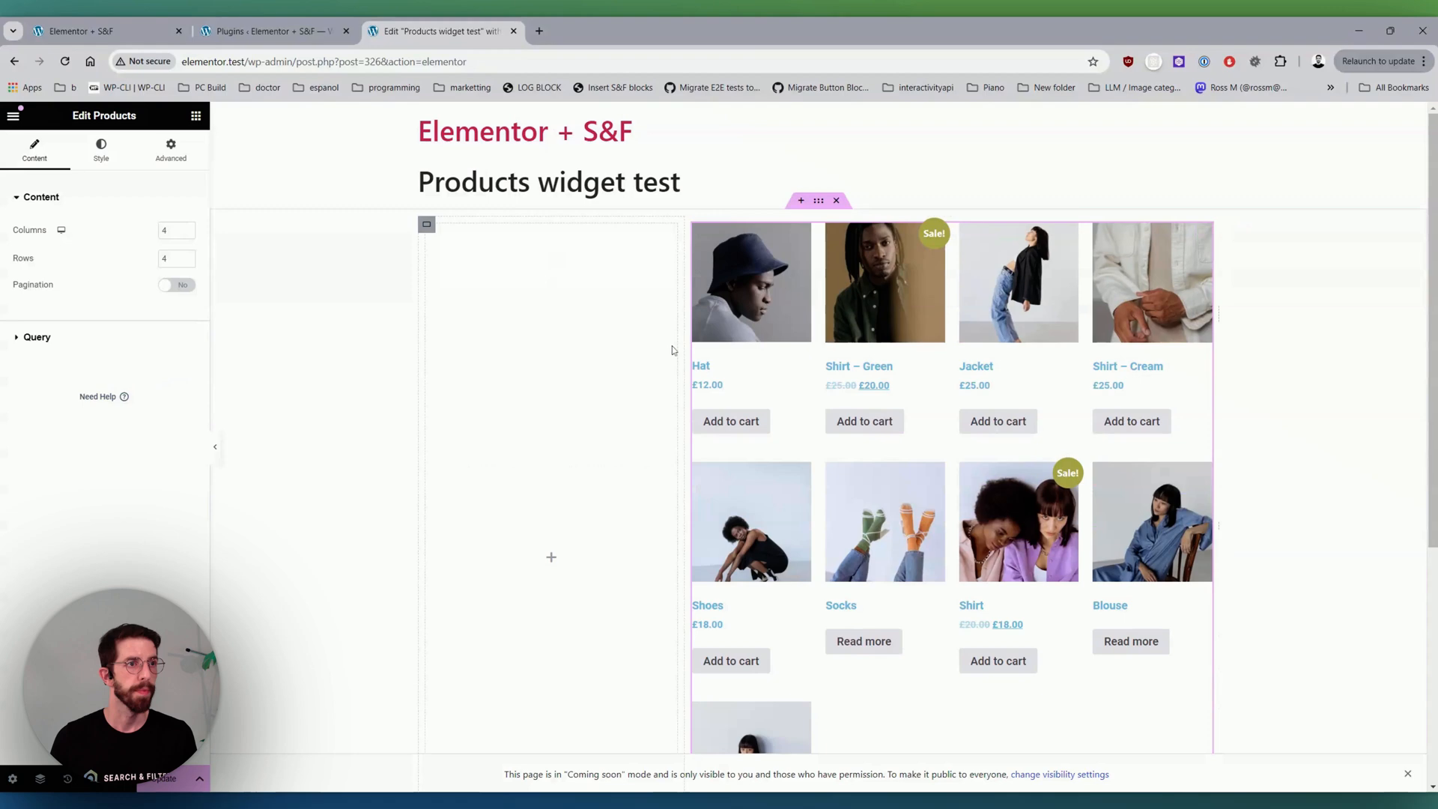
click(36, 337)
text(s)
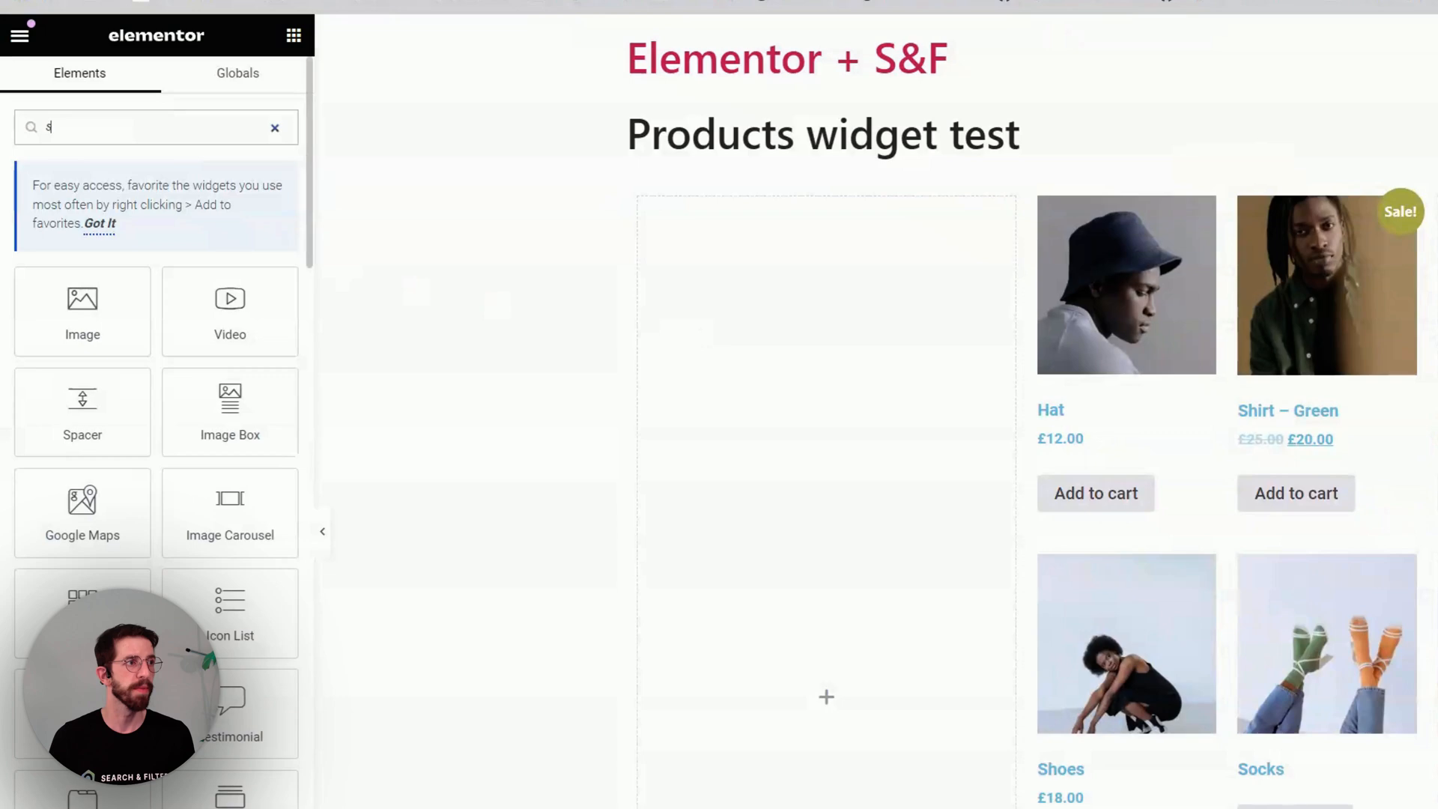
text(earch)
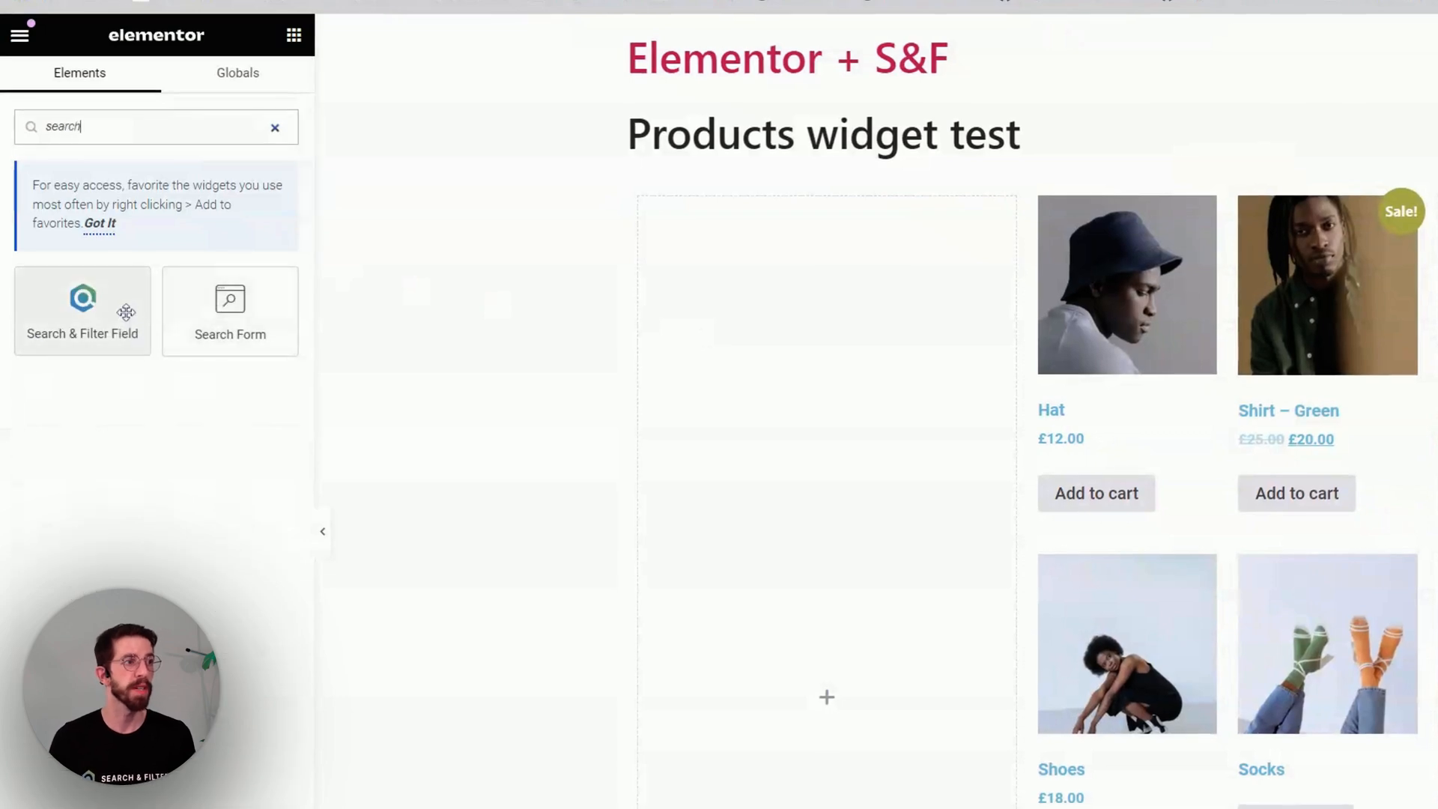
drag(83, 303, 826, 207)
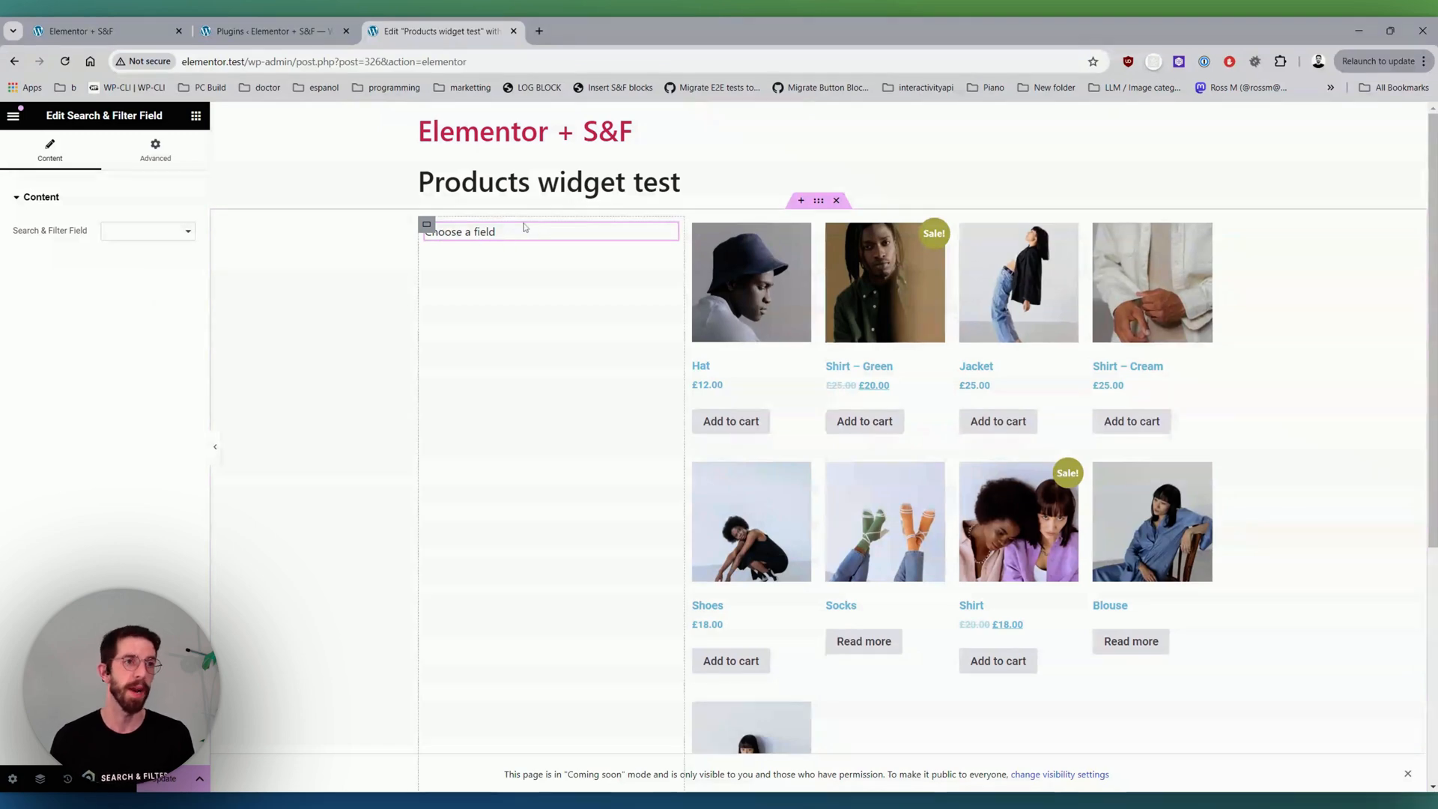
click(271, 29)
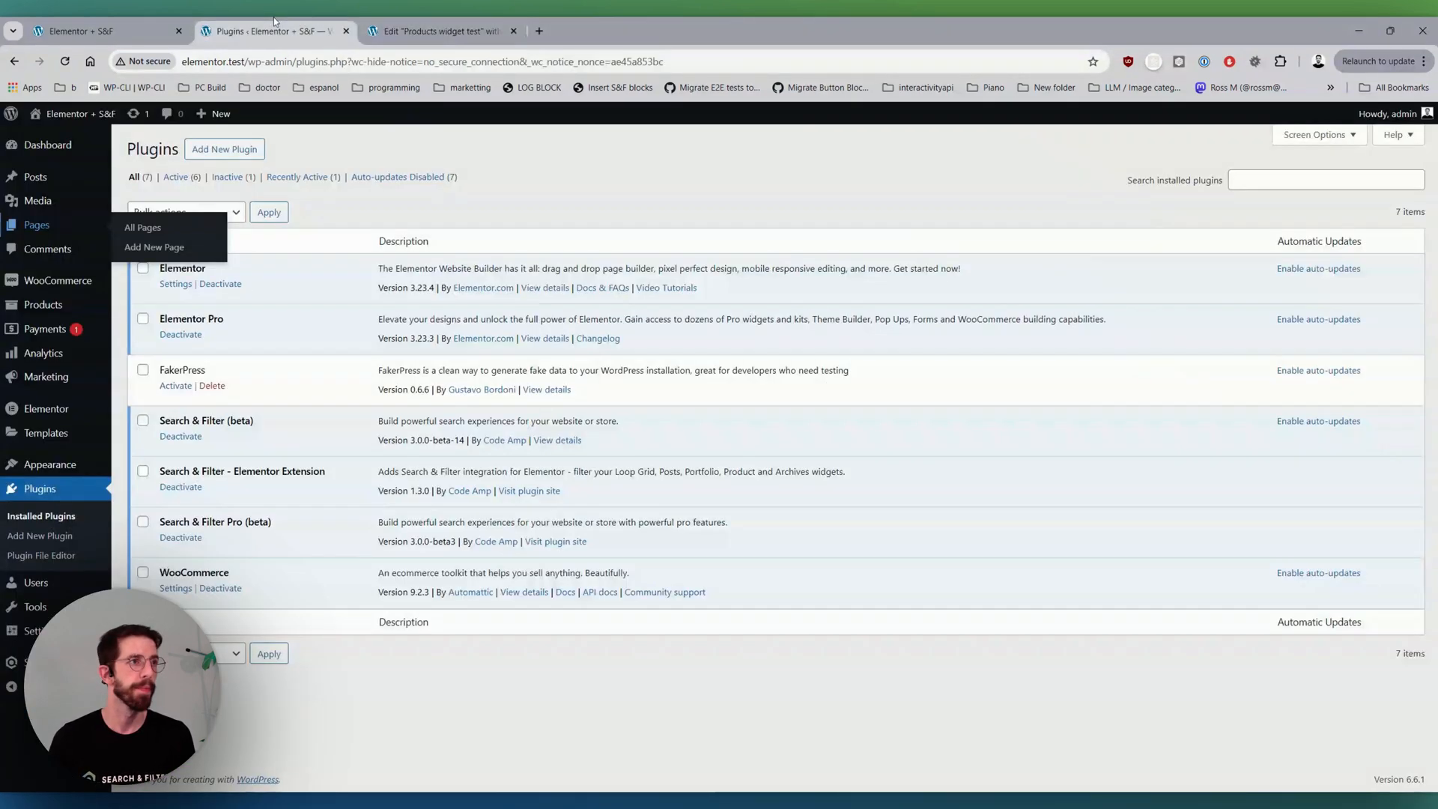
- Navigate to the Search & Filter Queries list in WP admin, currently empty
click(441, 30)
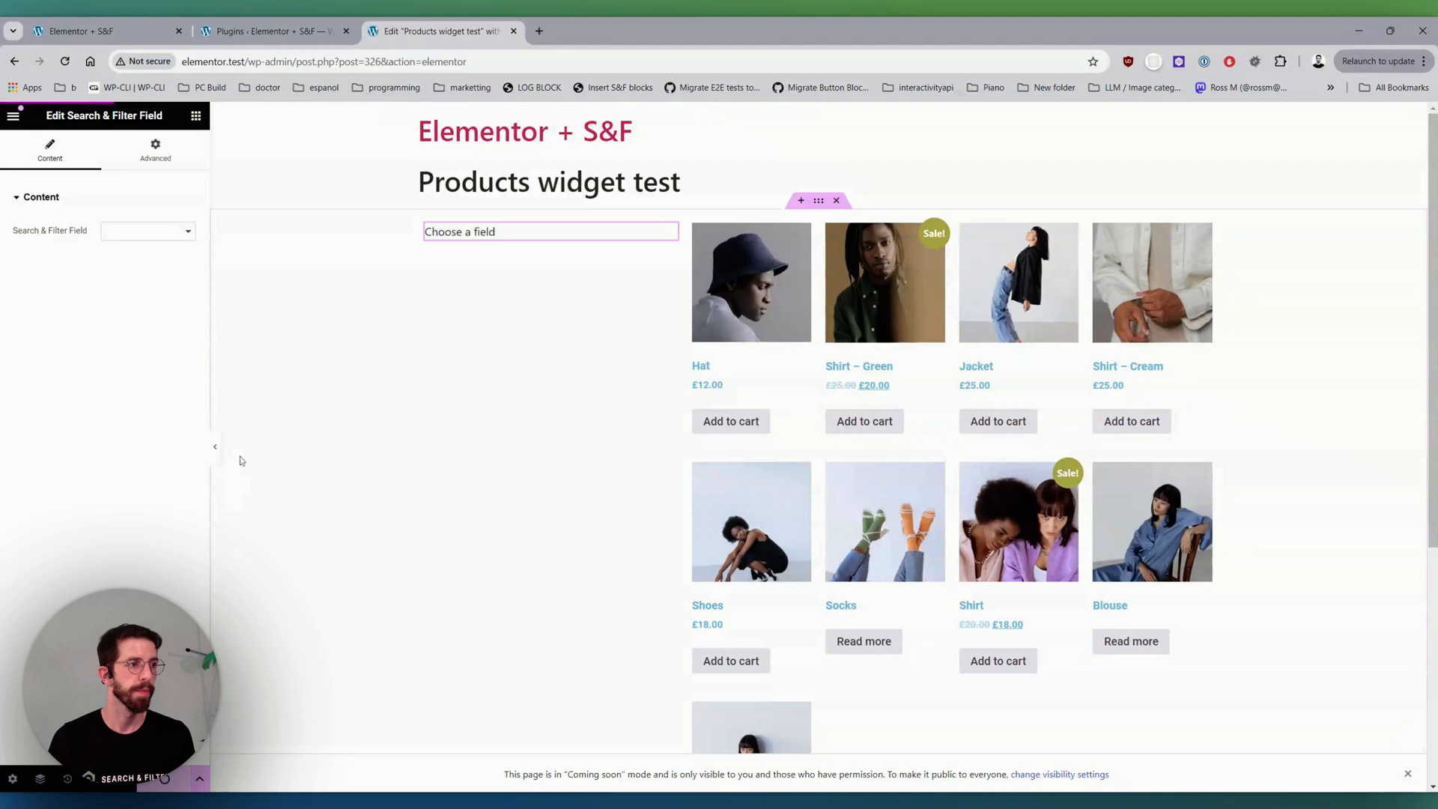
click(267, 30)
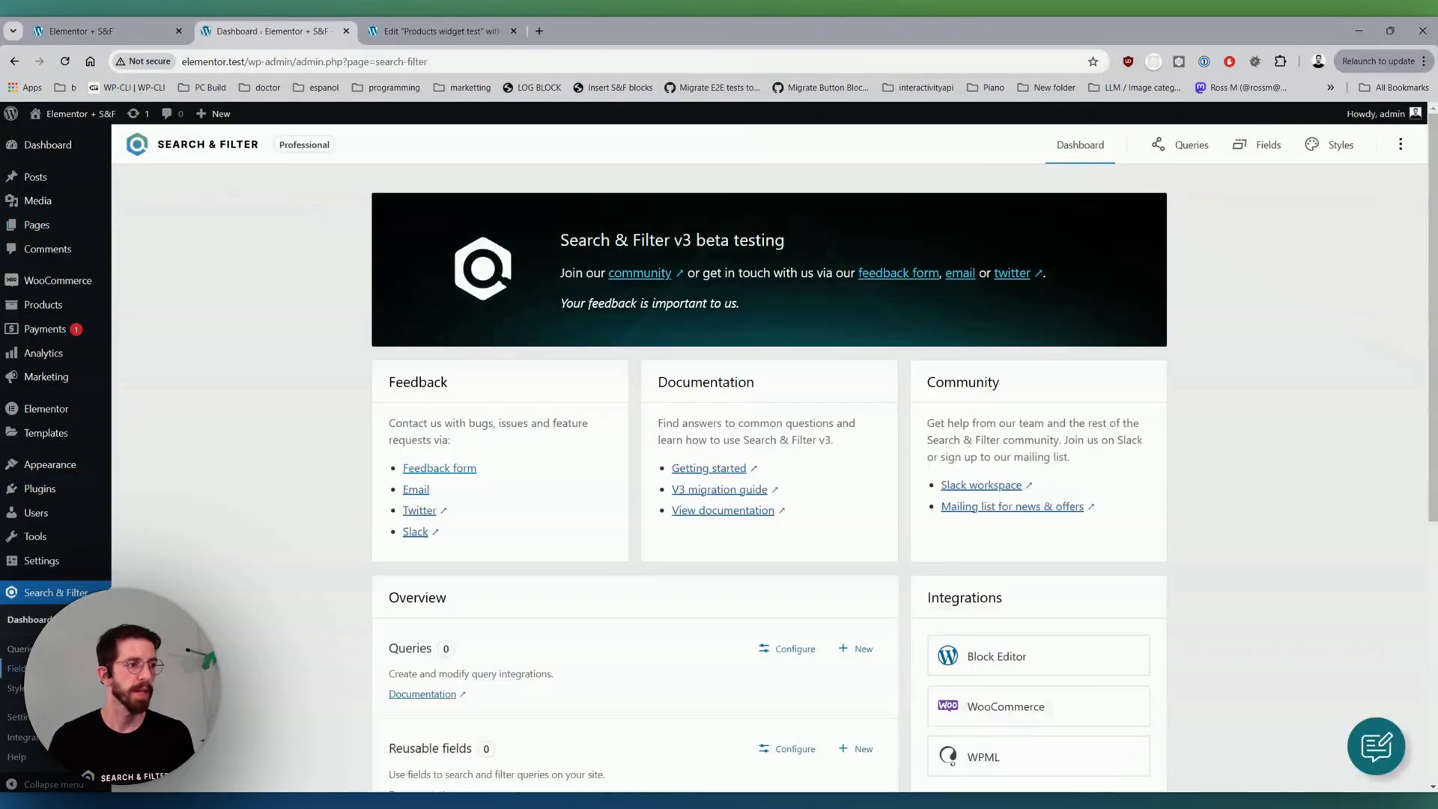
scroll(down, 3)
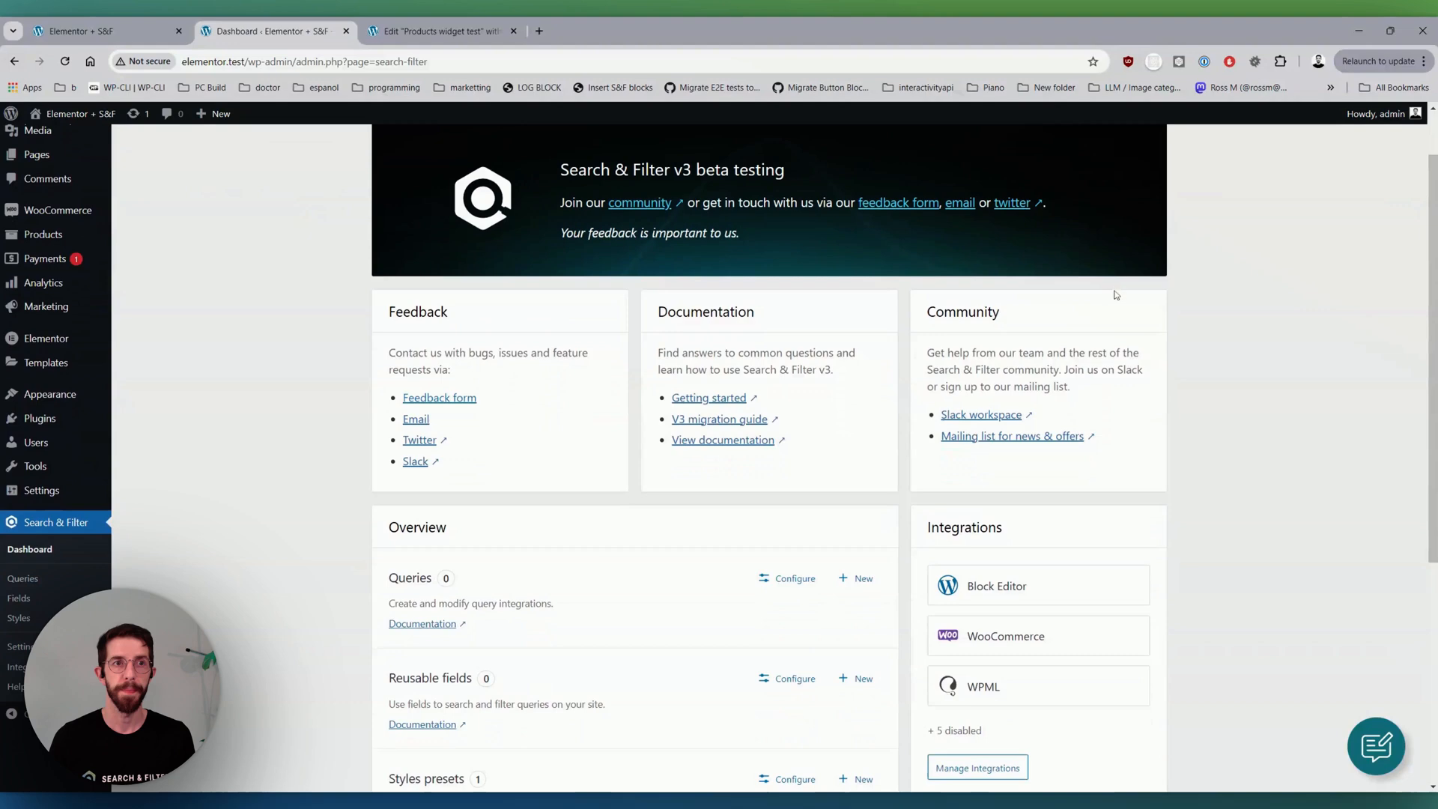
click(1191, 146)
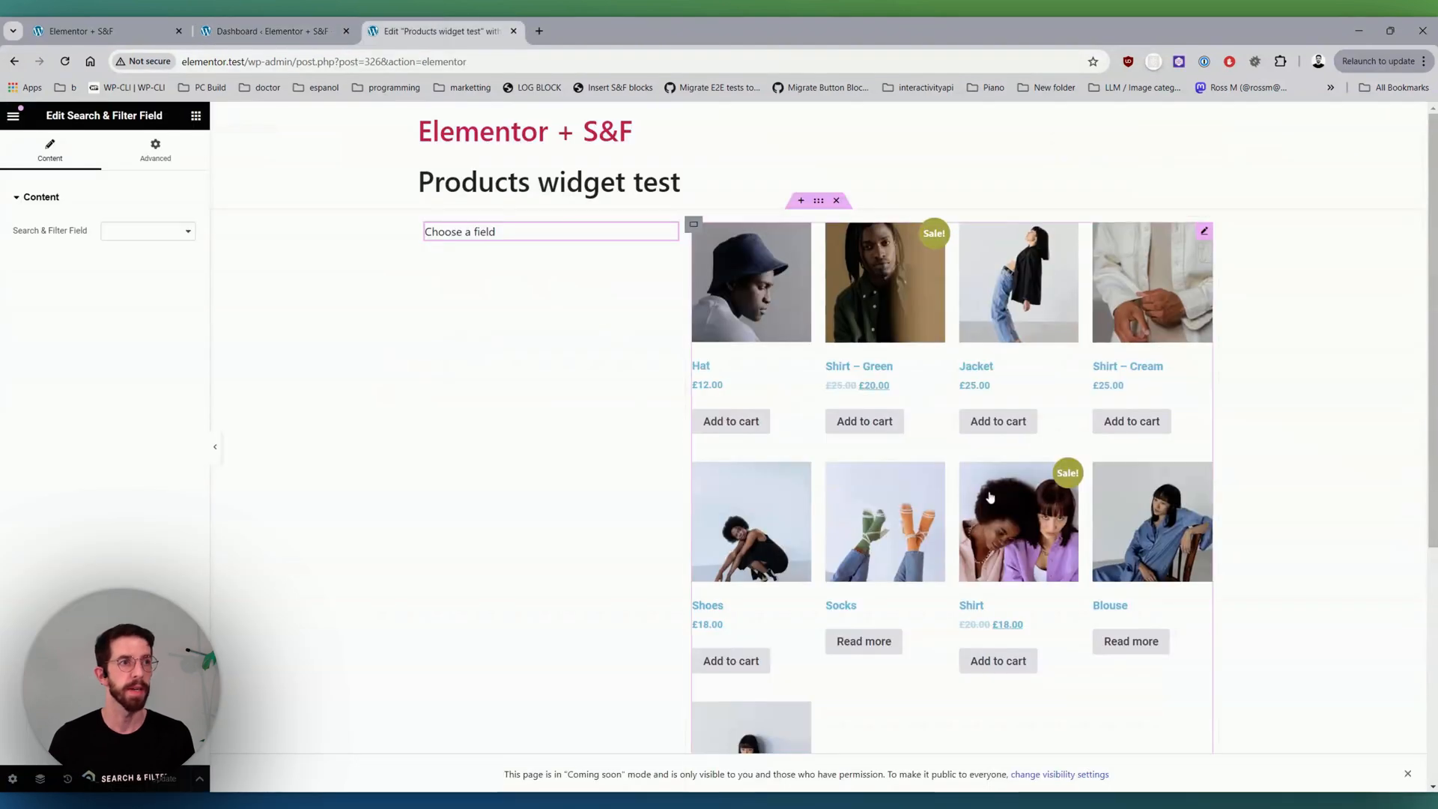
click(267, 30)
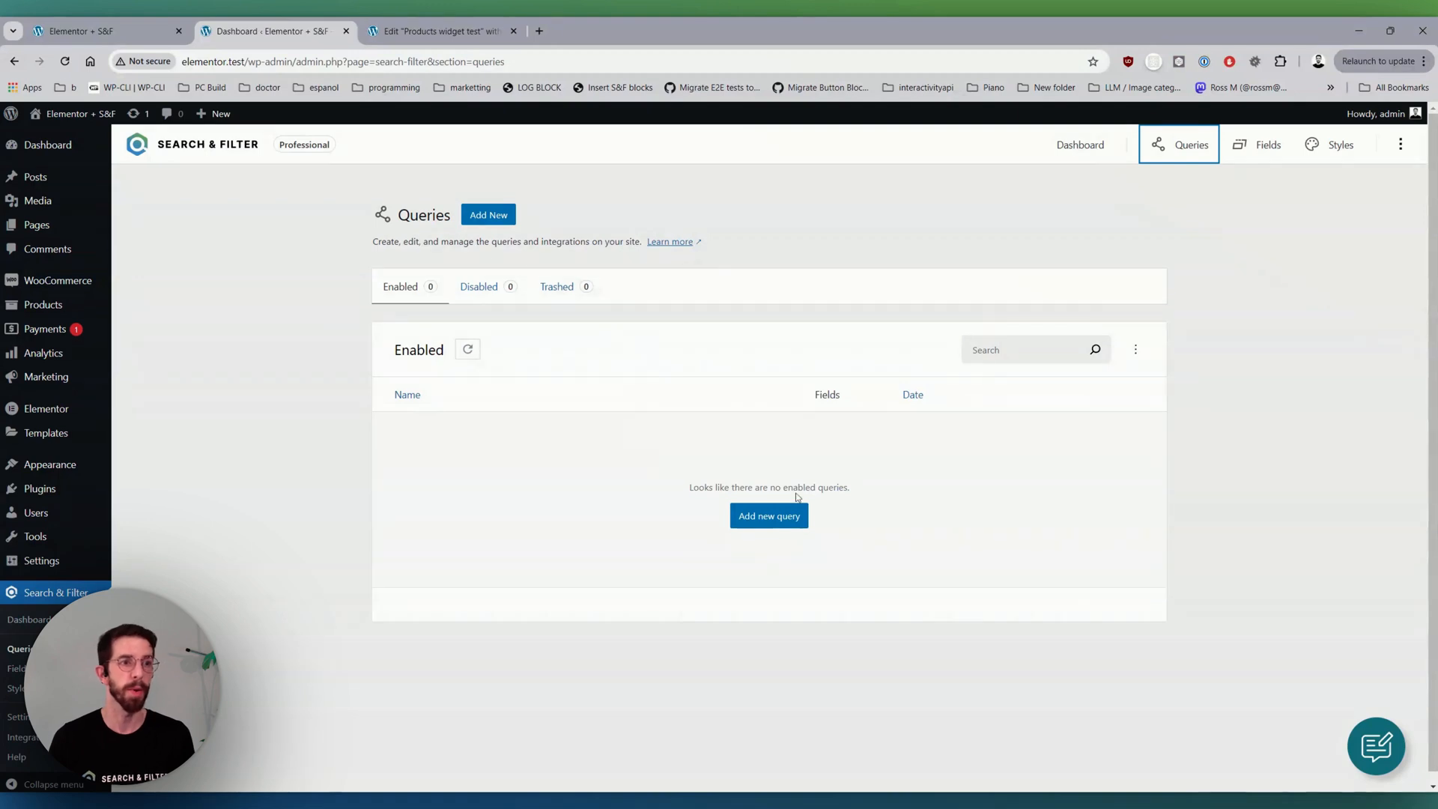
- Create 'Products query' for the current post (dynamic) sourcing Elementor WooCommerce Products
click(768, 515)
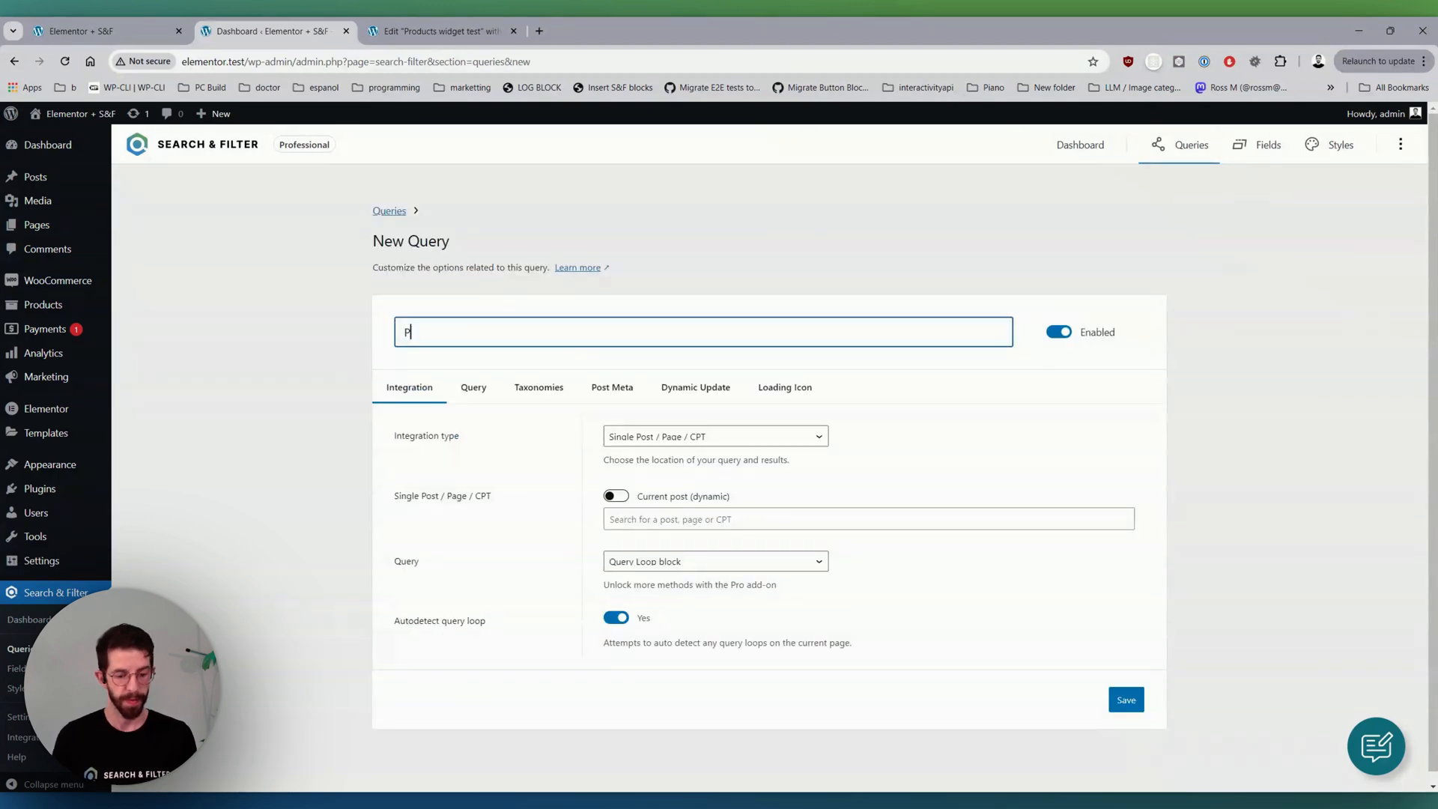
text(roducts query)
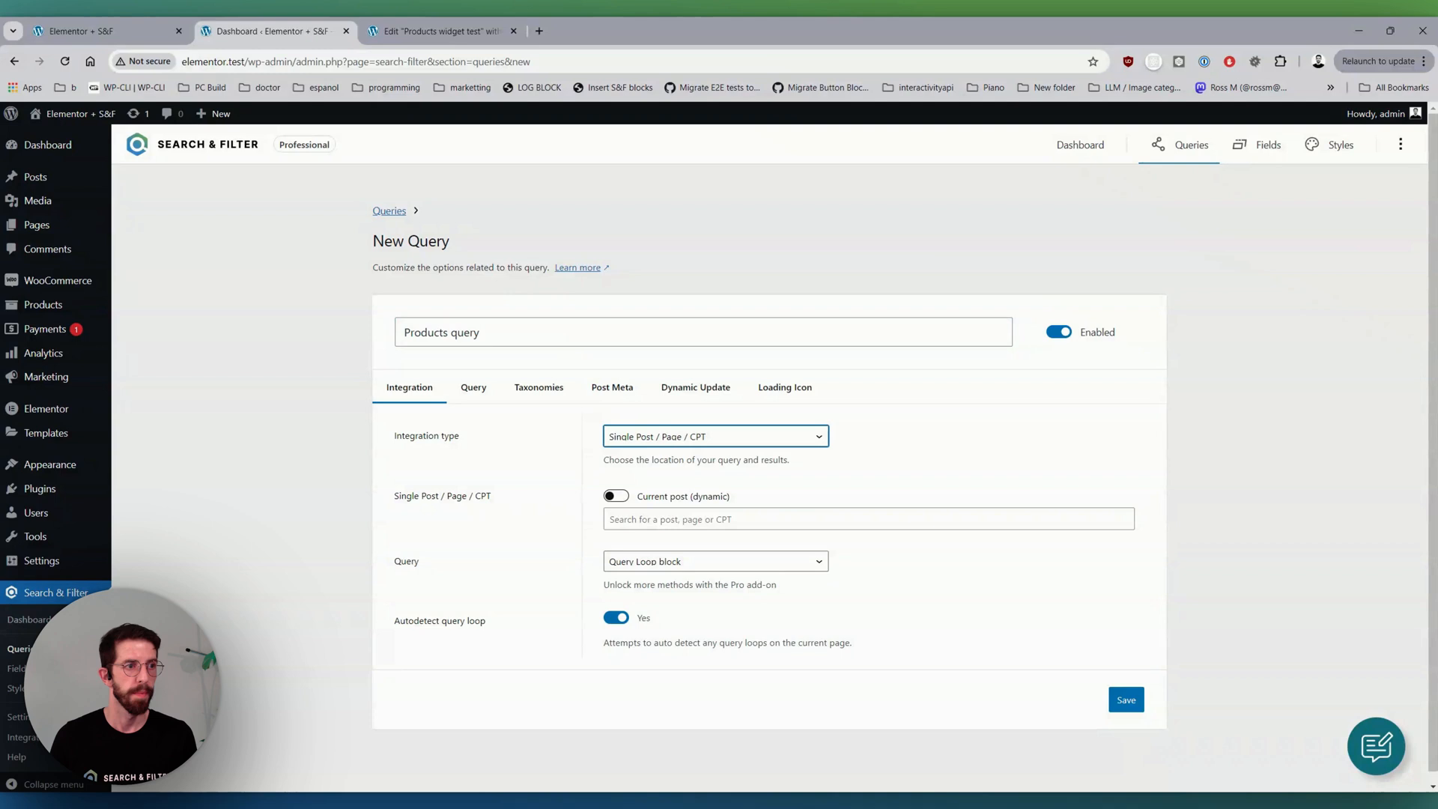
mouse_move(704, 464)
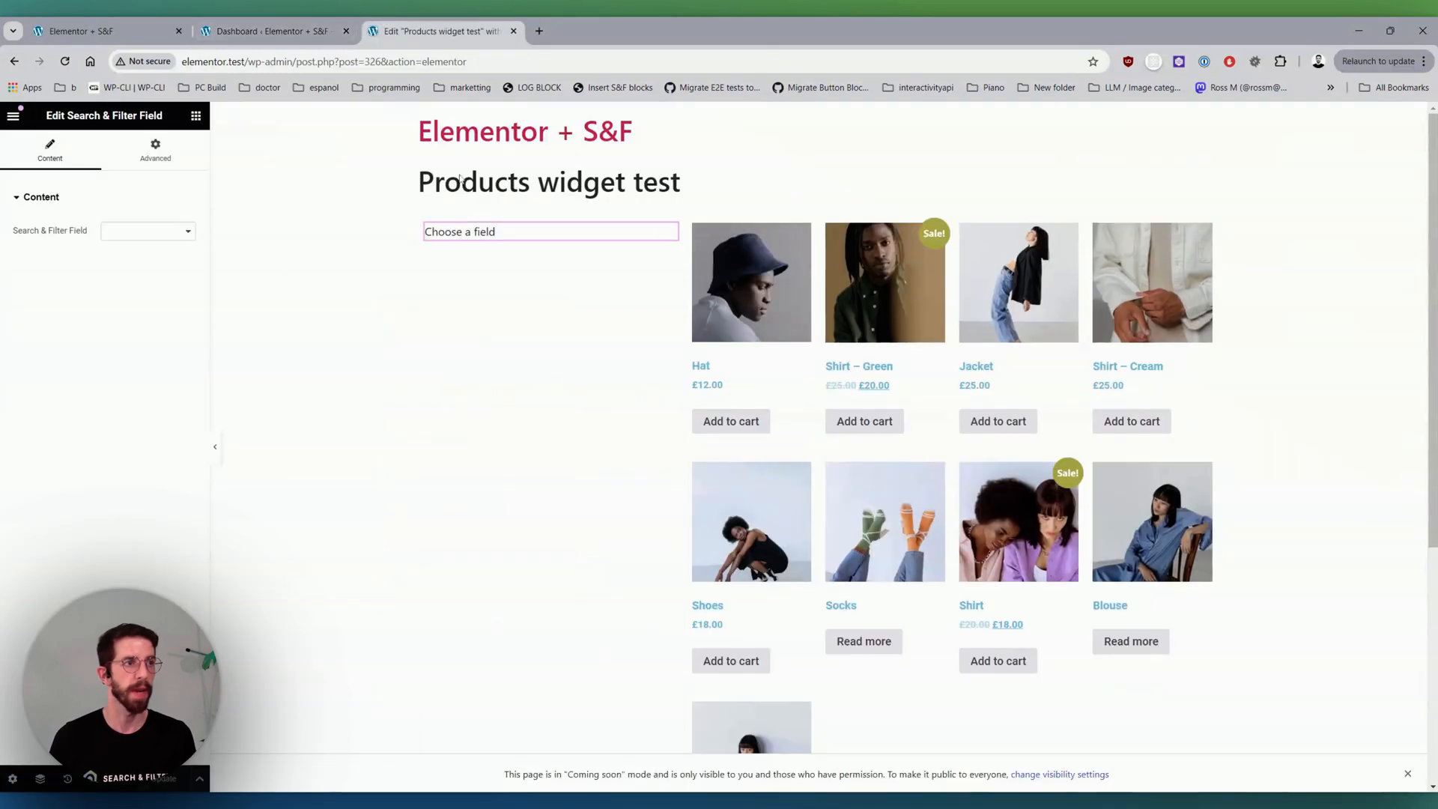
click(267, 30)
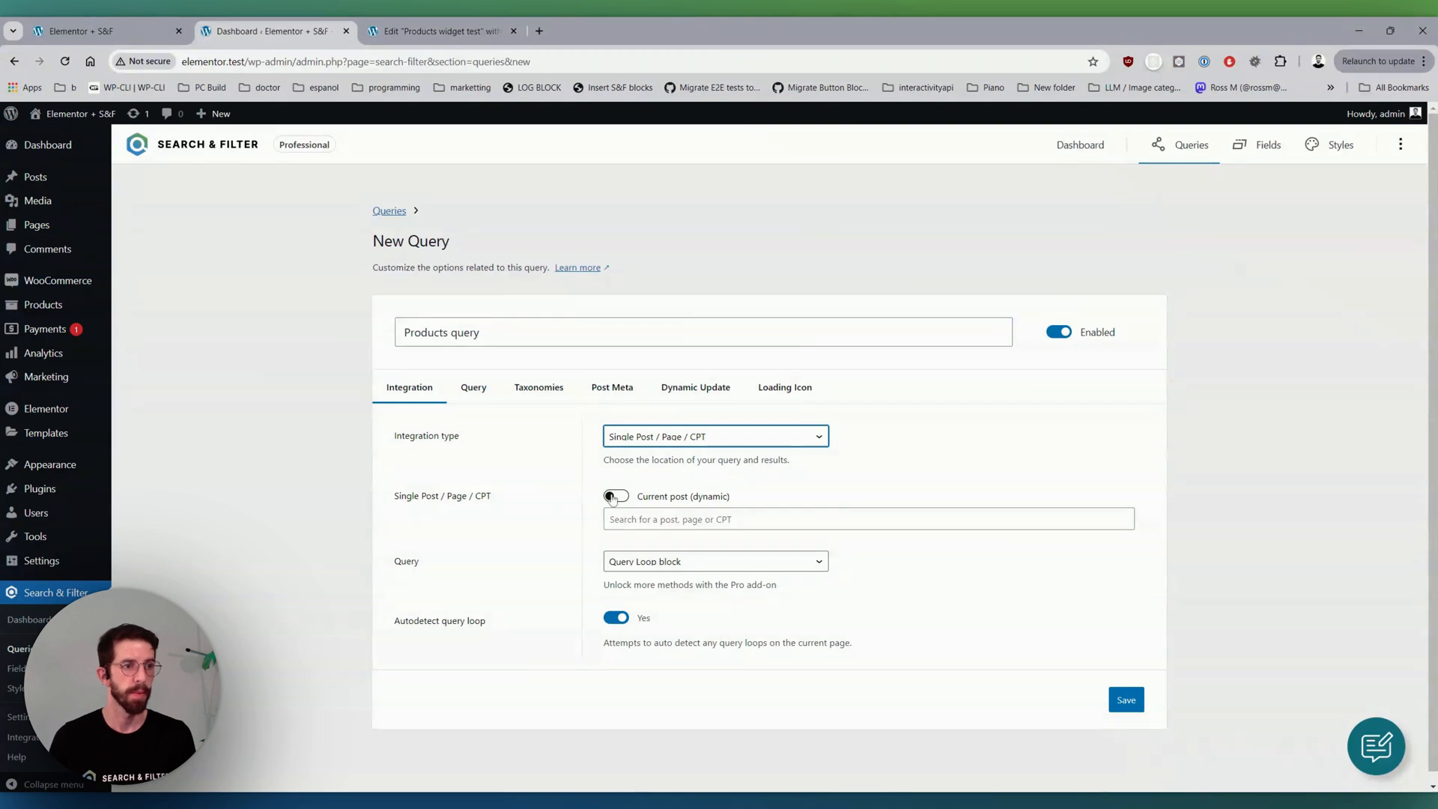
click(615, 496)
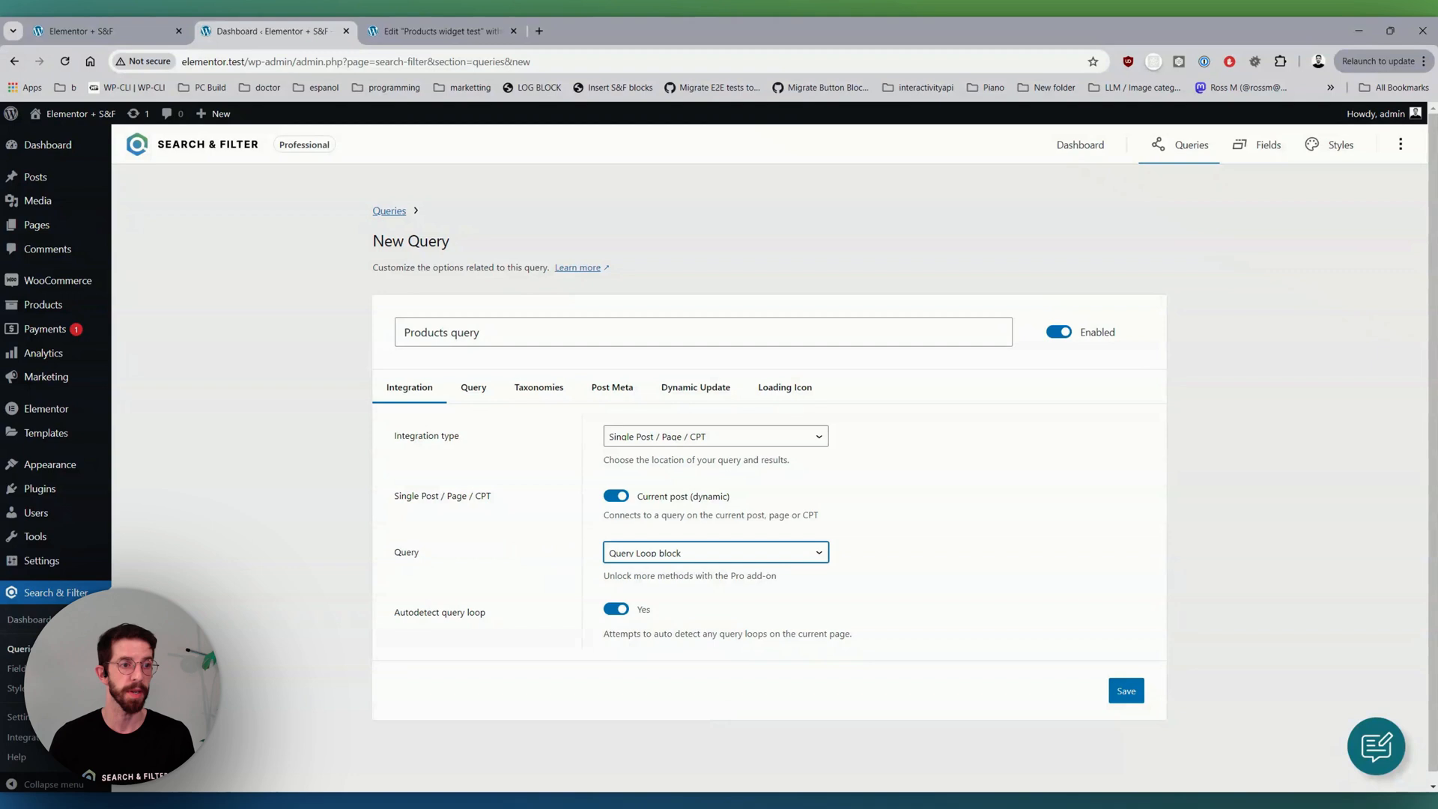
click(715, 553)
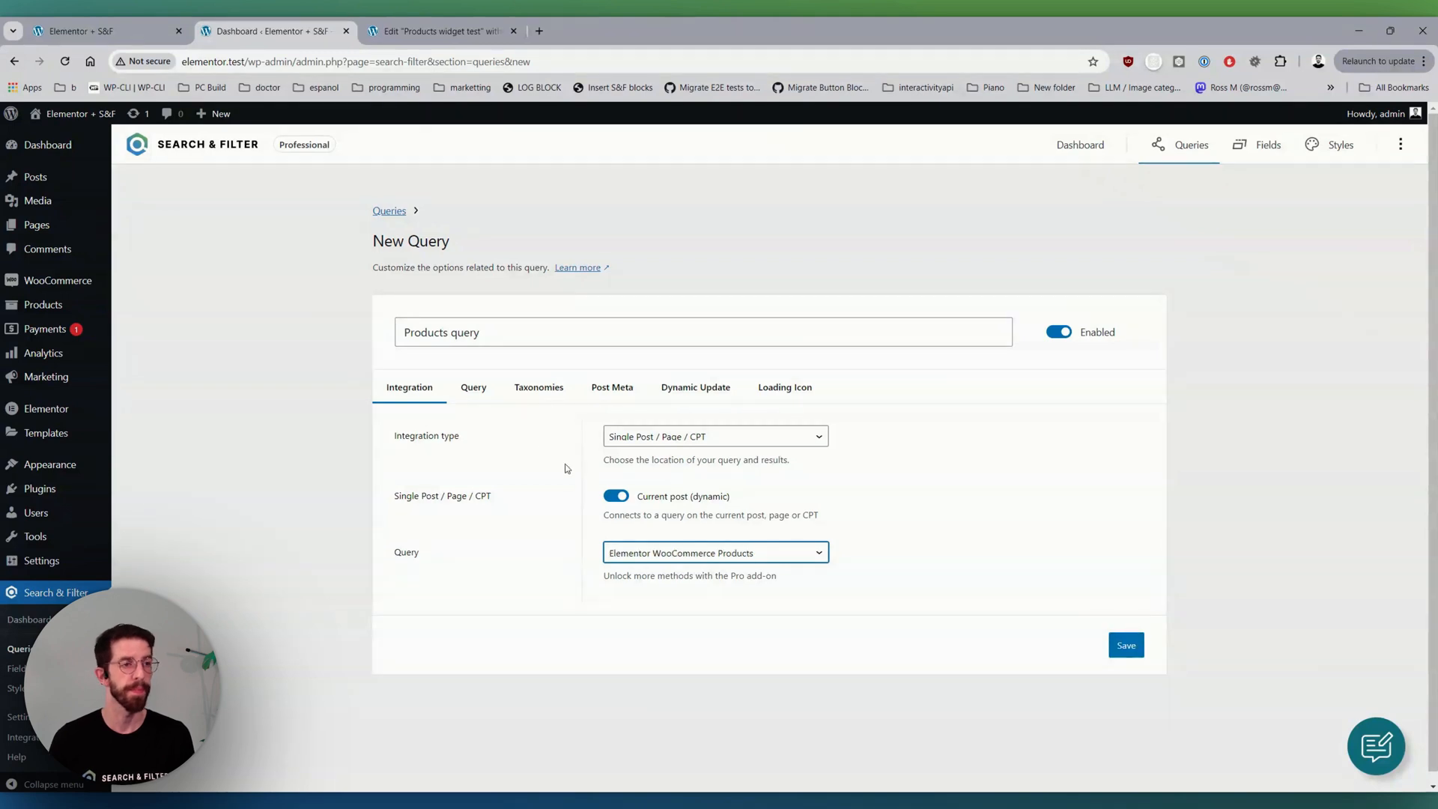
- Review post type and dynamic update settings, save Products query, and start a connected field
click(473, 387)
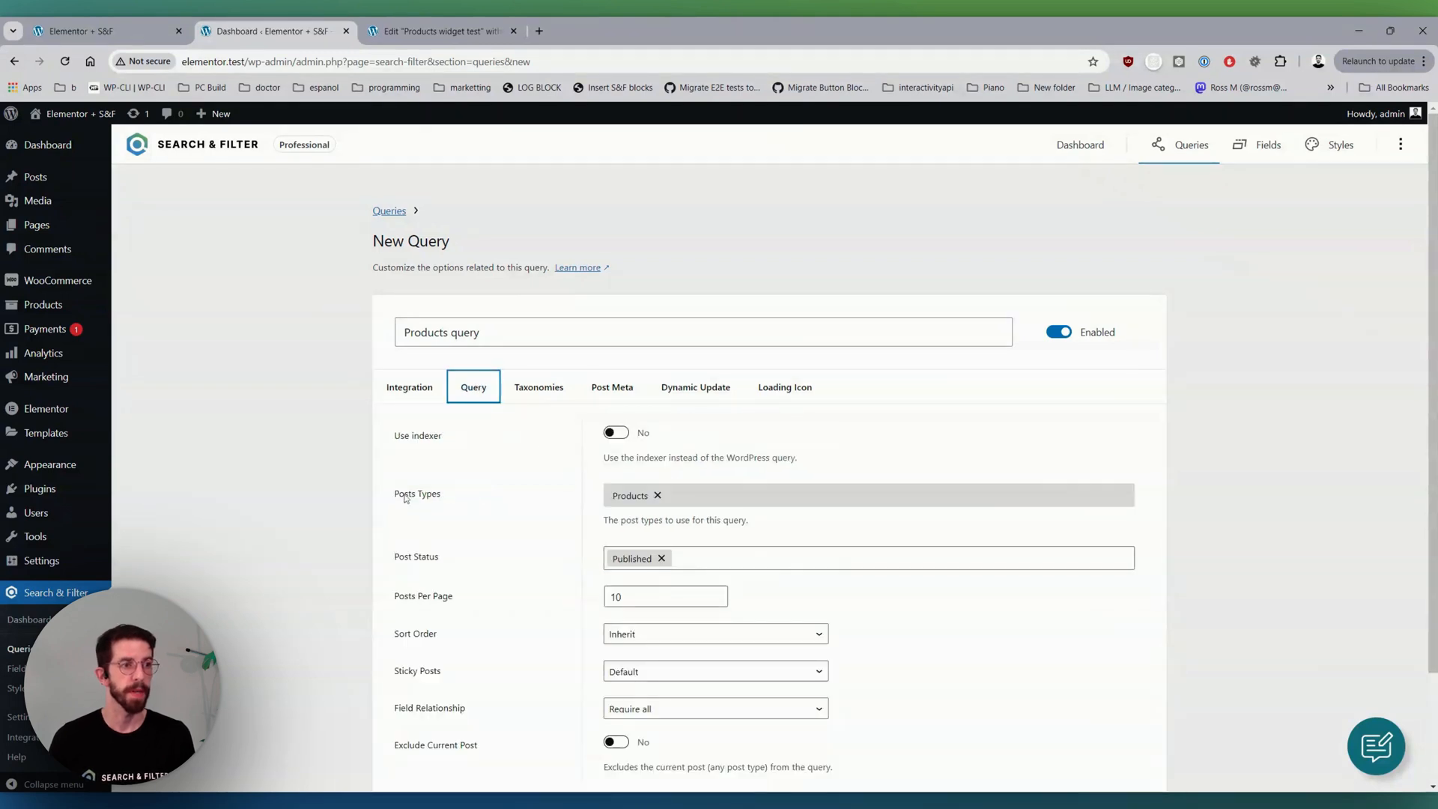
double_click(418, 493)
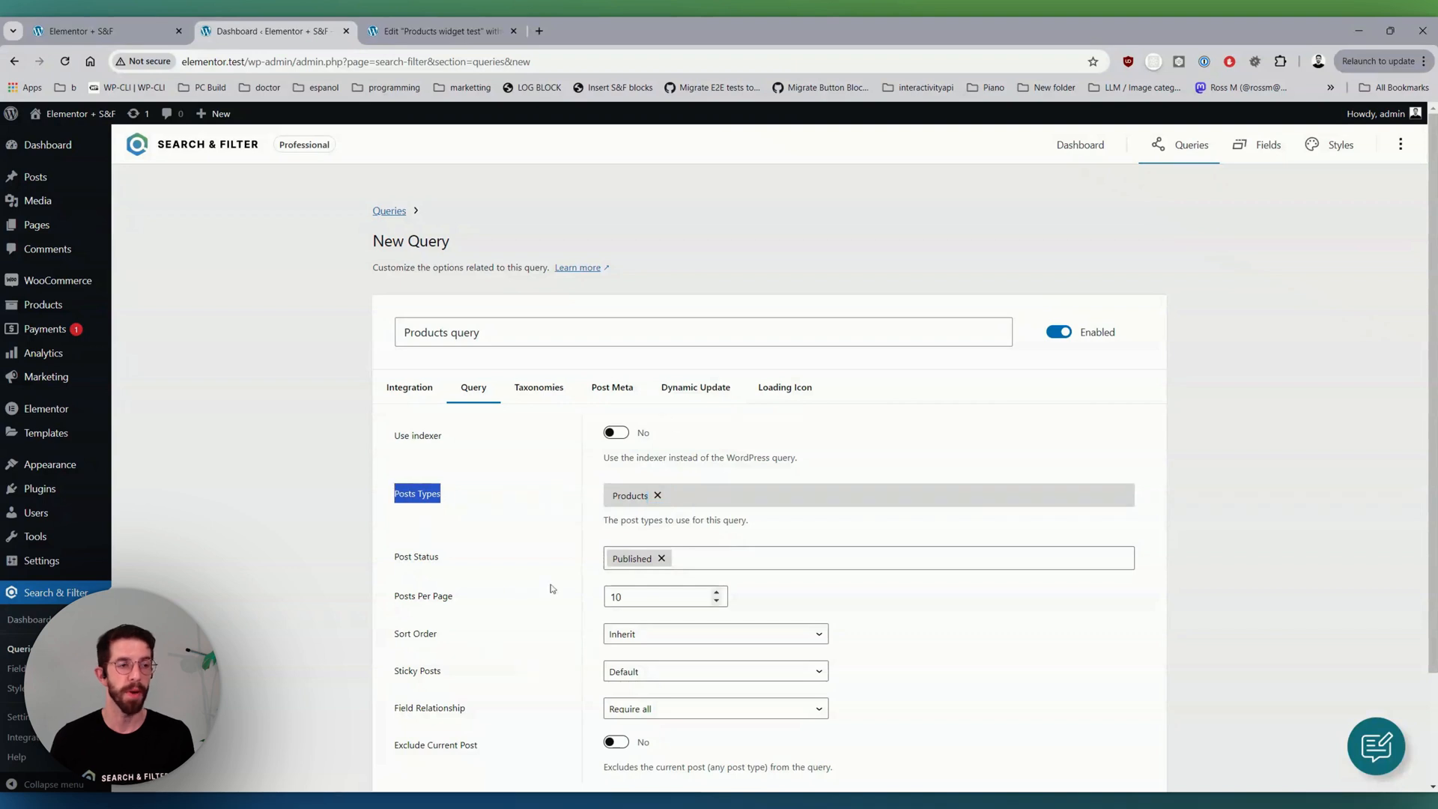
mouse_move(535, 451)
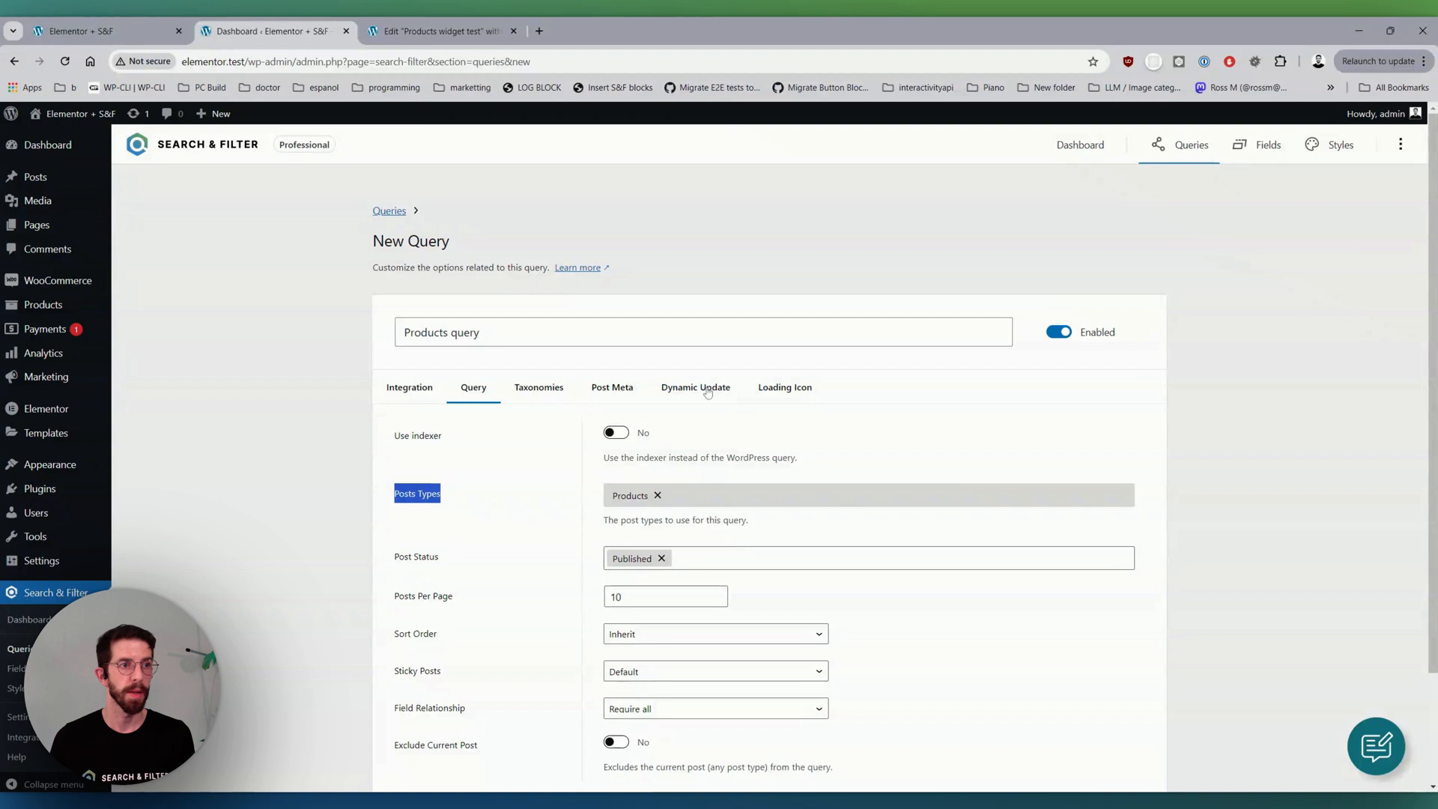
click(695, 387)
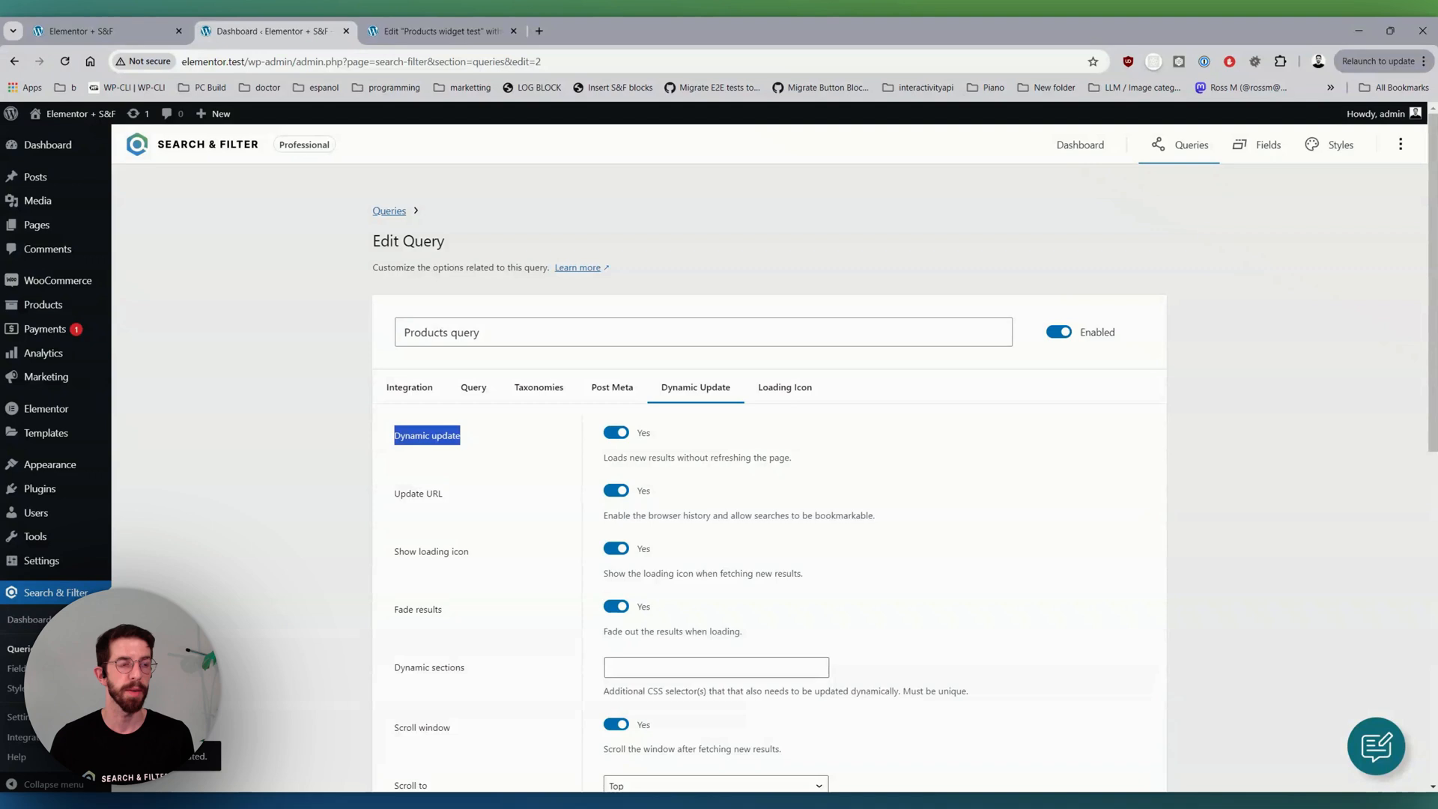
scroll(down, 3)
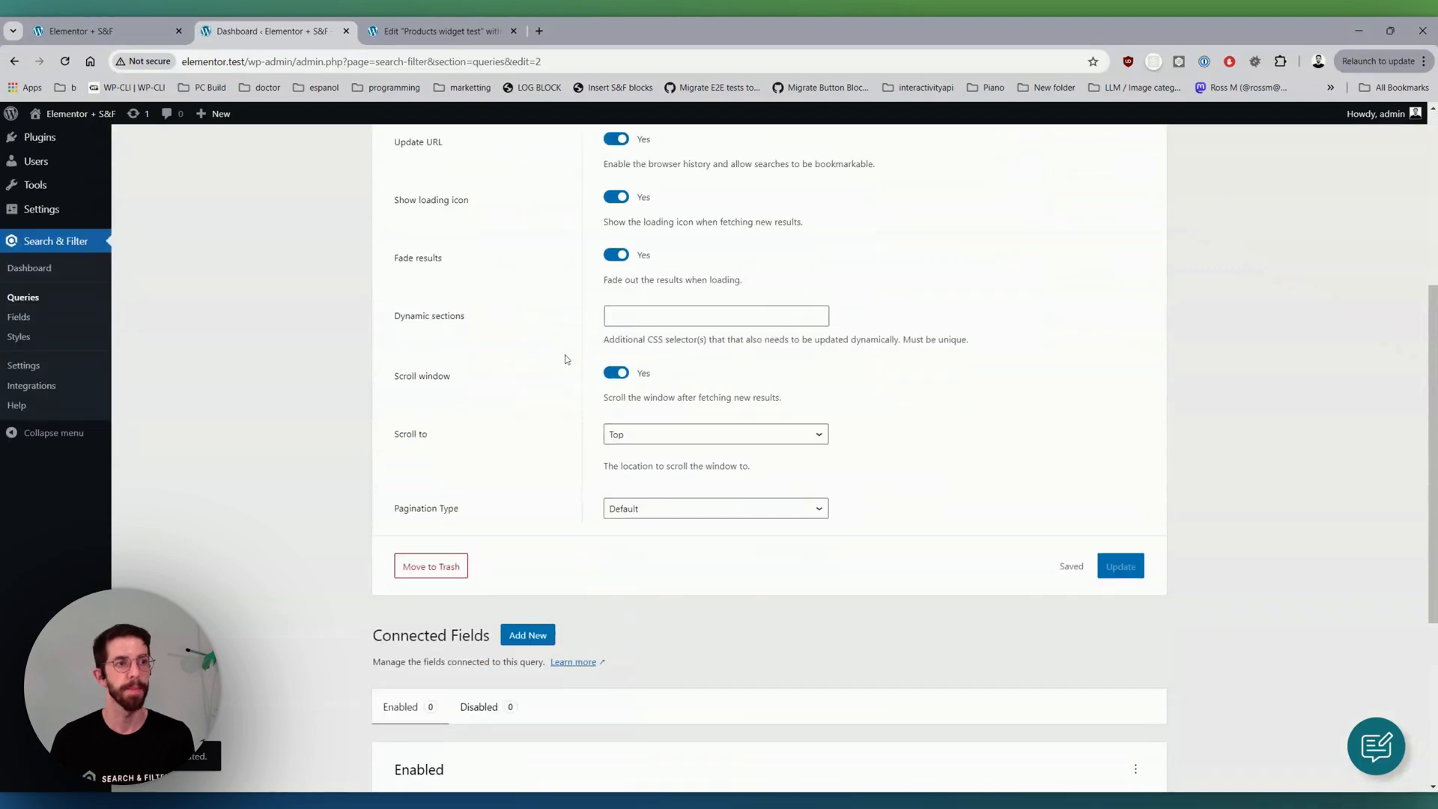
click(528, 636)
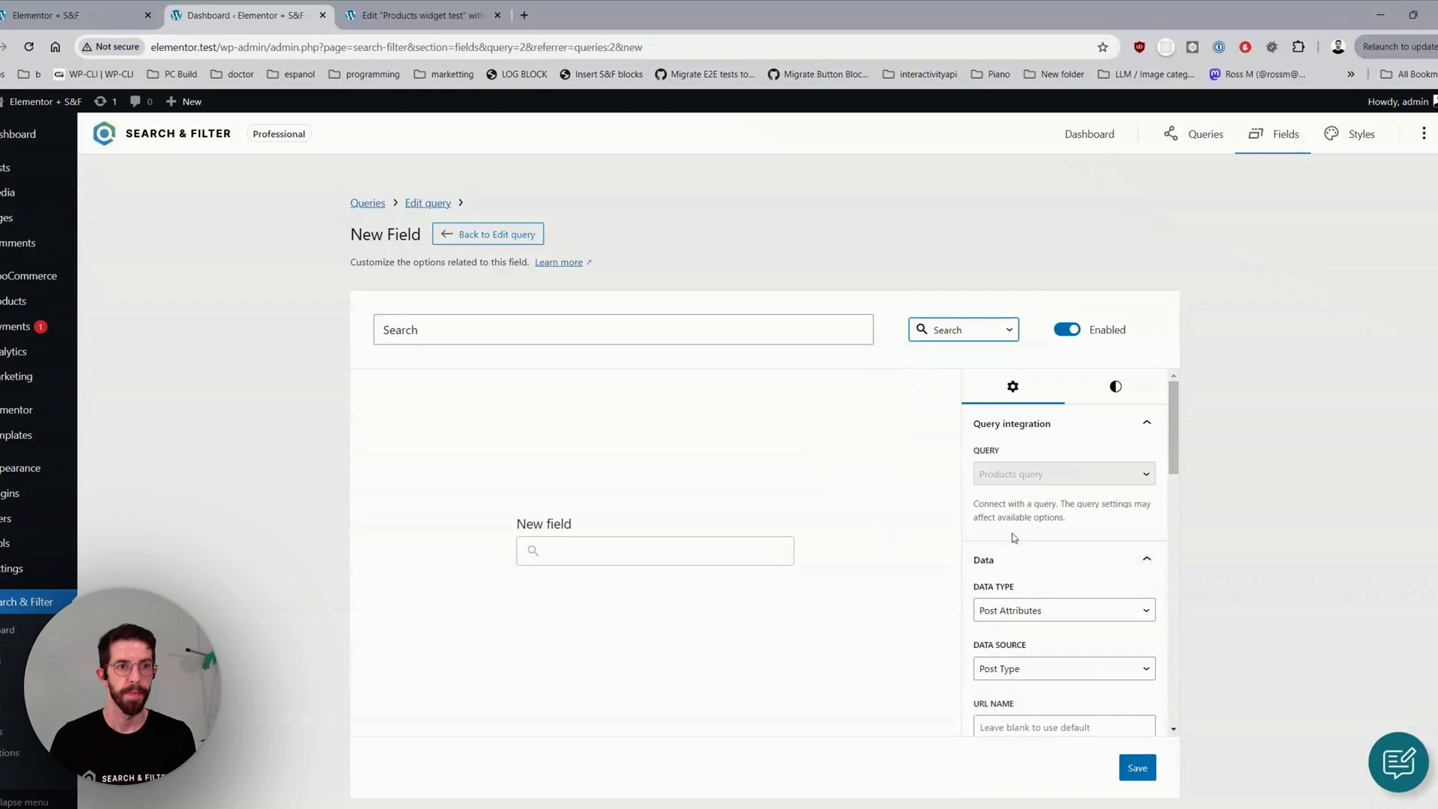
- Save a Search field labelled 'Search' with placeholder 'Start typing' and return to Products query
scroll(down, 3)
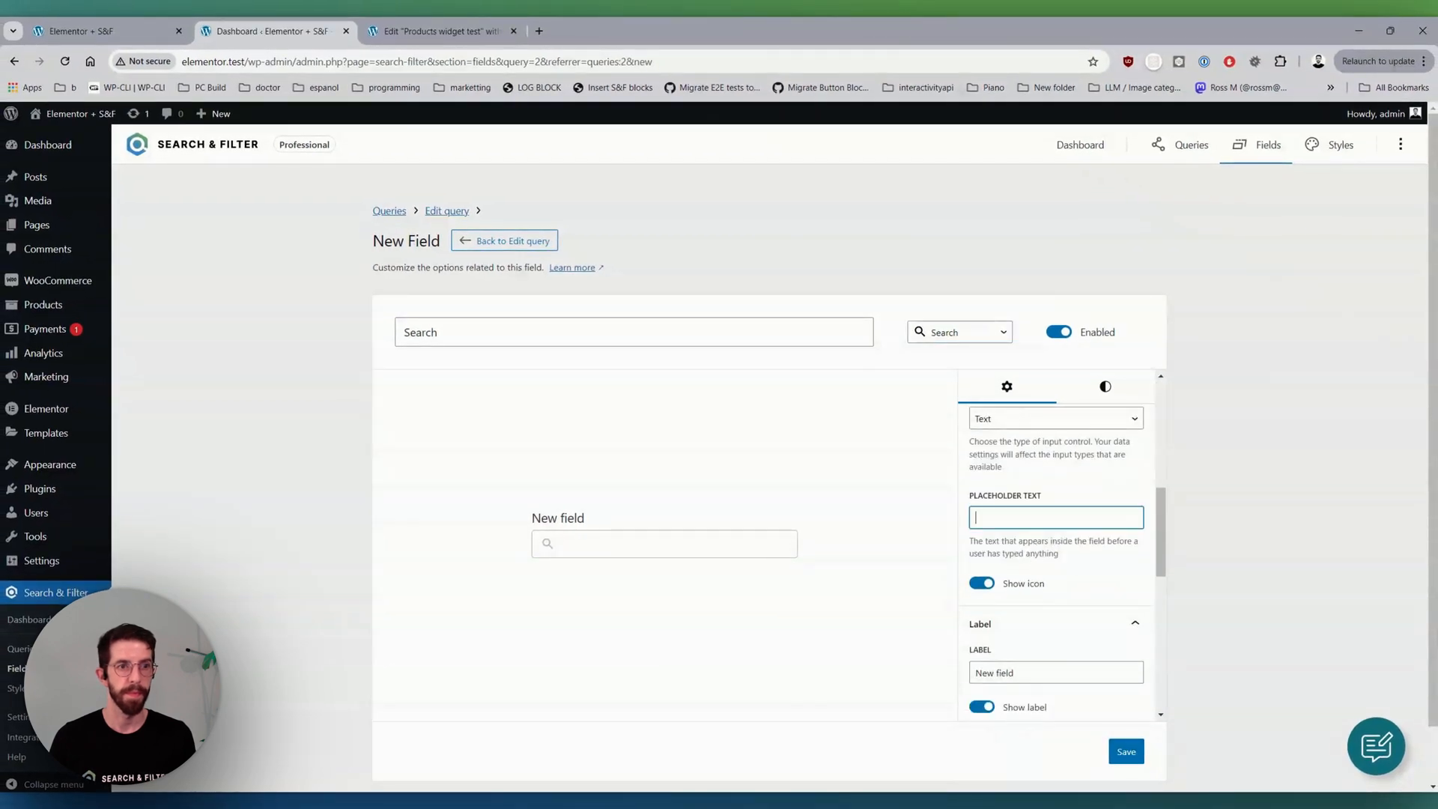
text(Start)
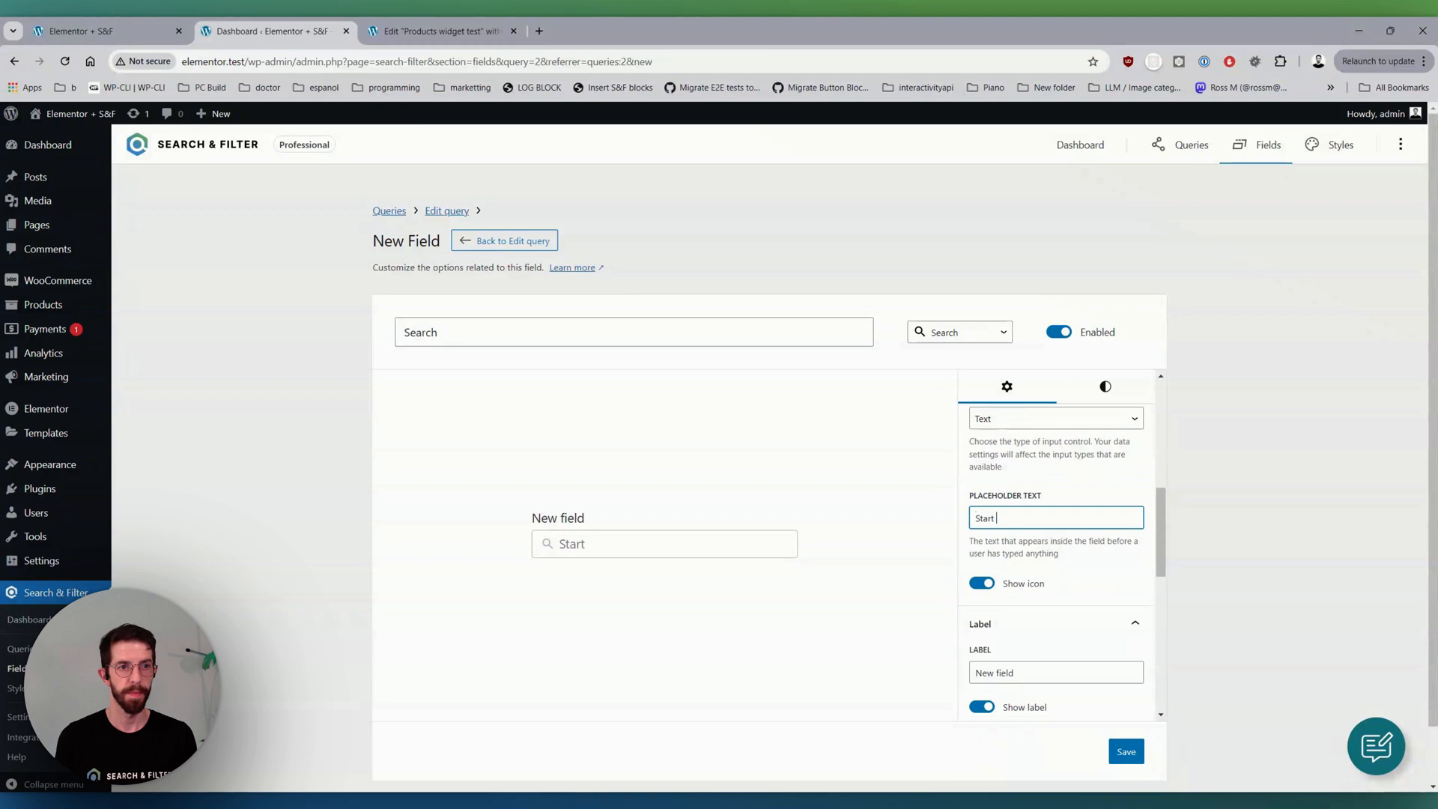
text(typing)
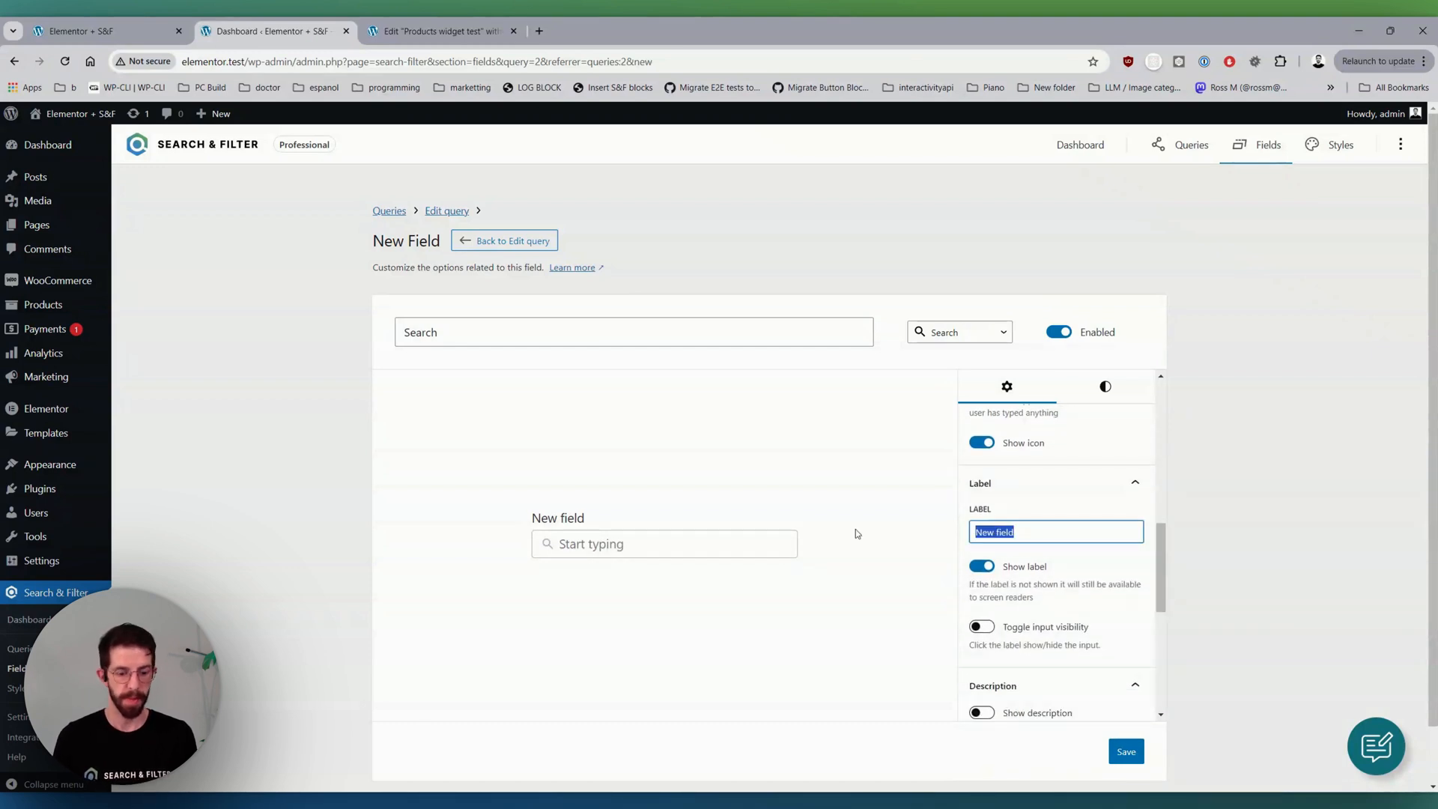
text(Search)
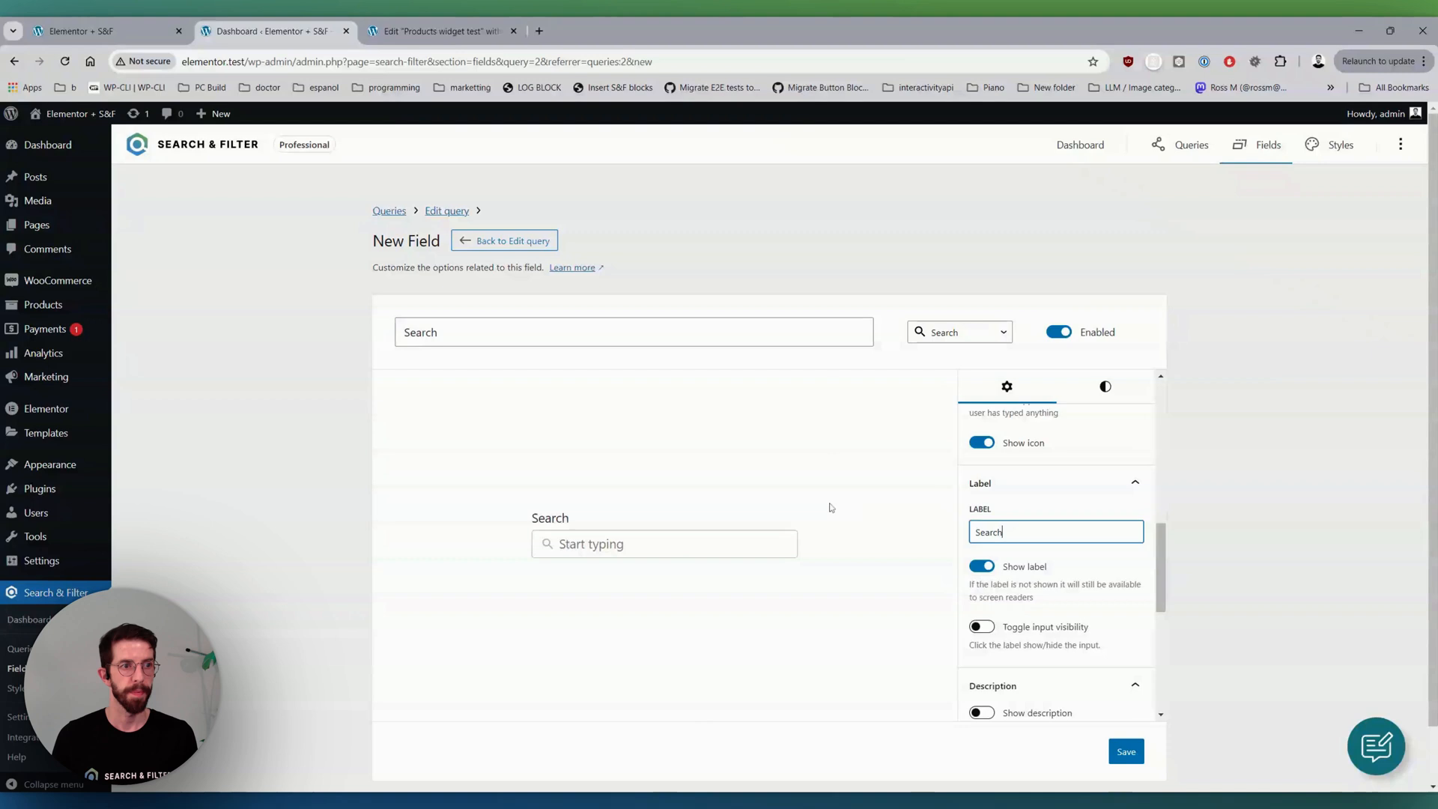
scroll(down, 3)
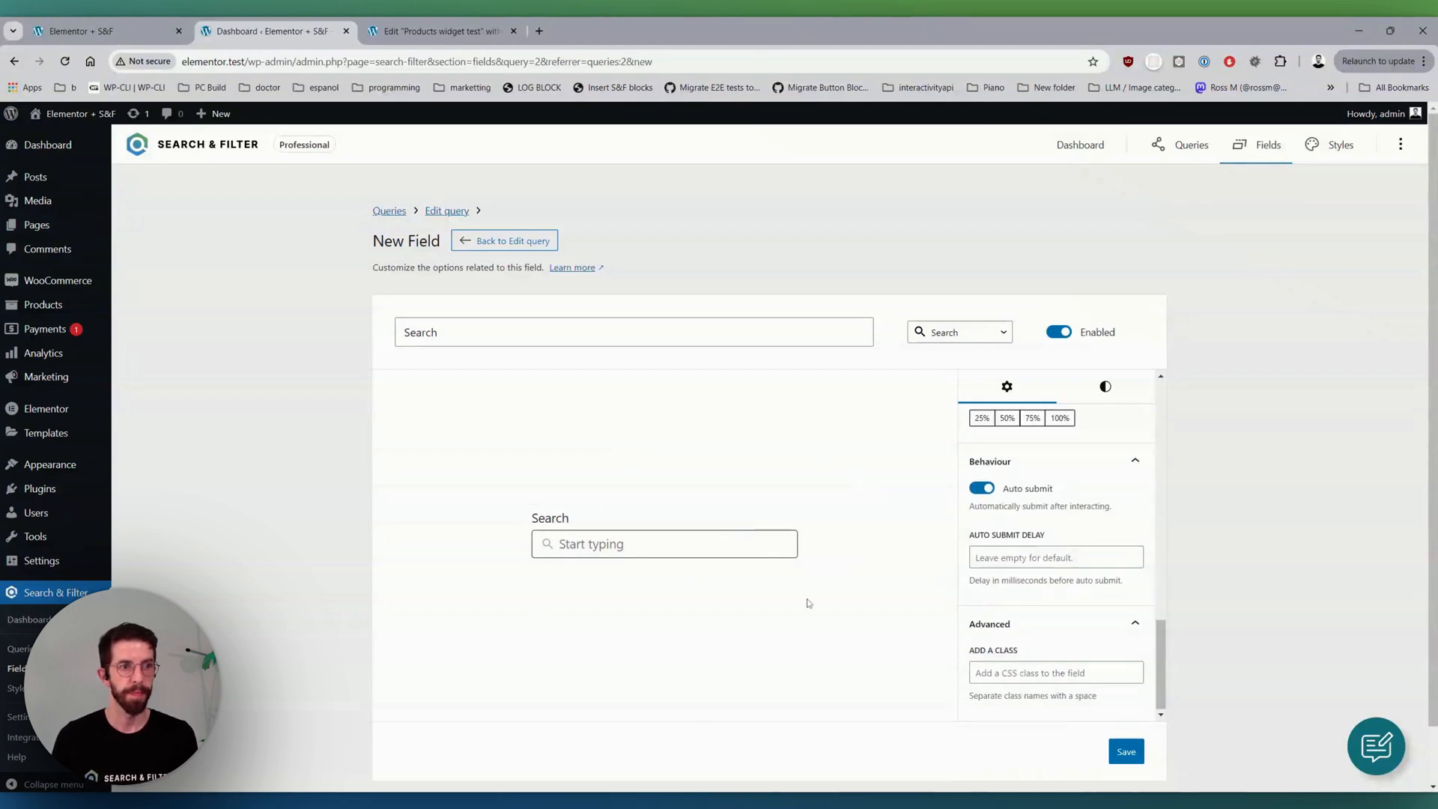
click(1126, 751)
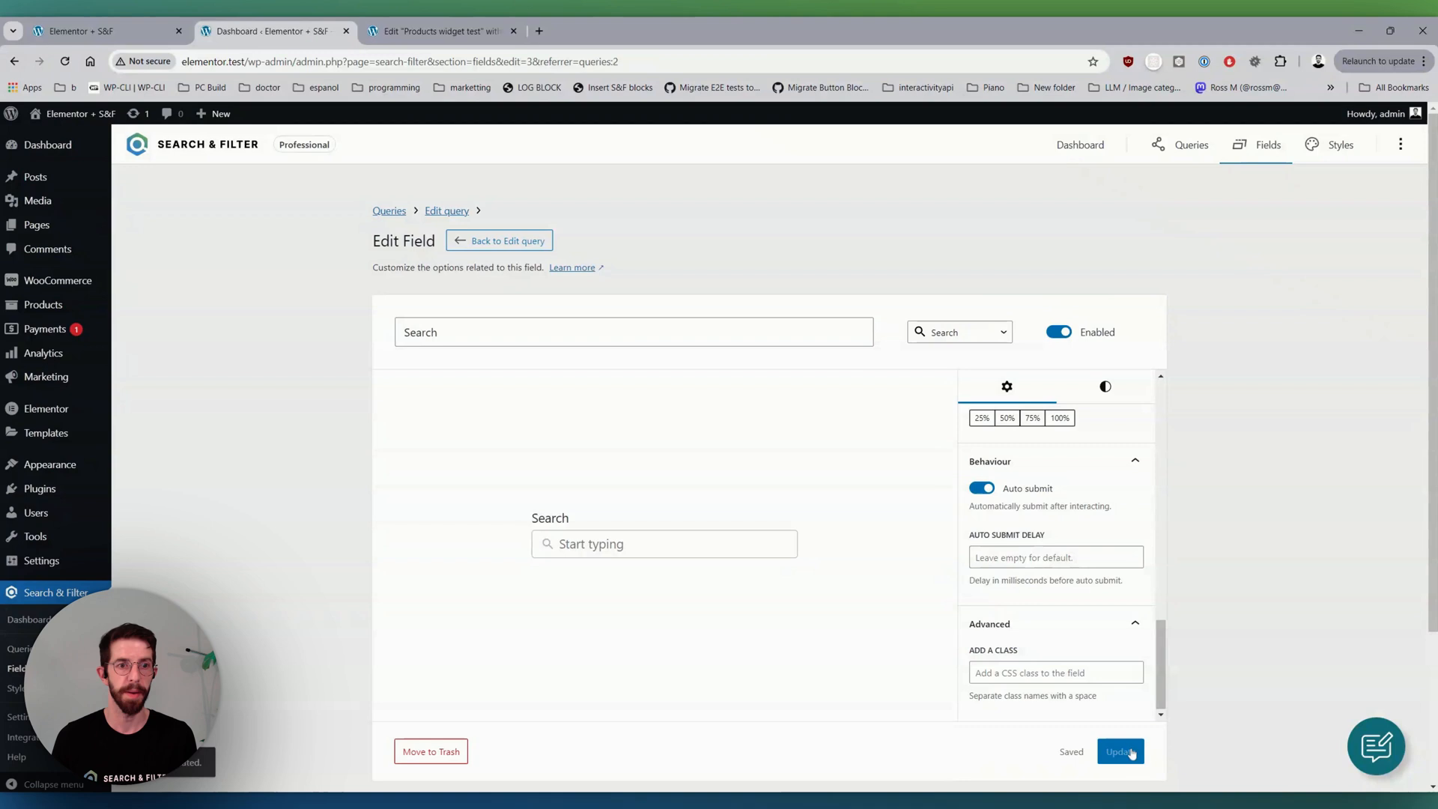
click(499, 240)
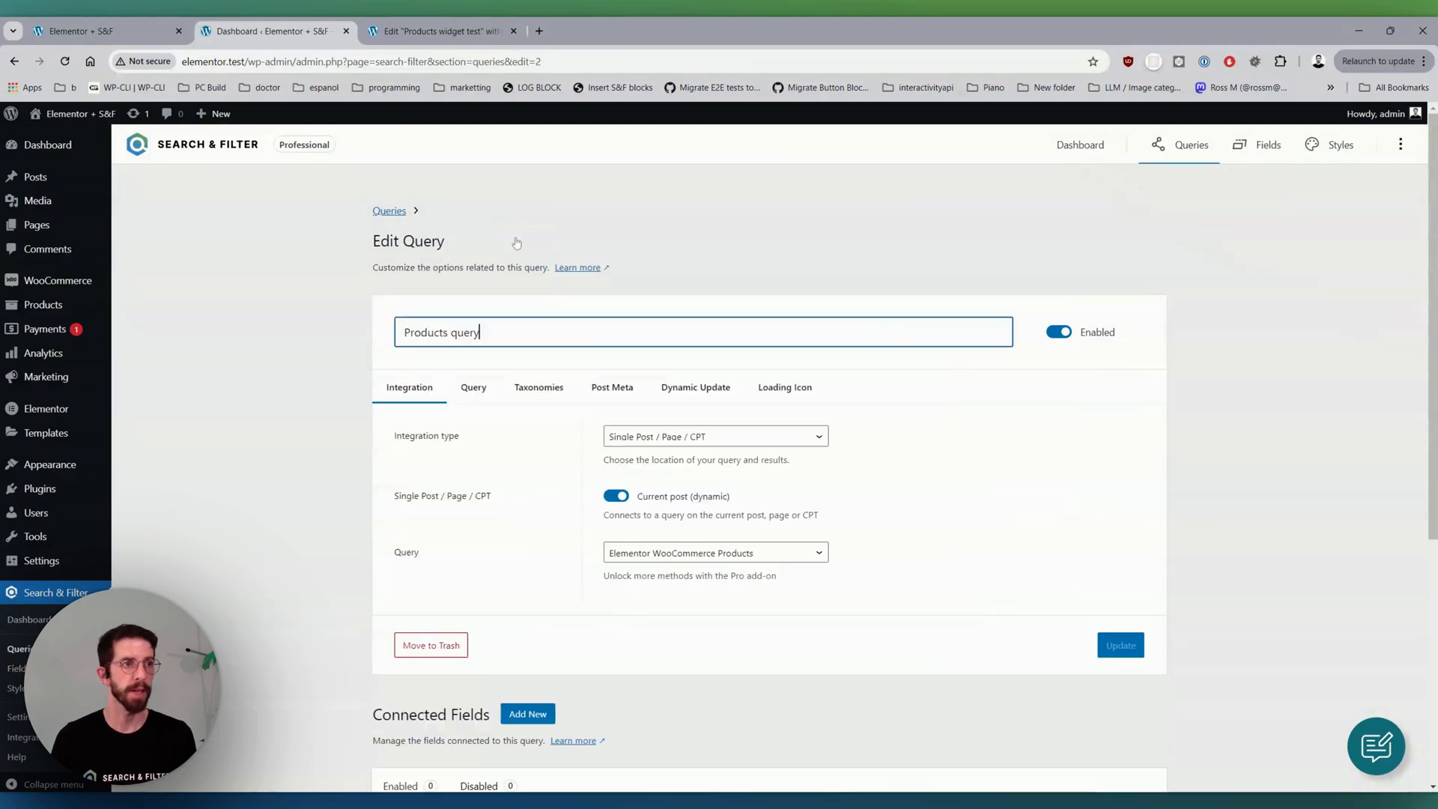
scroll(down, 3)
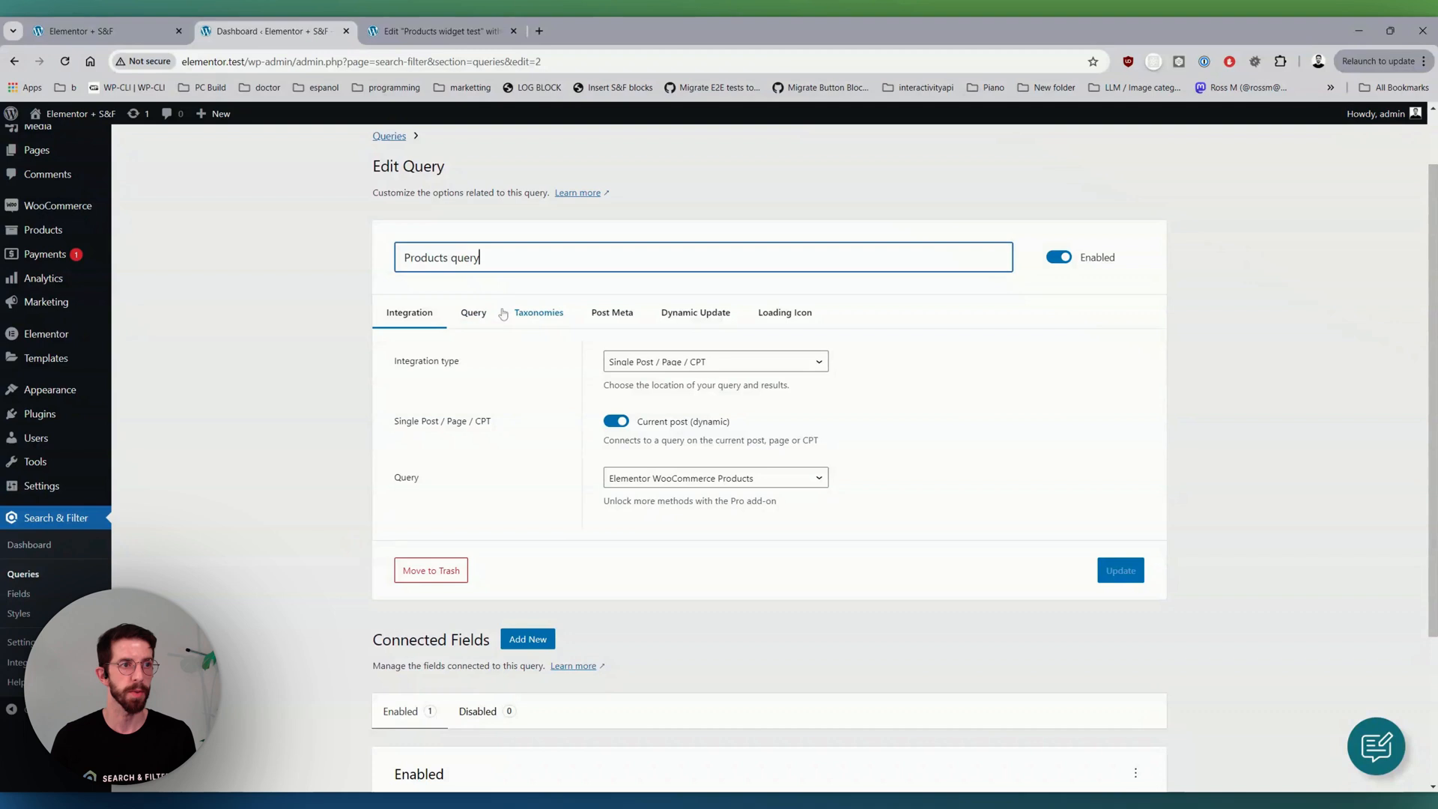
scroll(down, 3)
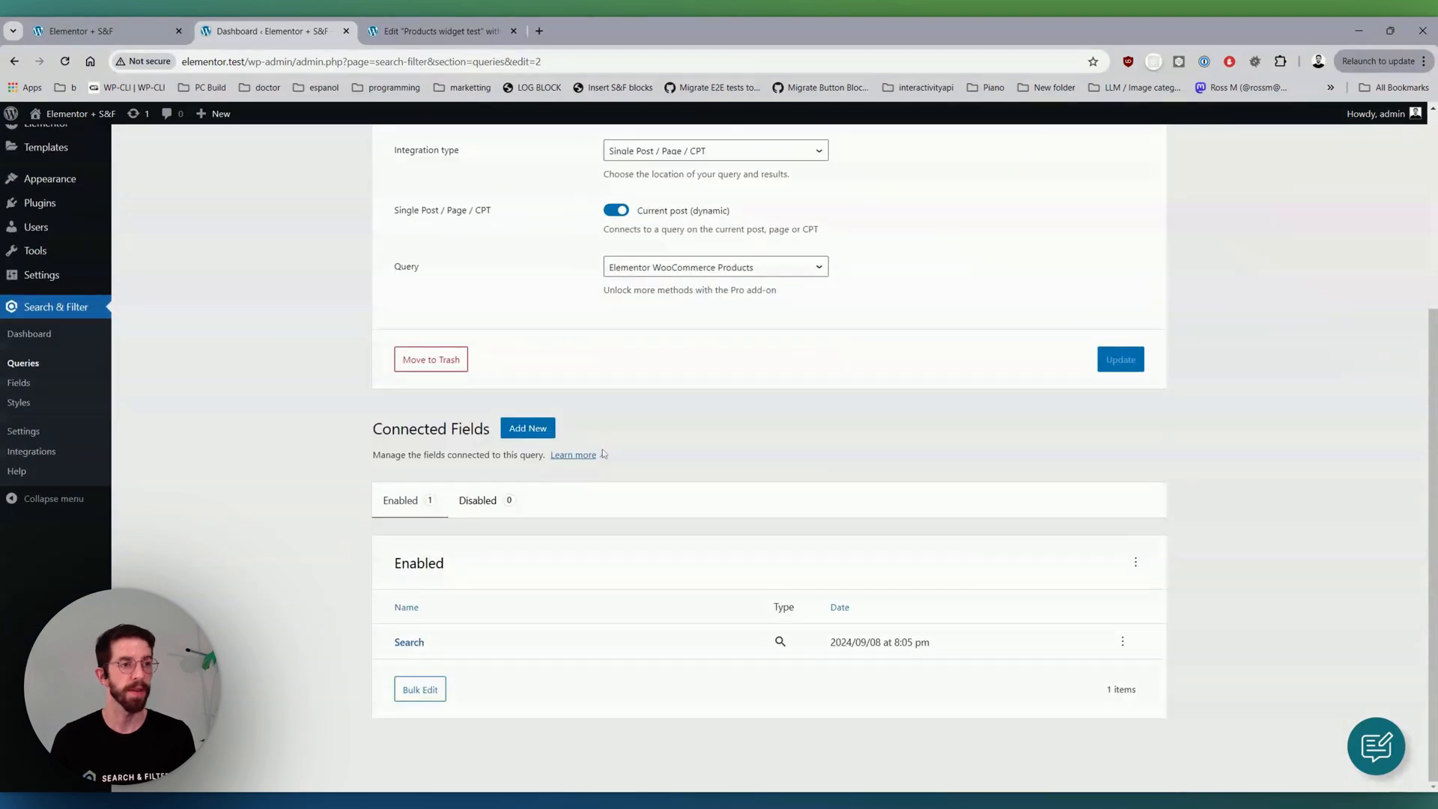
- Start a new field named 'Color filter' using the Color attribute as data source
click(527, 429)
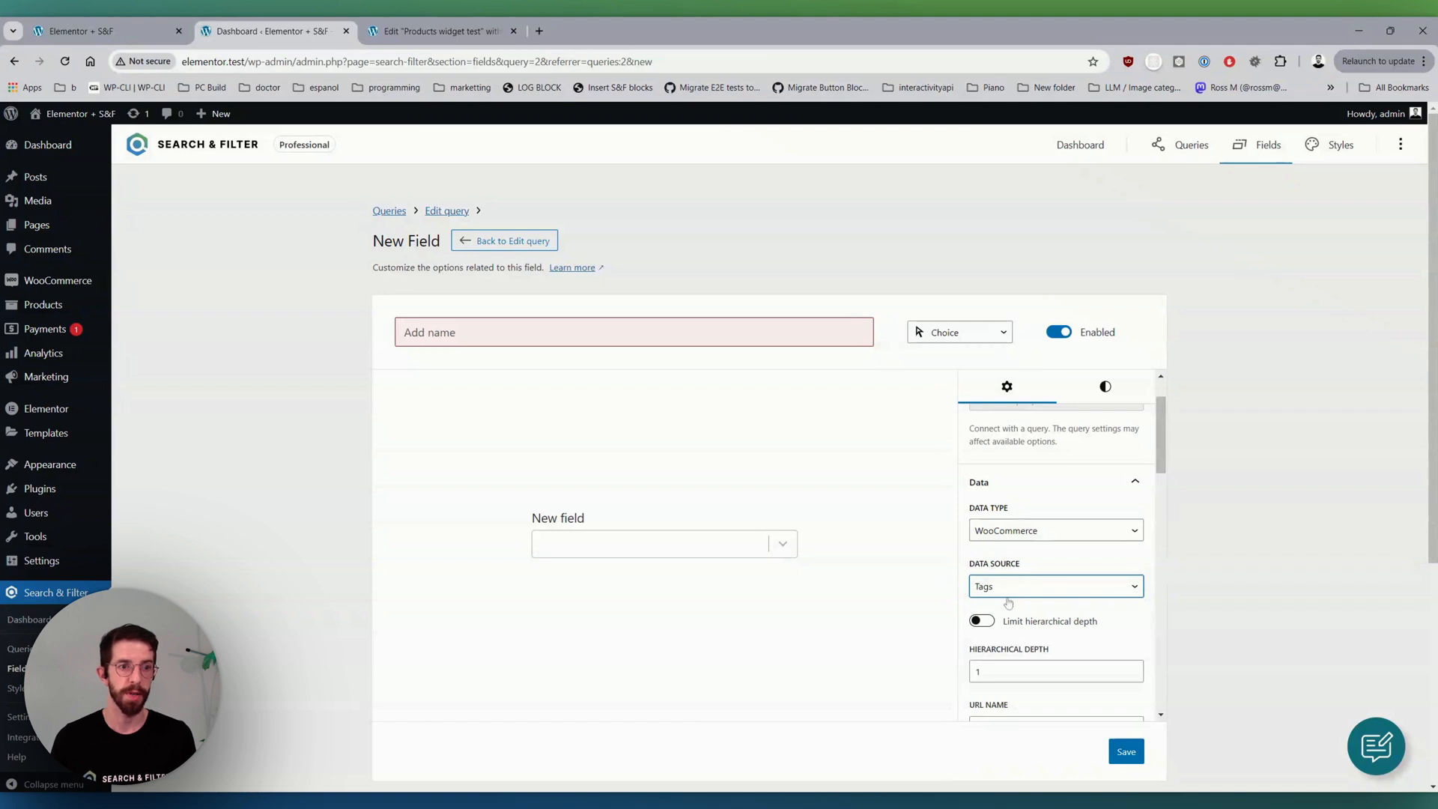
click(1055, 586)
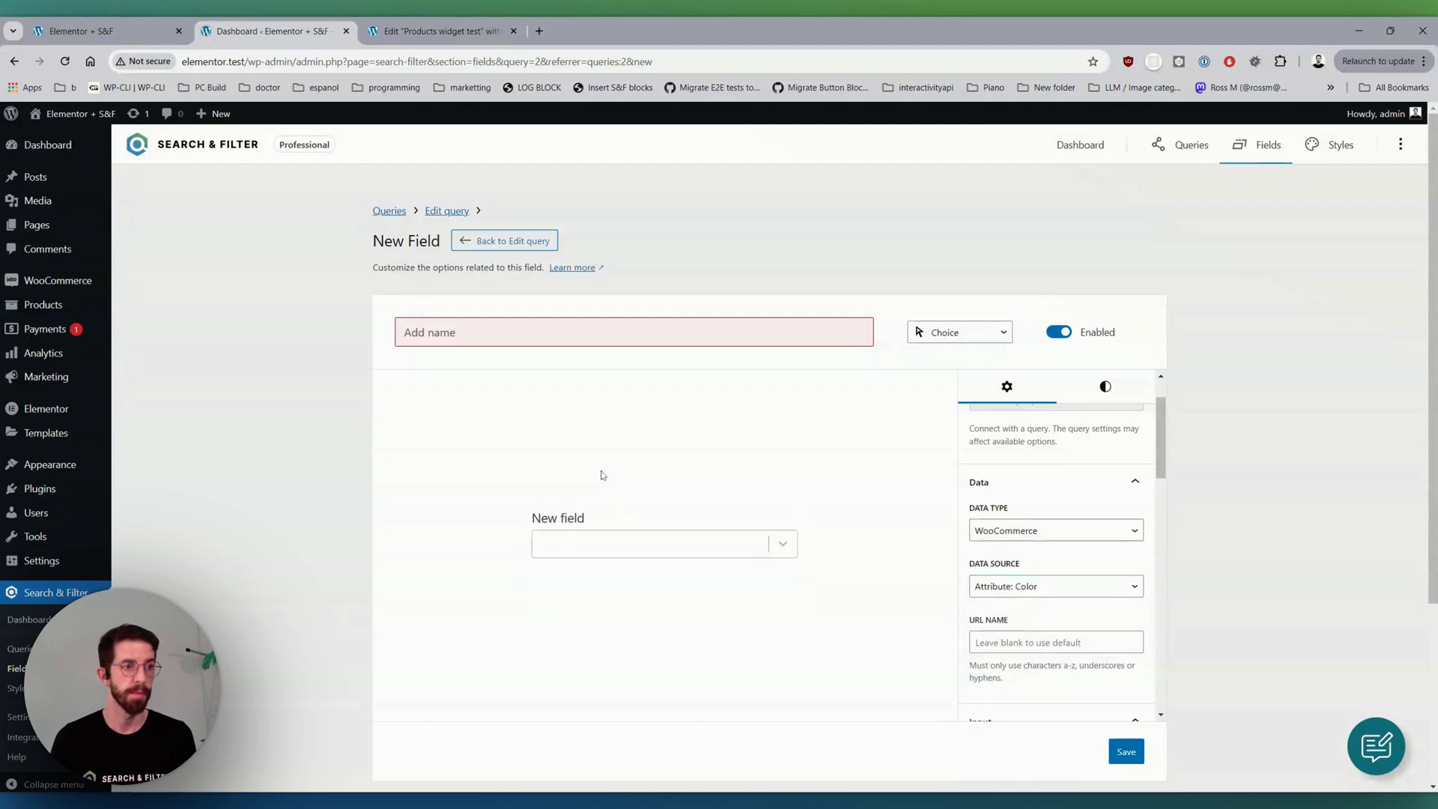
text(Cop)
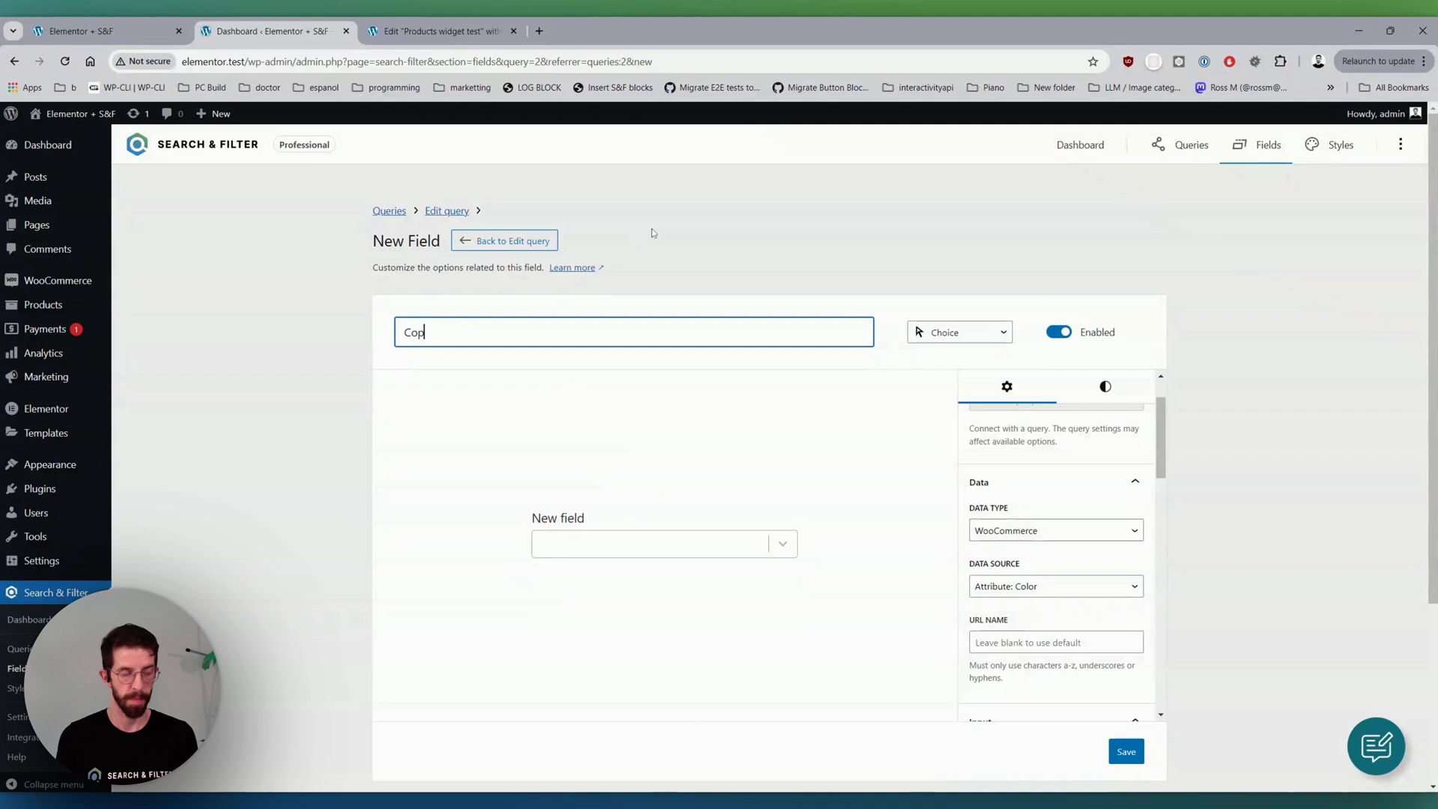
text(Color F)
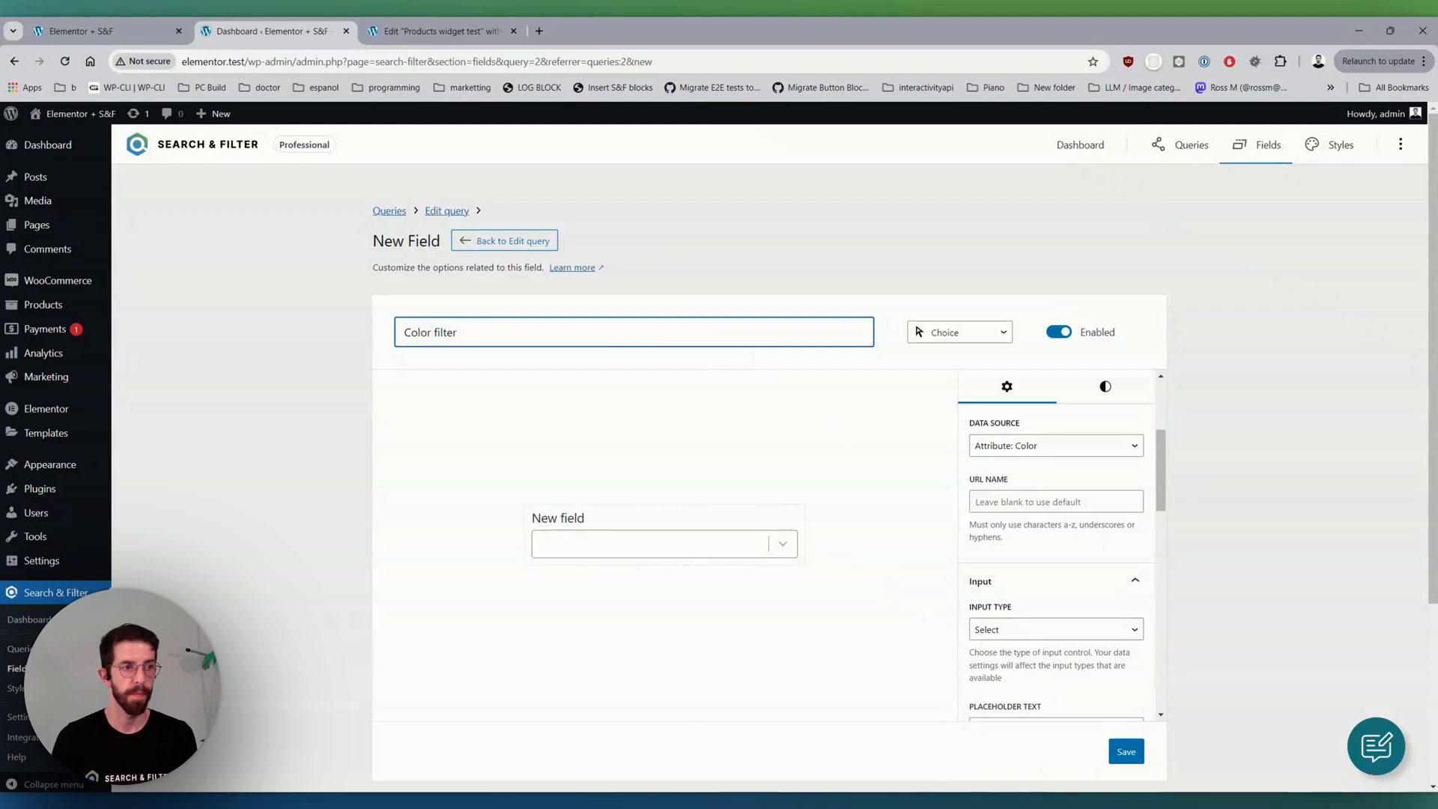
- Give it placeholder 'Choose a color' and label 'Colors', save, and return to Products query
scroll(down, 3)
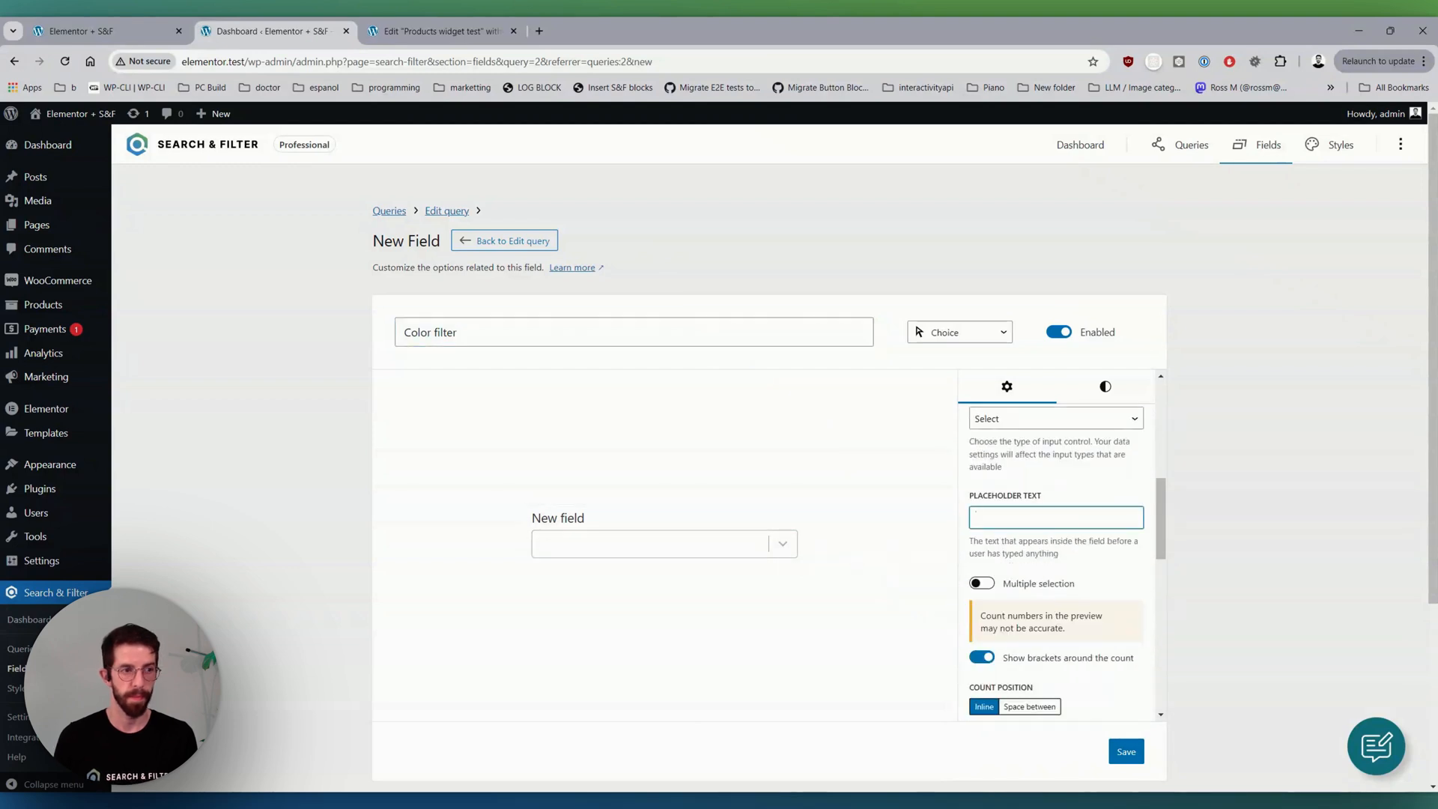
text(Choose a color)
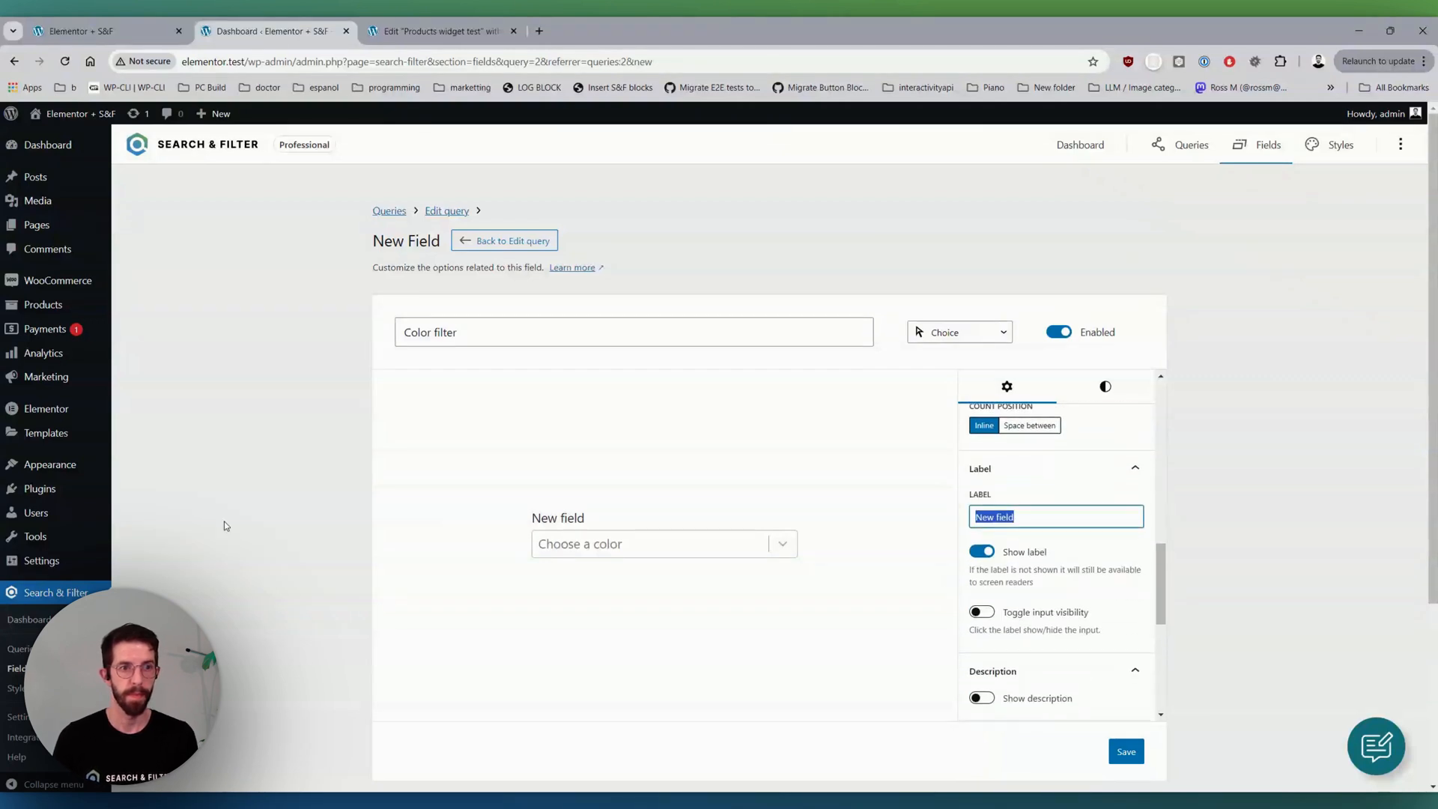
text(Colors)
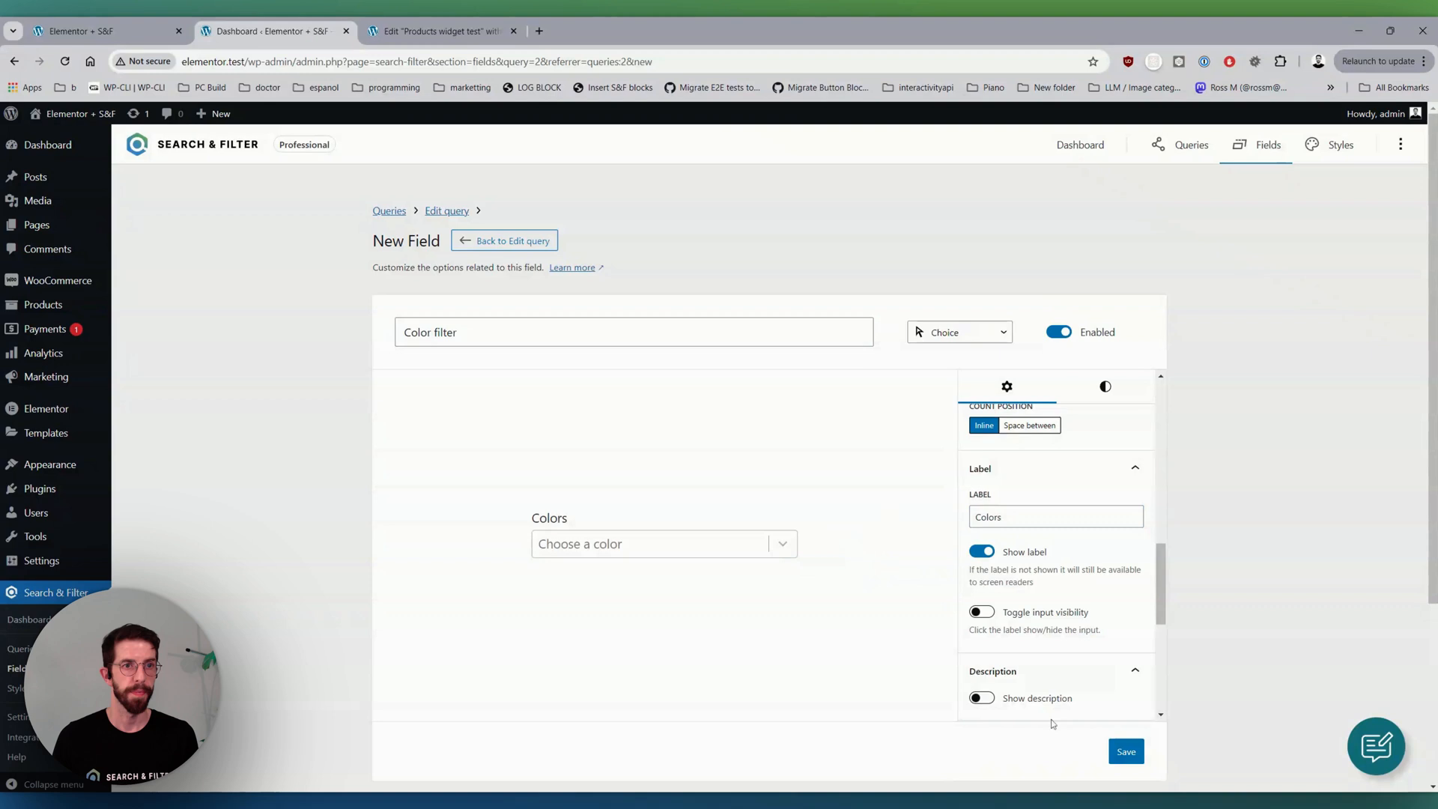
scroll(down, 3)
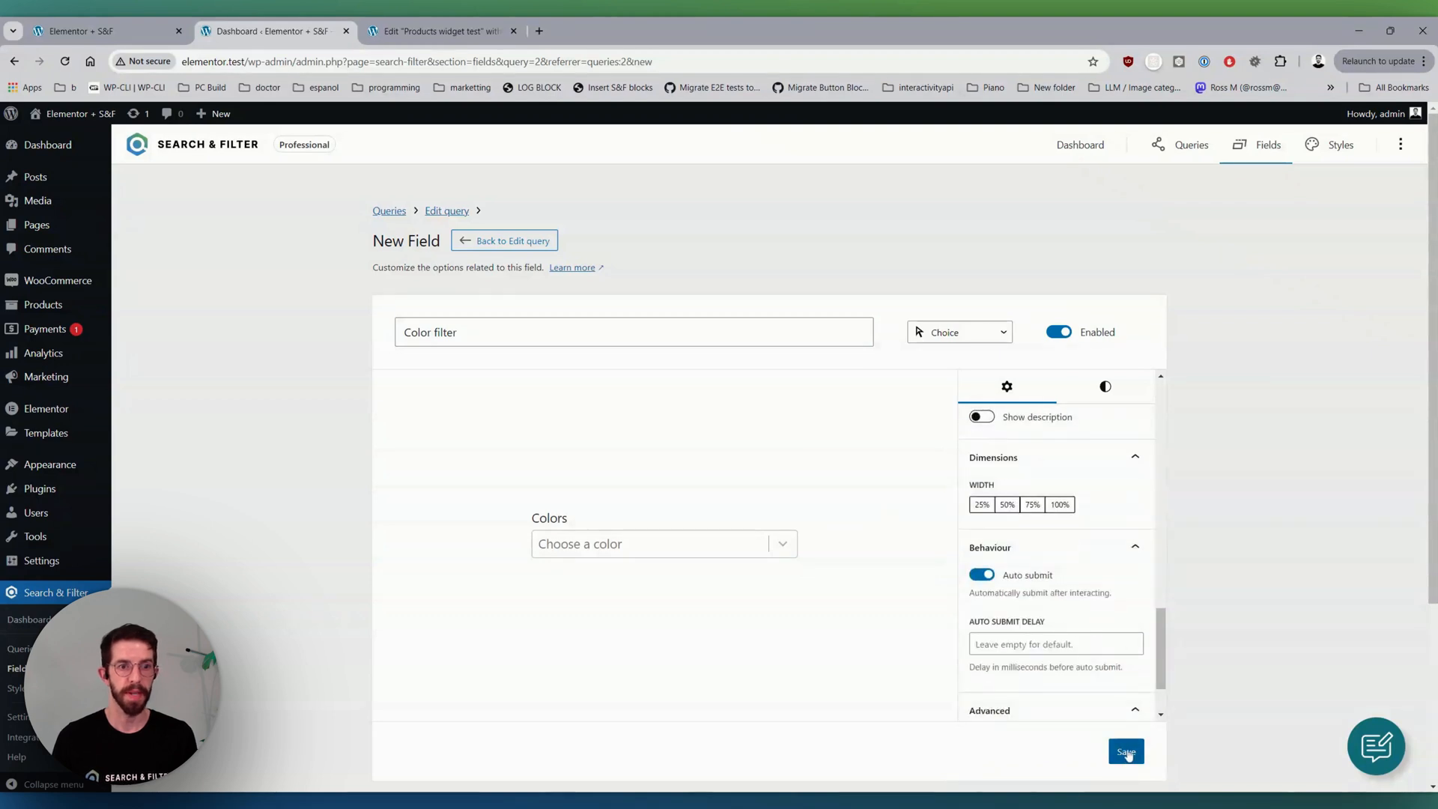
click(1127, 751)
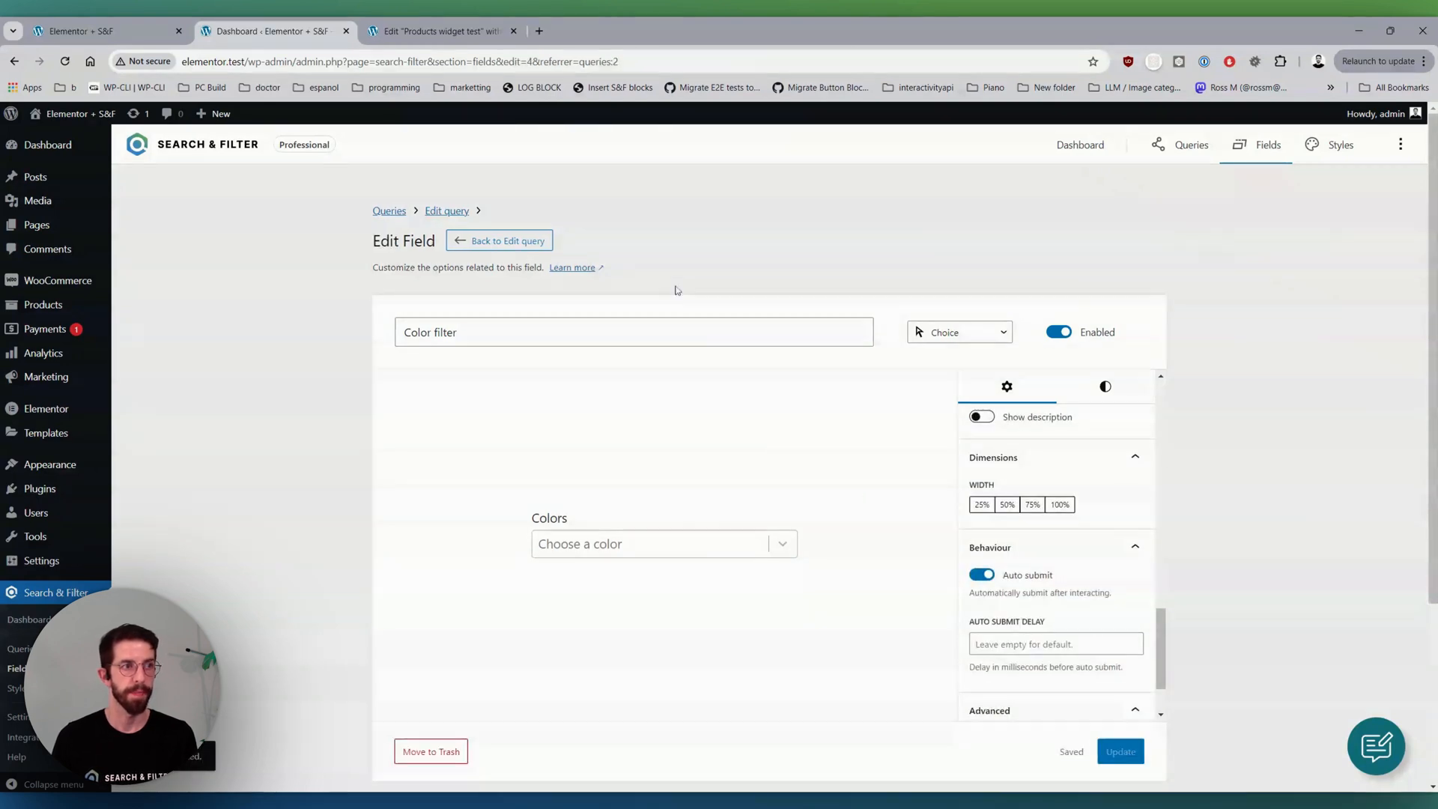
click(499, 239)
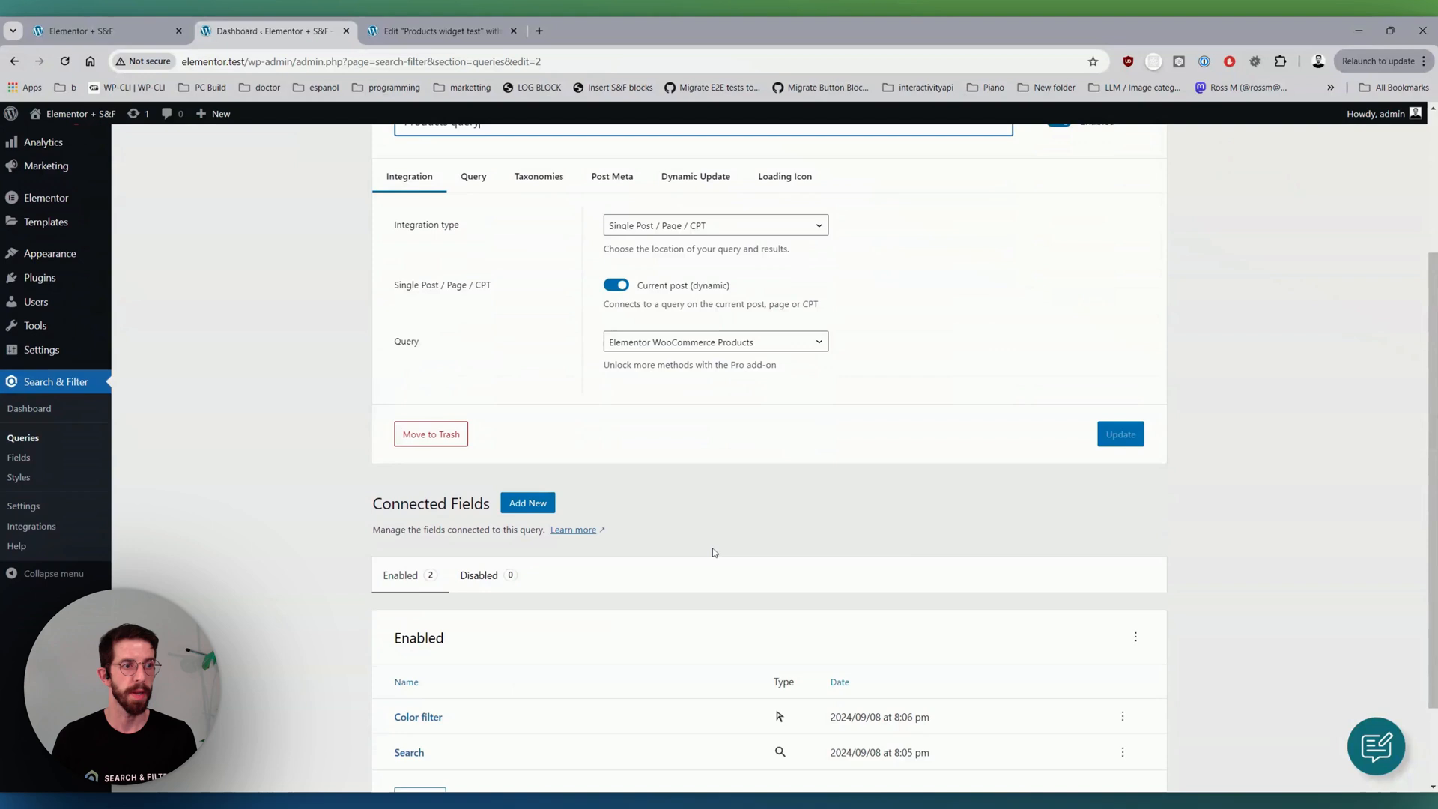
- Start a 'Product categories' field with WooCommerce data type and Categories data source
scroll(down, 3)
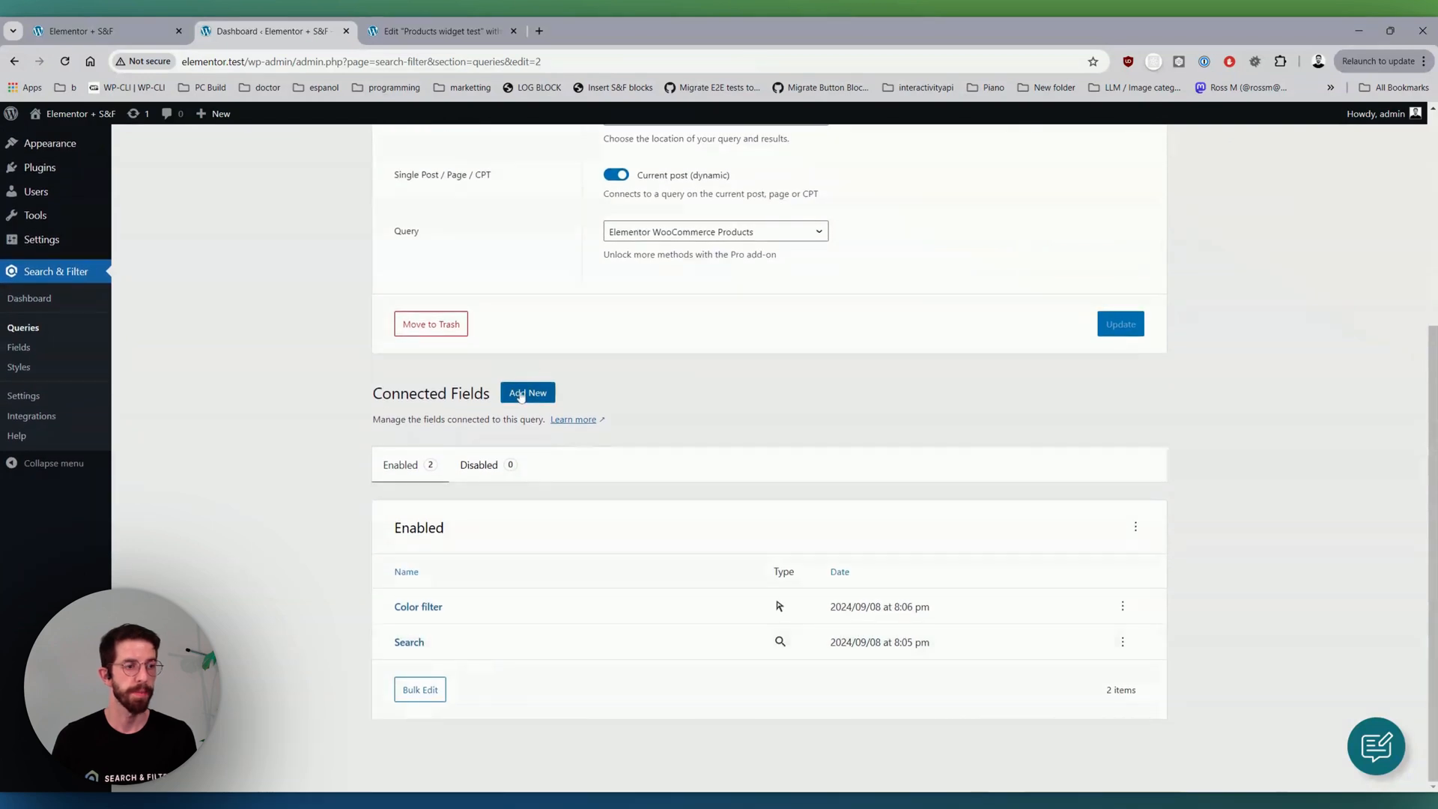
click(527, 392)
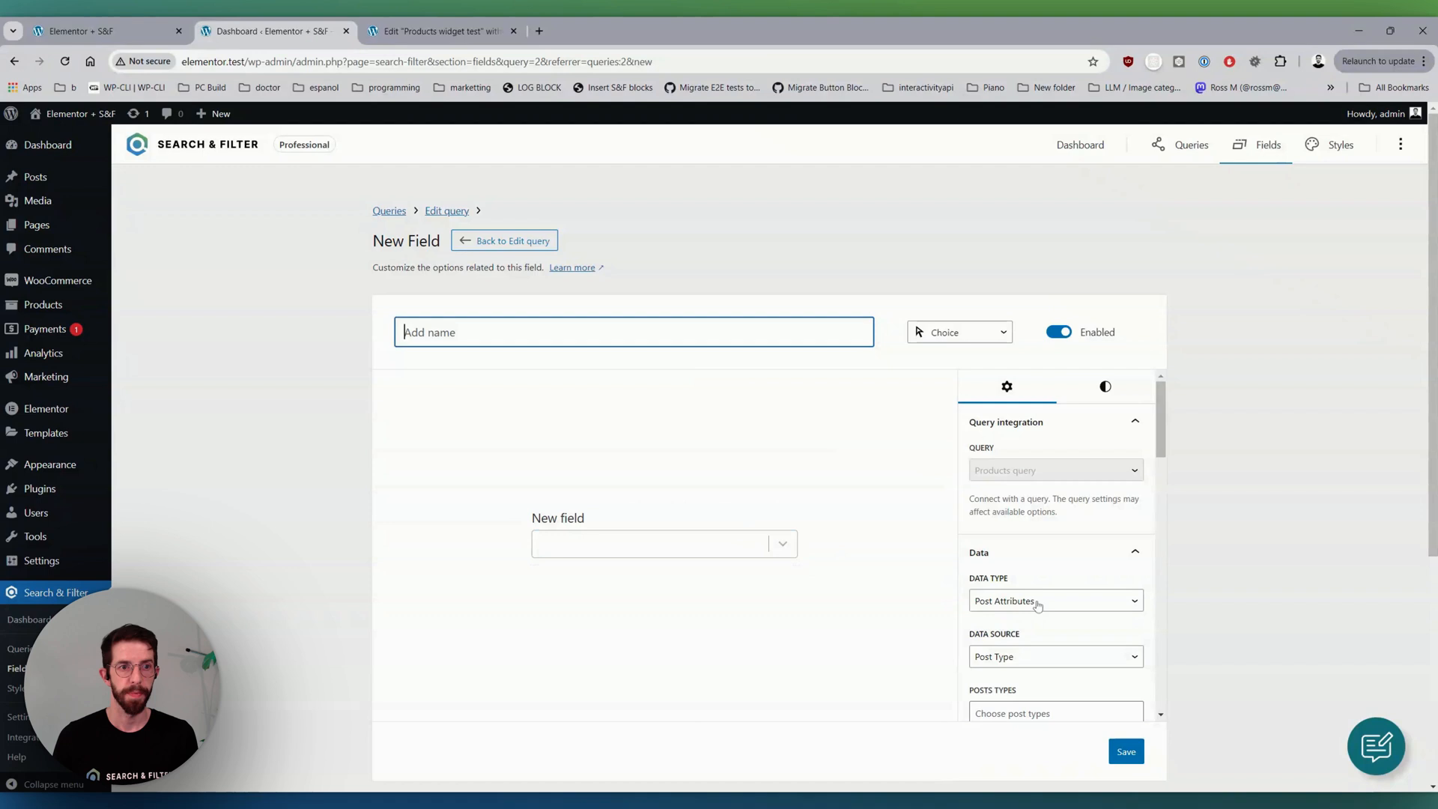
click(1055, 601)
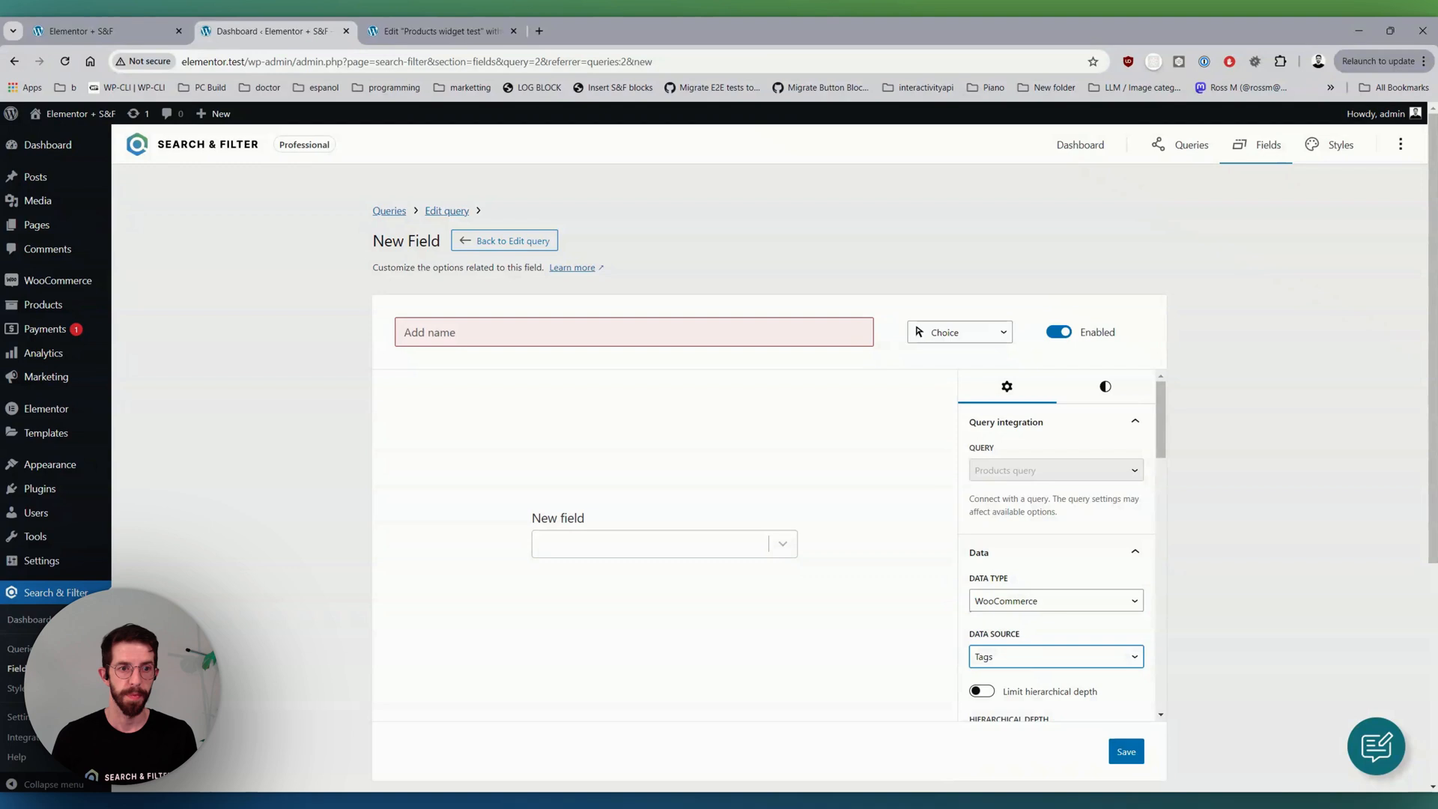
click(1055, 657)
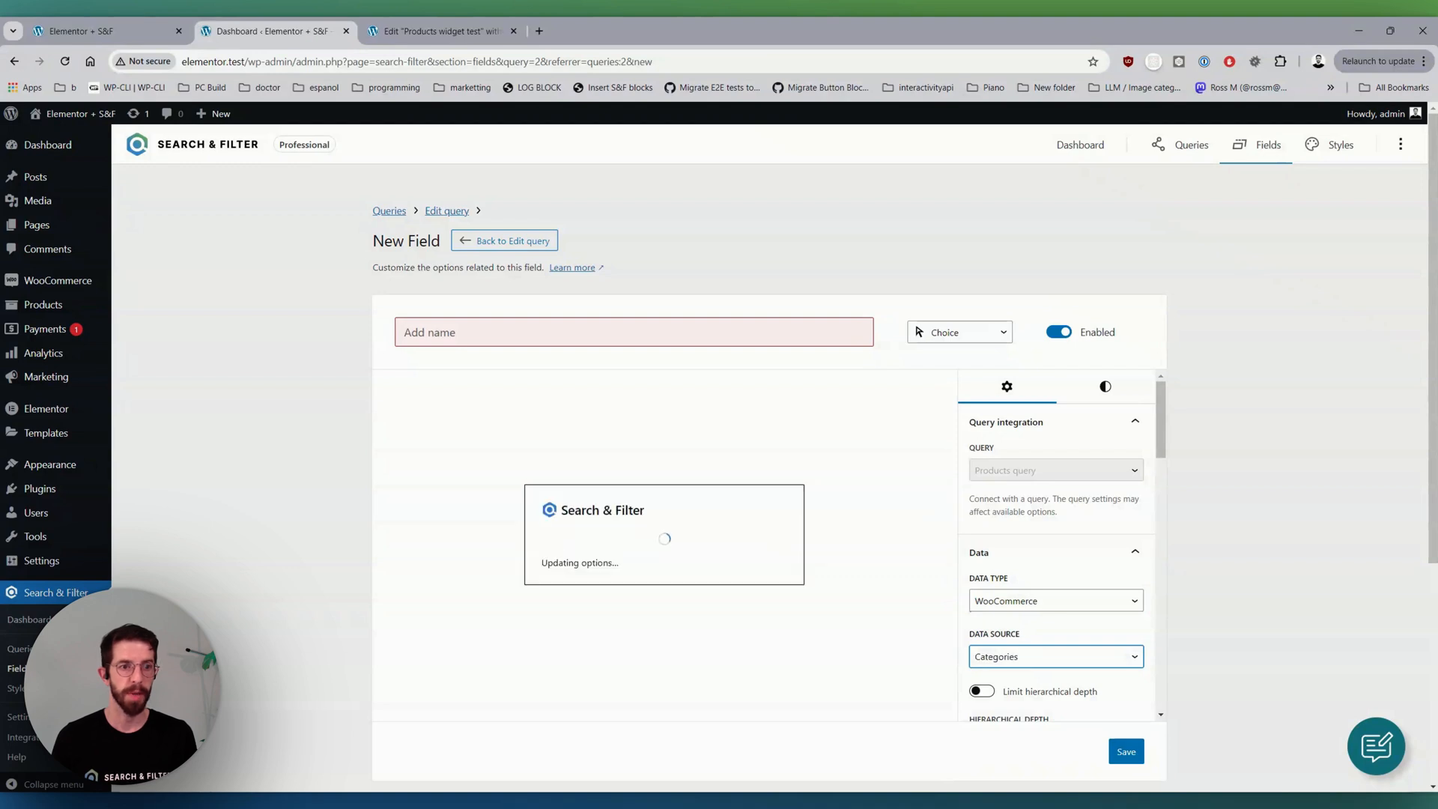
text(Pr)
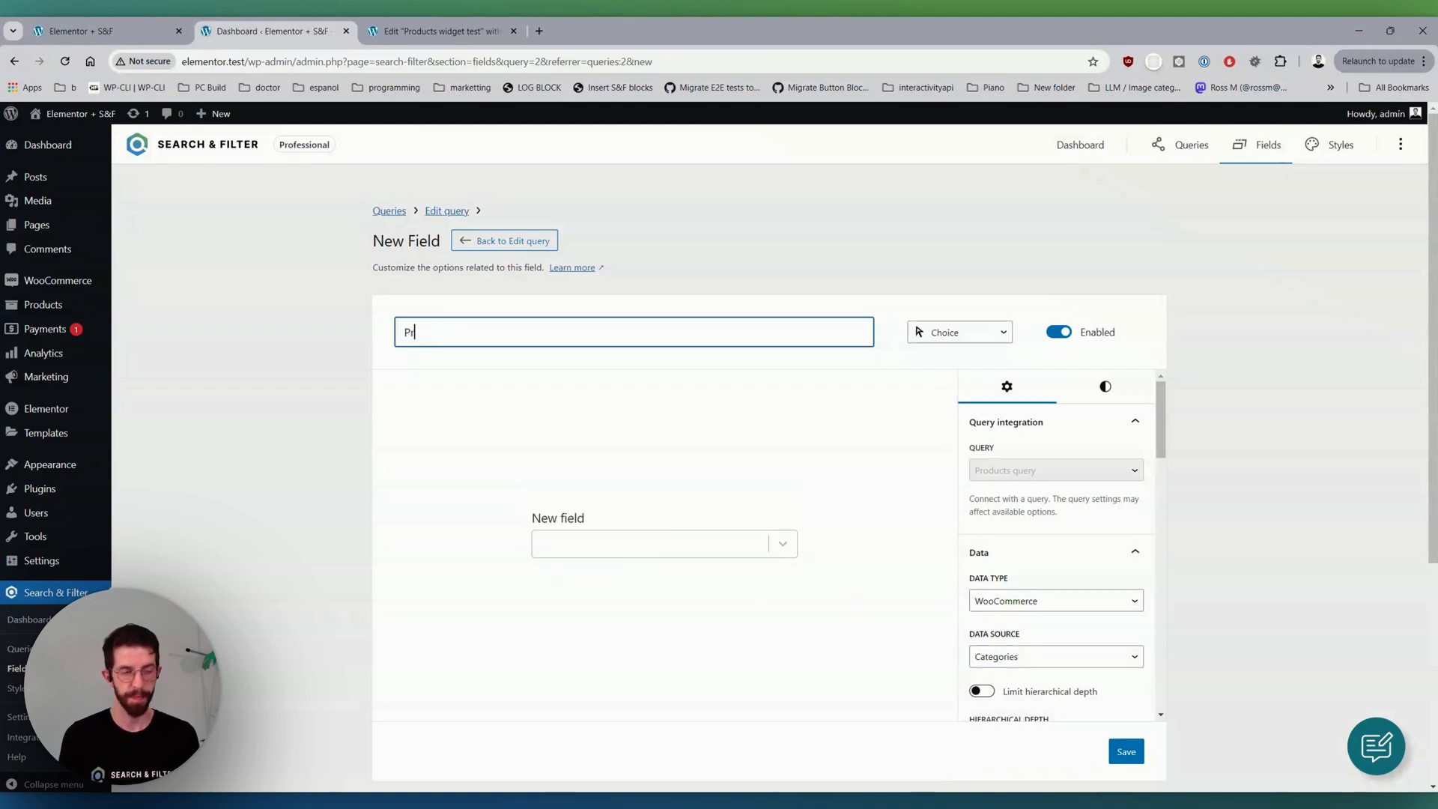
text(roduct categories)
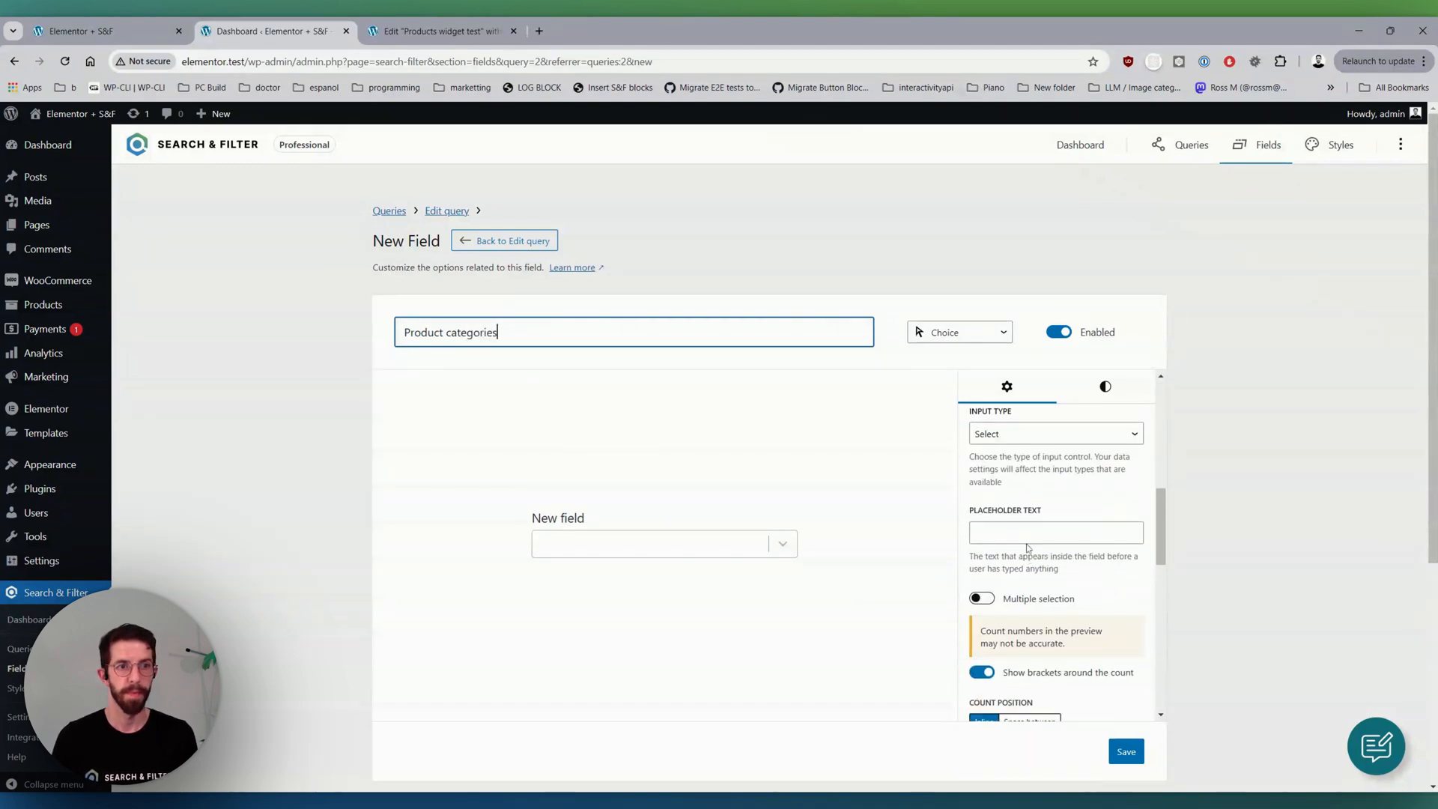
- Give it placeholder 'Choose a category' and label 'Categories', then return to Products query
text(Choose a category)
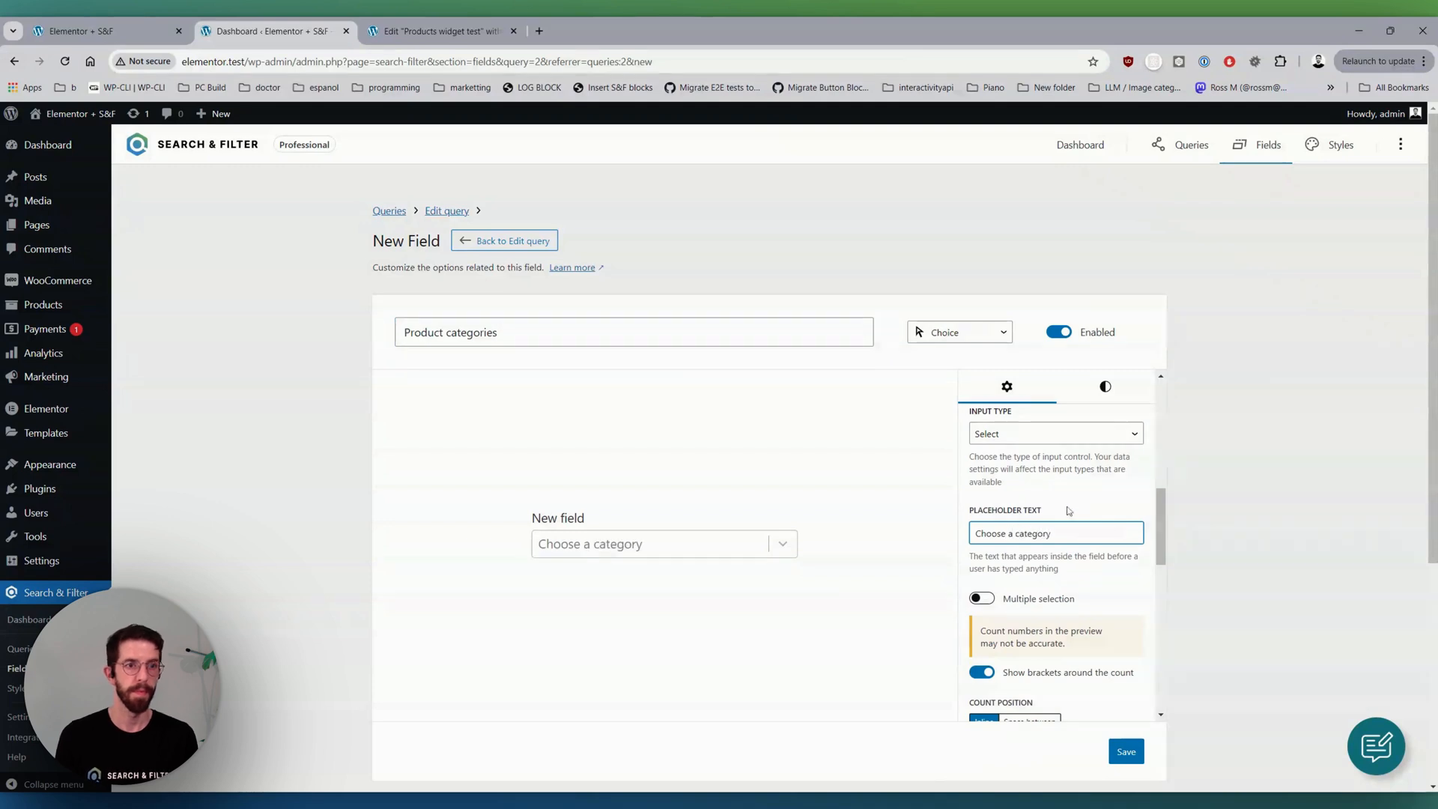
text(Categories)
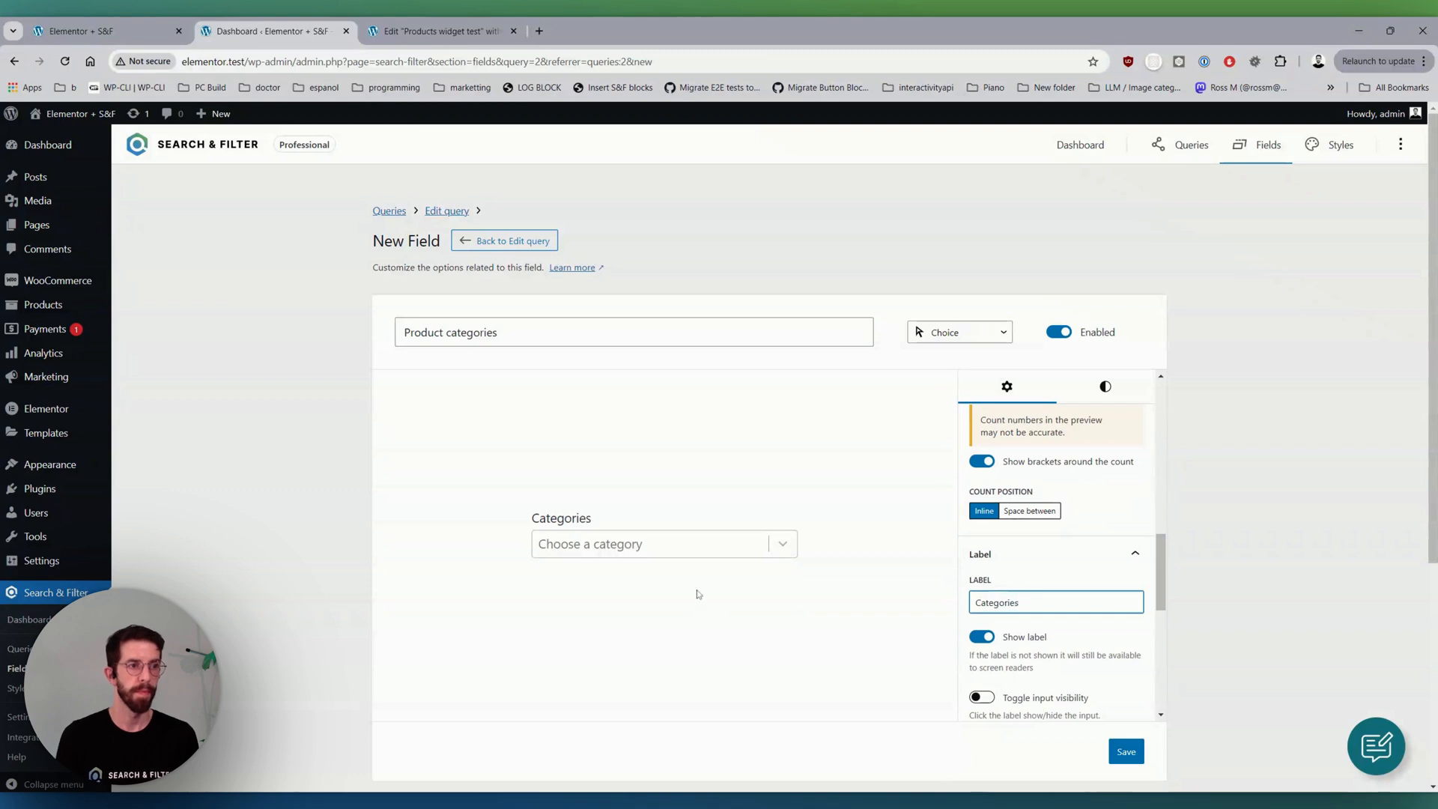
scroll(down, 3)
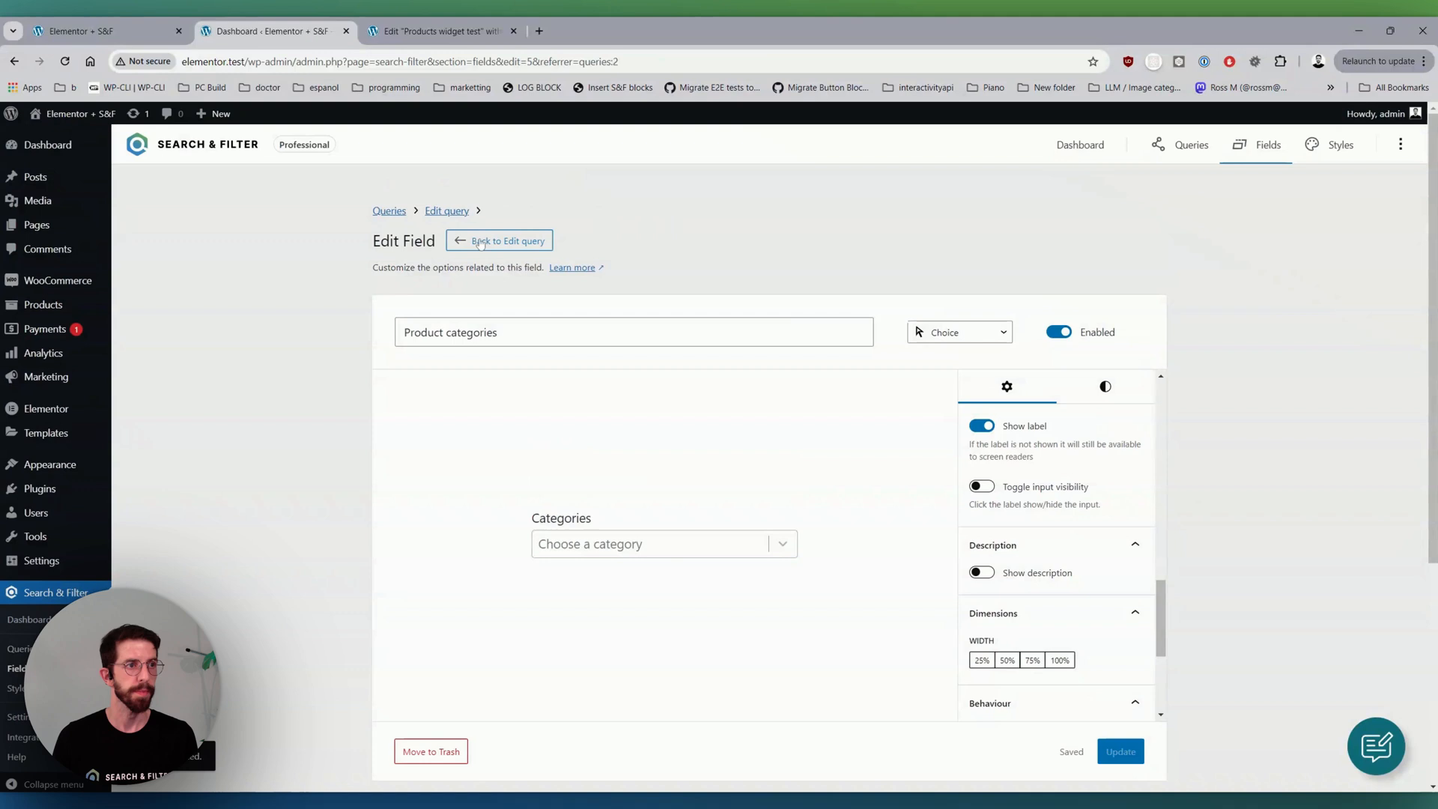
click(499, 240)
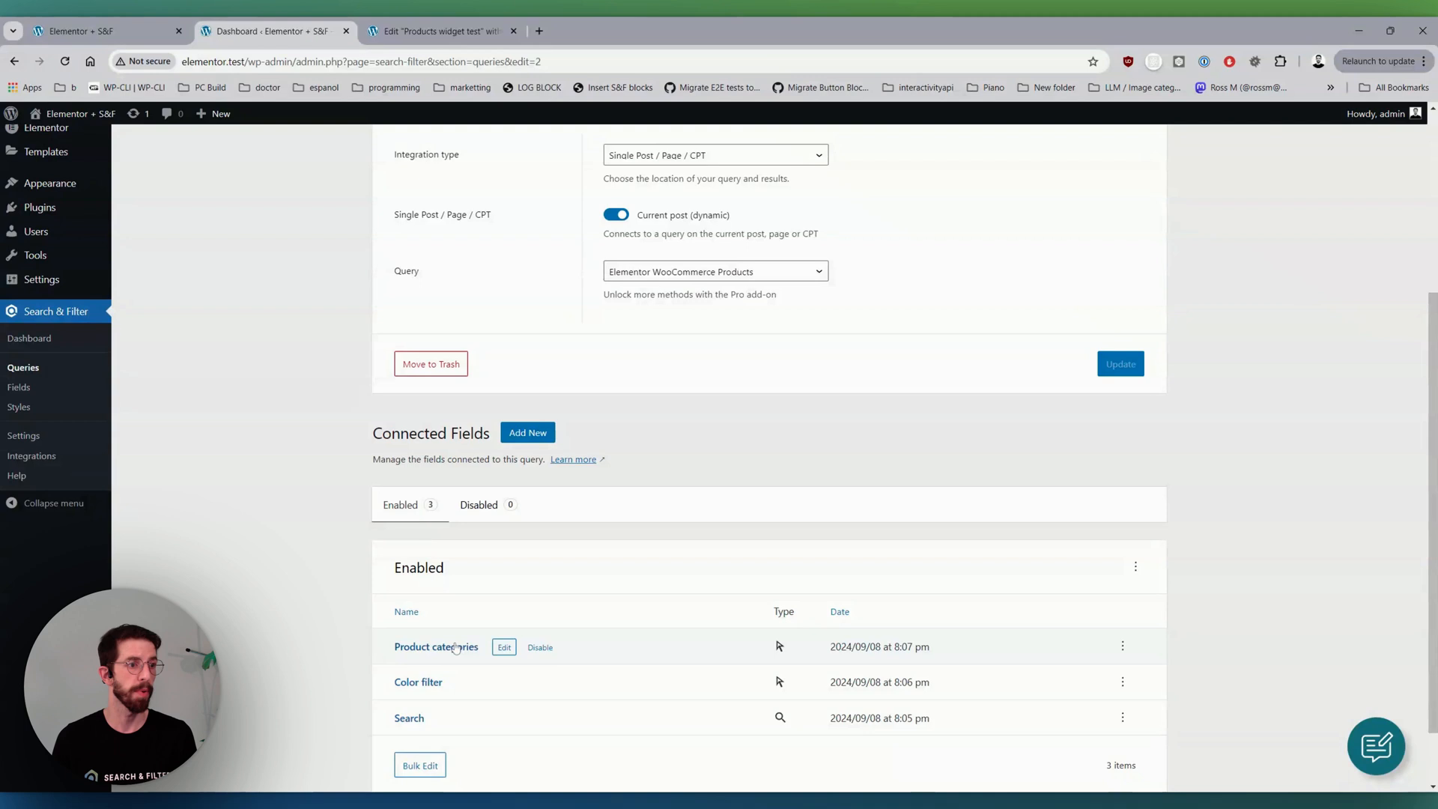
mouse_move(628, 496)
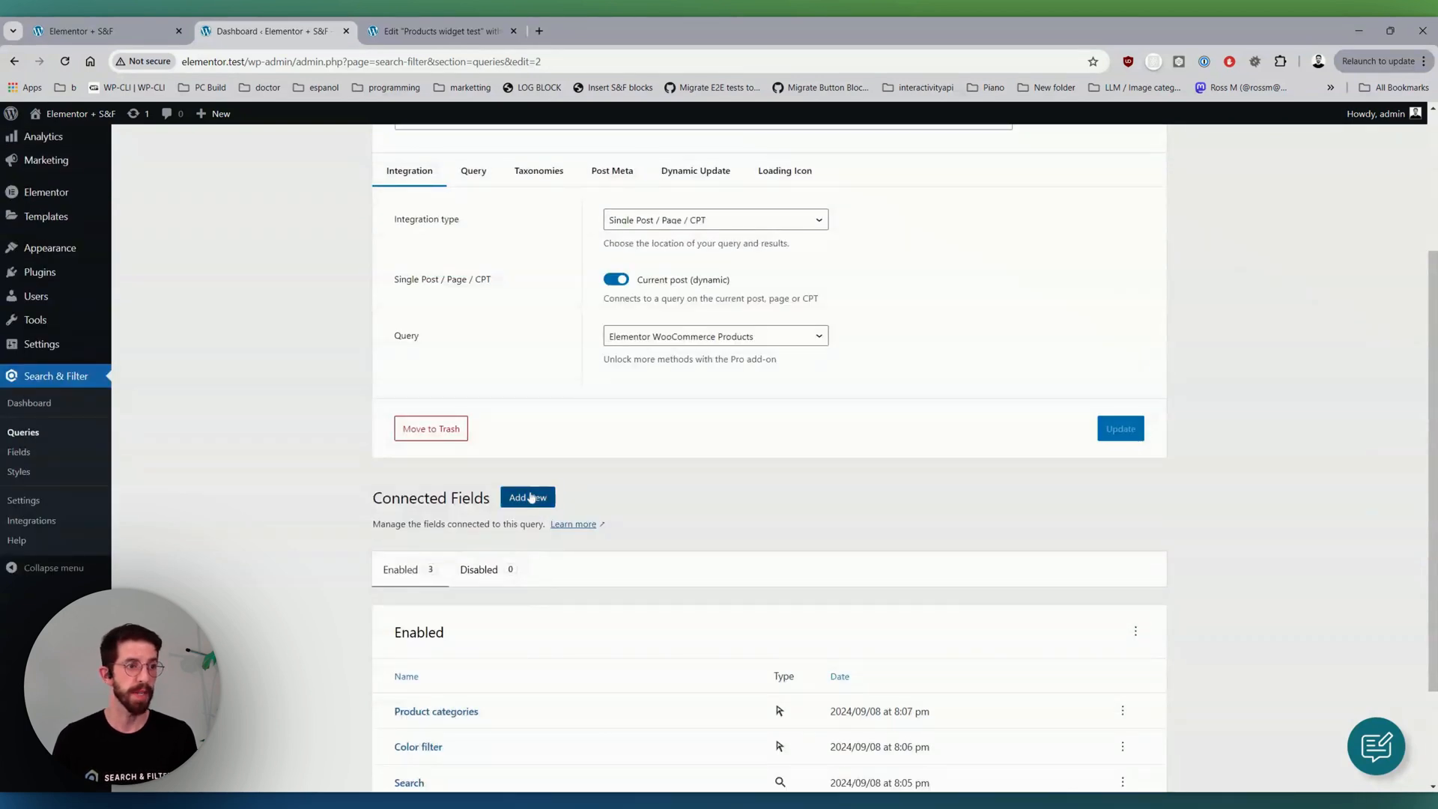
- Add a control field named and labelled 'Reset', save it, and return to Products query's field list
click(528, 498)
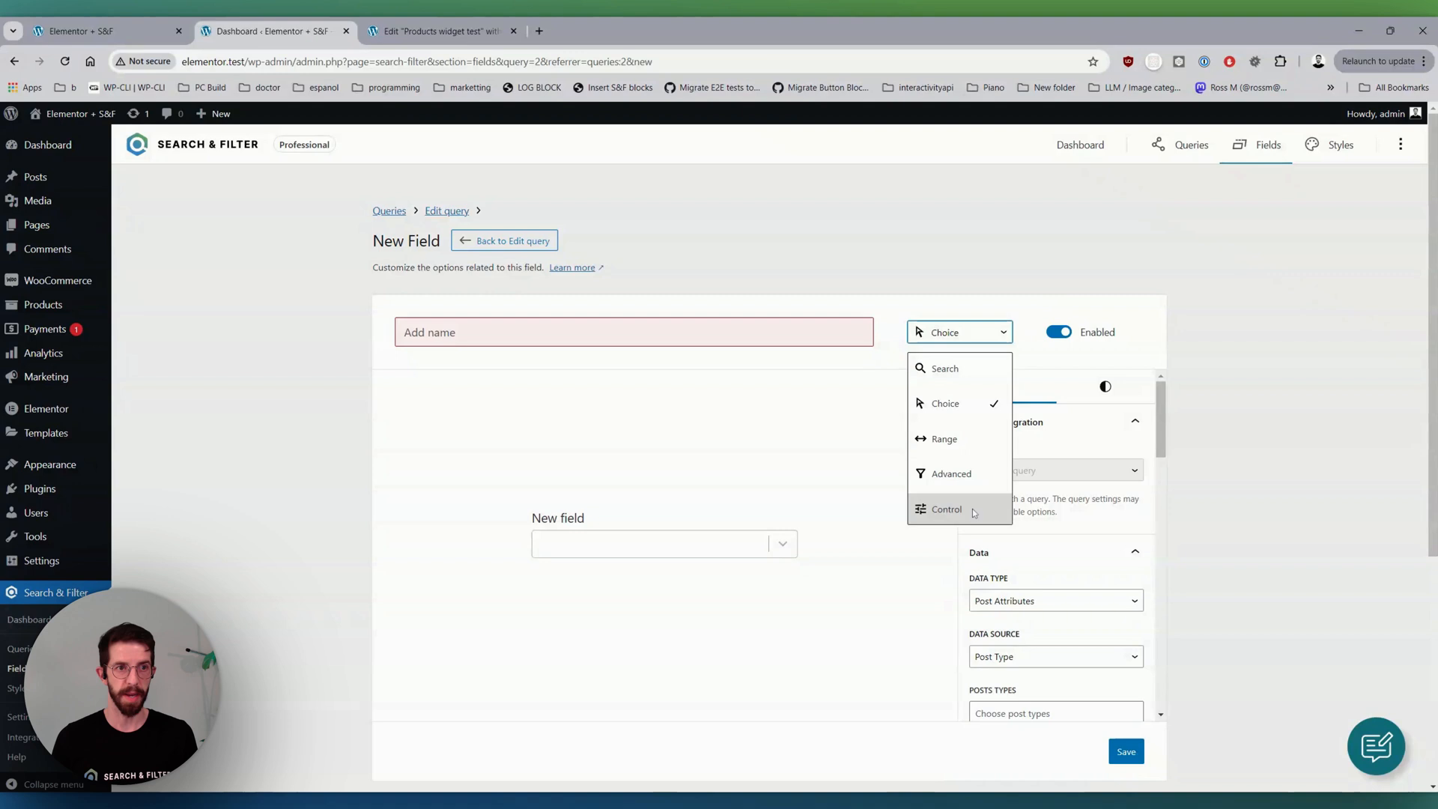
click(947, 509)
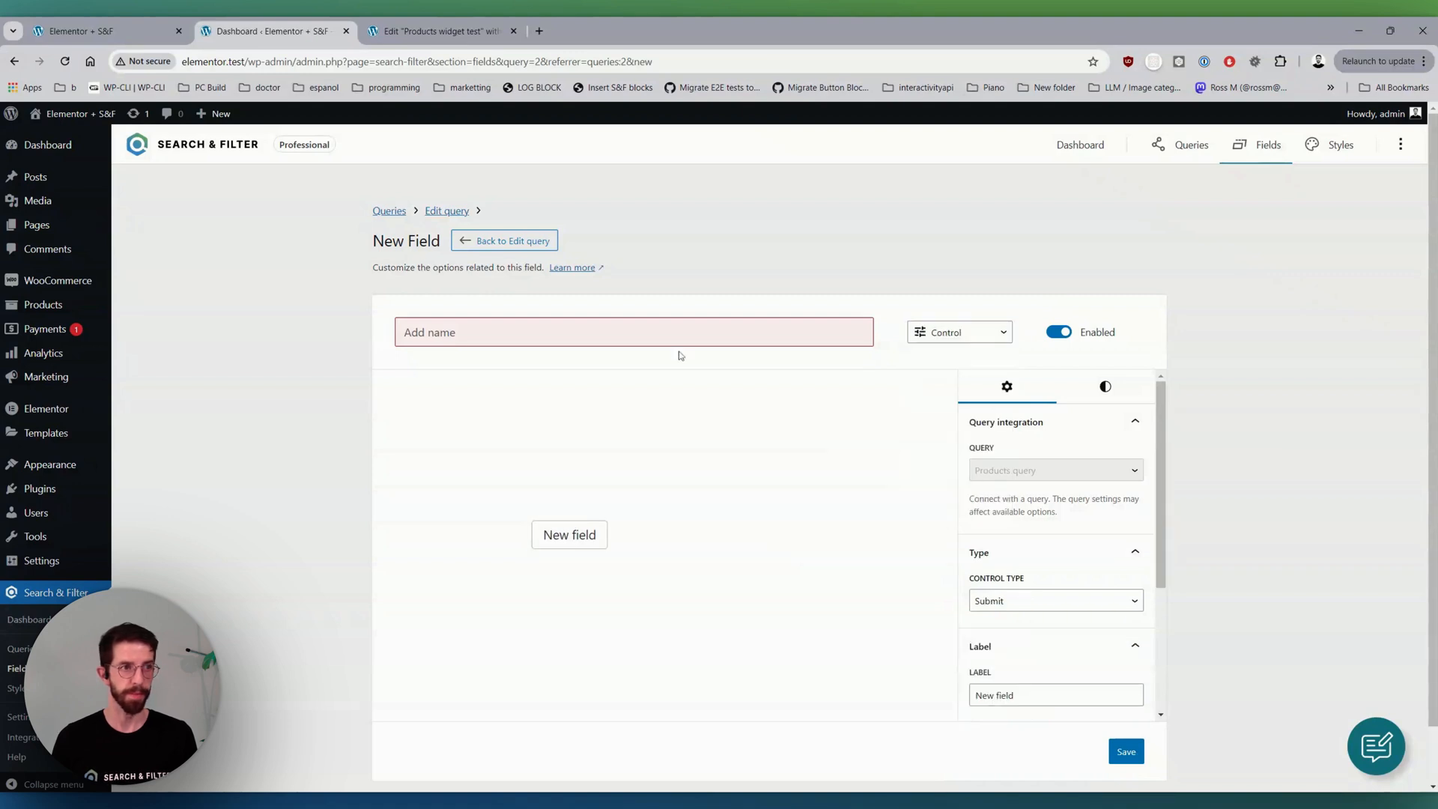
click(632, 333)
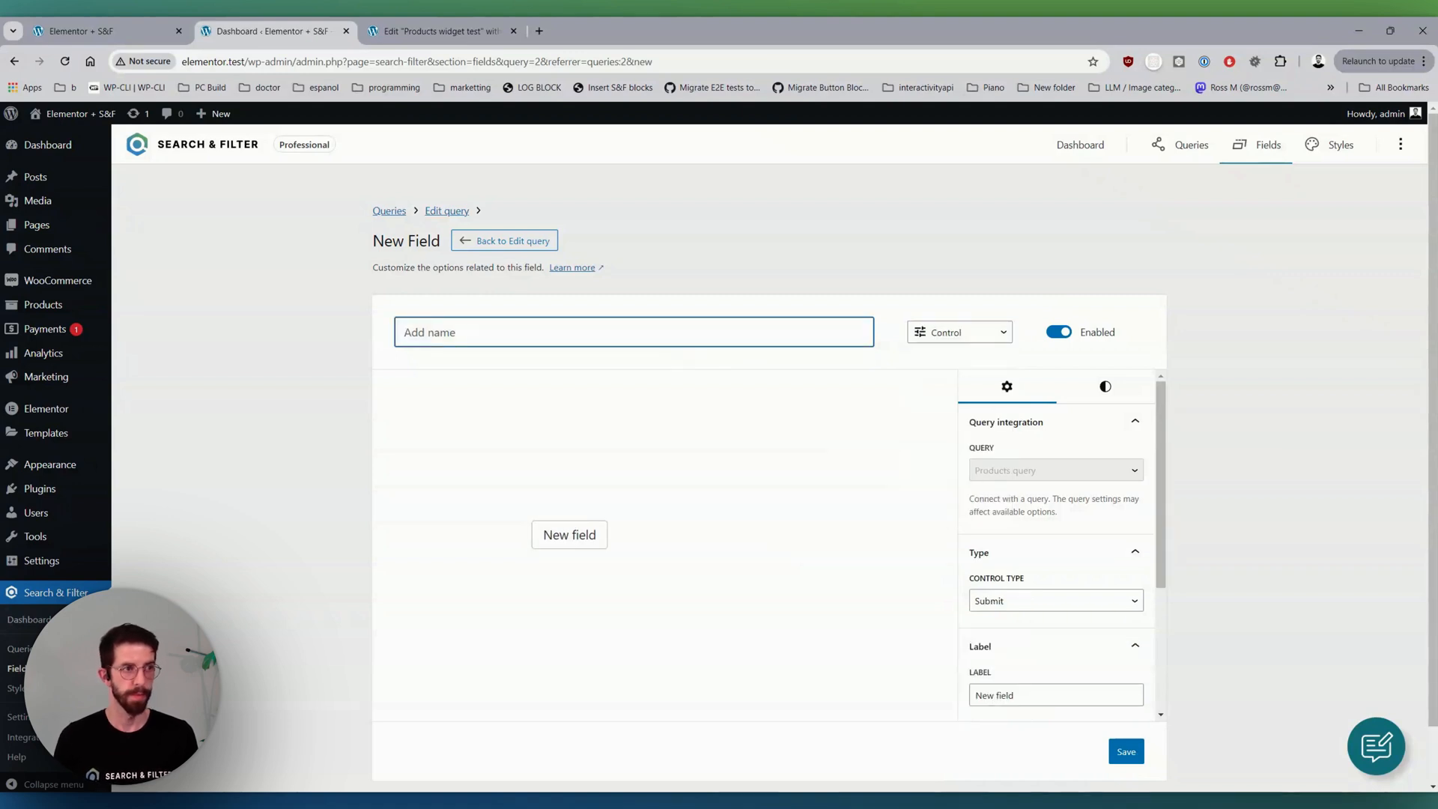
text(Reset)
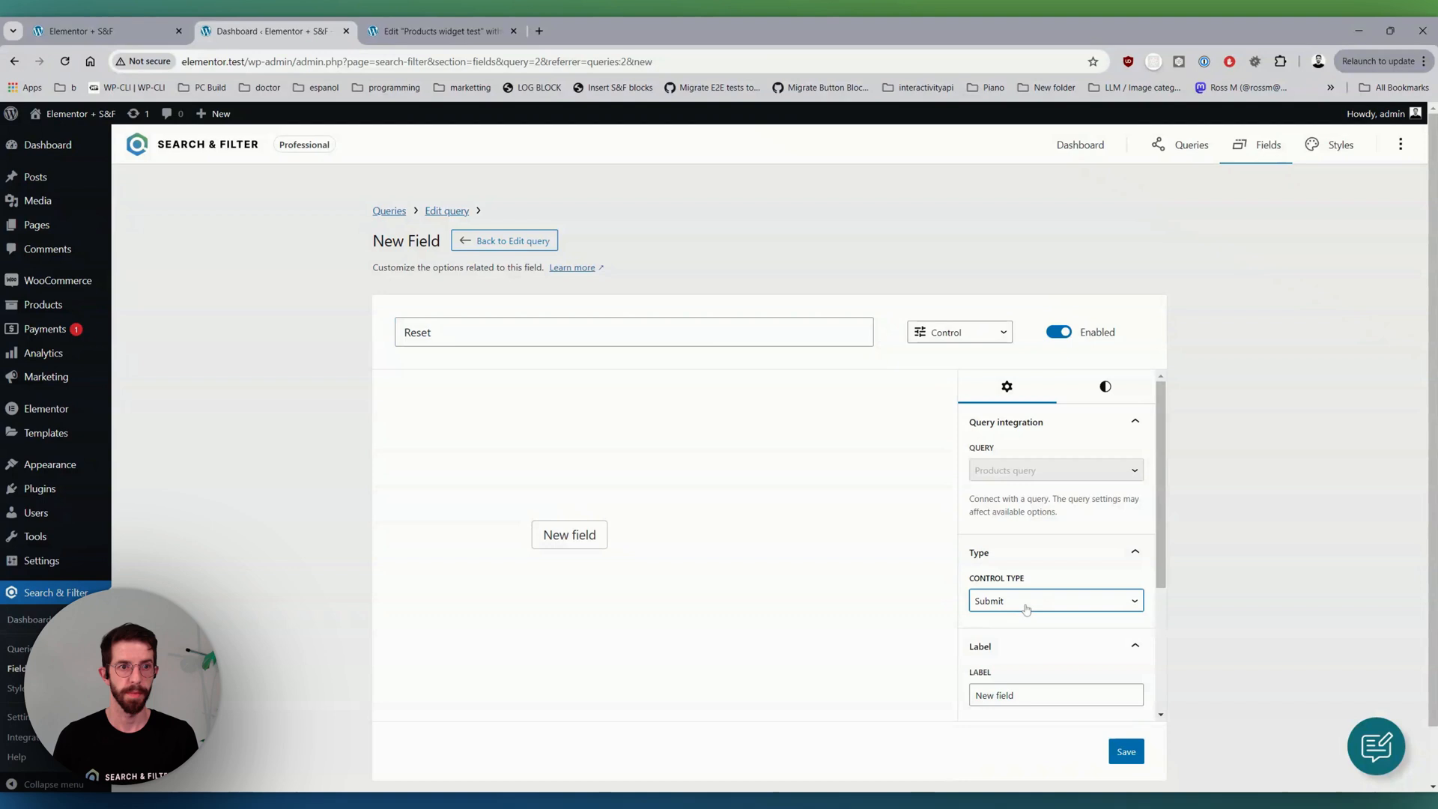
mouse_move(1012, 617)
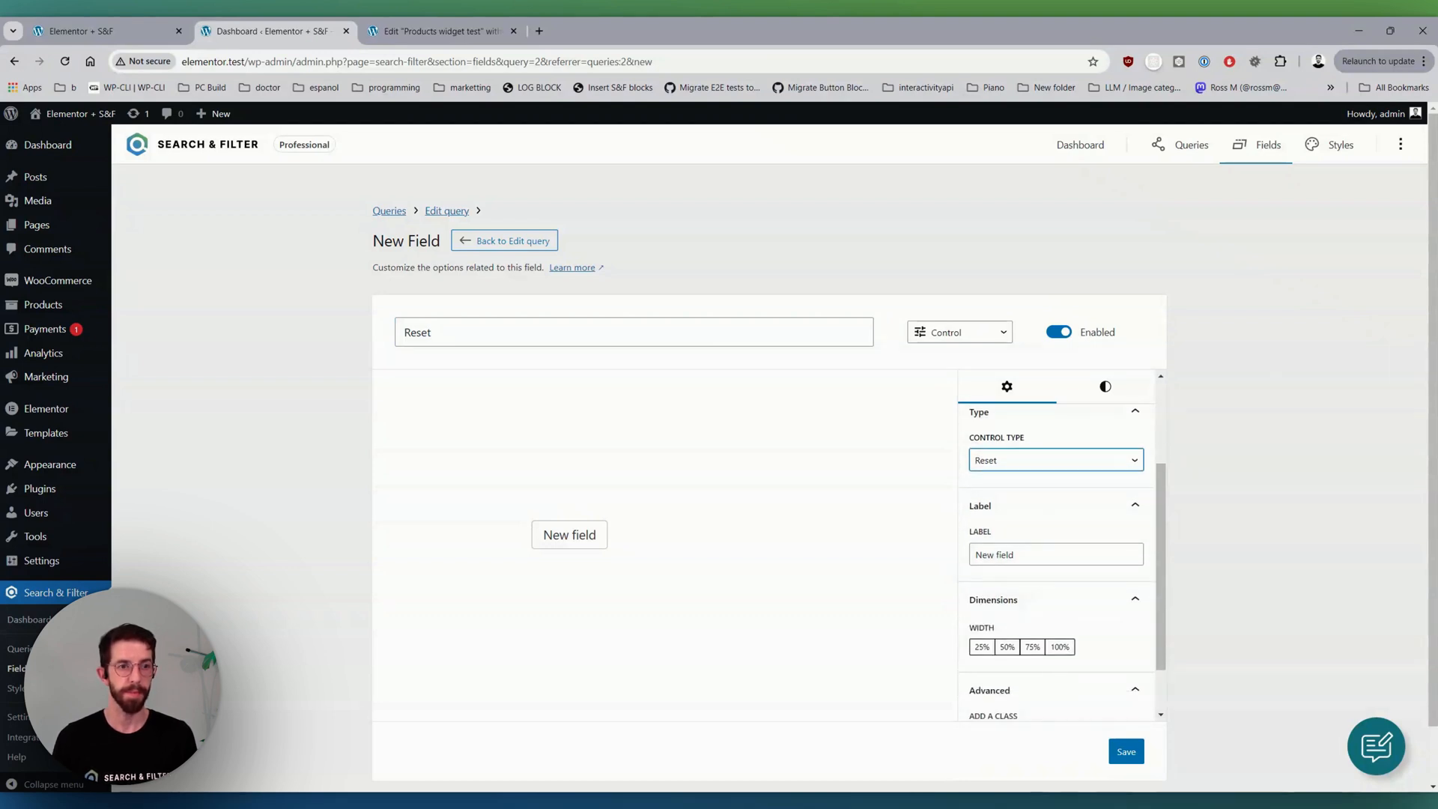
text(Reset)
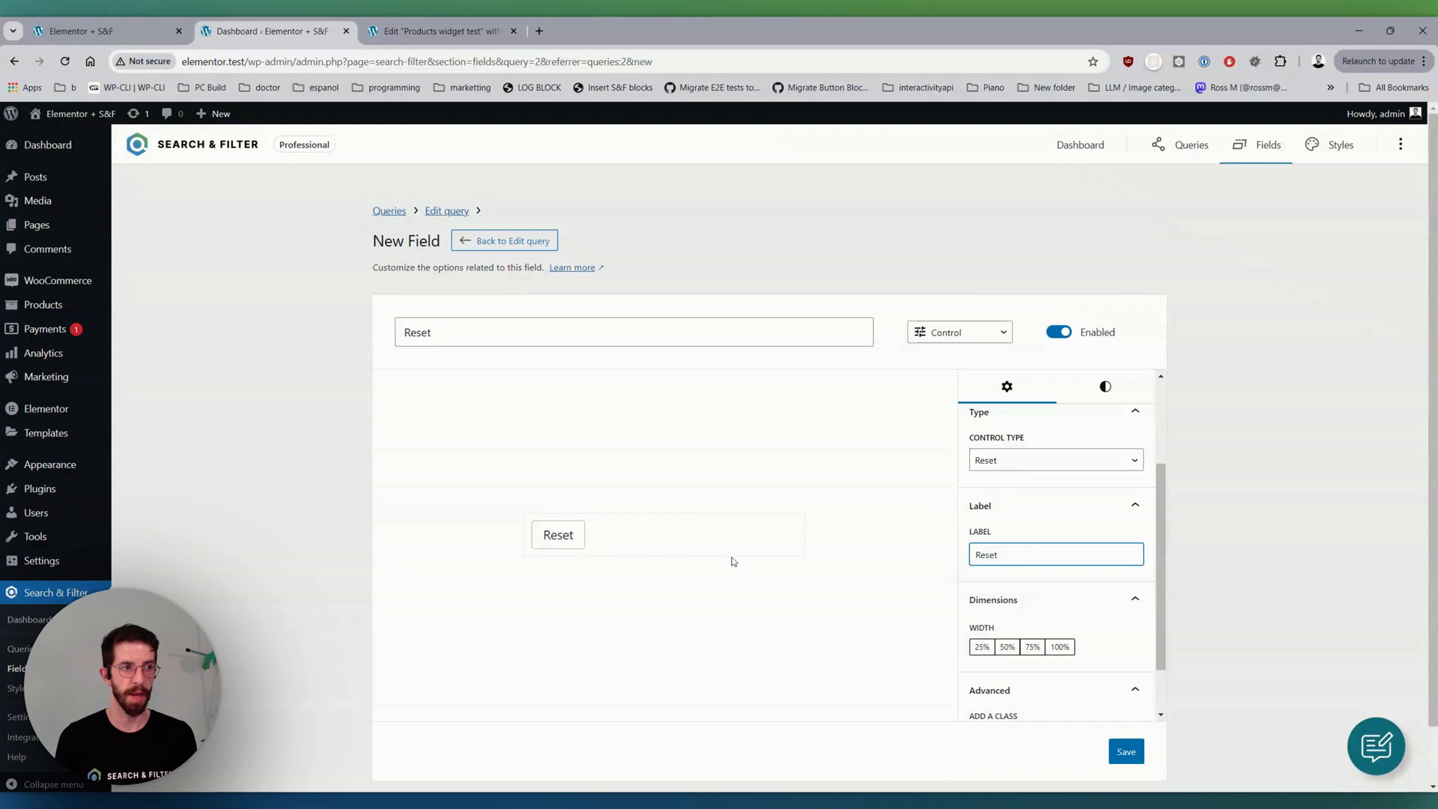
click(1125, 751)
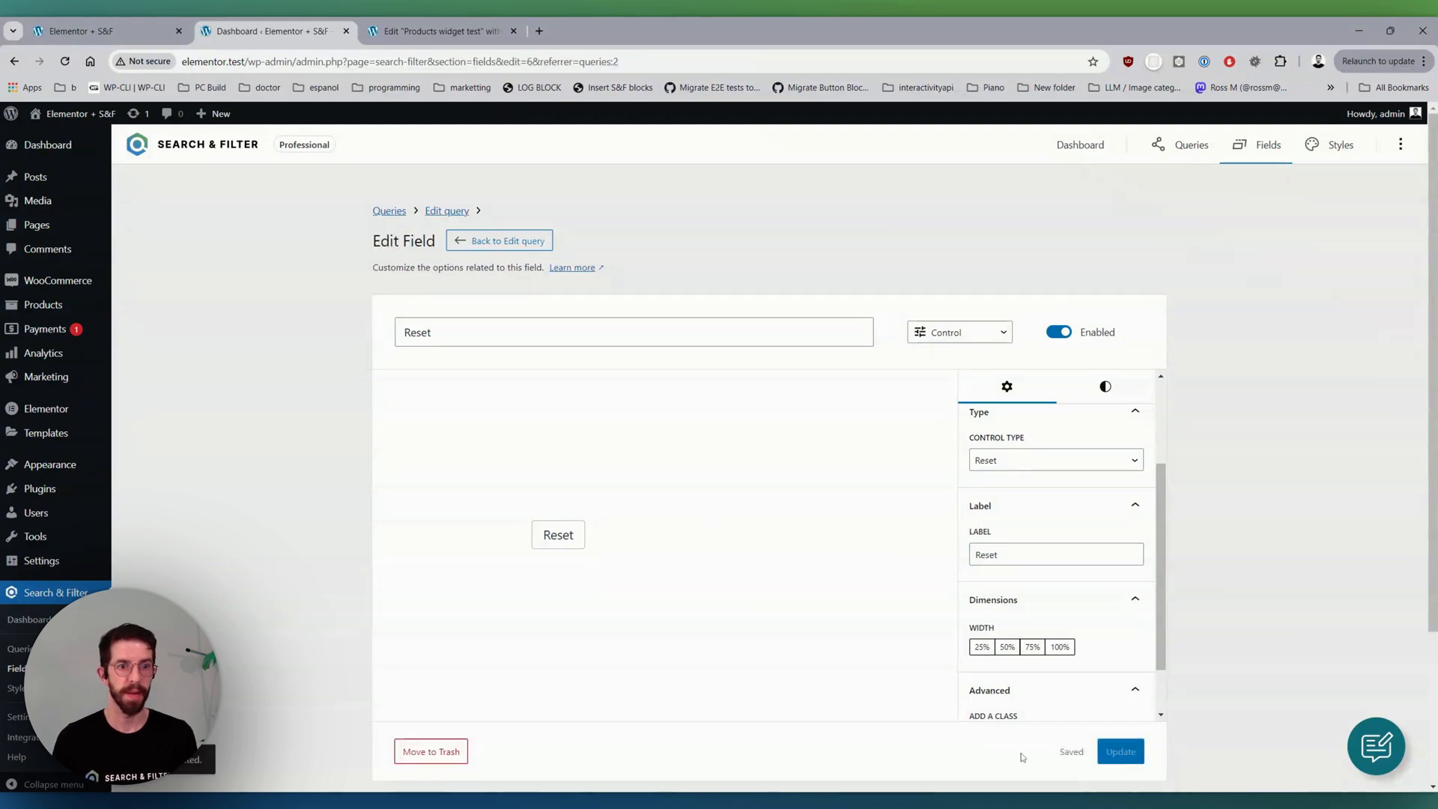
click(1191, 145)
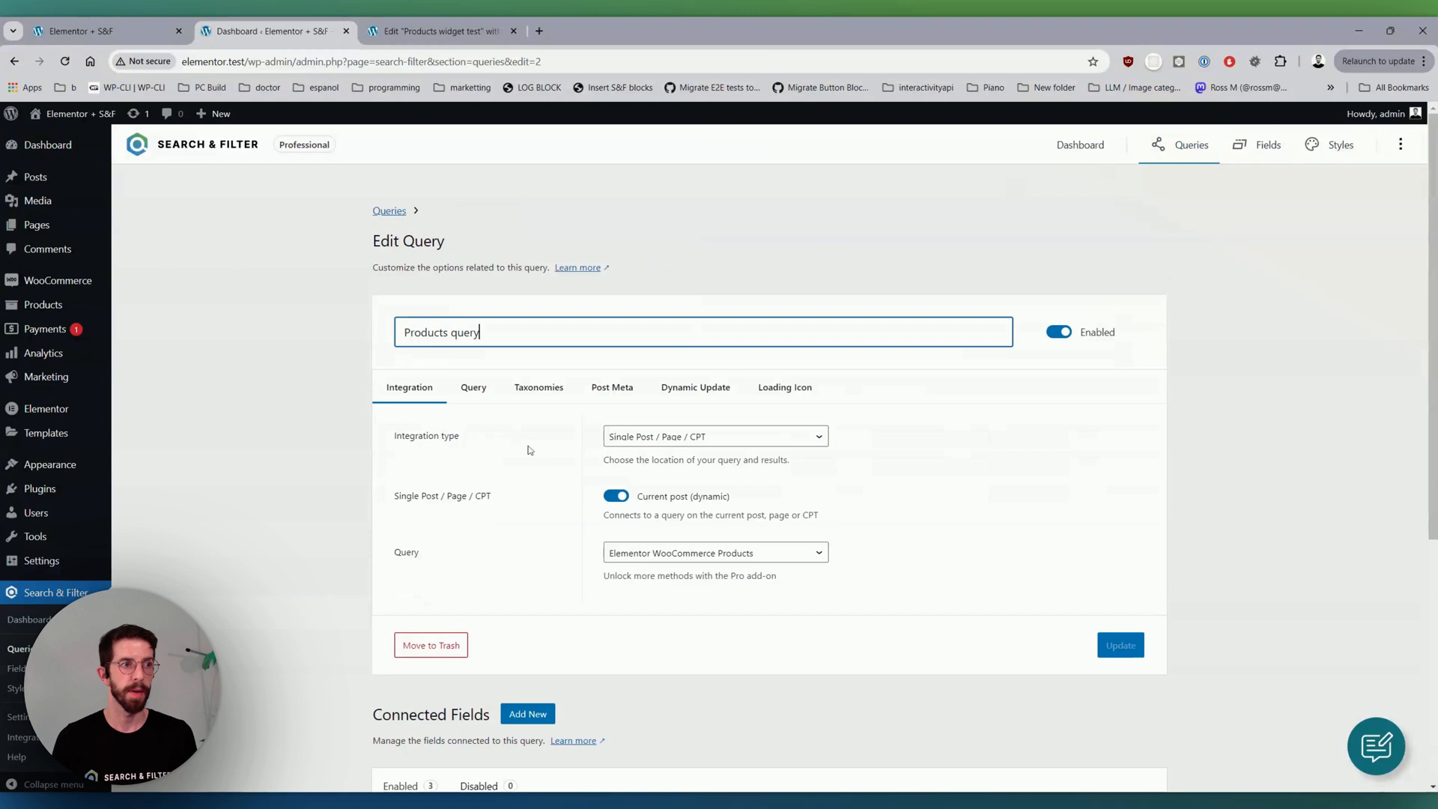
scroll(down, 3)
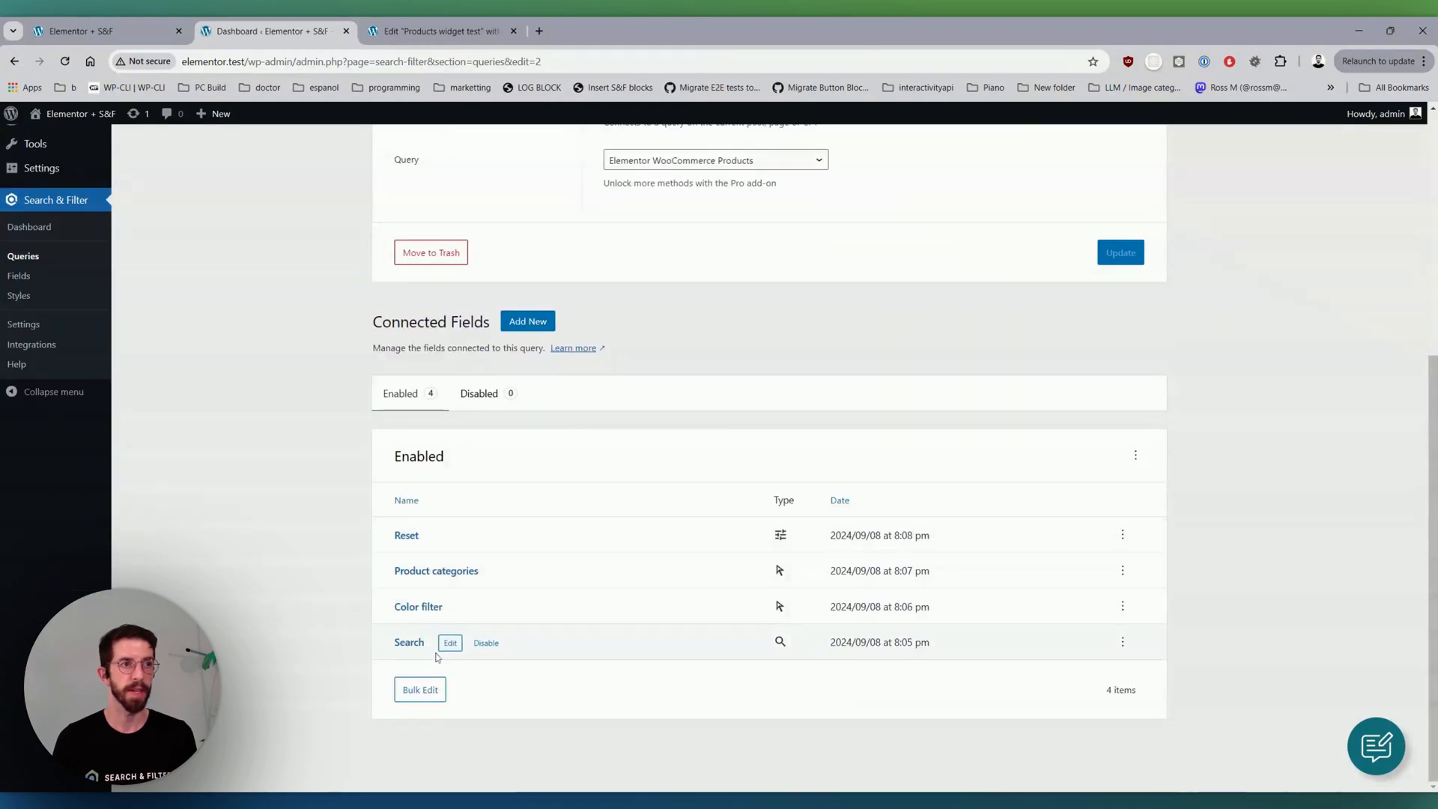
scroll(up, 3)
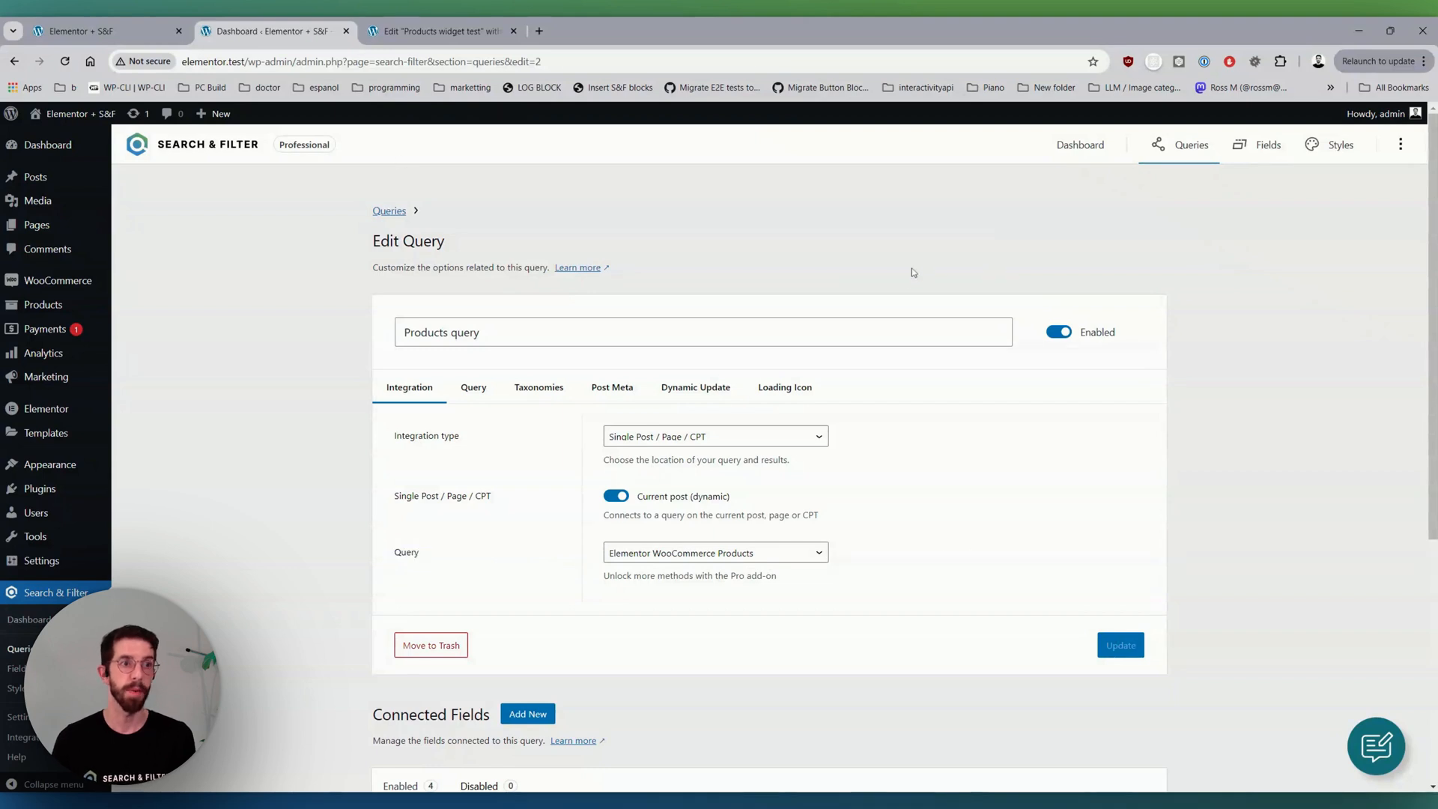
- Set the Products widget Source to Search & Filter Query and show the saved Search field in a new field widget
click(441, 30)
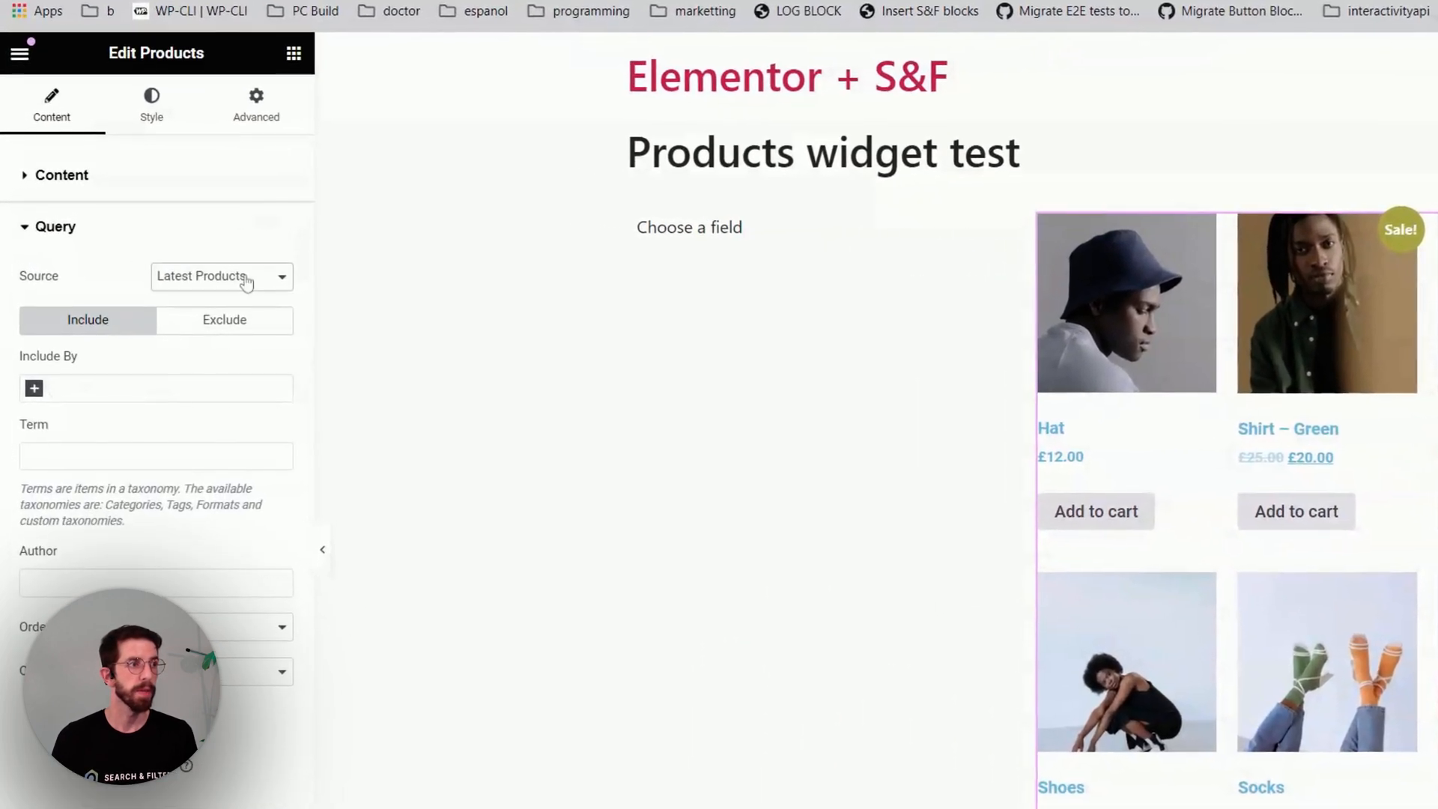
click(221, 276)
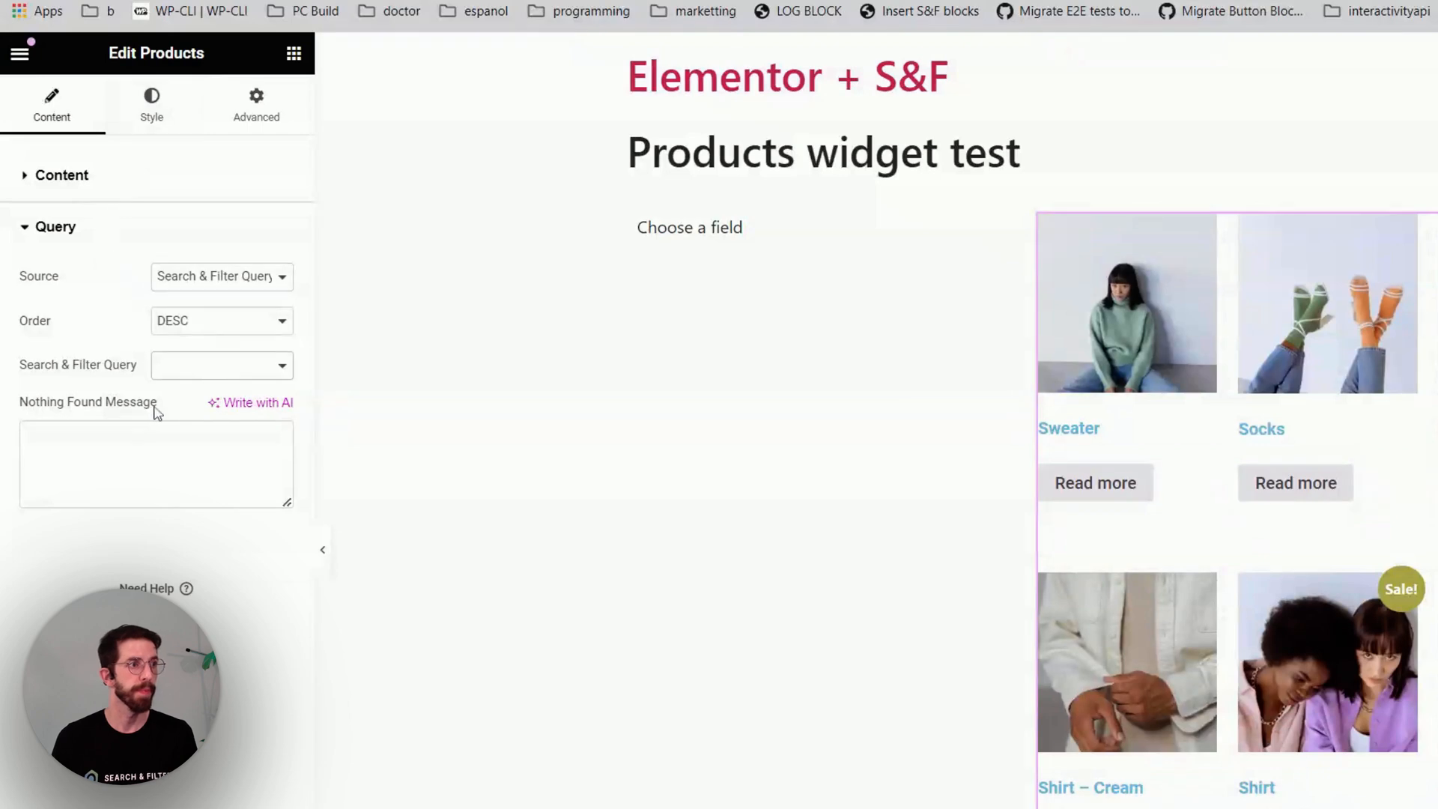
click(220, 364)
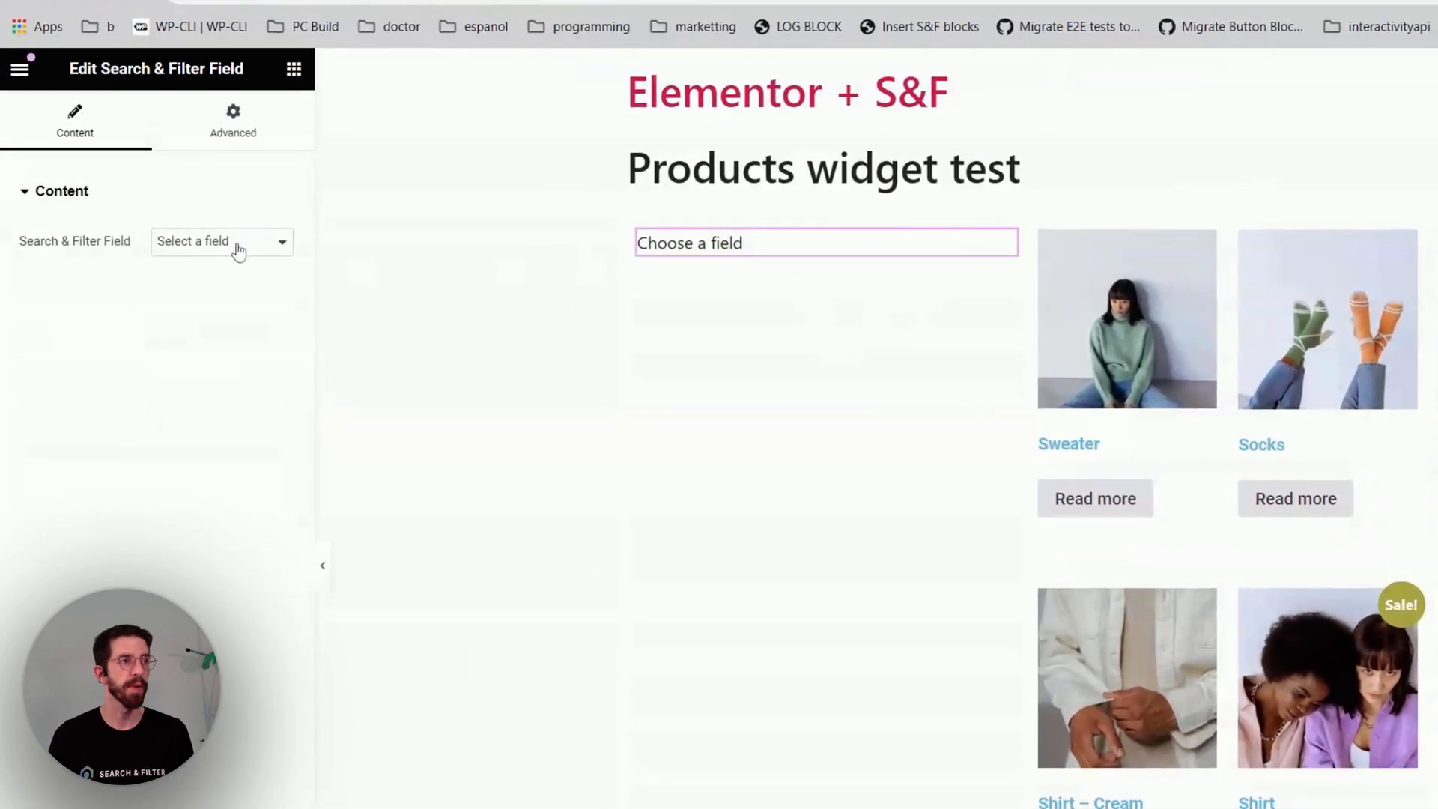
mouse_move(239, 266)
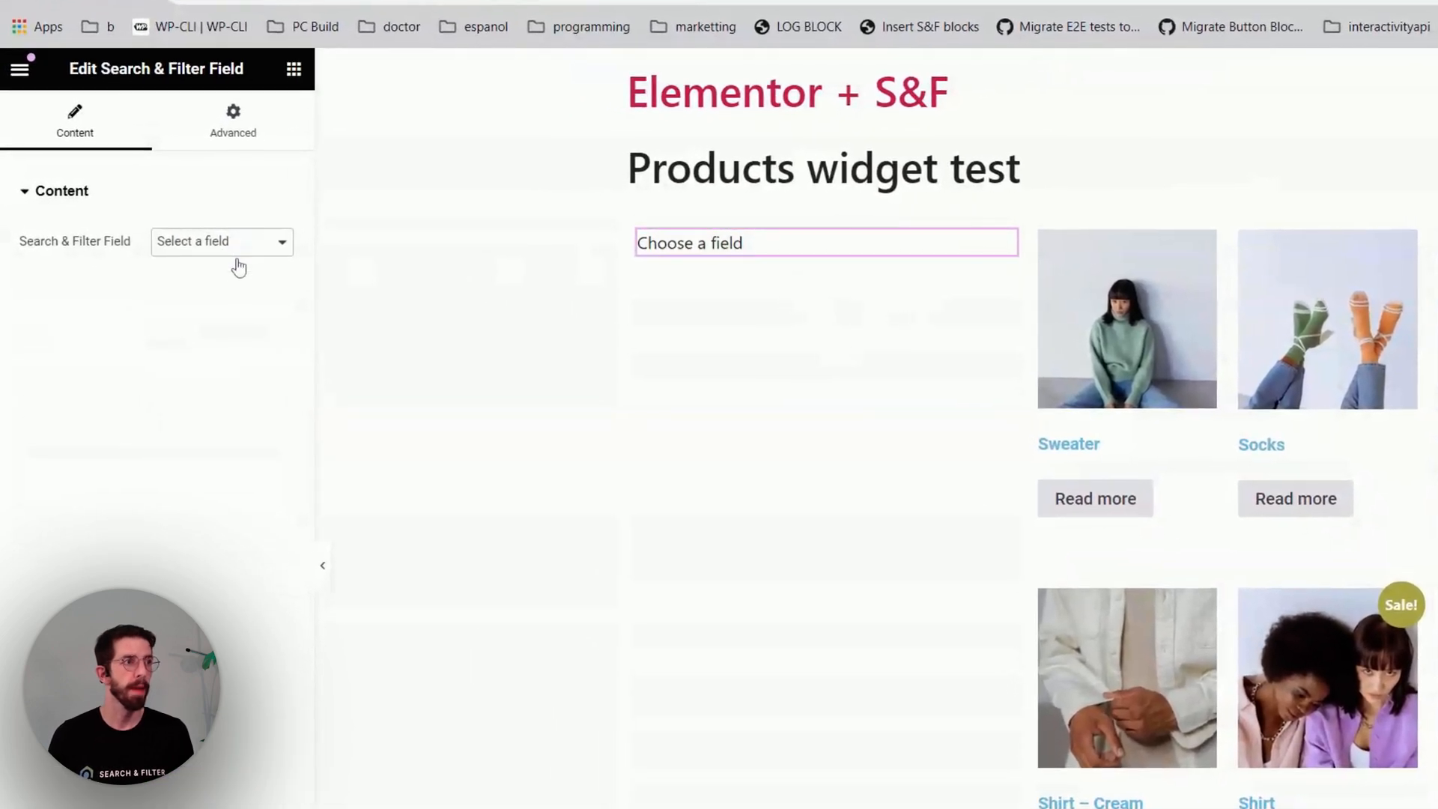
click(220, 241)
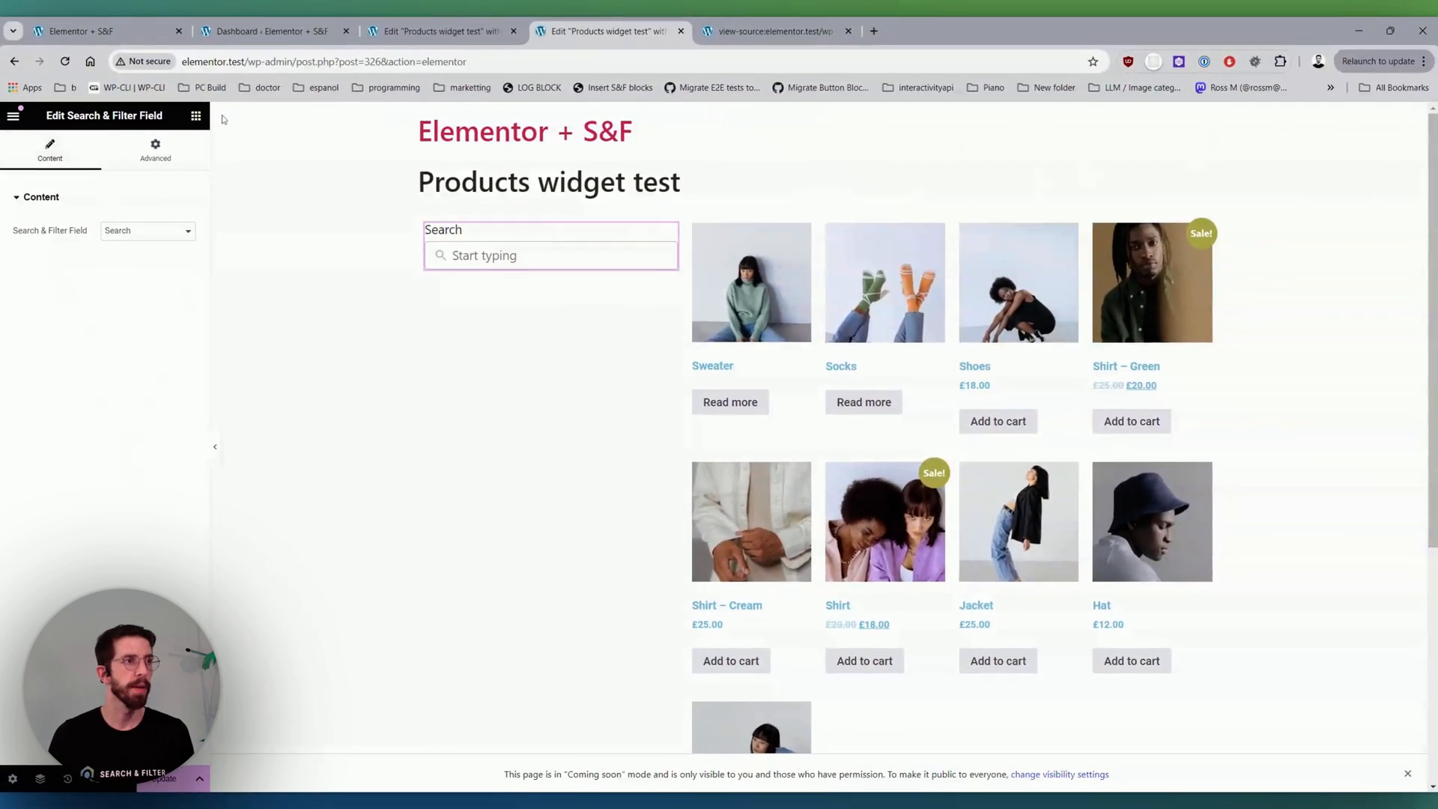
- Add field widgets showing Search, Color filter, Product categories and Reset in the left column
text(sea)
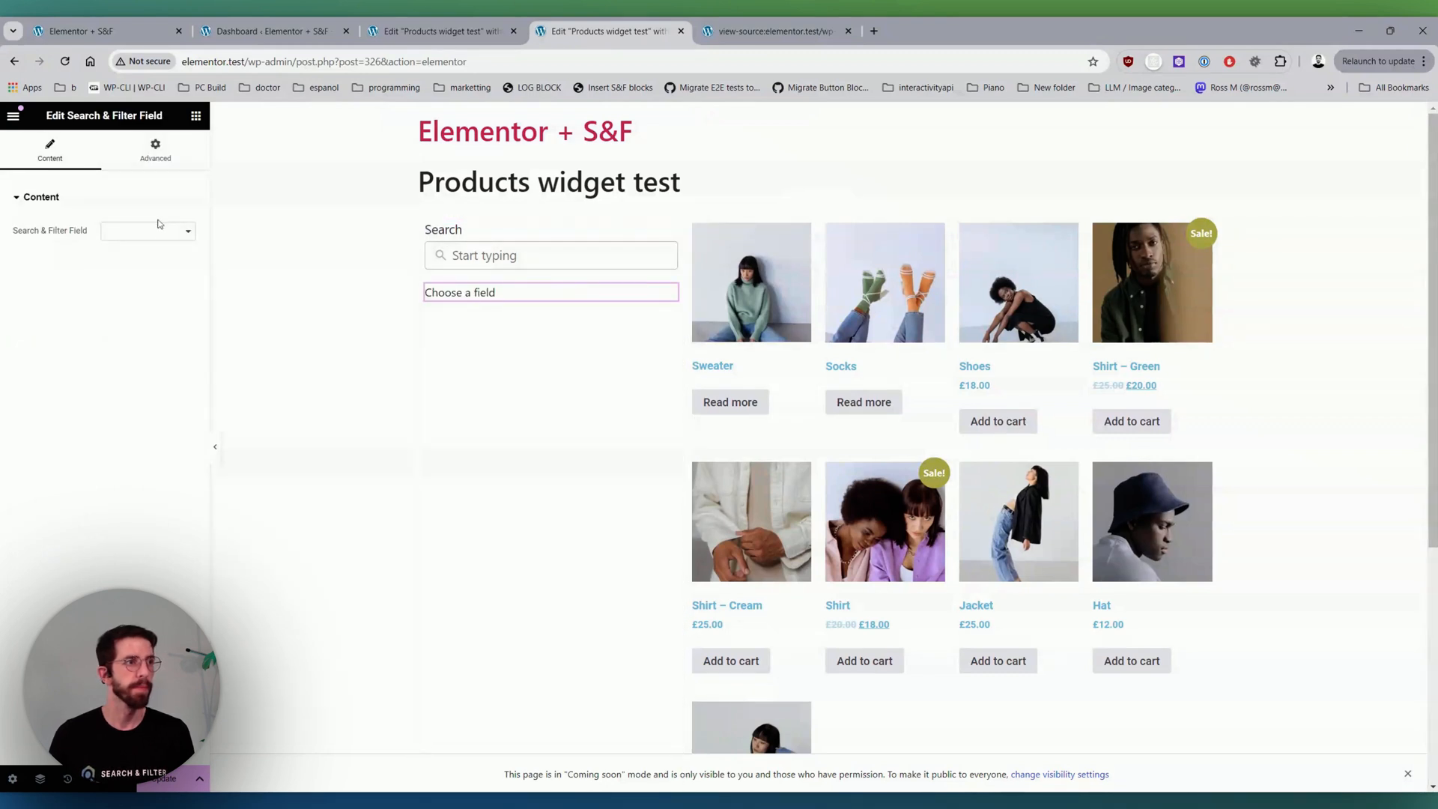
click(147, 230)
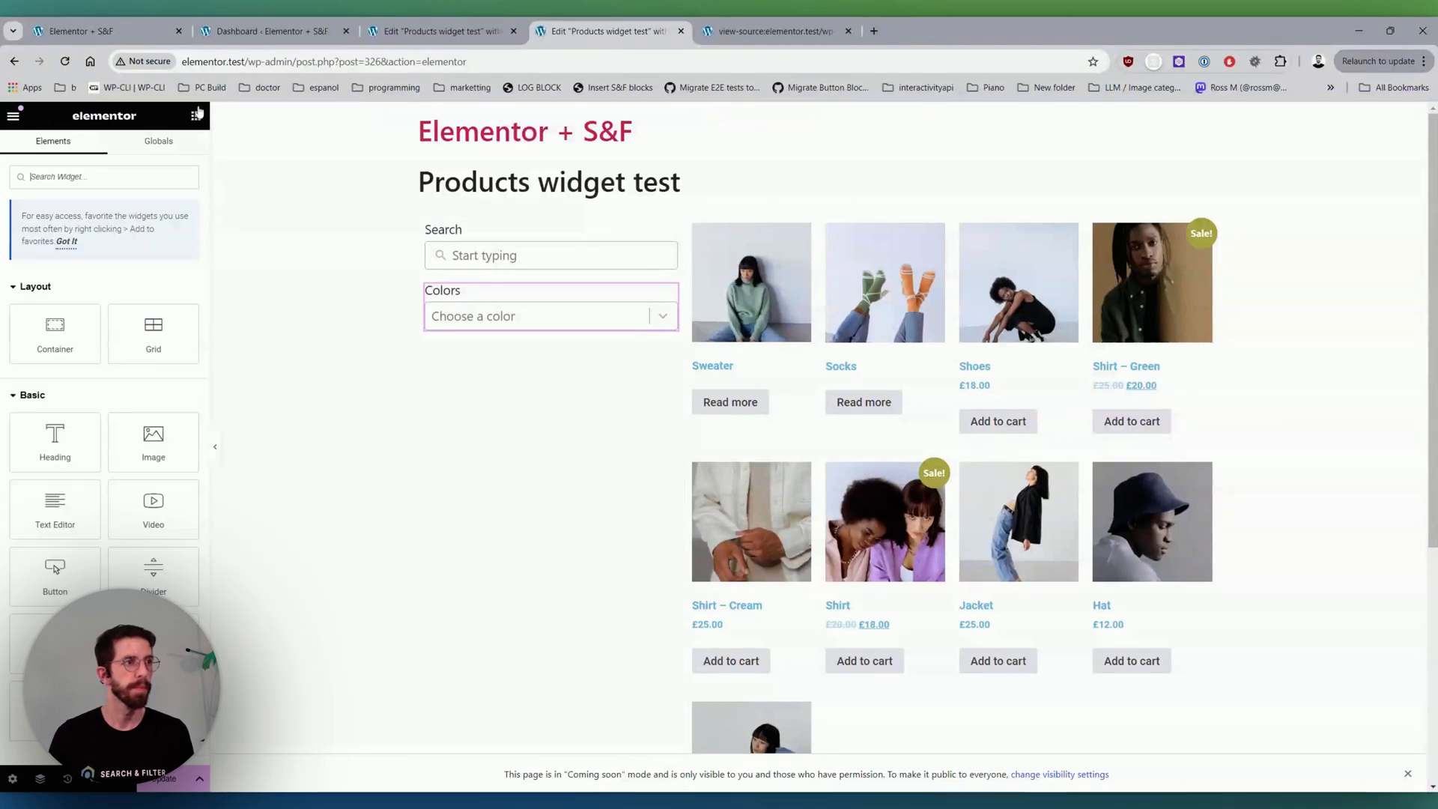
text(f)
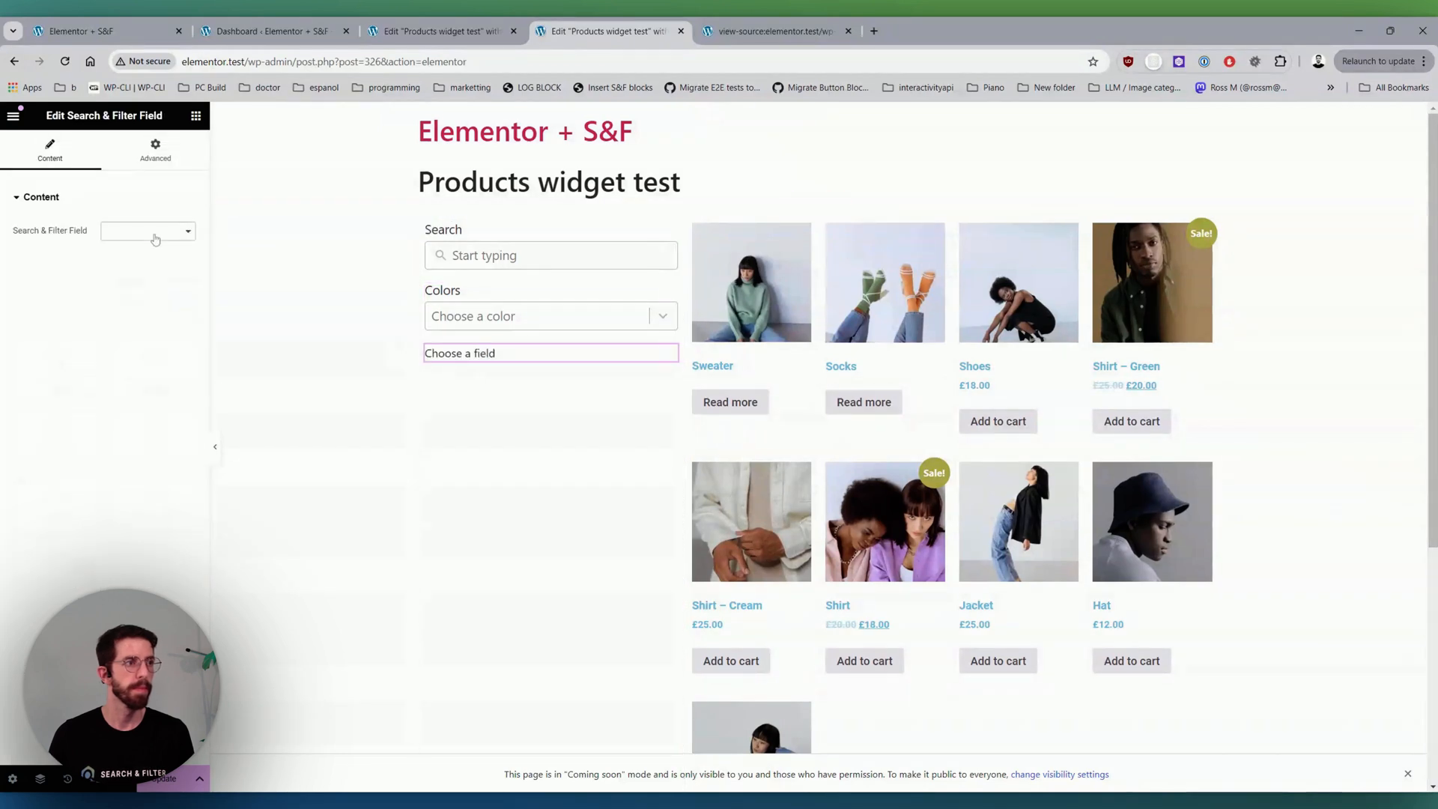
click(147, 231)
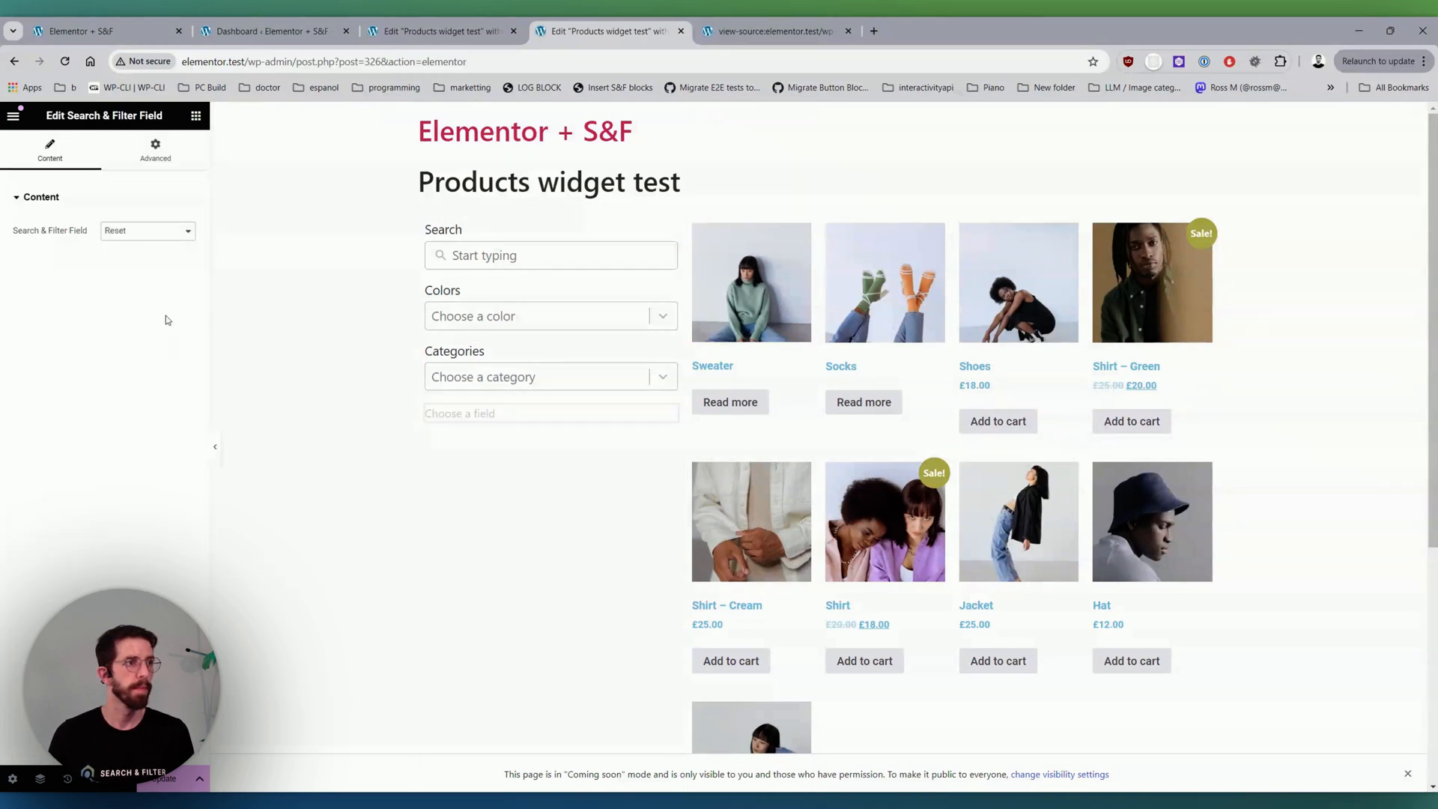
click(550, 414)
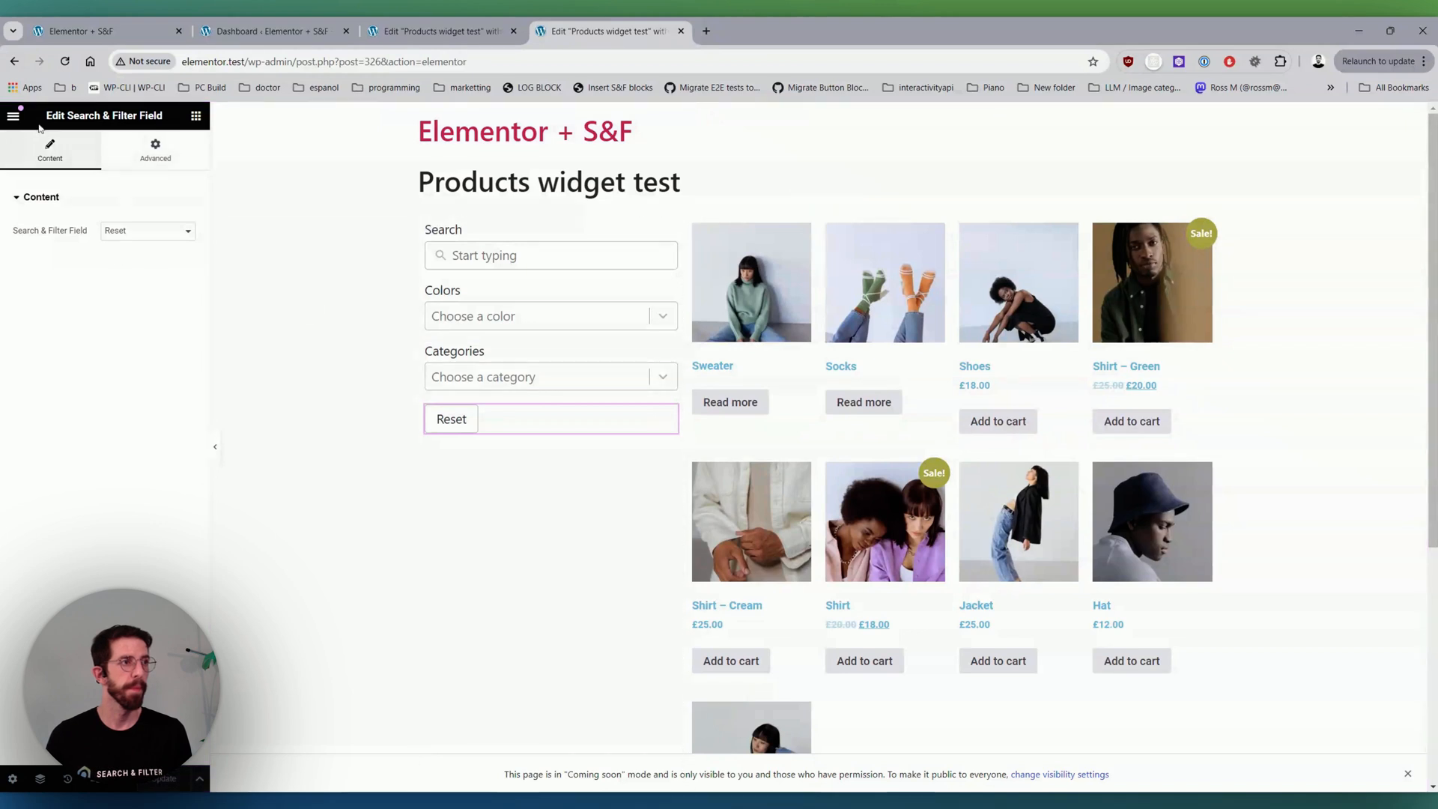
click(13, 115)
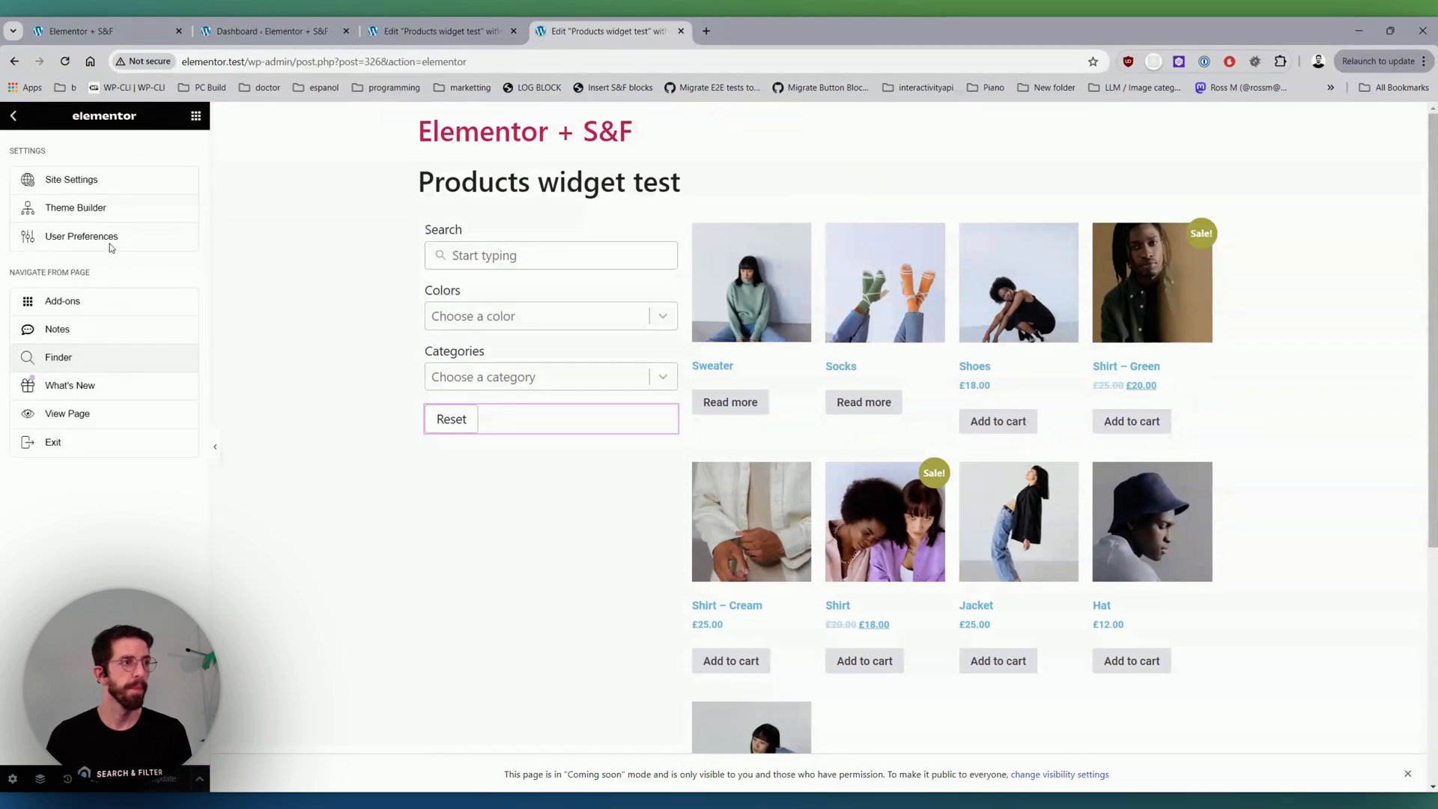
- On the live page filter products by Beige and Jackets (no results), then return to the Search & Filter admin
click(67, 414)
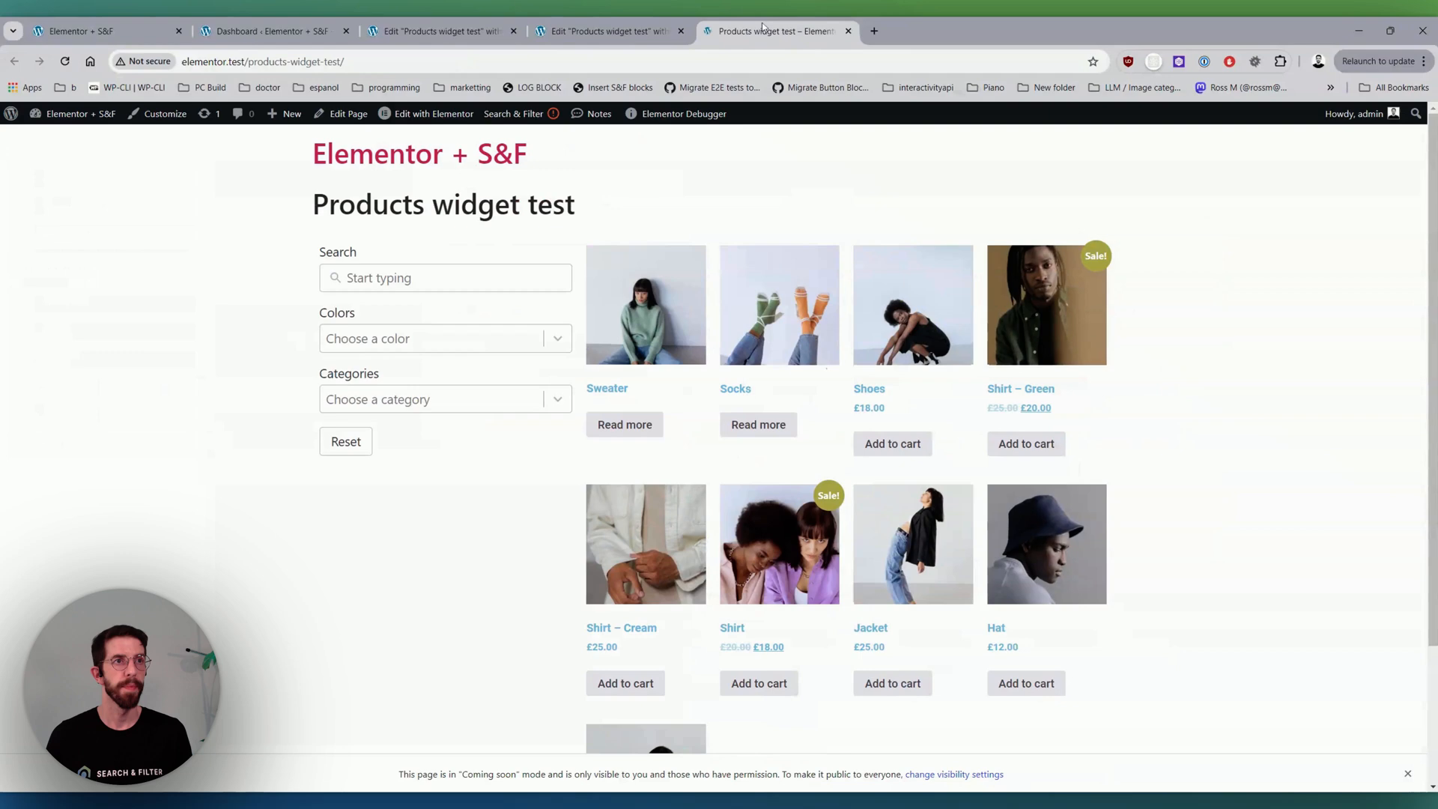
click(445, 398)
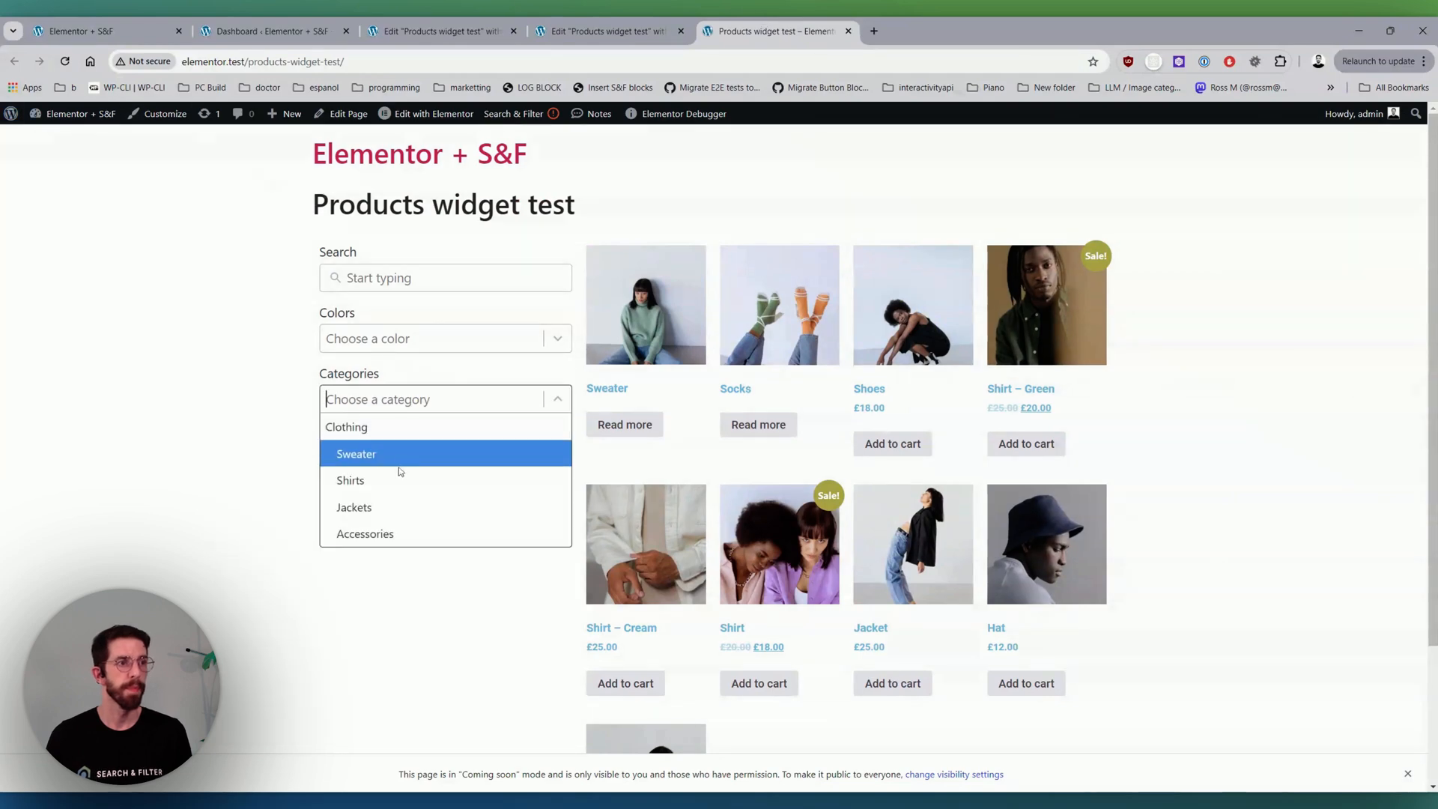
click(350, 479)
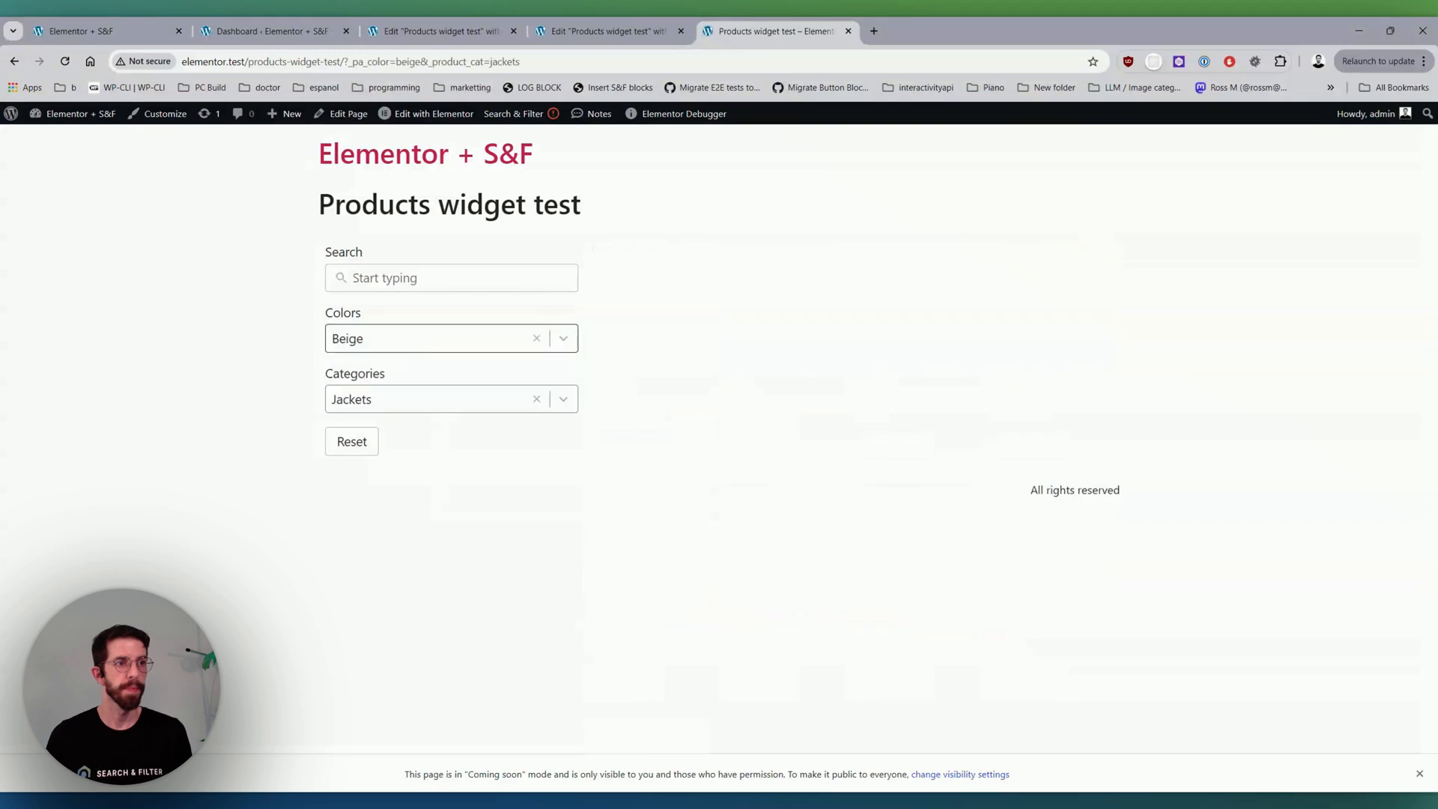
click(351, 441)
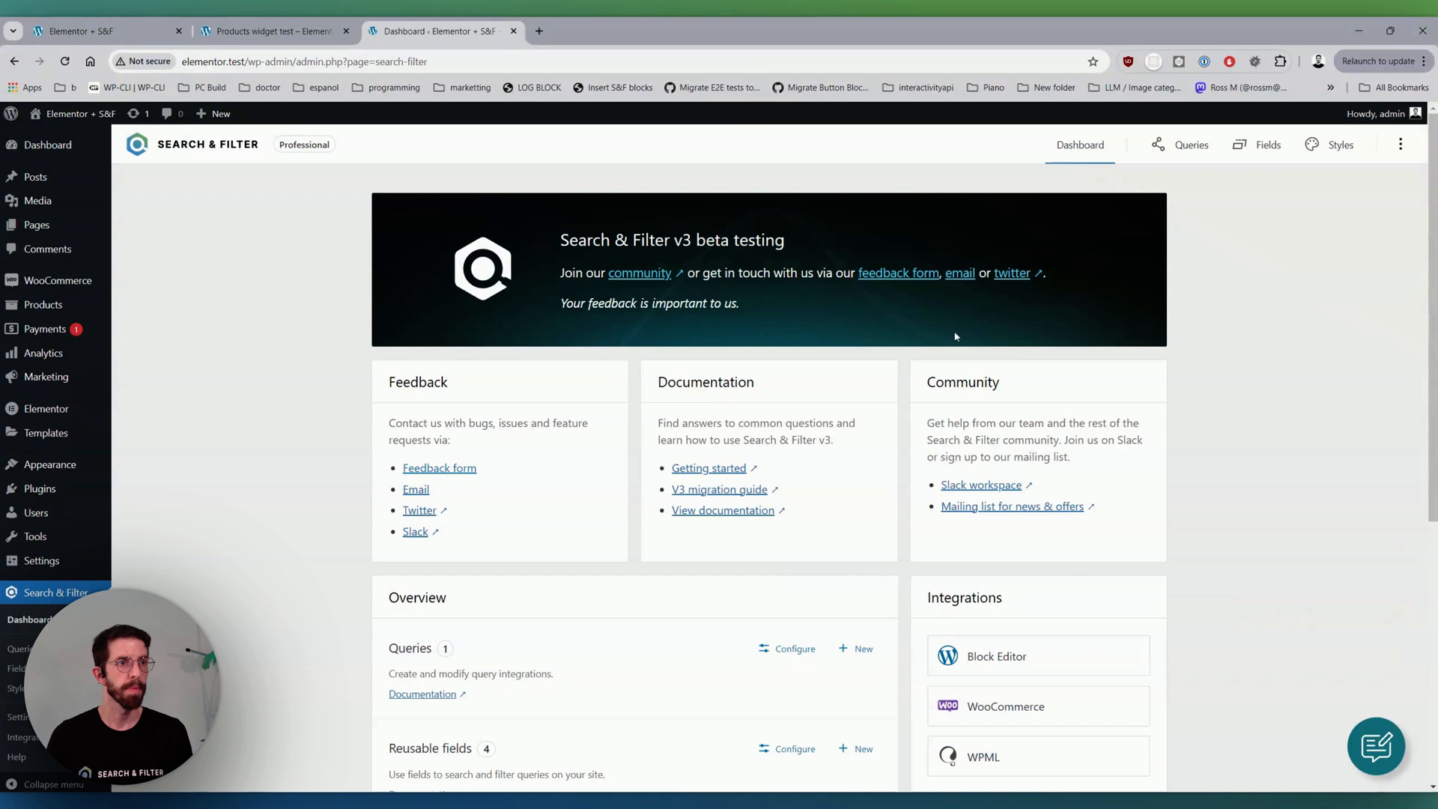
- Switch Use indexer to Yes on the Products query
click(1191, 144)
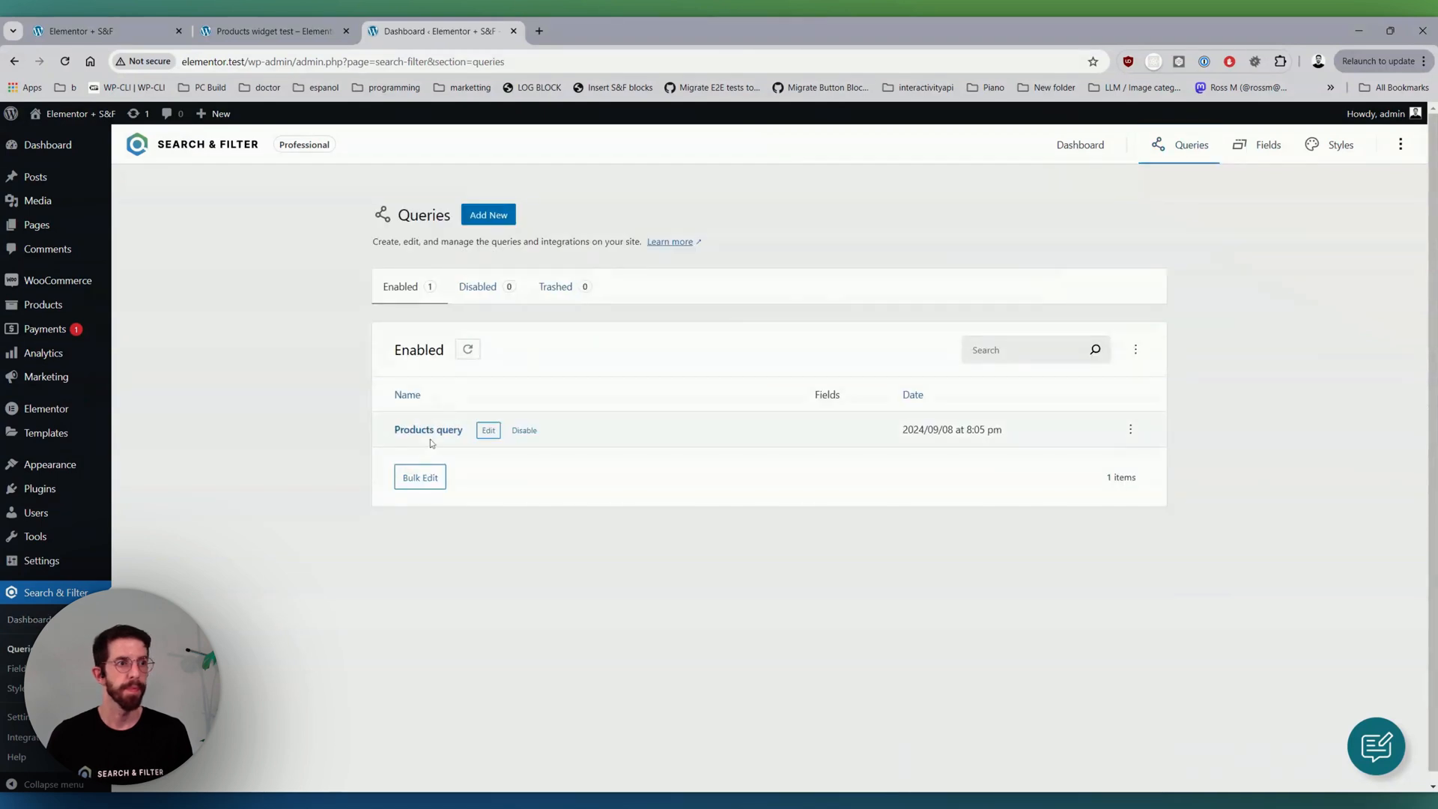
click(489, 430)
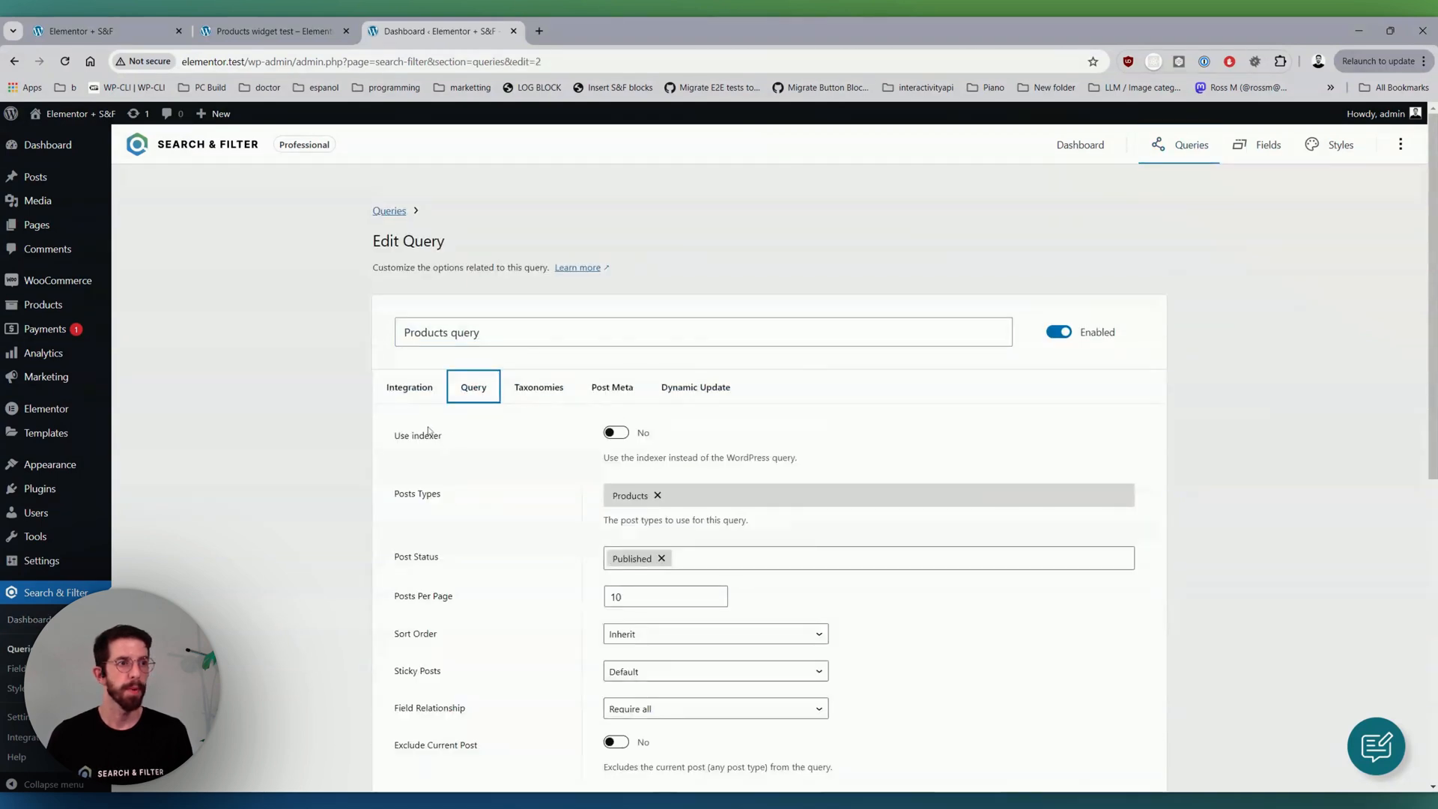
click(614, 432)
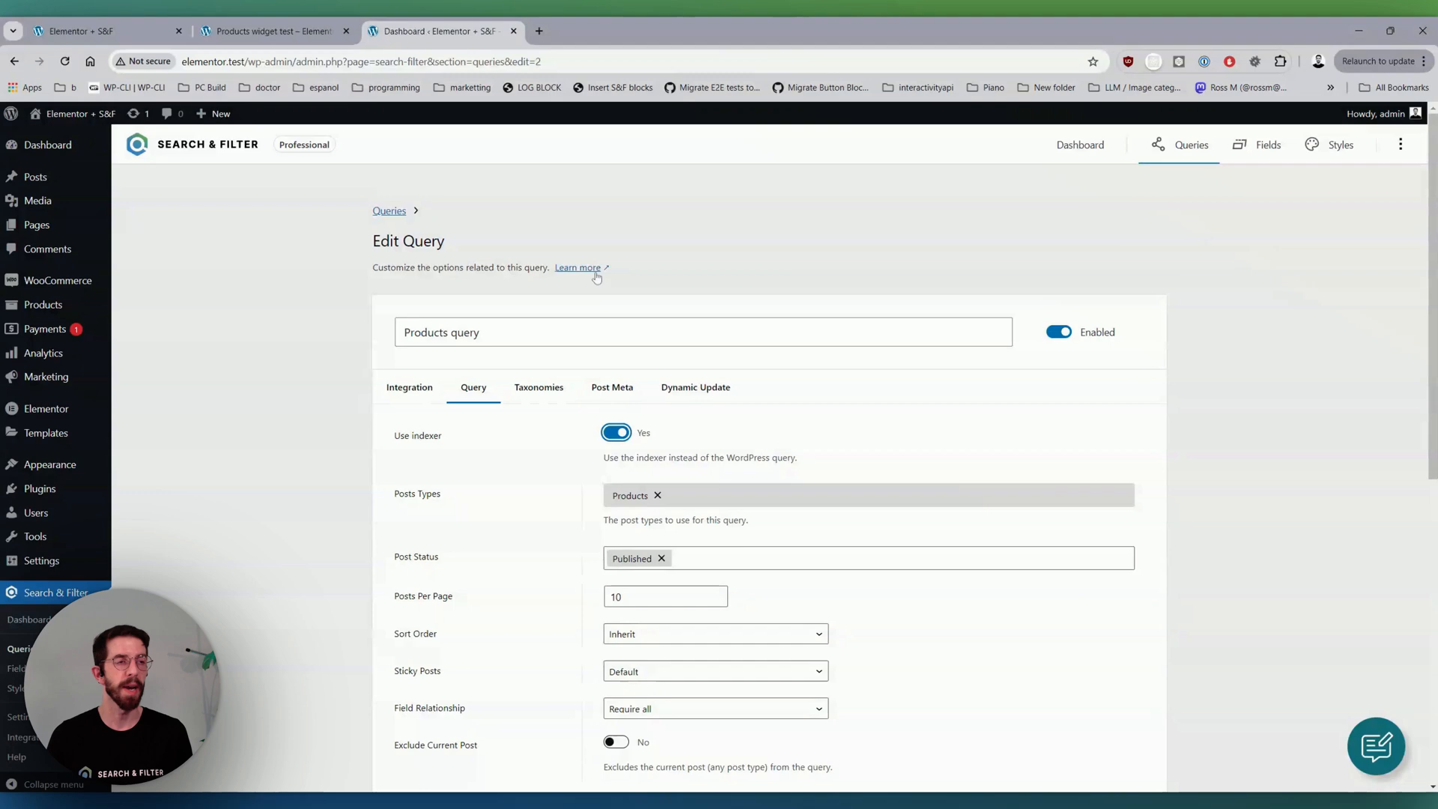
scroll(down, 3)
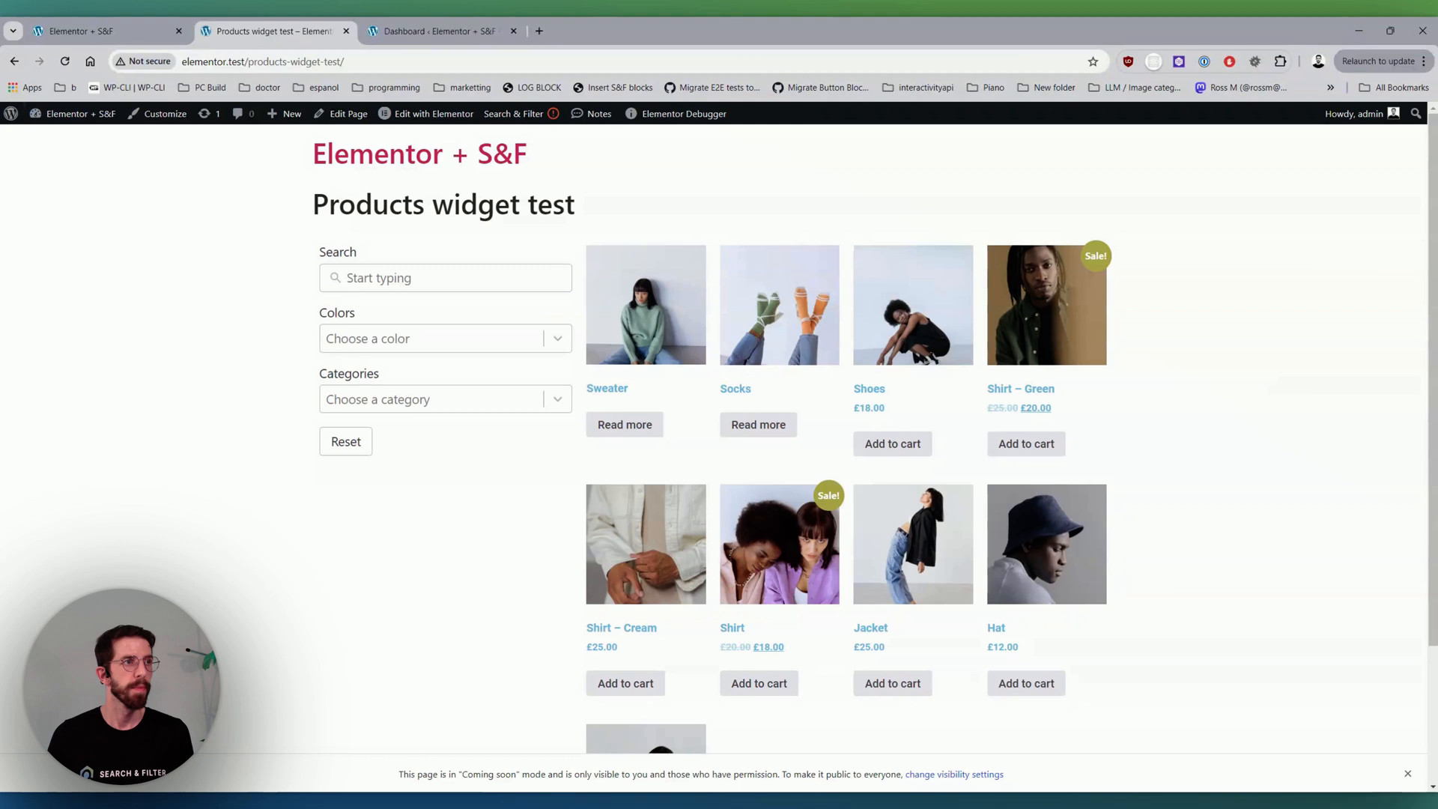
- On the live page filter by Green and Sweater, leaving a single Sweater product
click(444, 399)
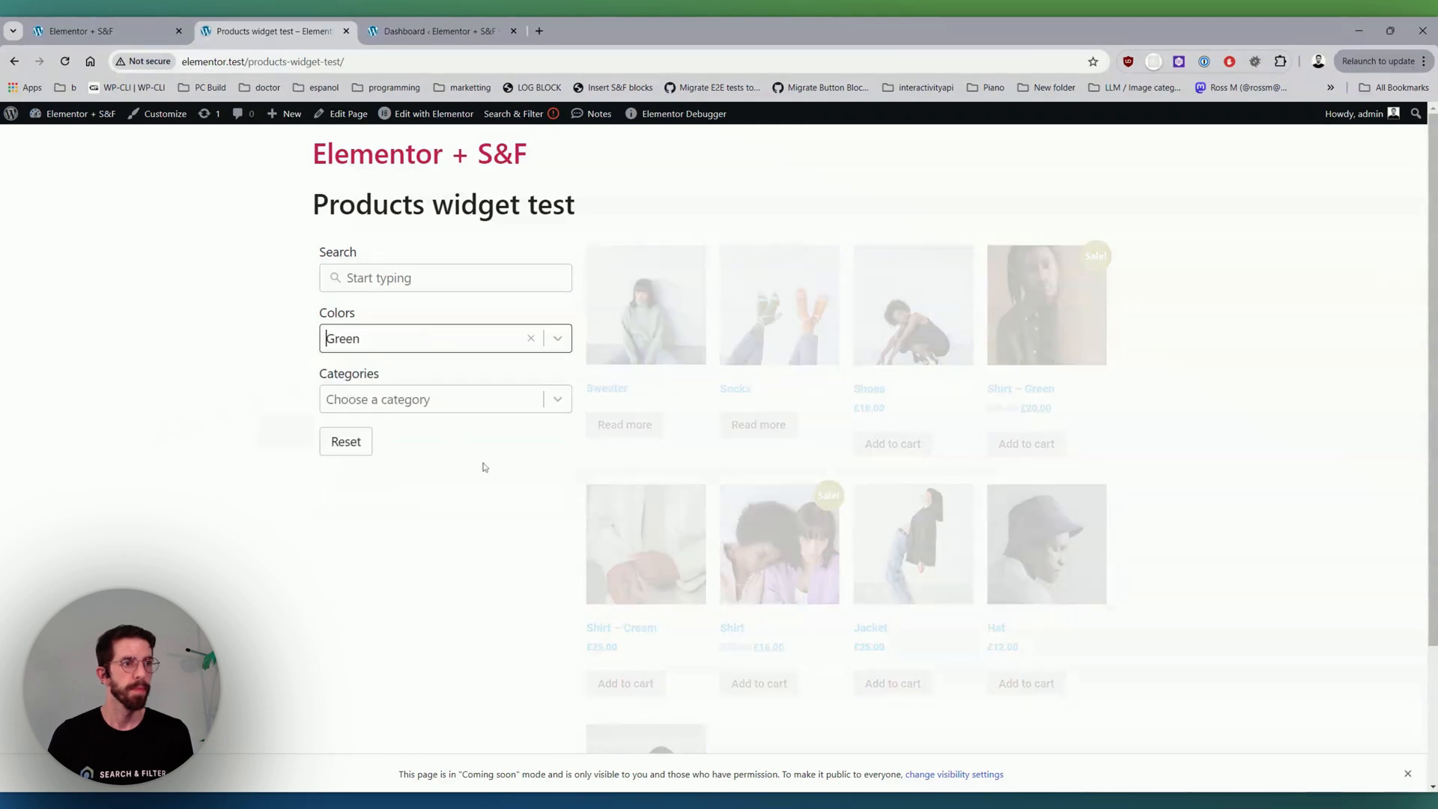
click(444, 399)
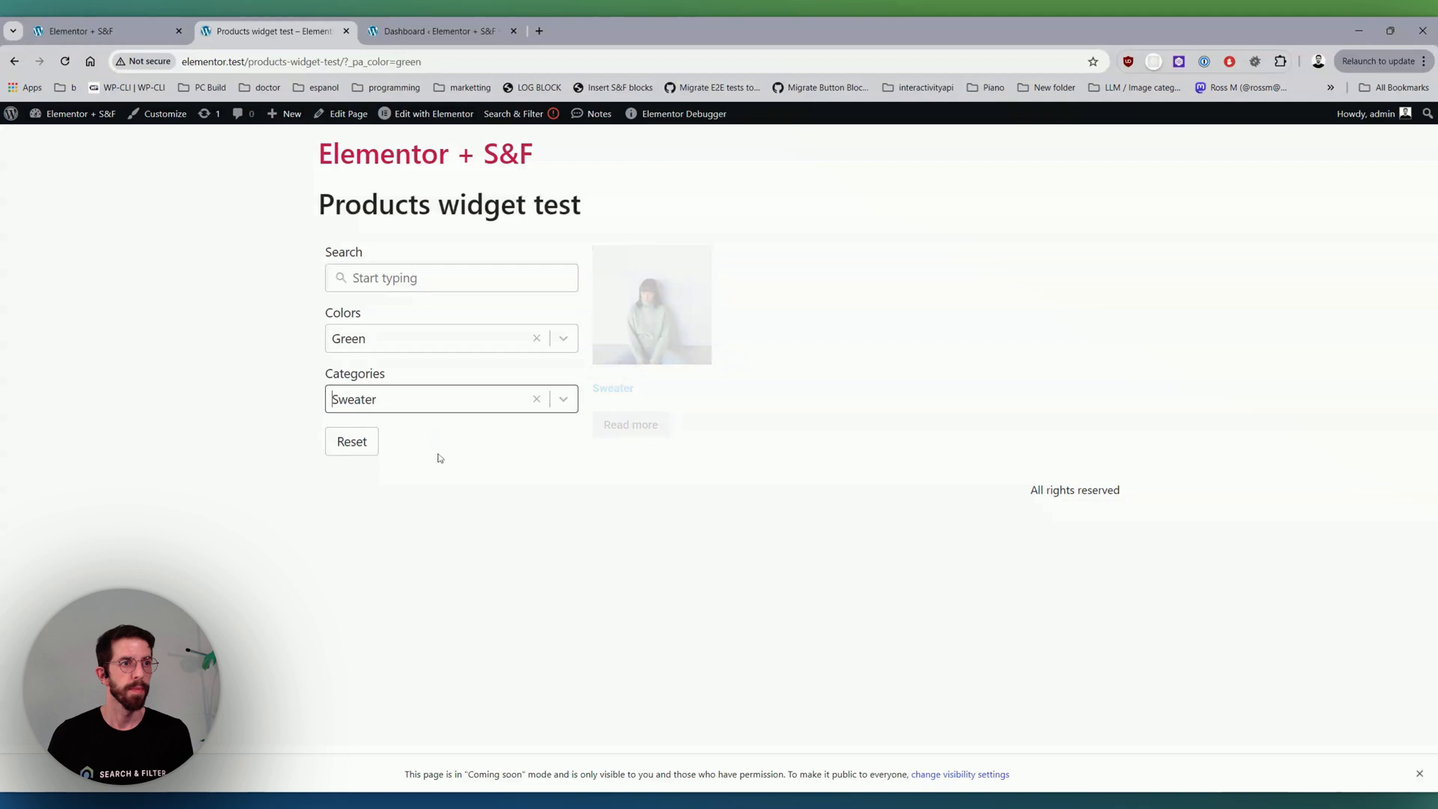
click(351, 441)
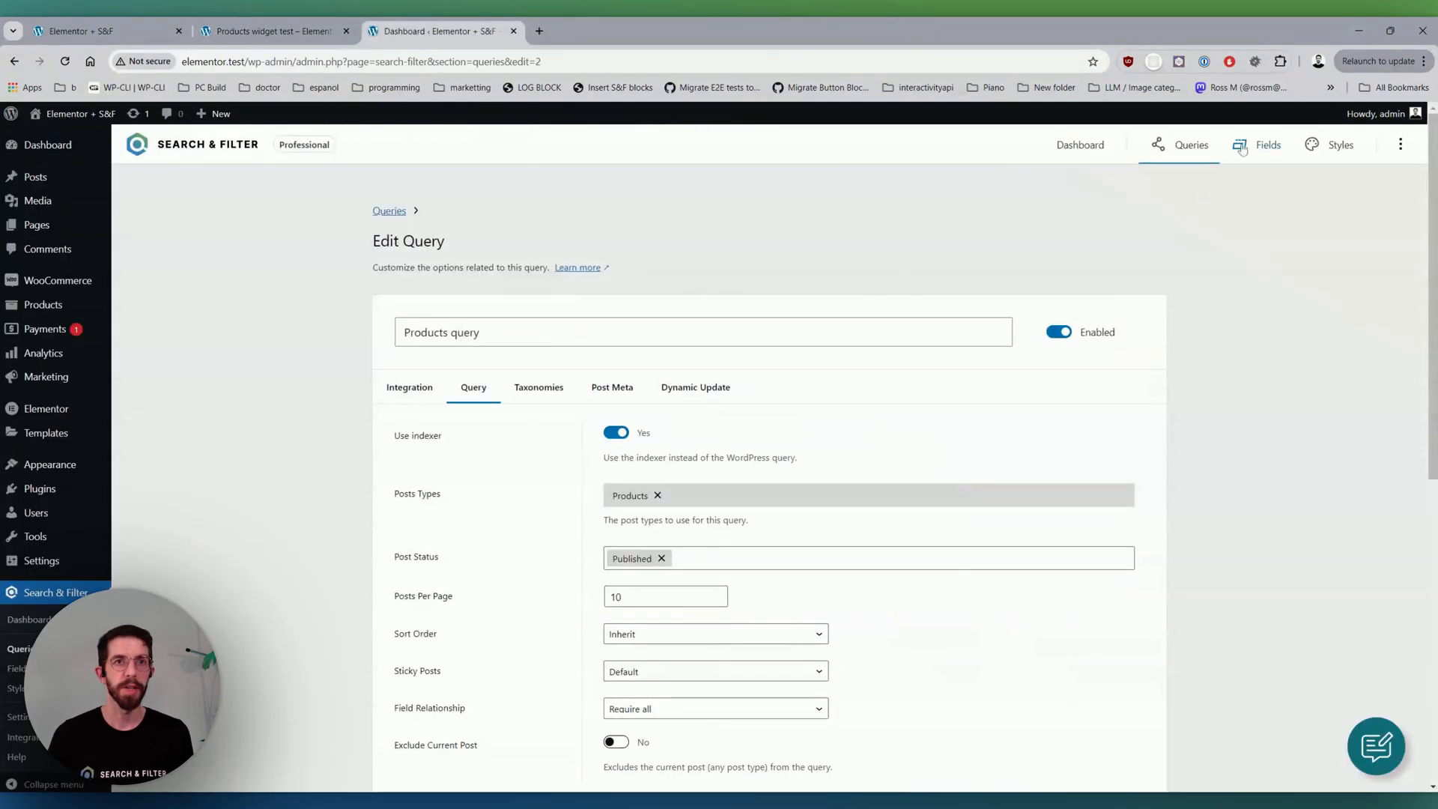
- Give the Search field's input a dark background colour in its Styles settings
click(1256, 146)
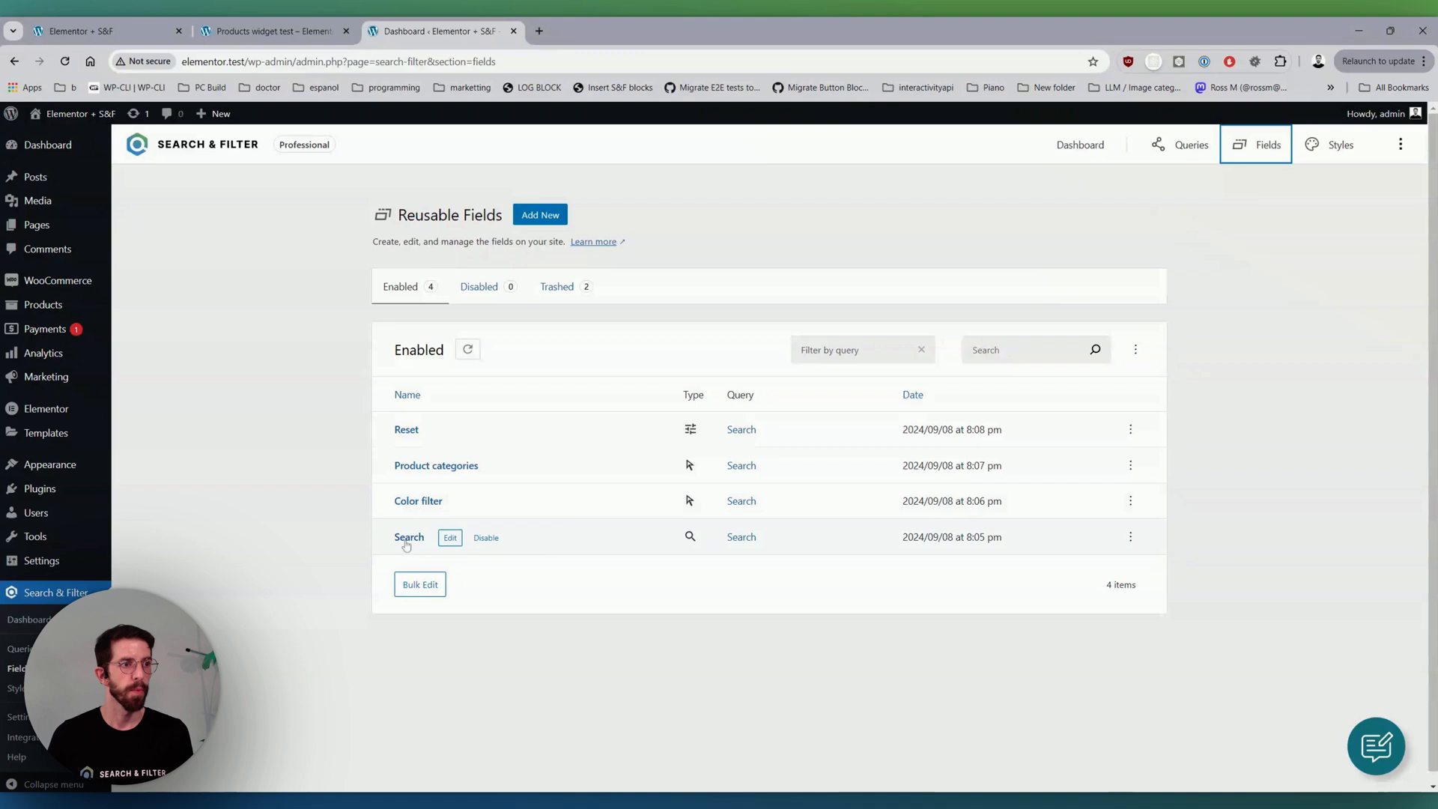
click(449, 538)
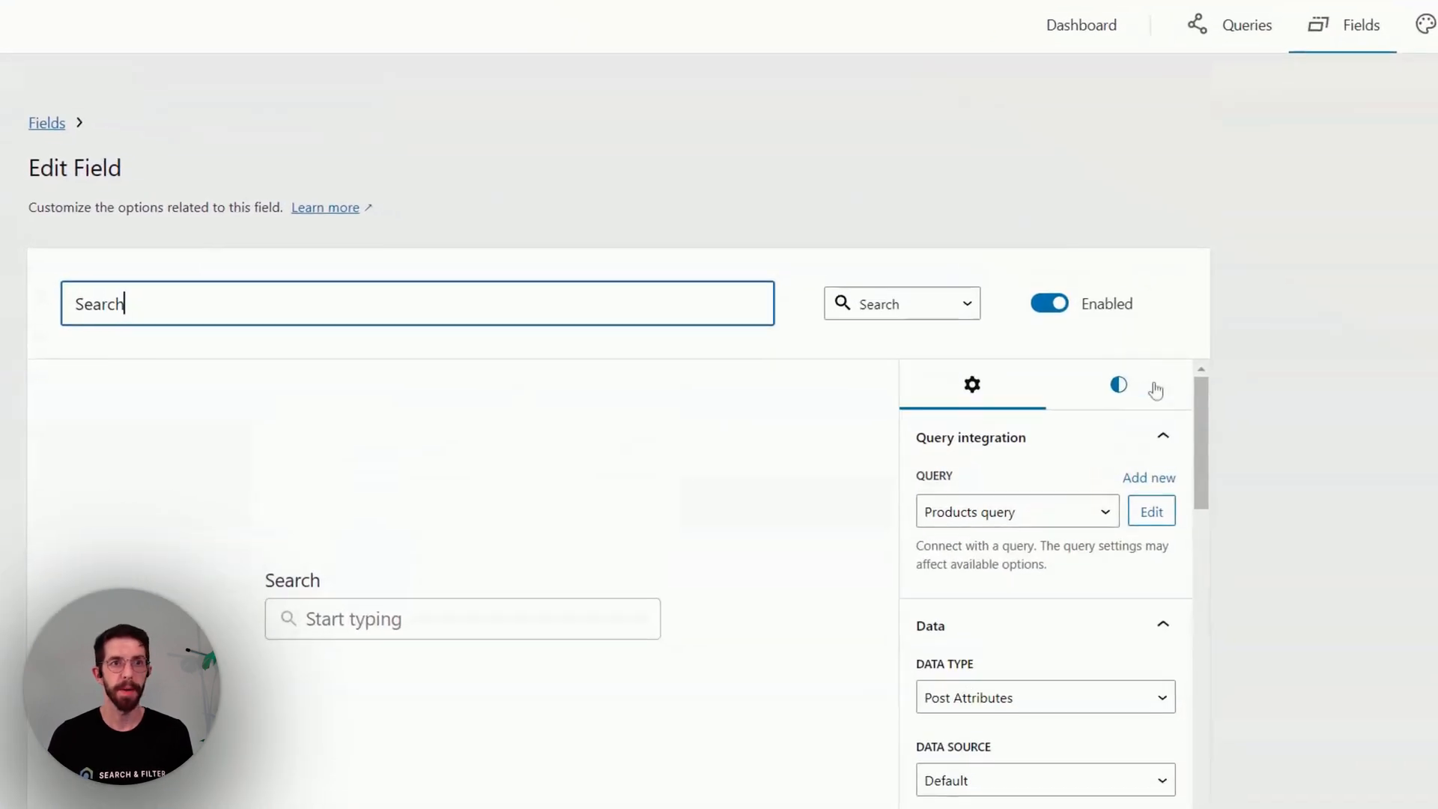
click(1118, 385)
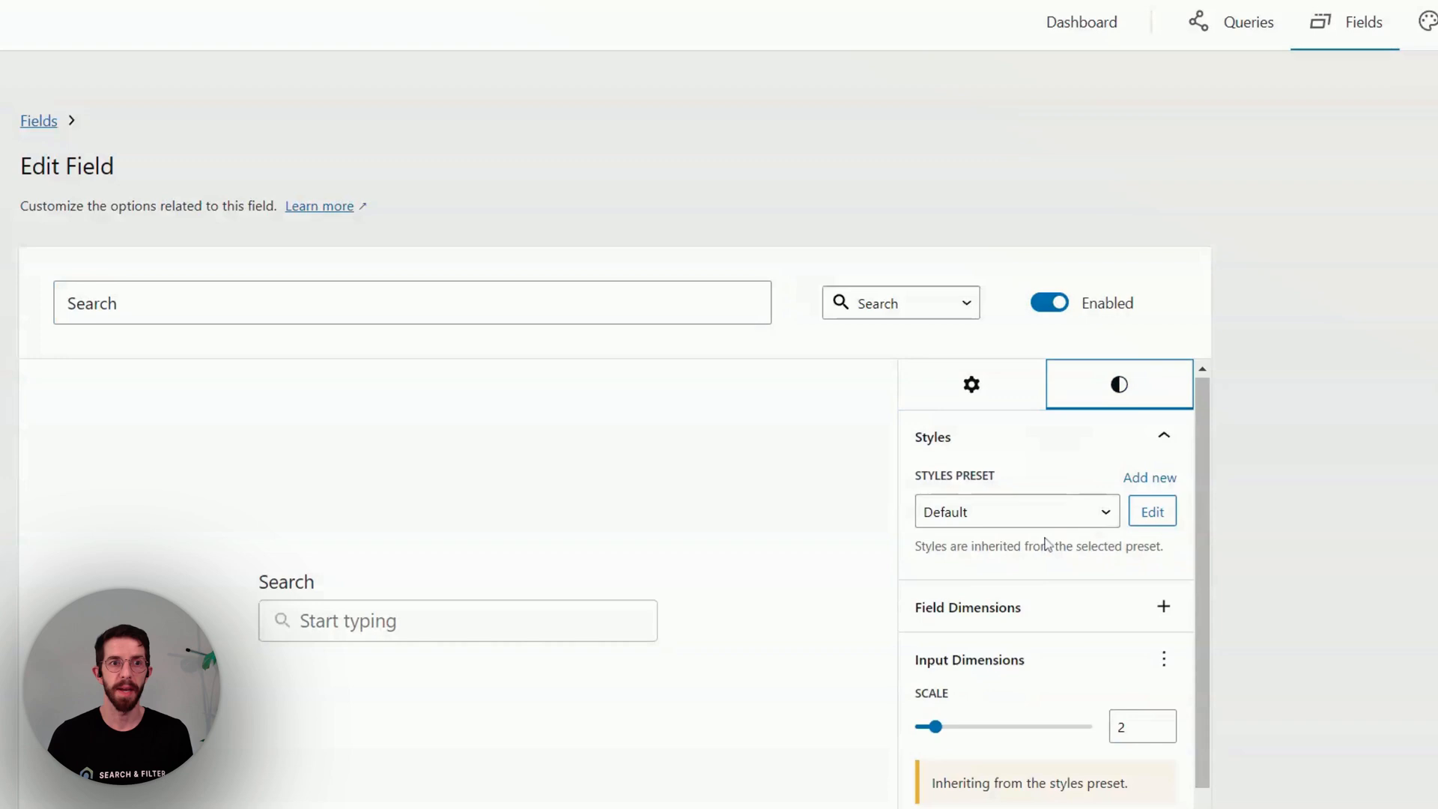
scroll(down, 3)
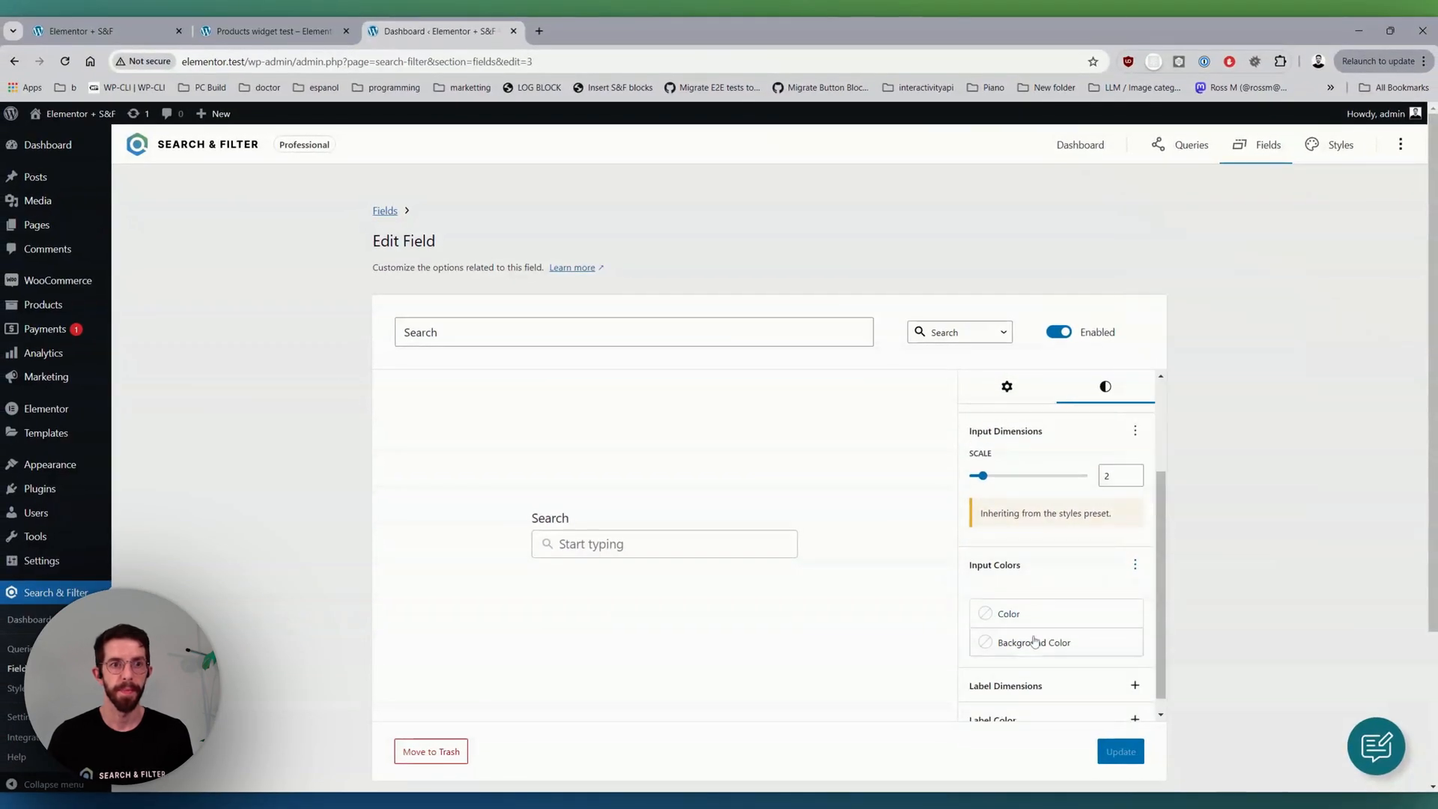
click(986, 643)
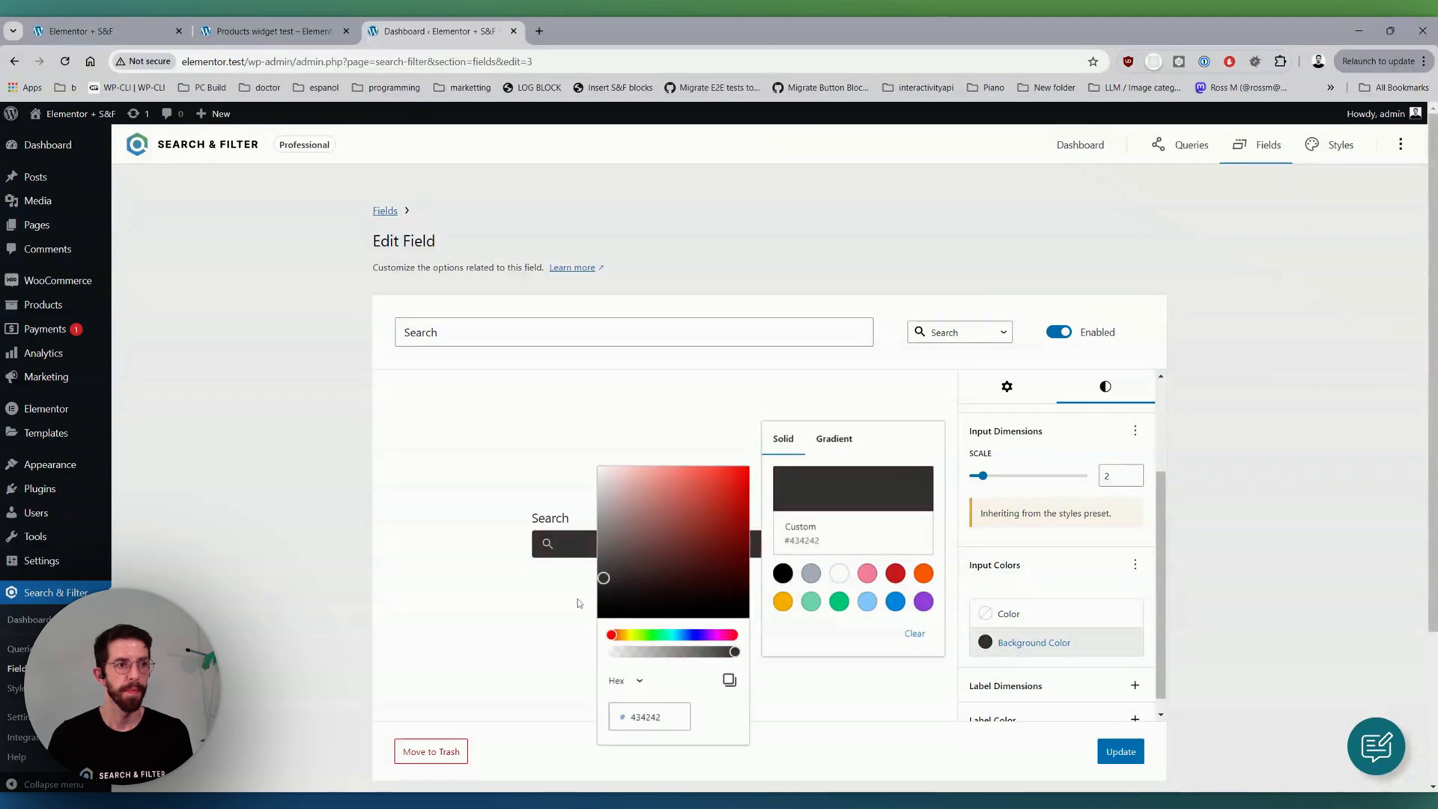
click(1007, 615)
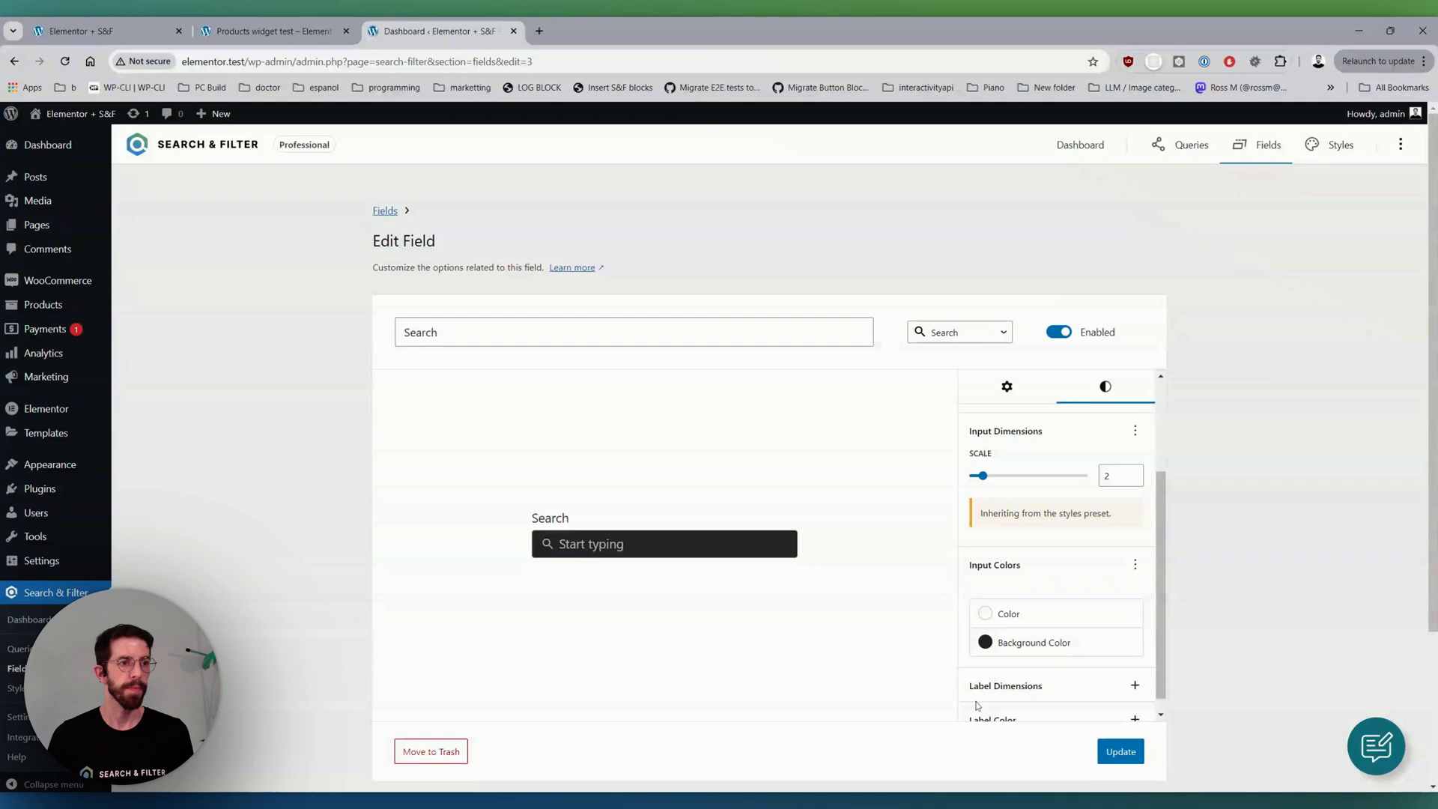
text(sfddsf)
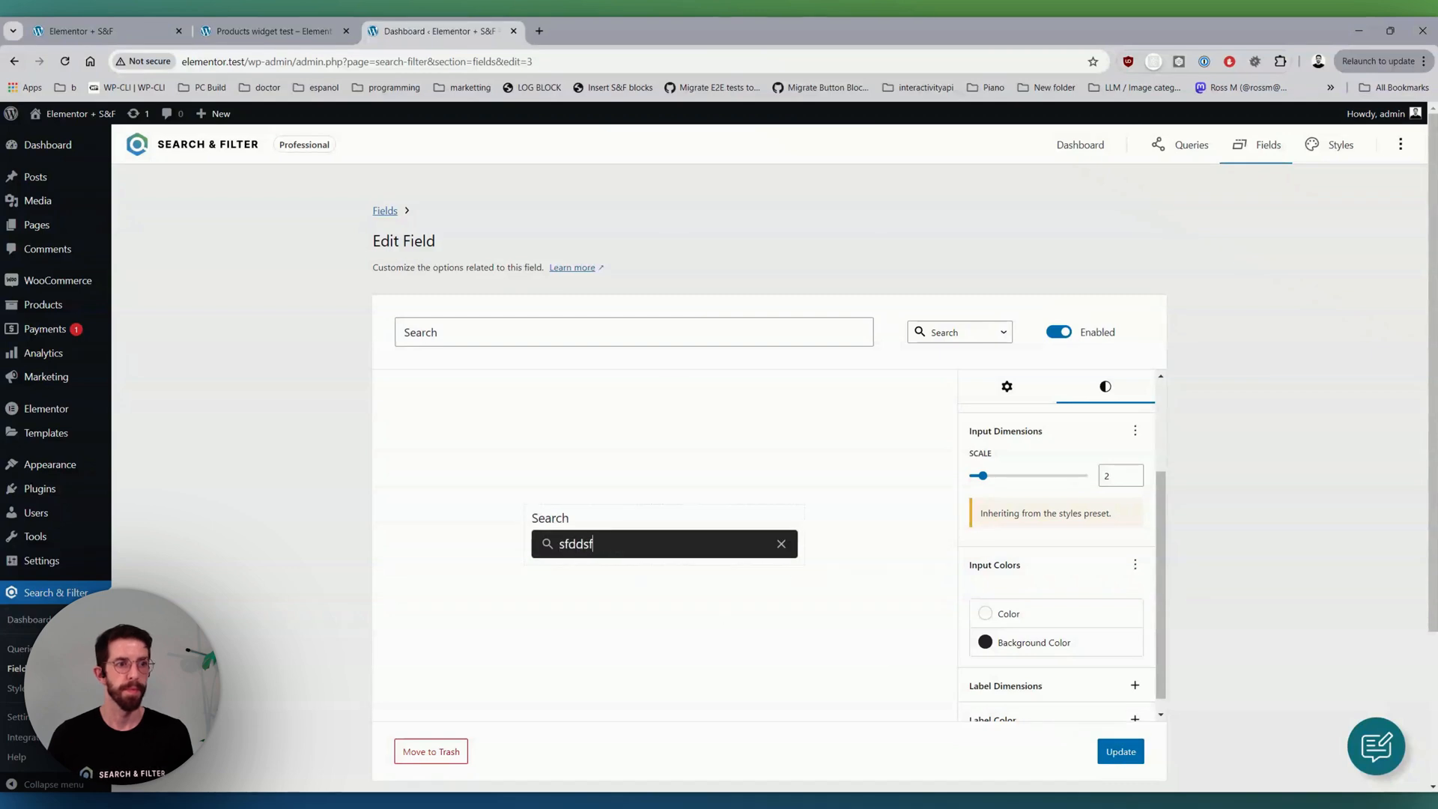
- Enable a red Clear Hover Color under Input Colors and update the Search field
click(1136, 565)
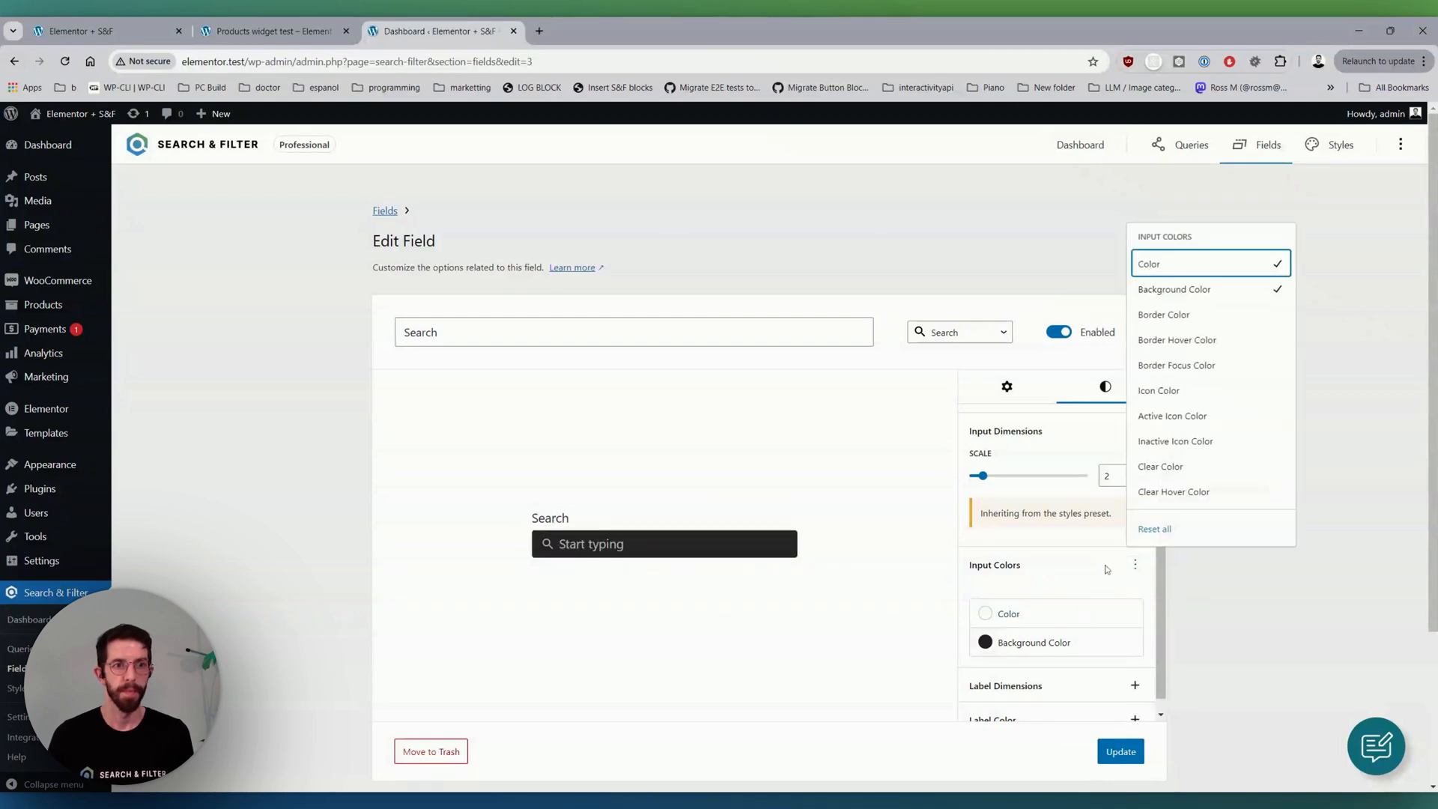
click(1174, 492)
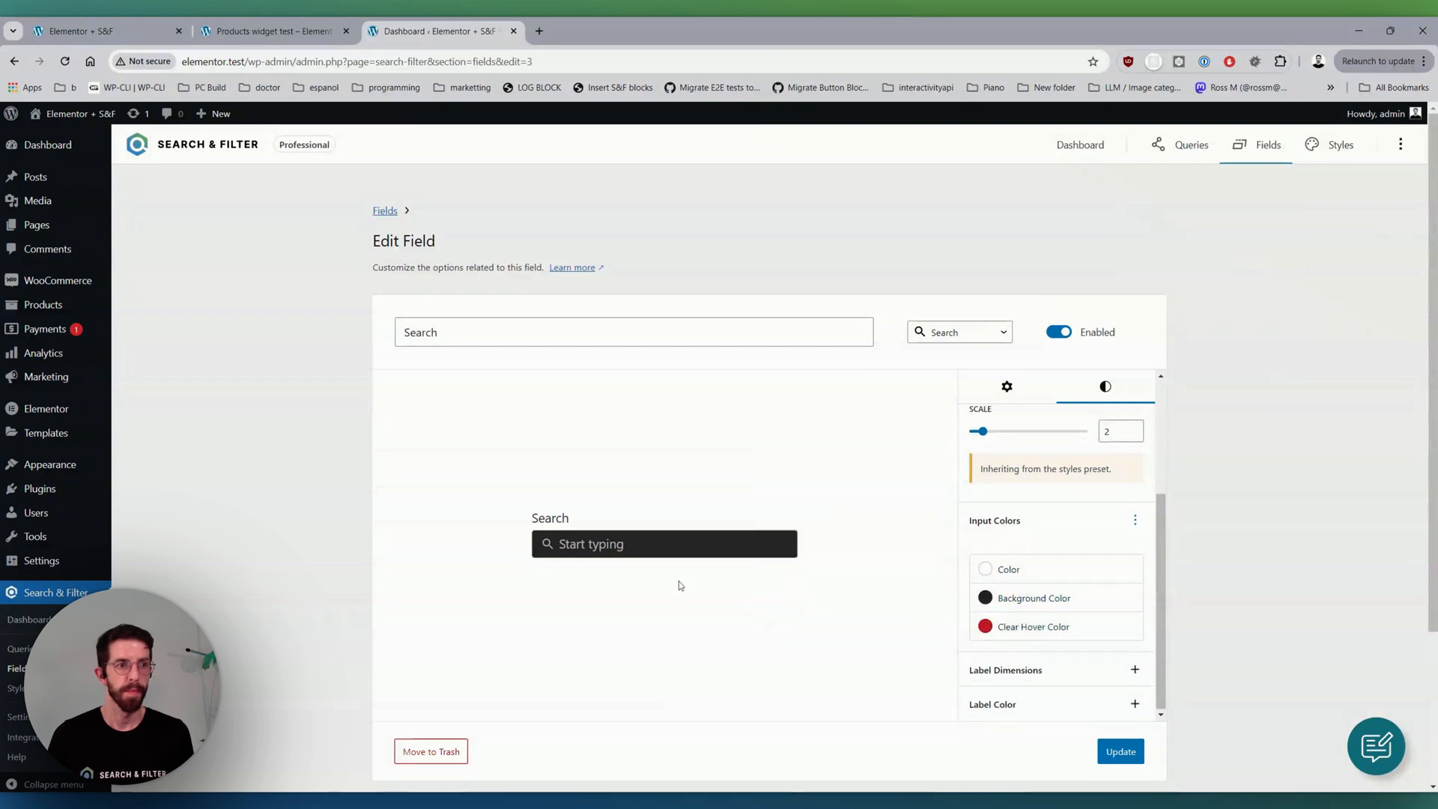
text(sfddsf)
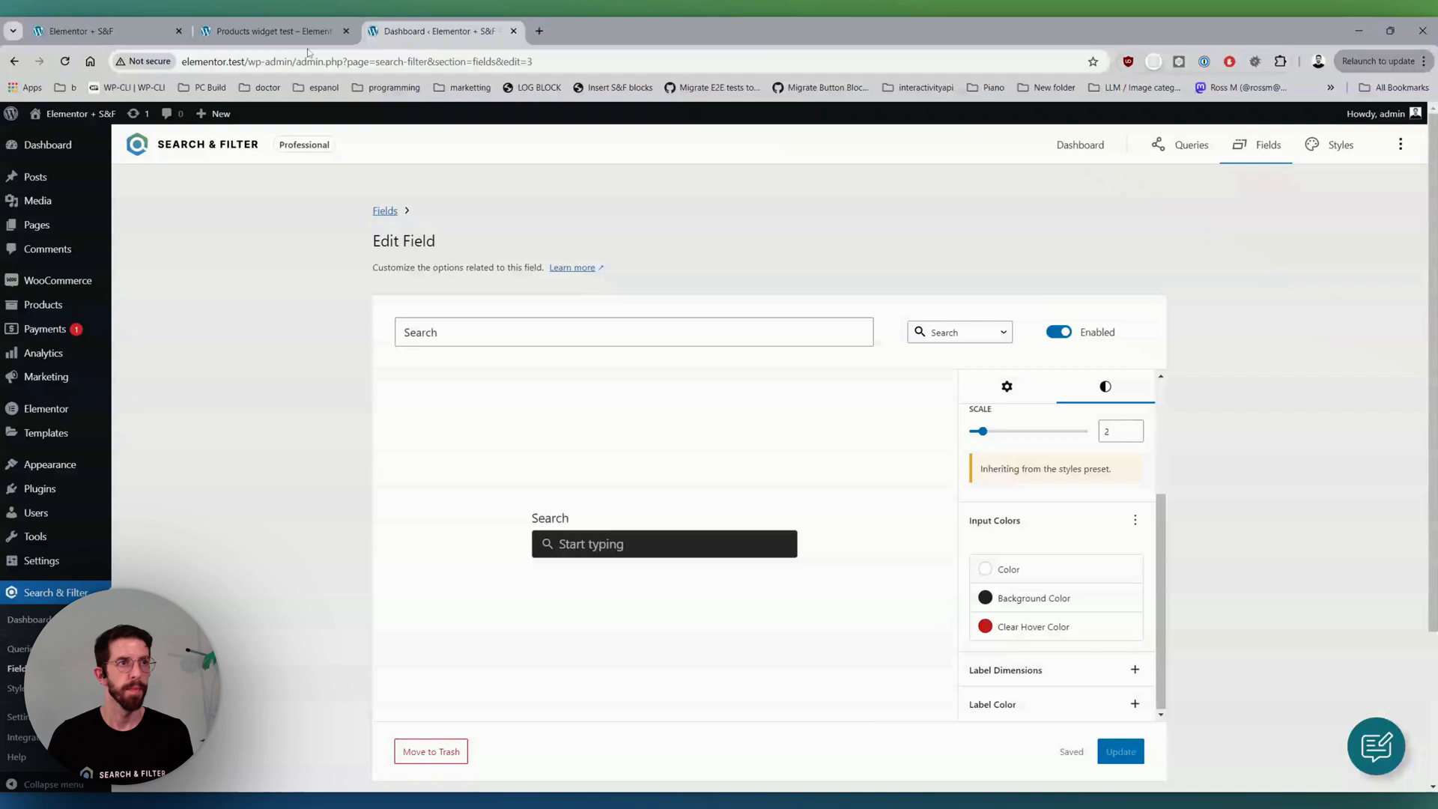
click(273, 30)
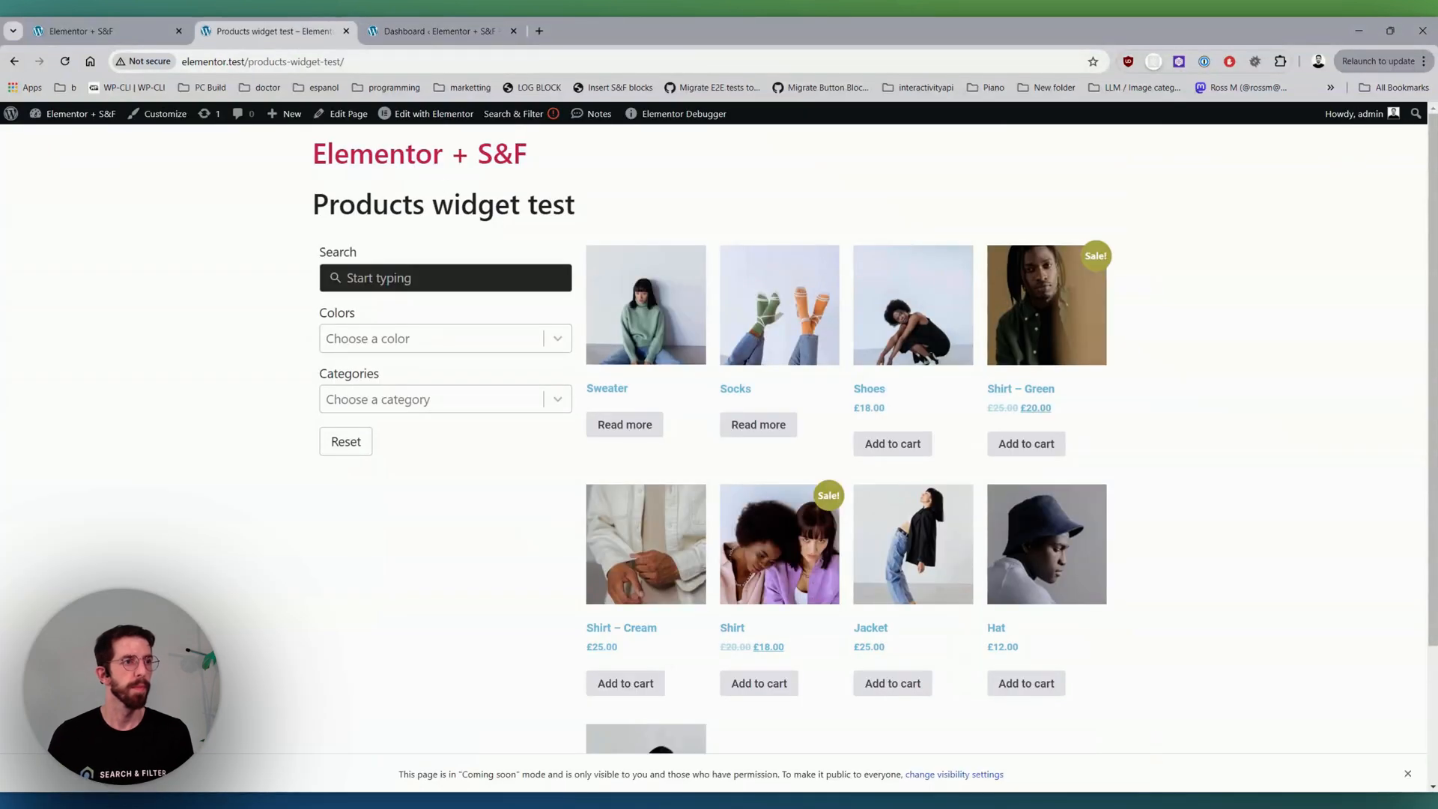
- Test the dark search box with 'sdfsfd', clear it, and return to the Queries list
text(sdfsfd)
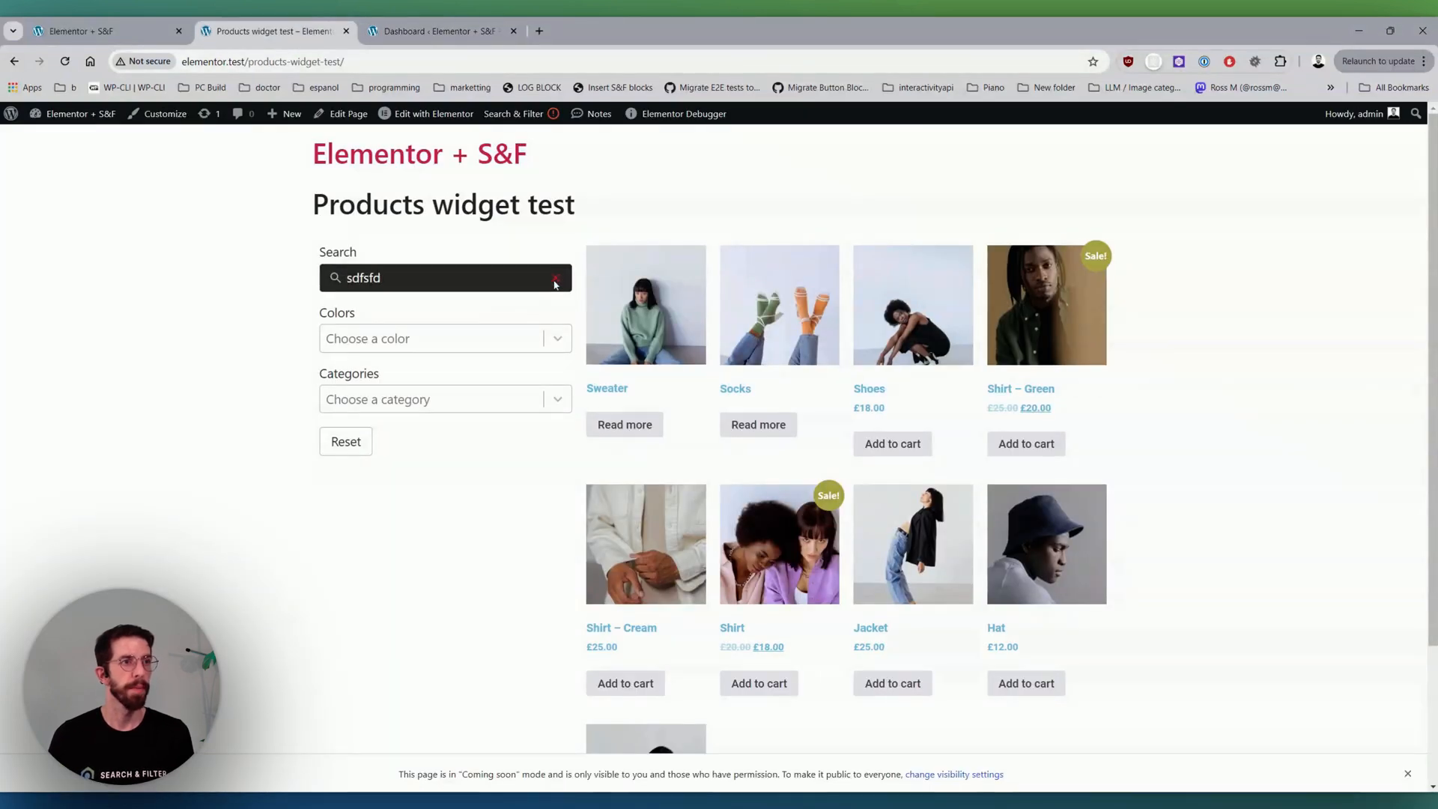
click(555, 277)
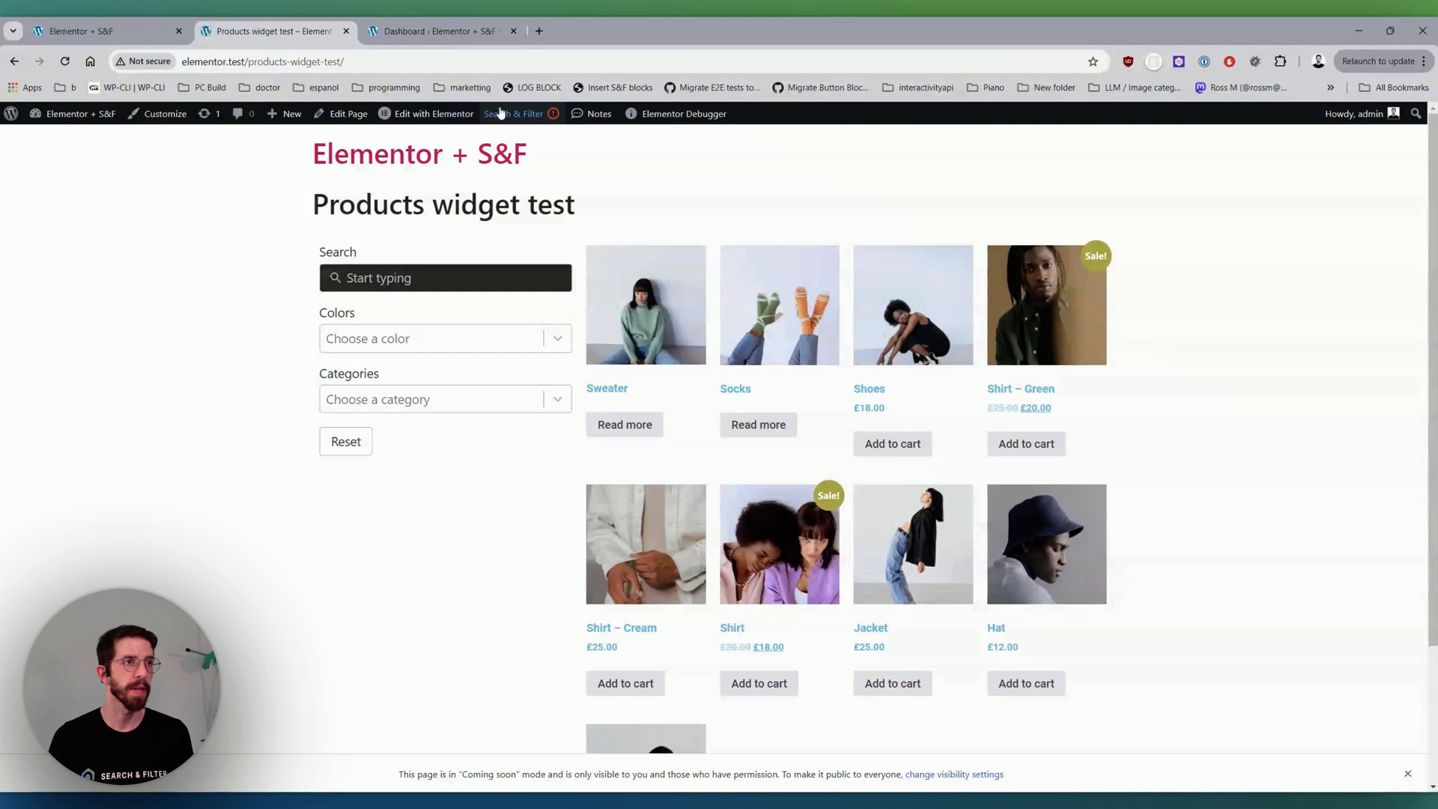
click(444, 30)
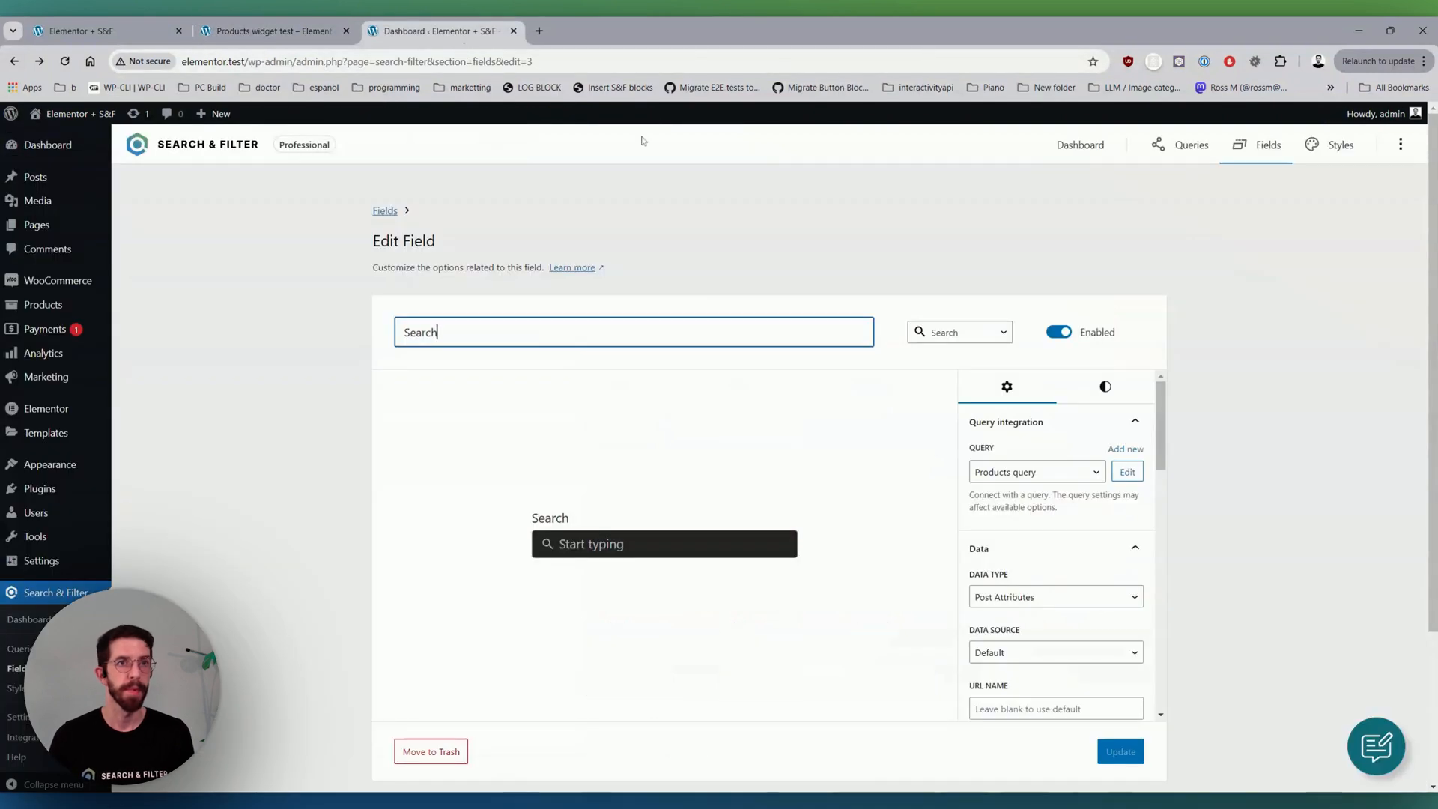
mouse_move(254, 365)
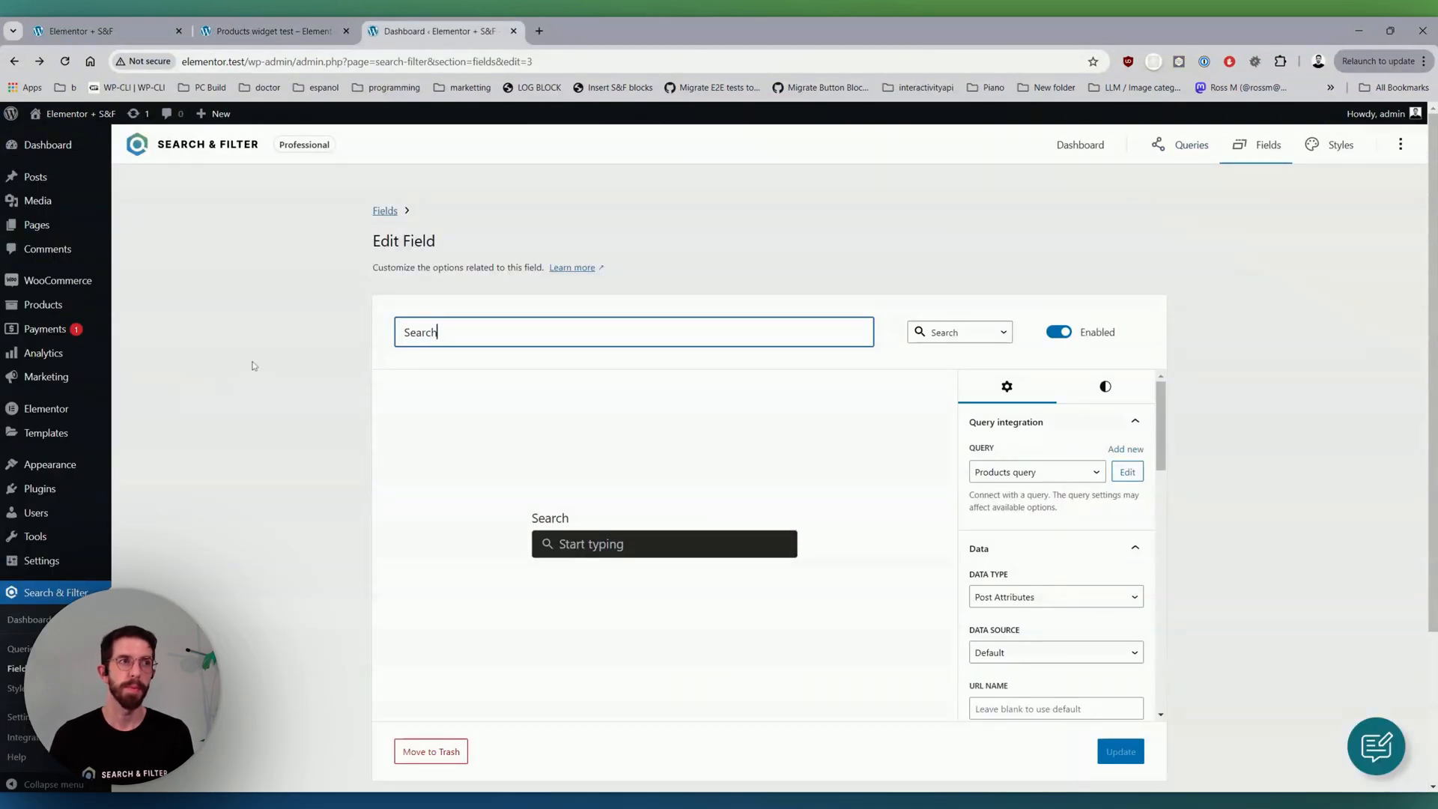
mouse_move(649, 170)
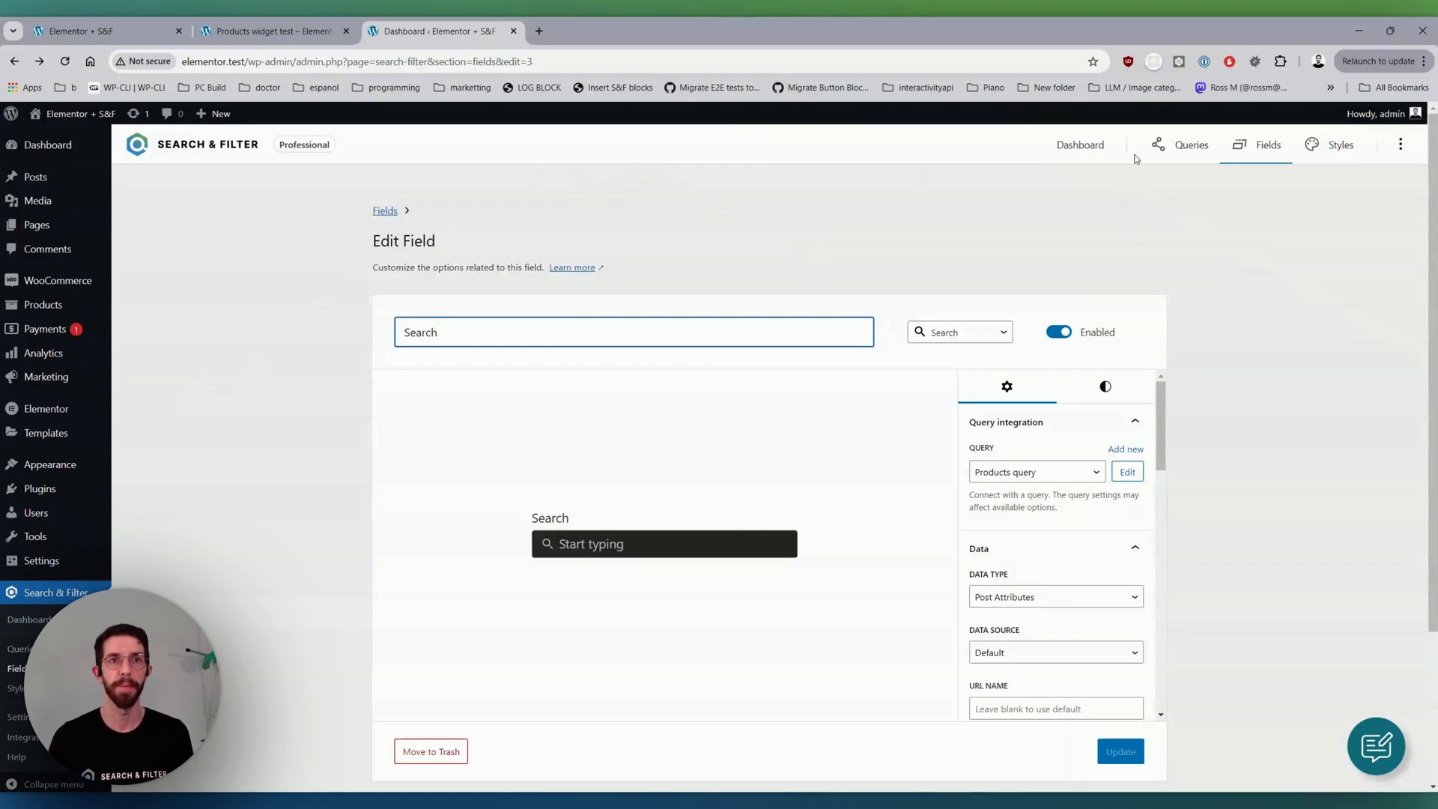
click(1191, 143)
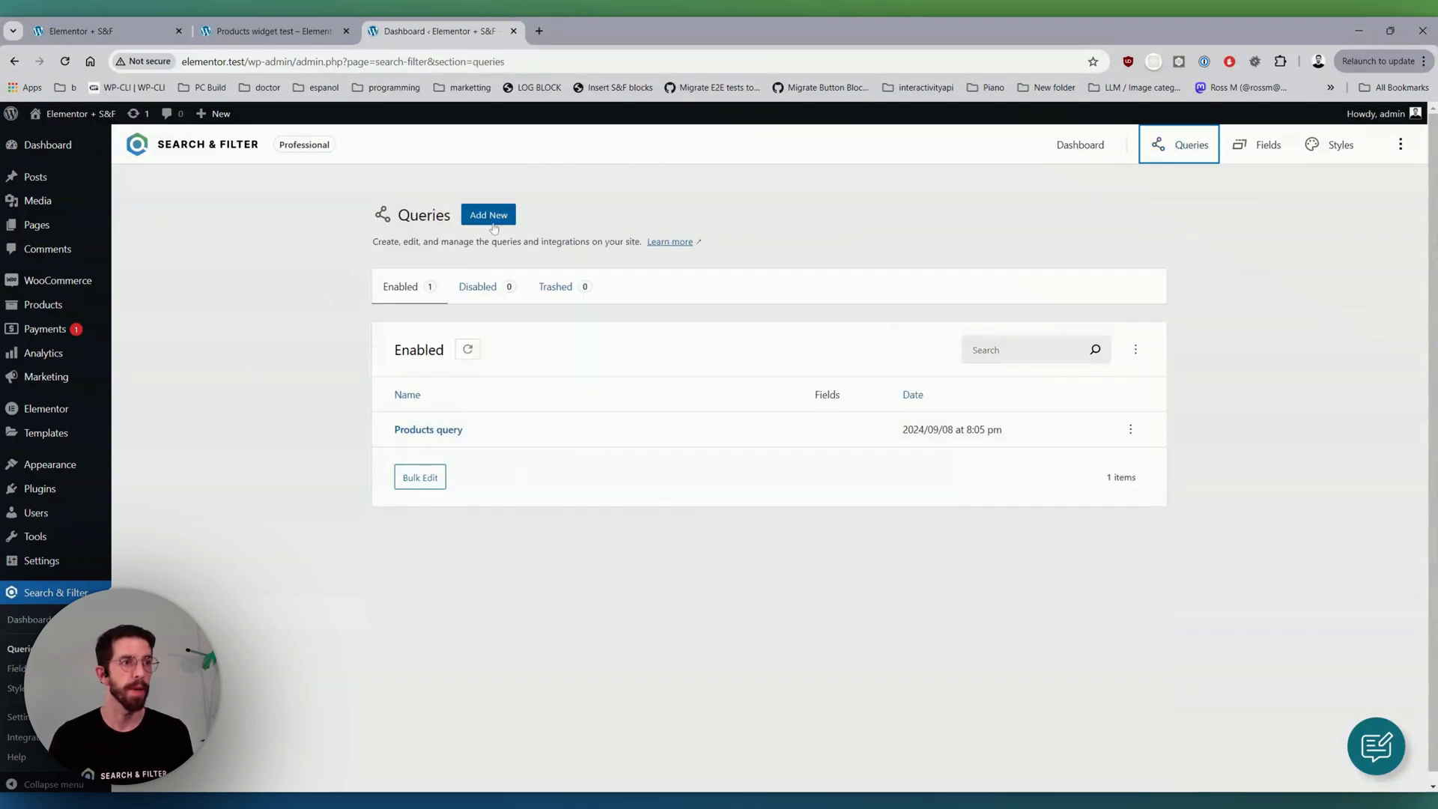
- Create a new query named Loop grid for posts and save it
click(489, 214)
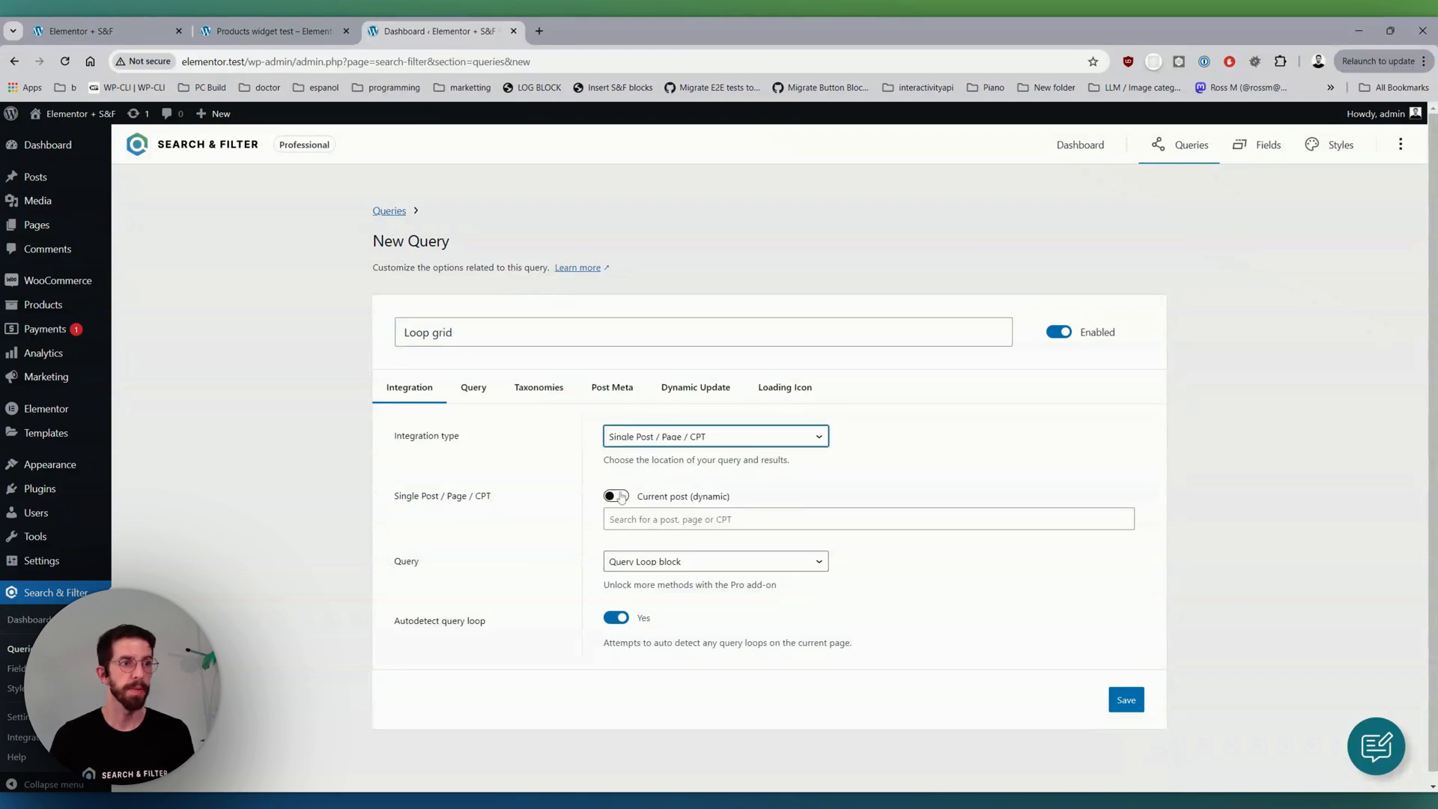
click(616, 496)
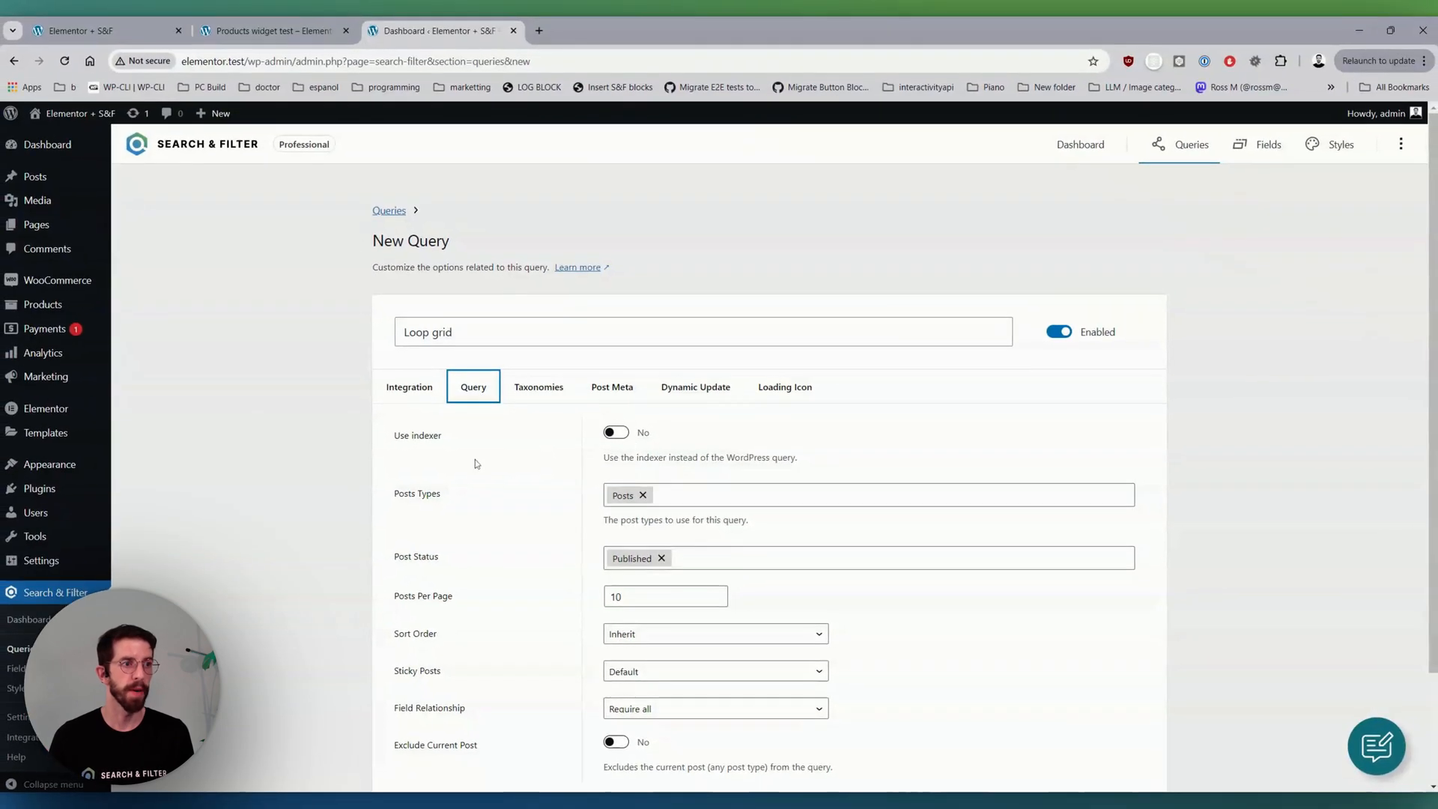
click(872, 495)
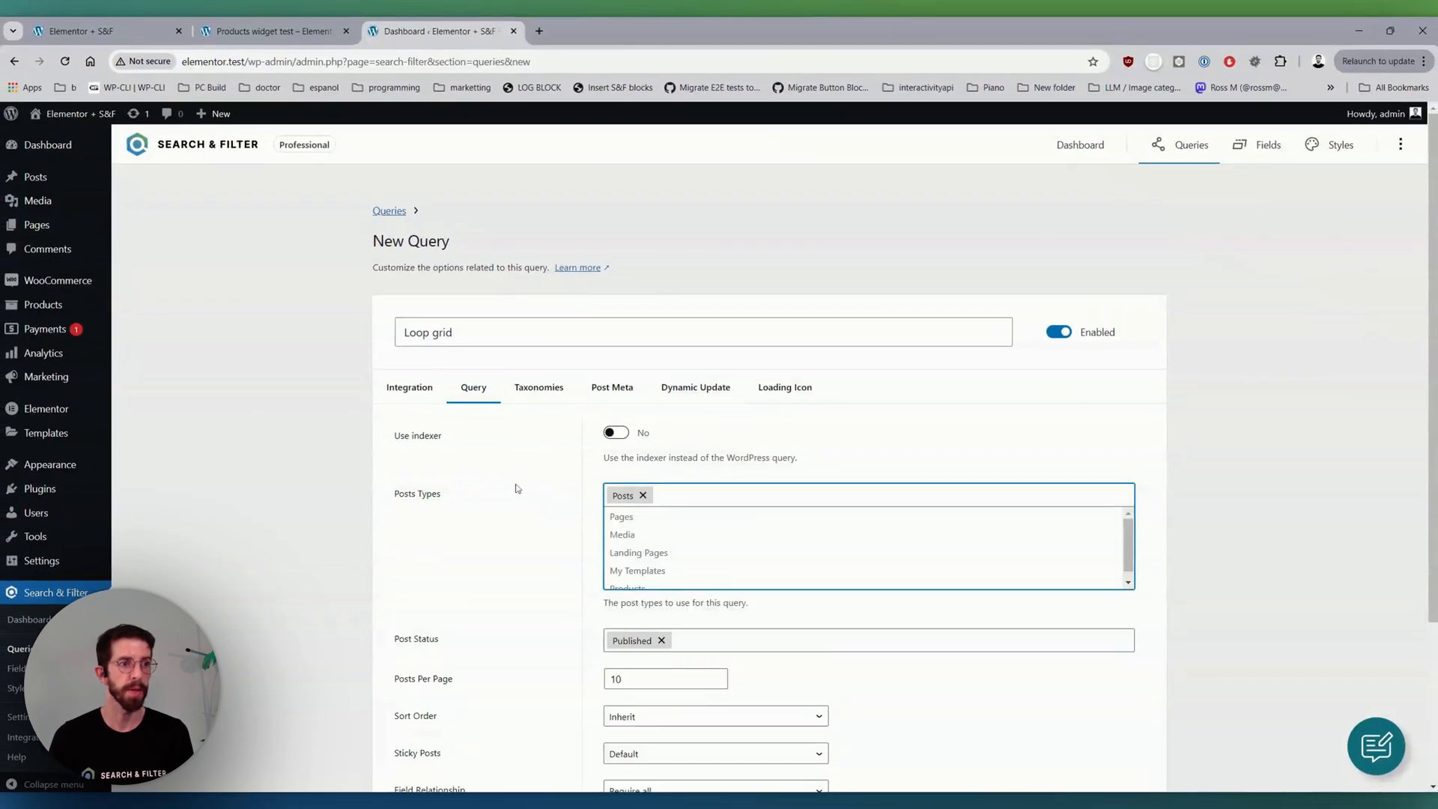
scroll(down, 3)
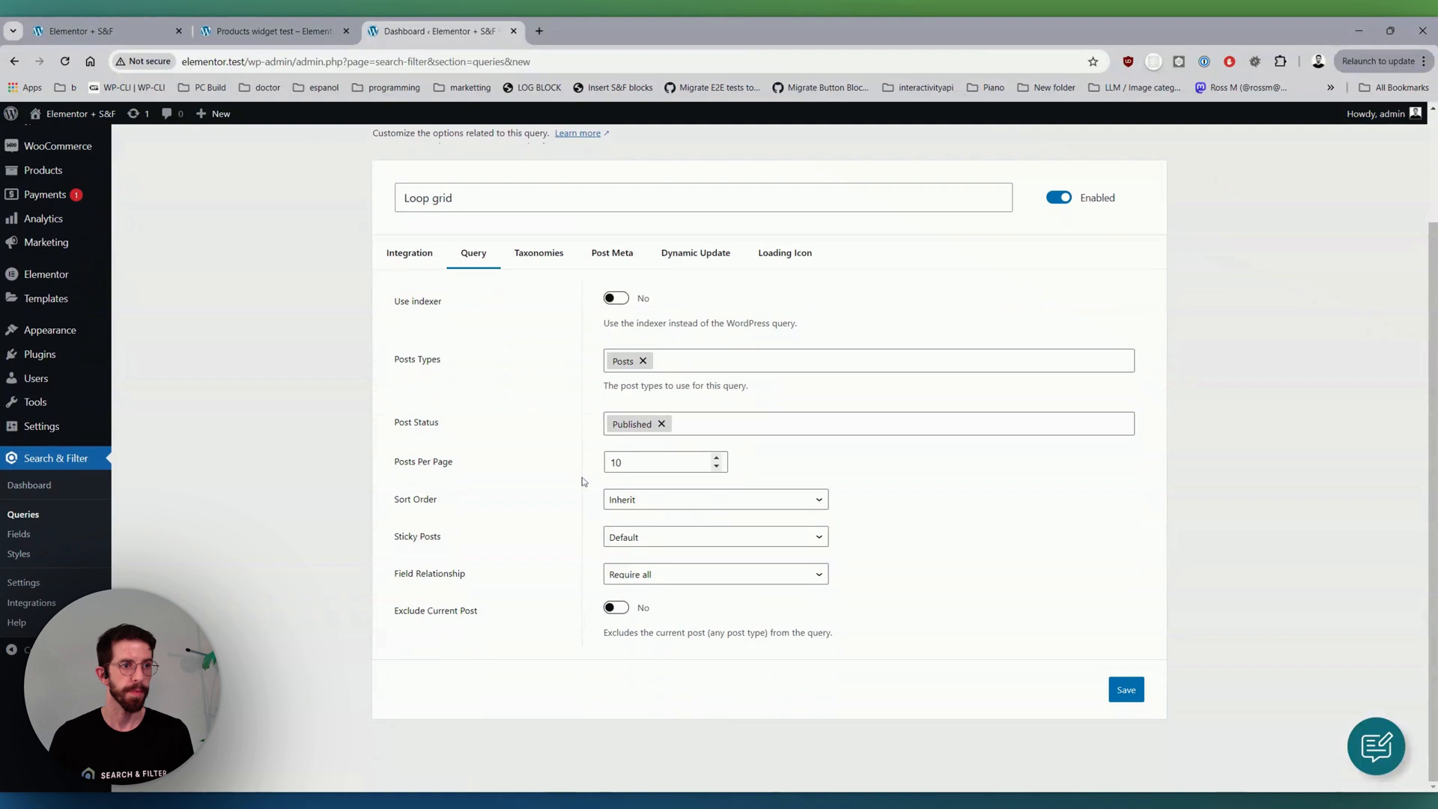
mouse_move(1063, 599)
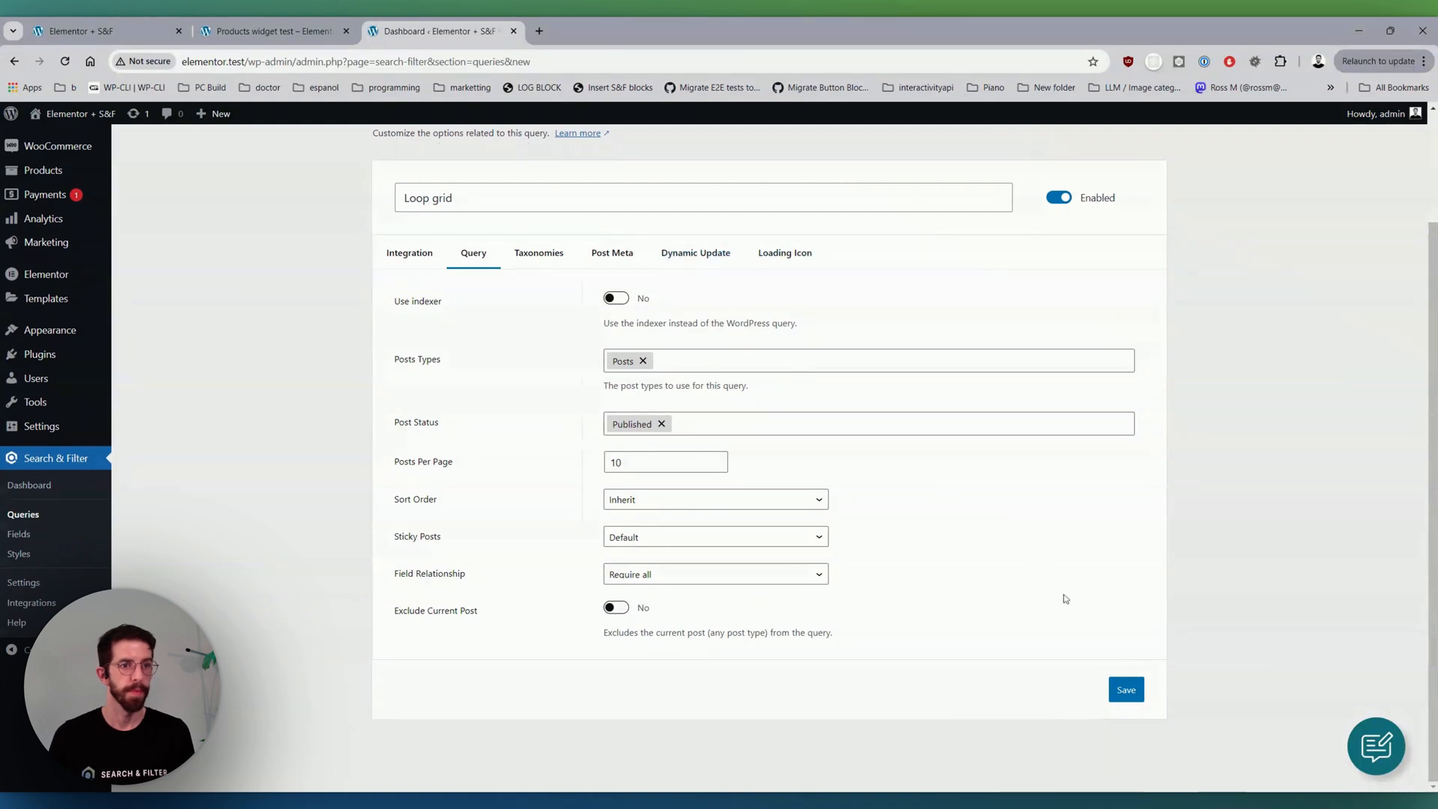
click(696, 252)
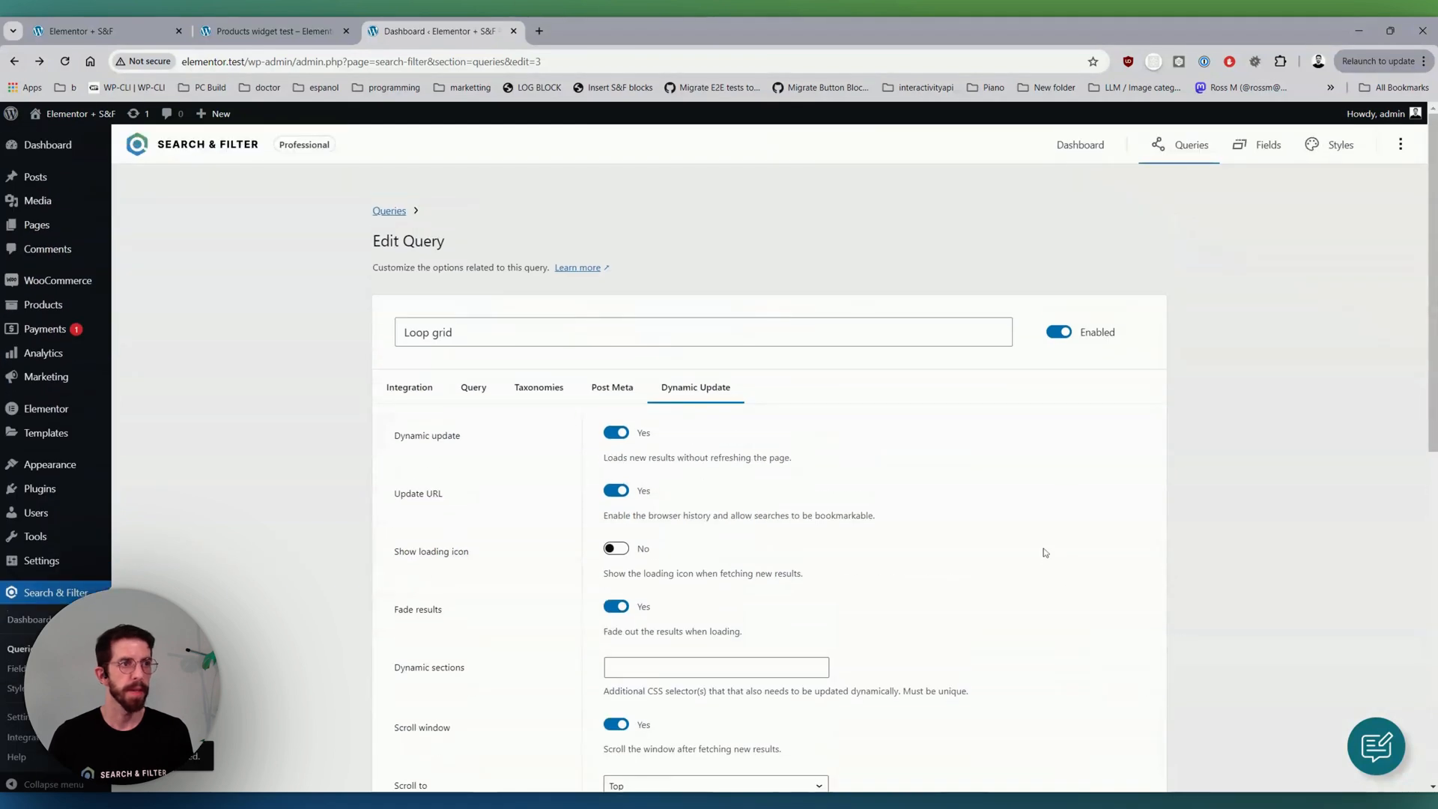
scroll(down, 3)
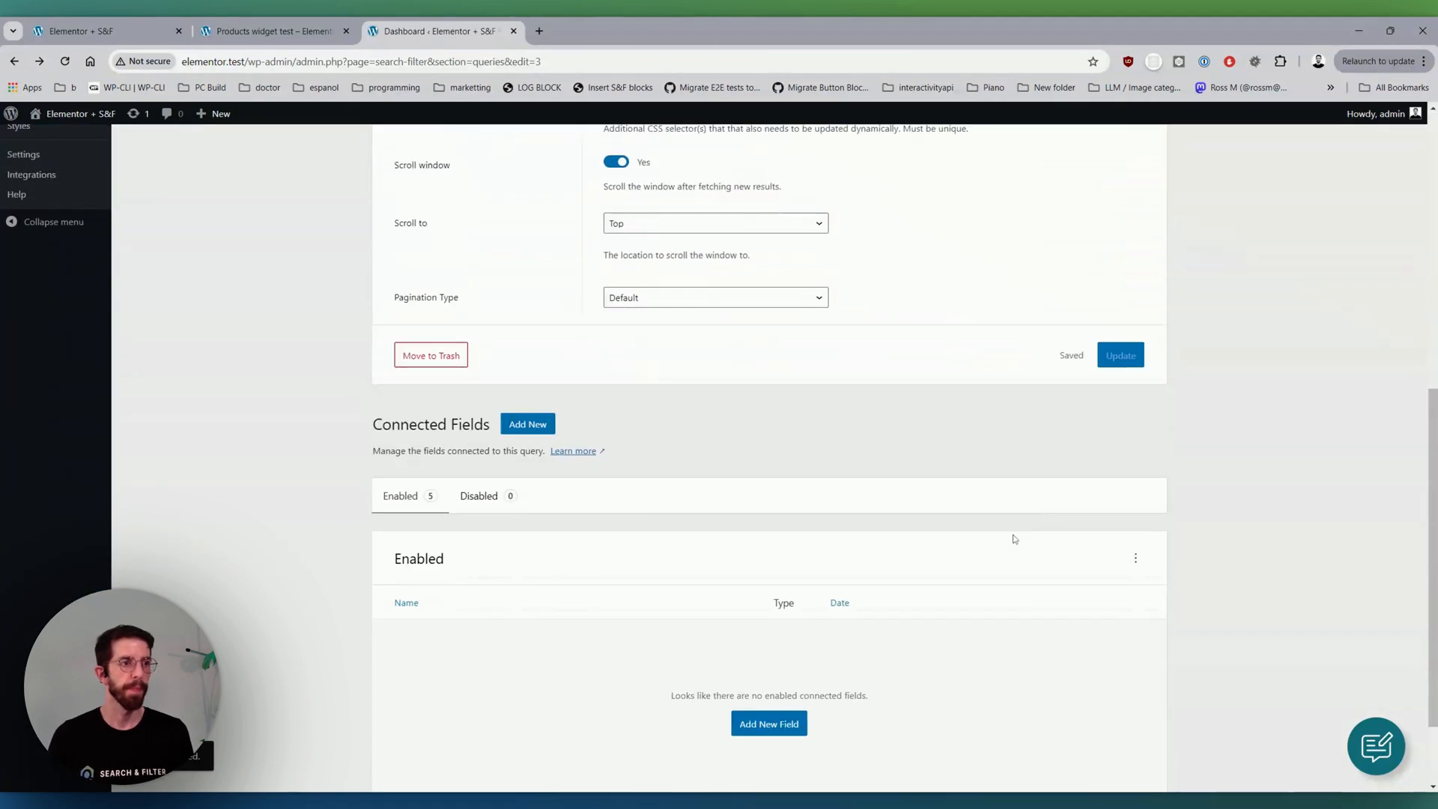
- Start a new Search-type field on taxonomy data for the Loop grid query
scroll(down, 3)
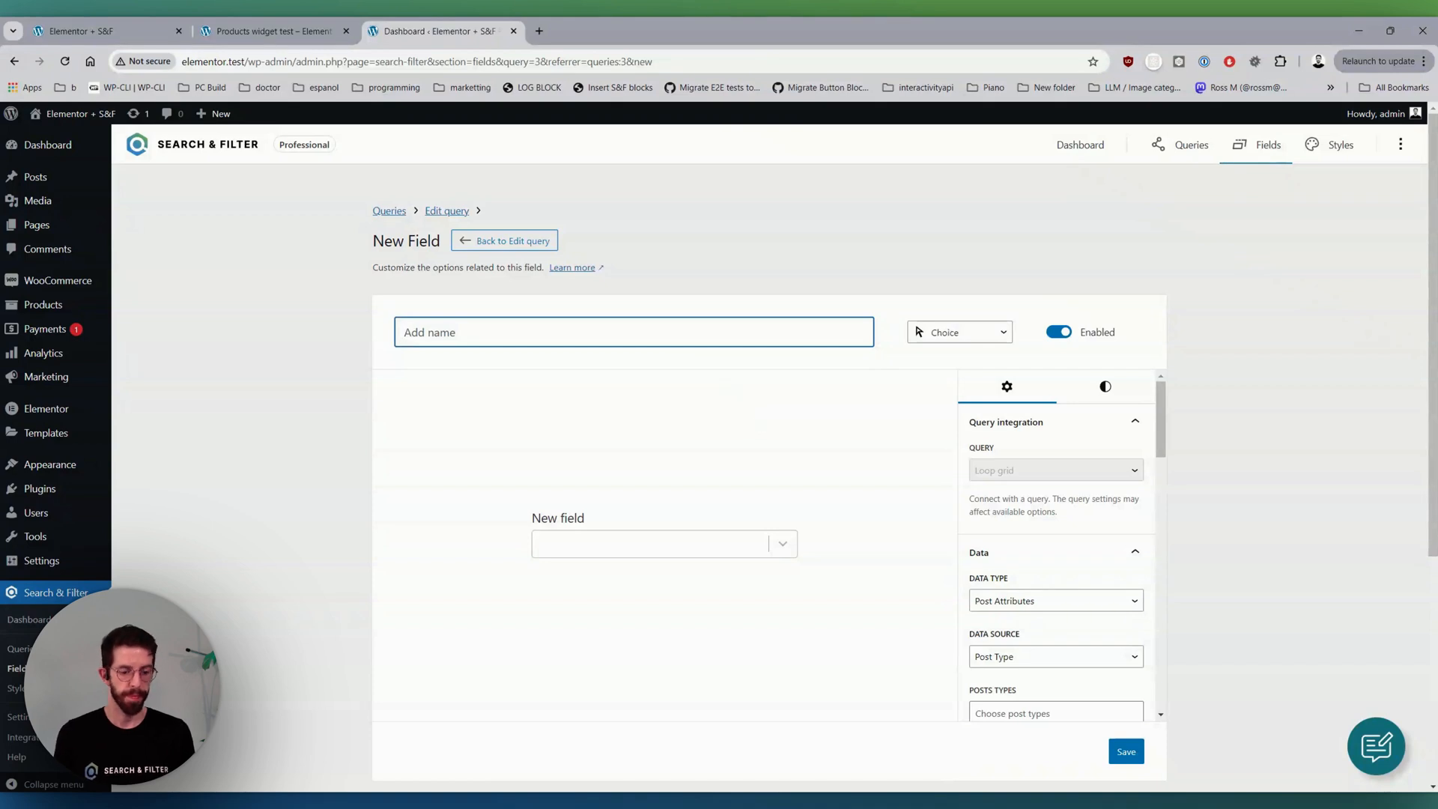
text(SE)
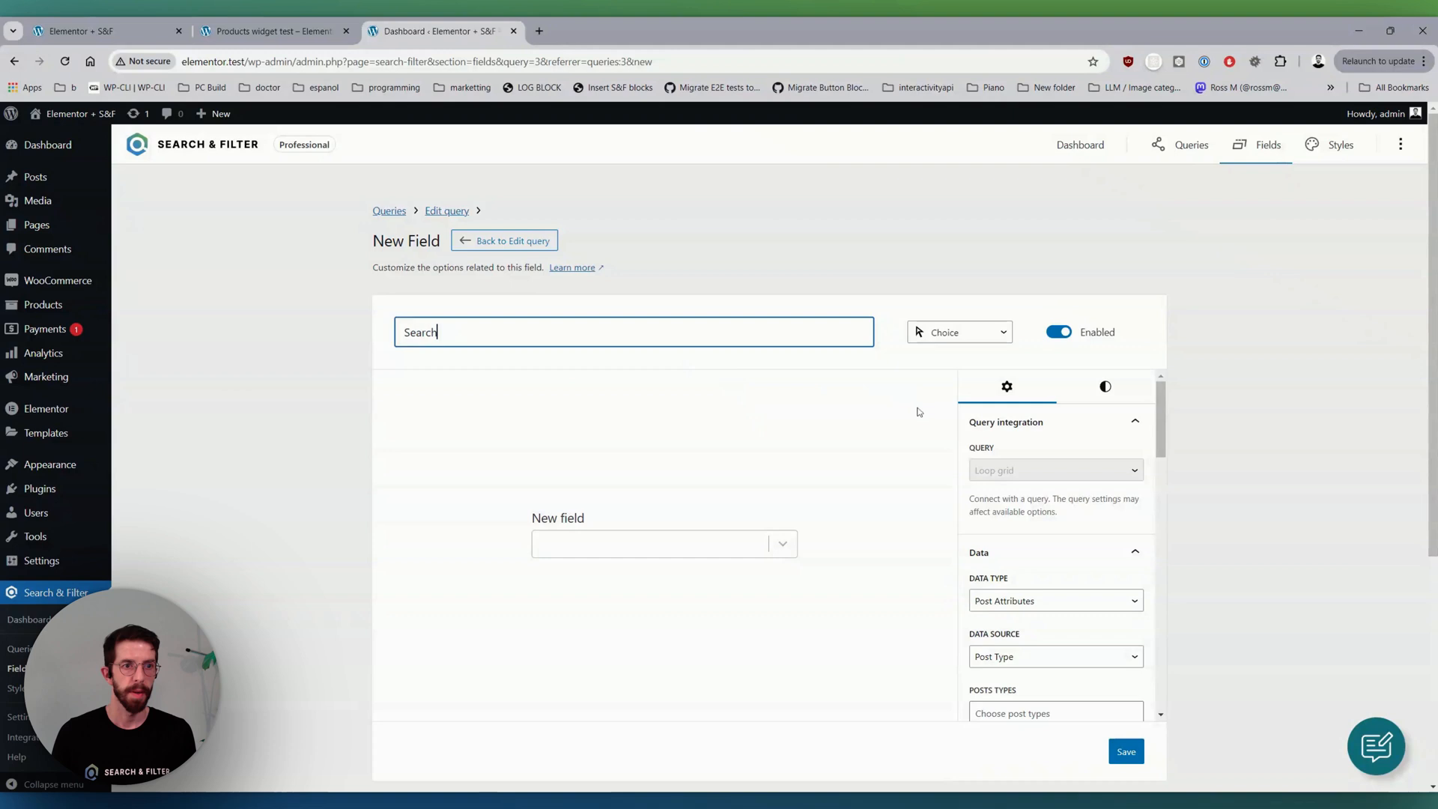
click(958, 333)
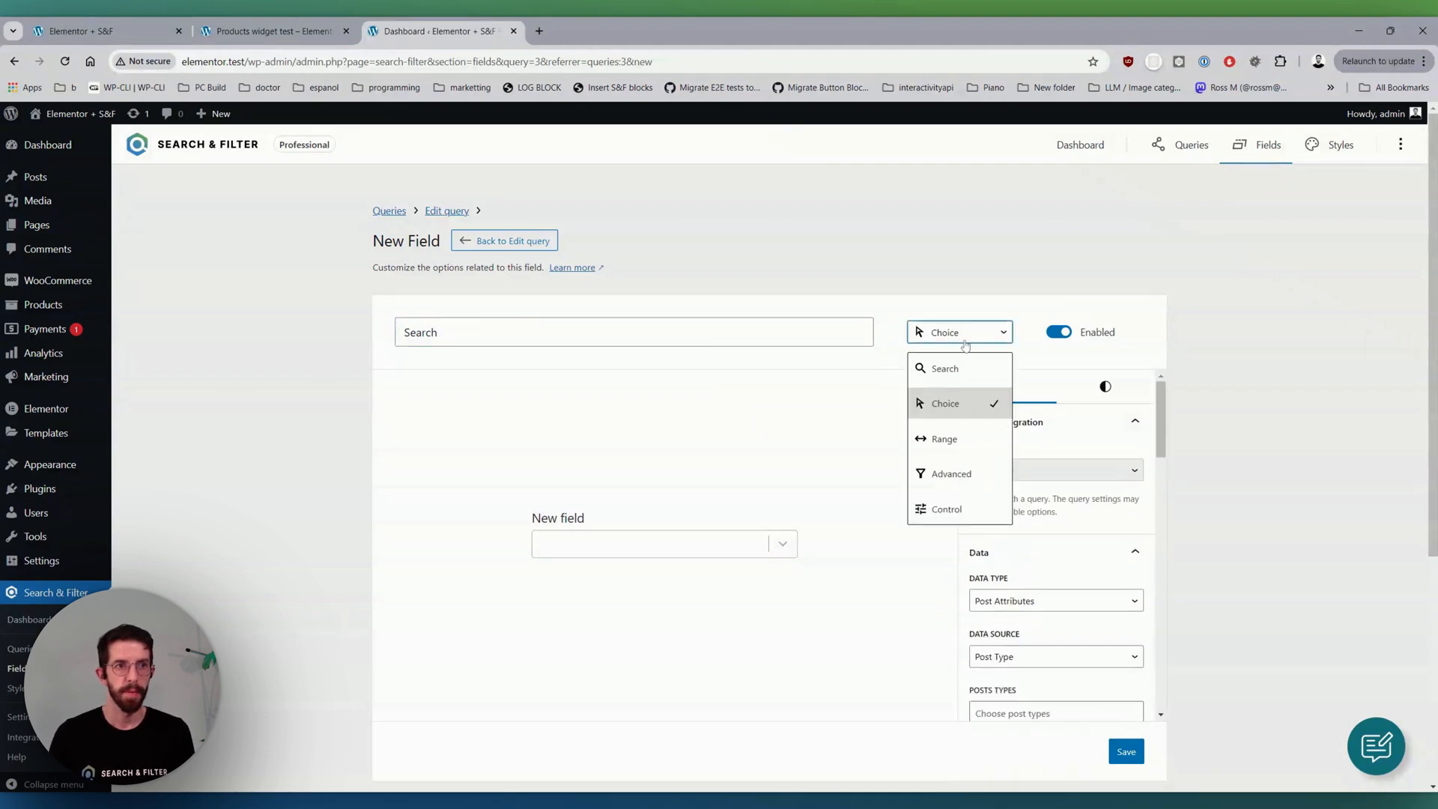
click(945, 369)
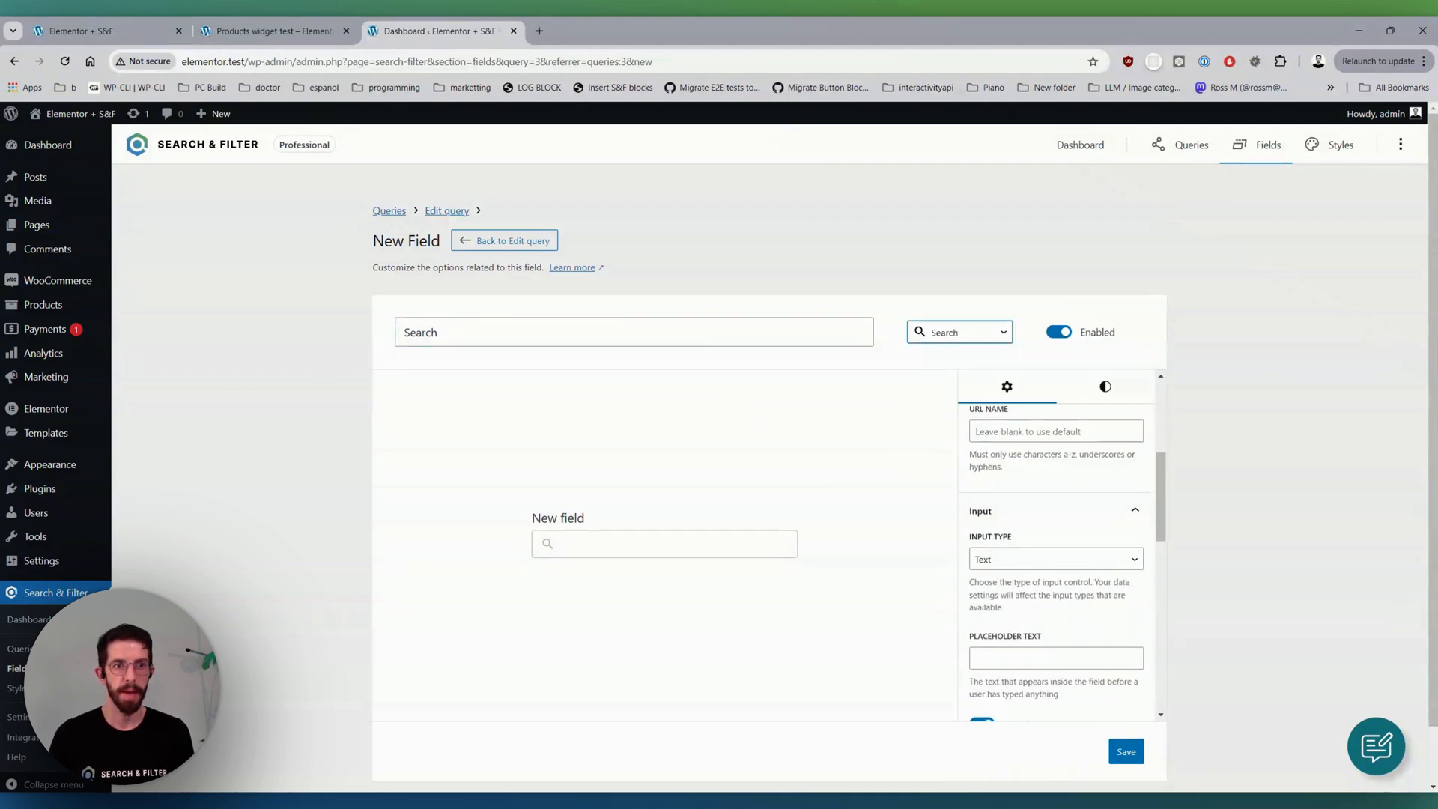
click(1055, 559)
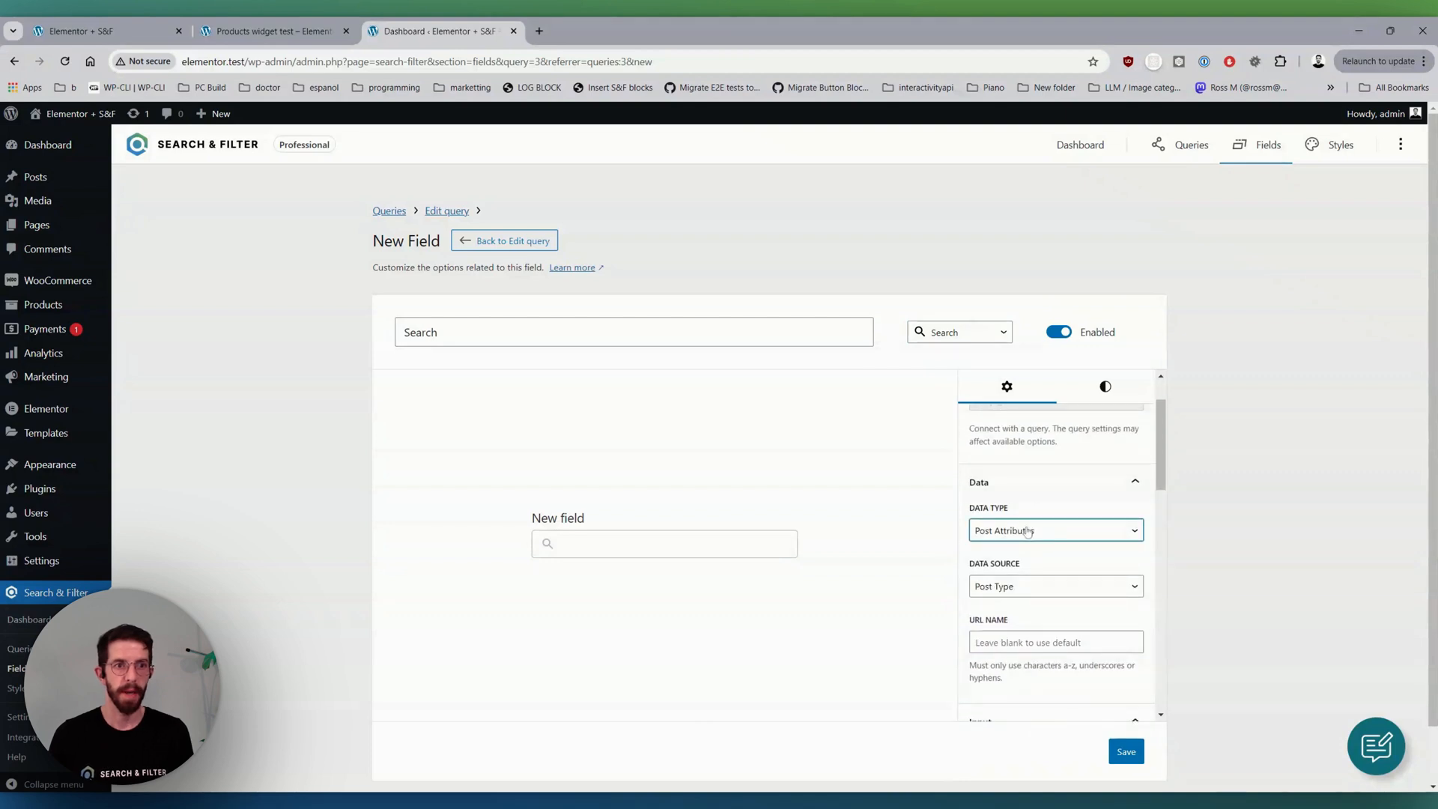
click(1055, 530)
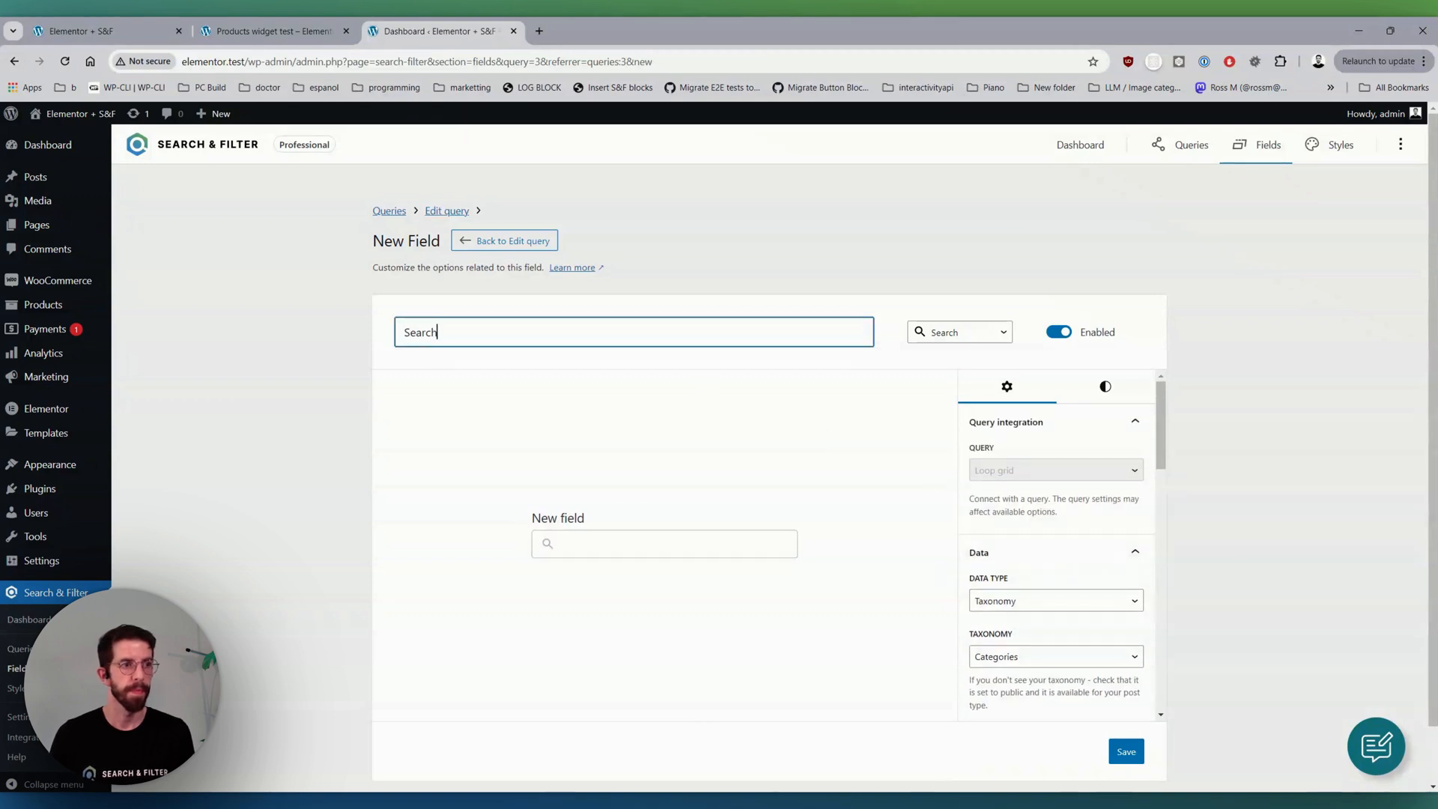
- Name the field Autocomplete, fill its placeholder and label texts, and save it
text(Autocomplete)
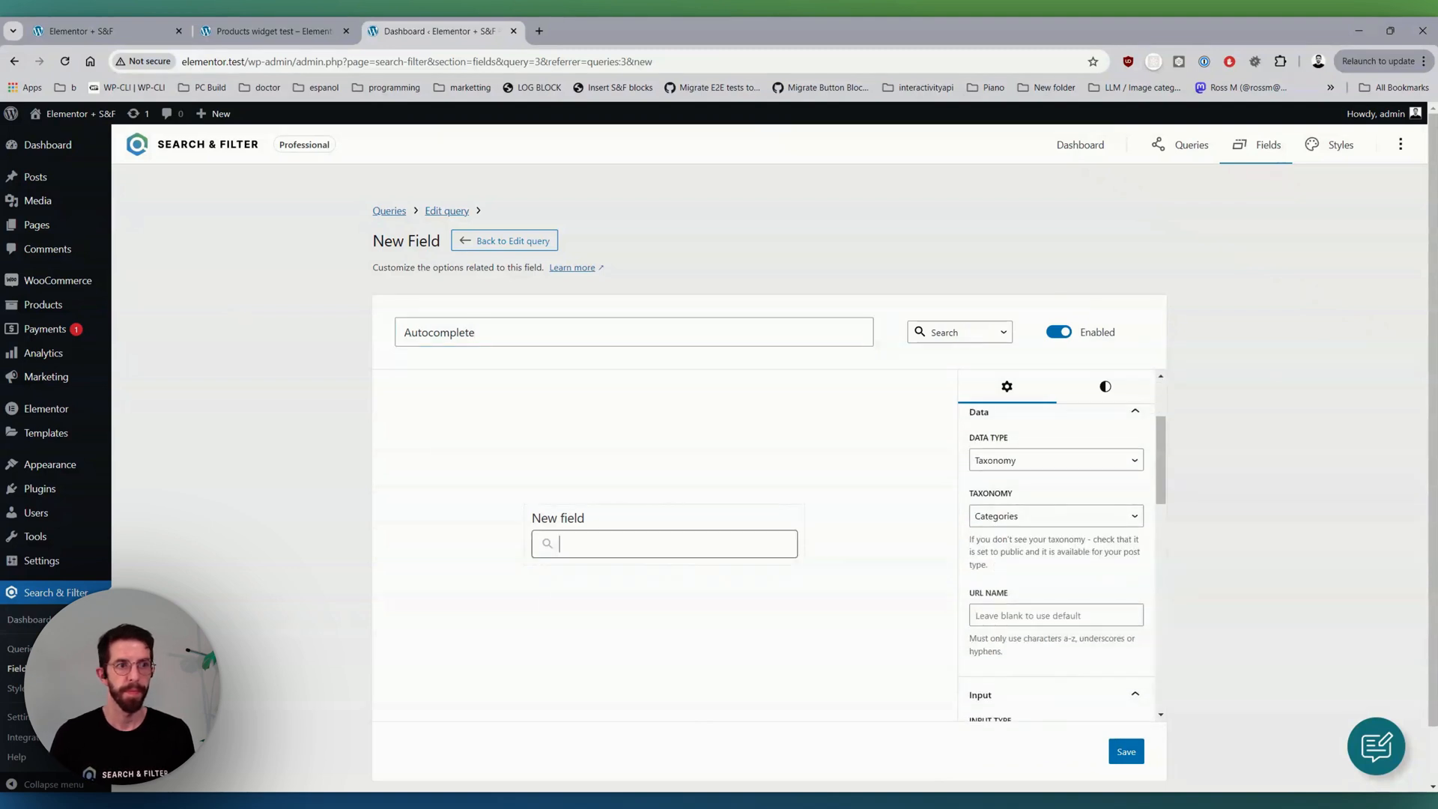
text(e)
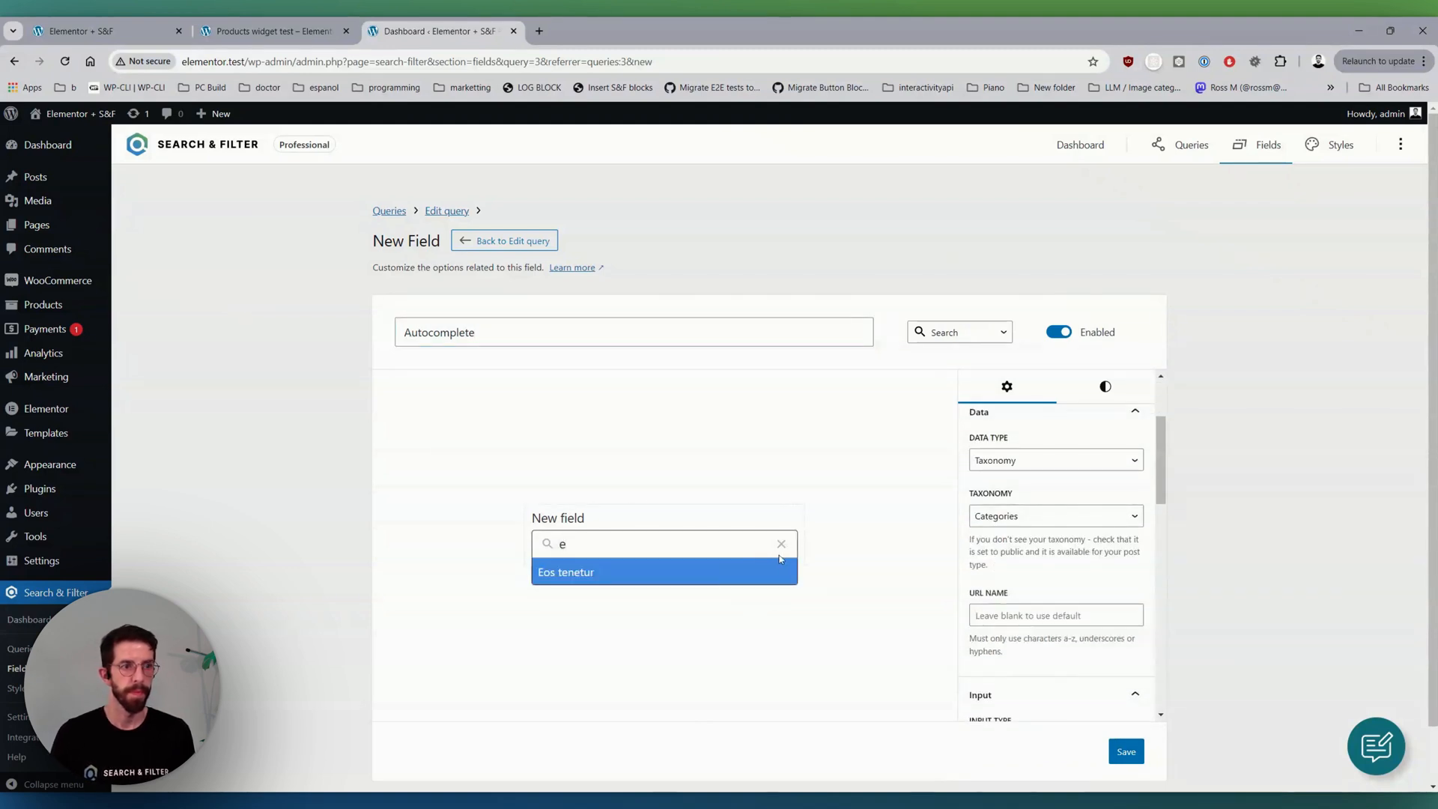
text(a)
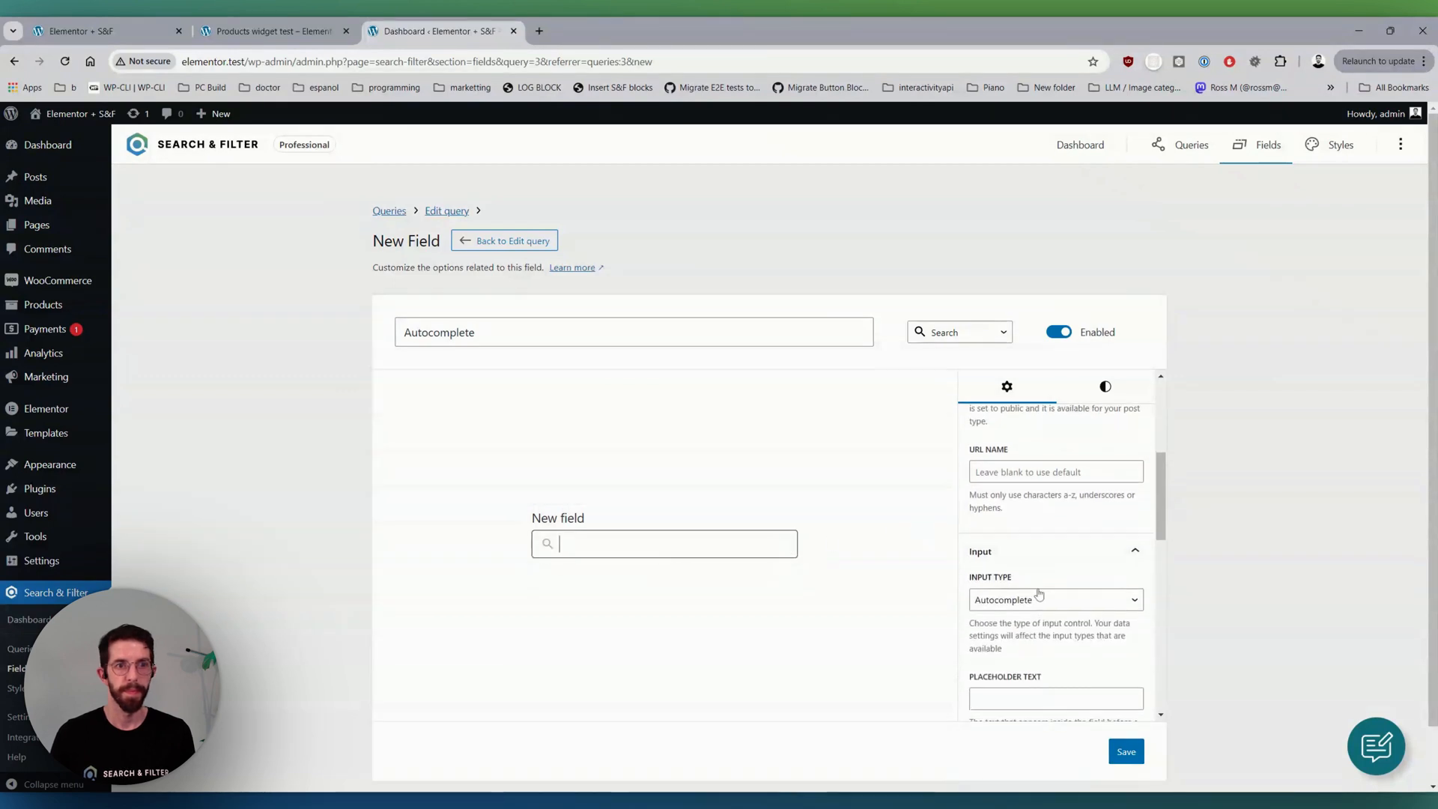
text(Start typing)
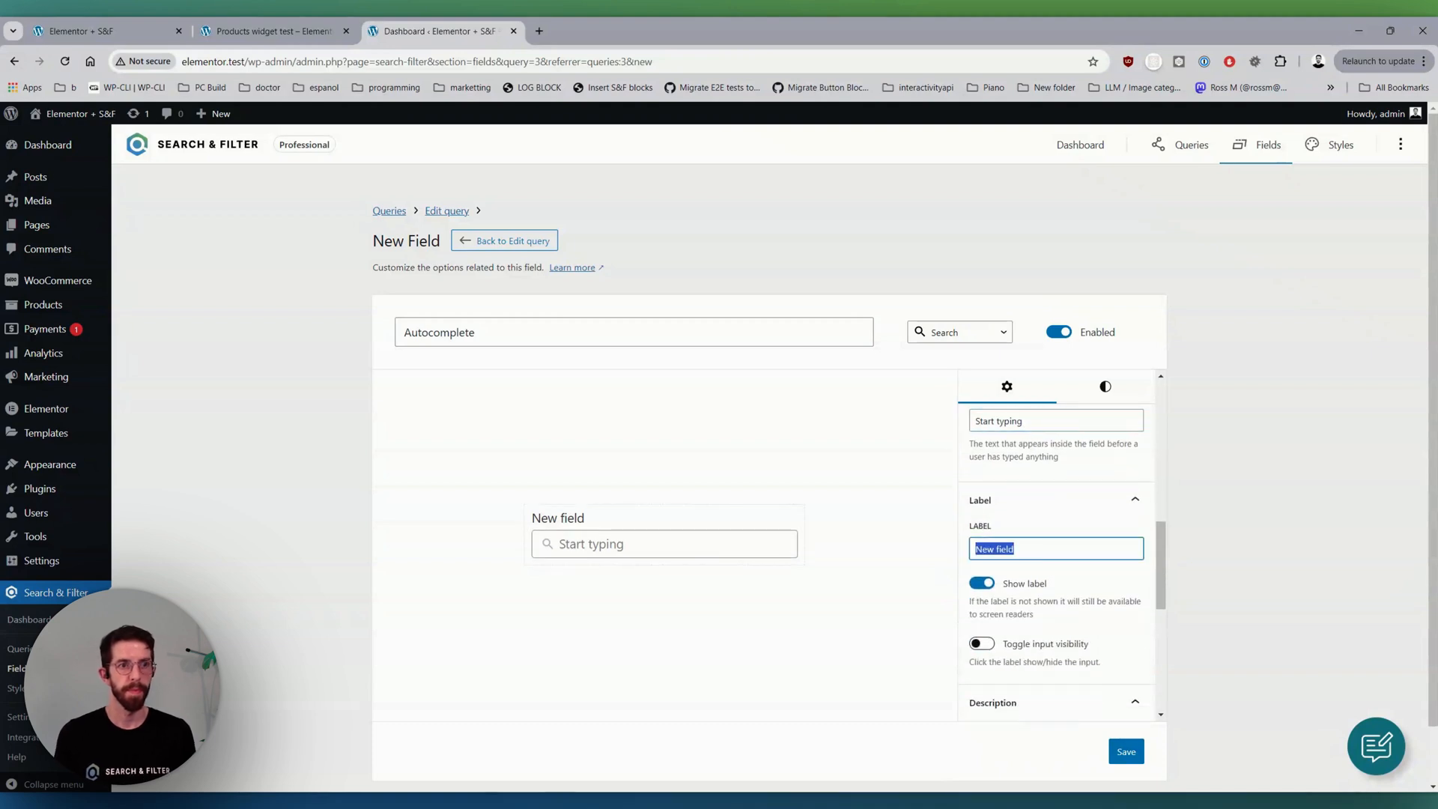
text(Categorie)
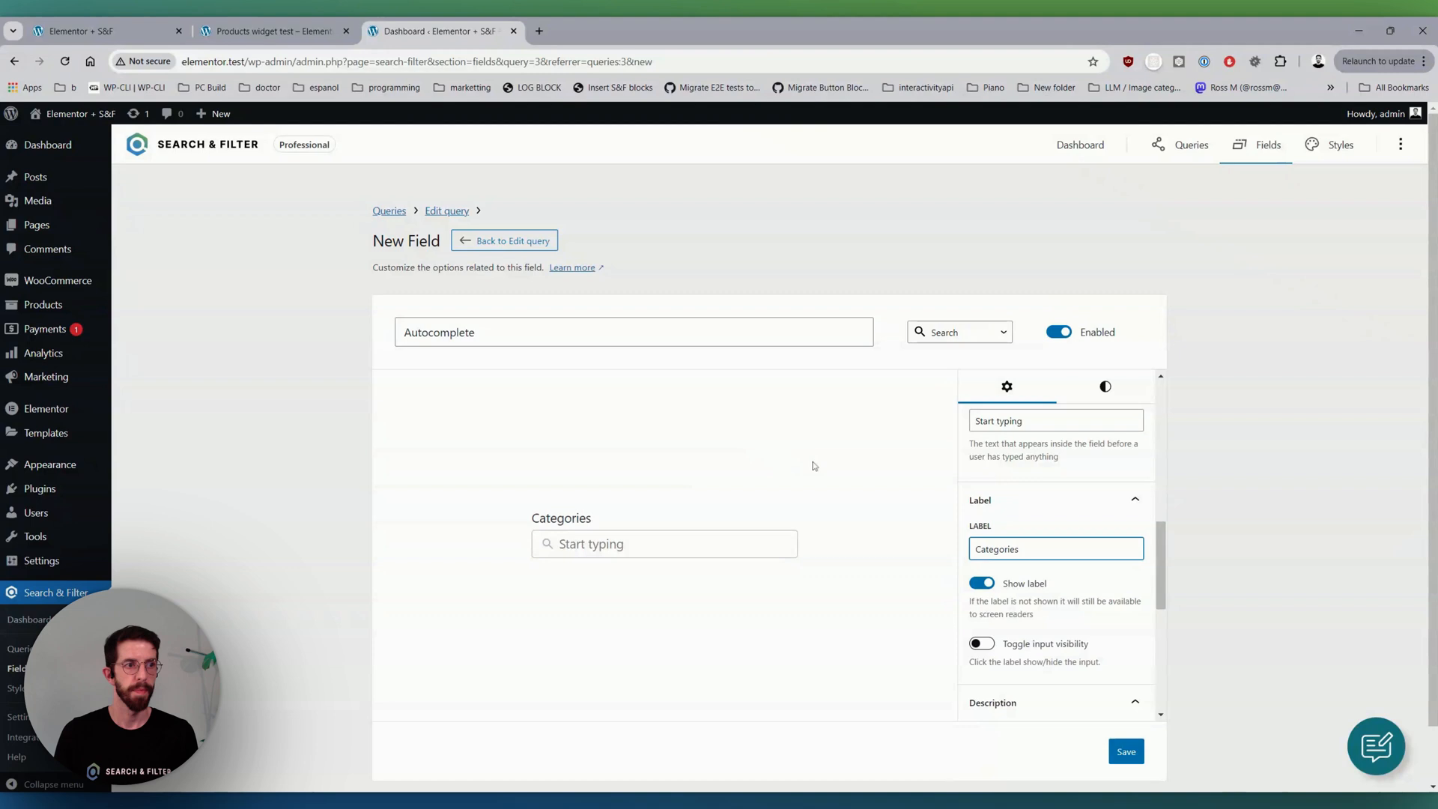
text(searc)
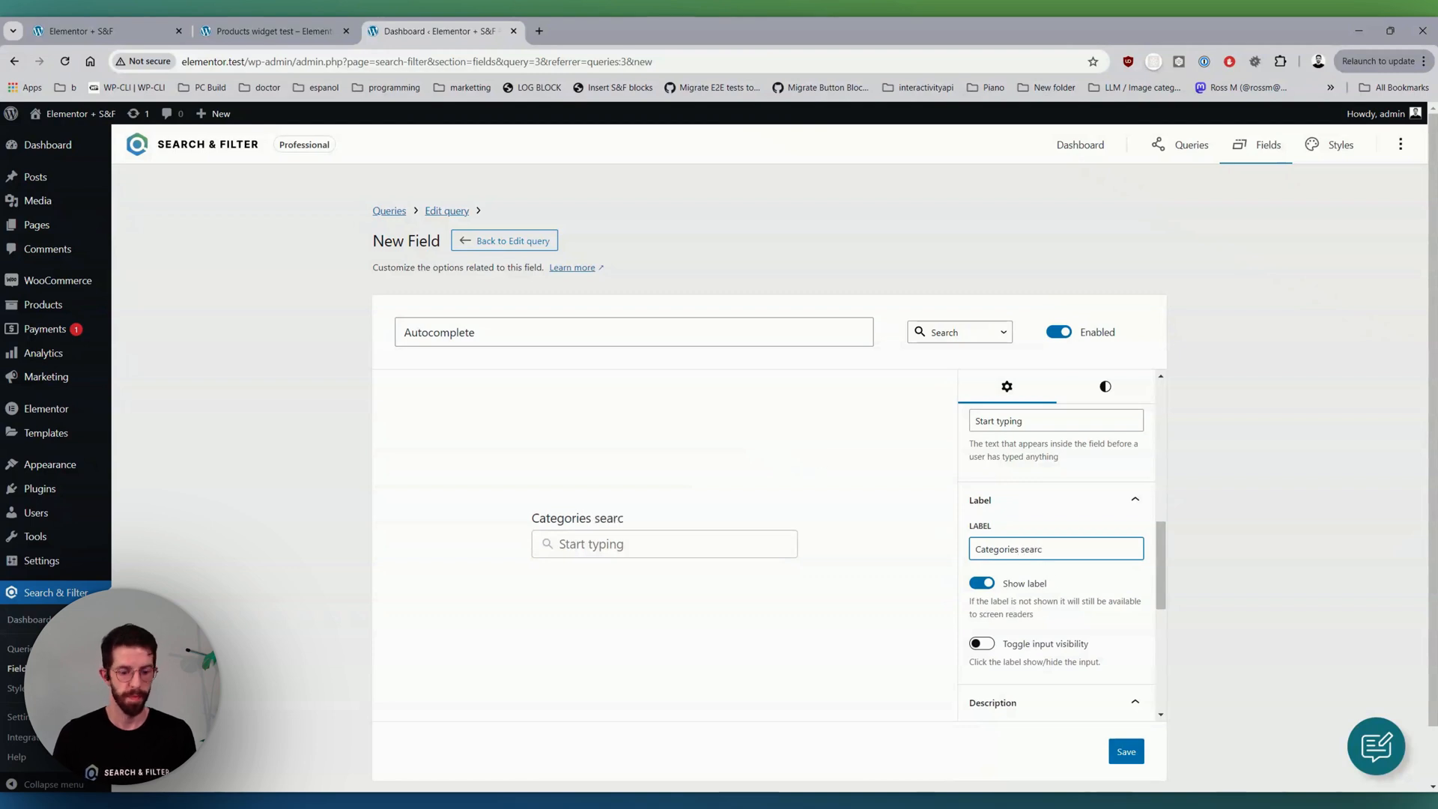
scroll(down, 3)
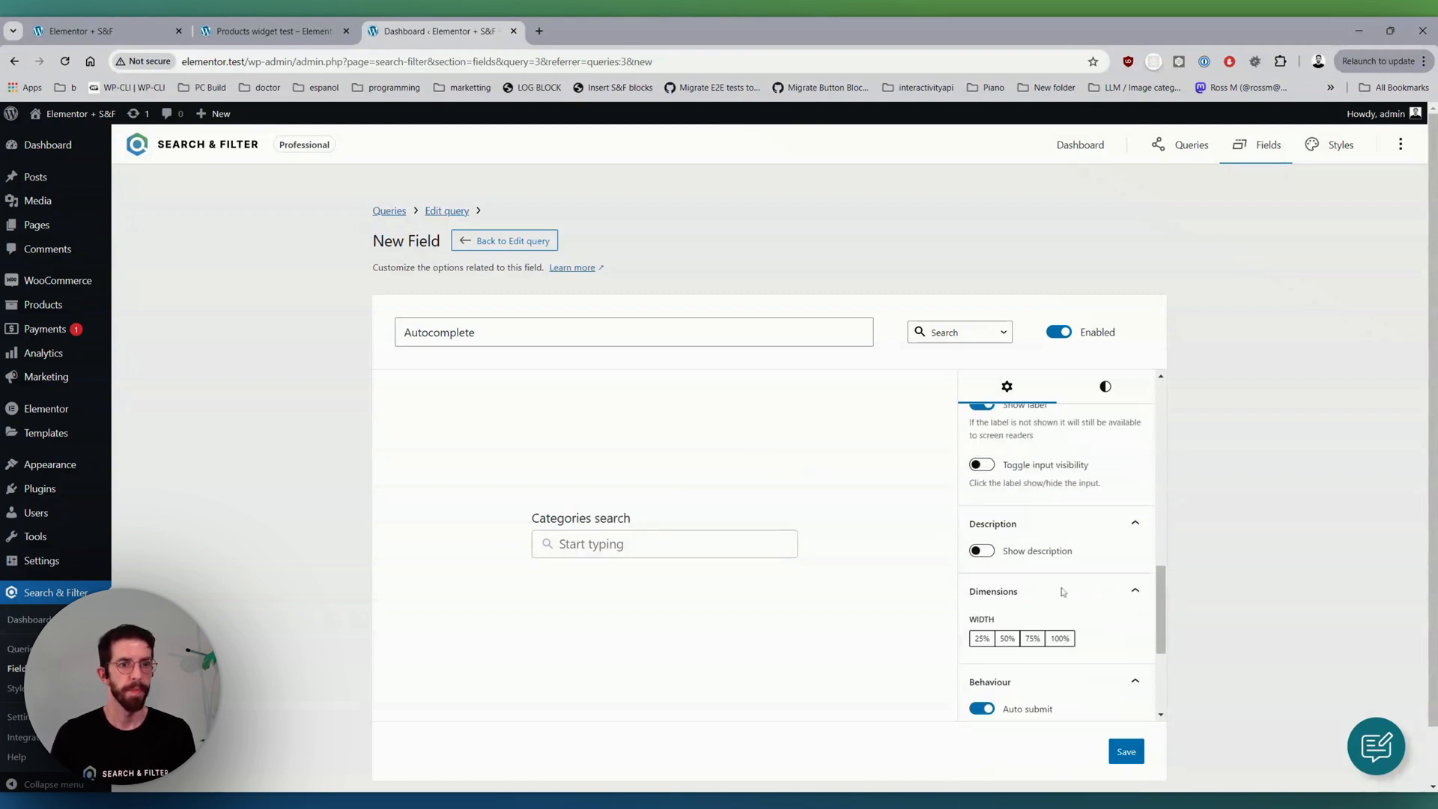
click(1126, 751)
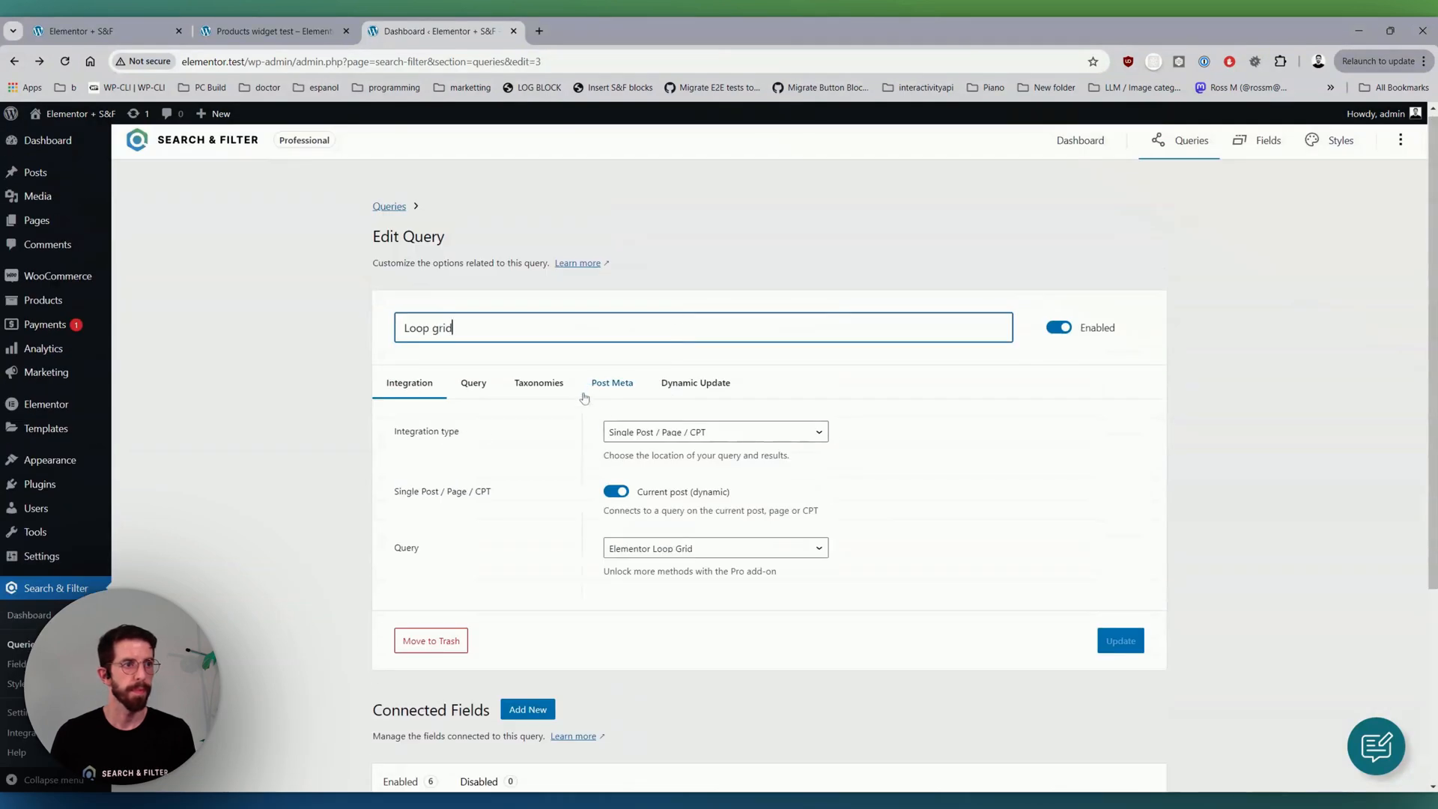
- Add a Tags field on the Tags taxonomy shown as checkboxes, labelled Tags, and save it
scroll(down, 3)
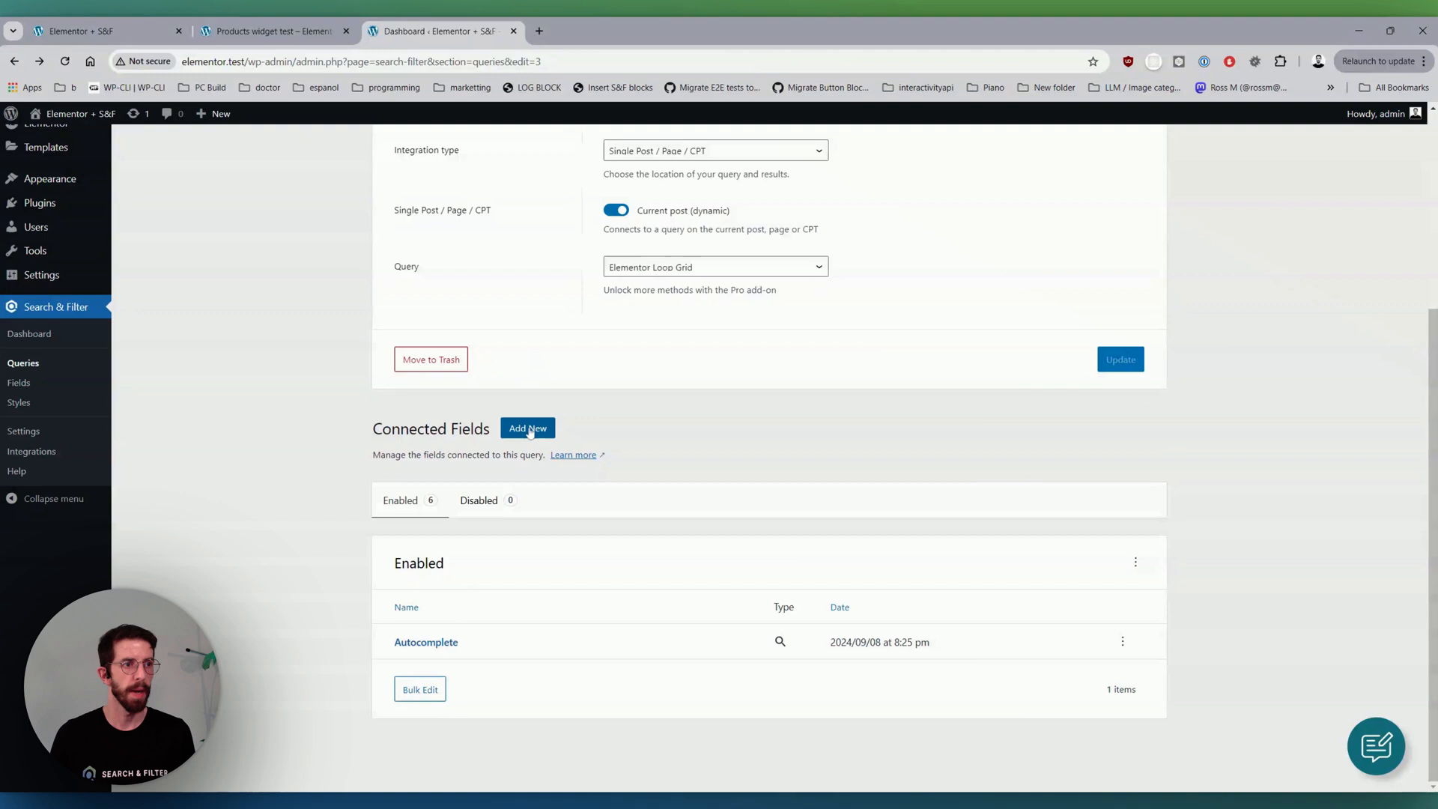
click(527, 428)
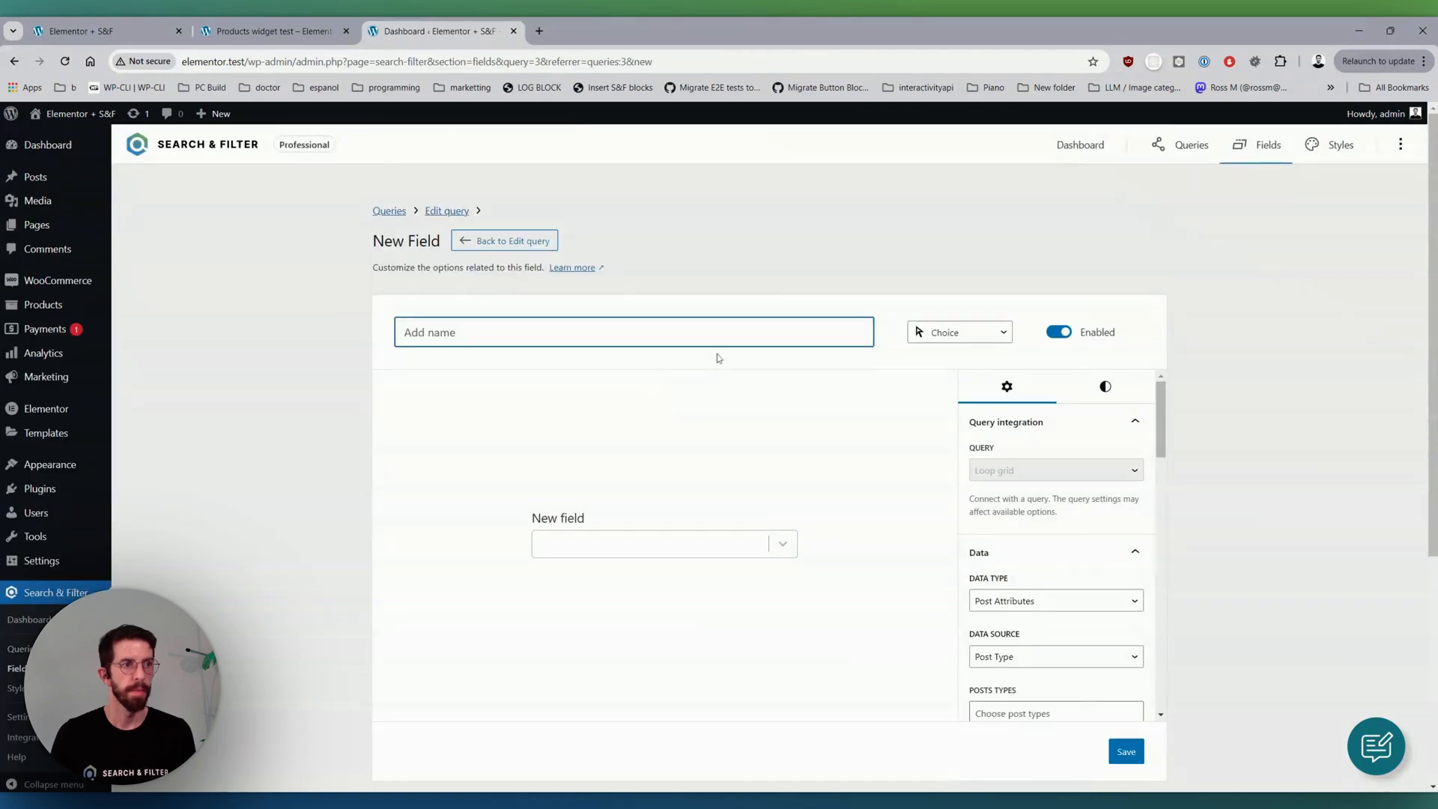
text(Tags)
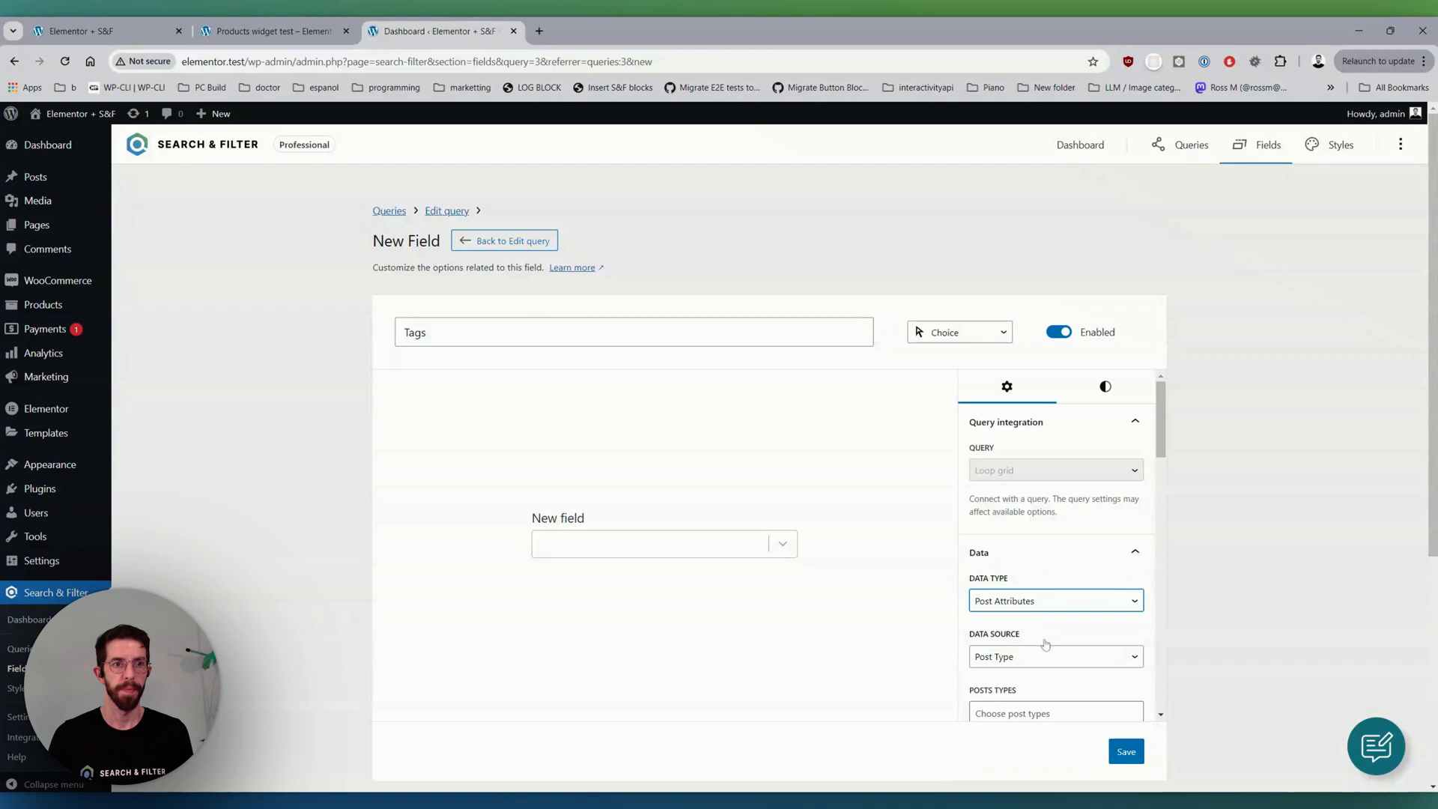
click(1055, 601)
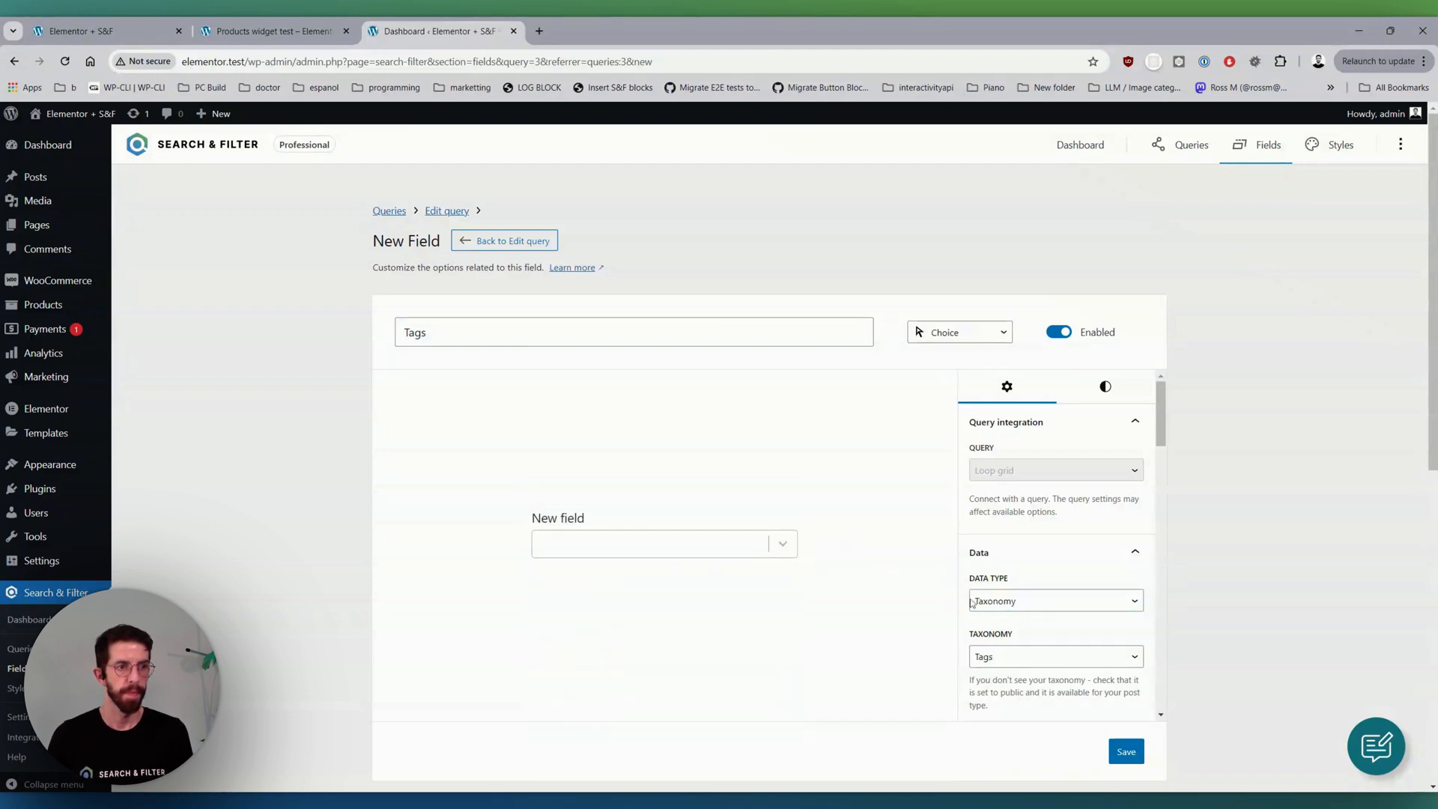
scroll(down, 3)
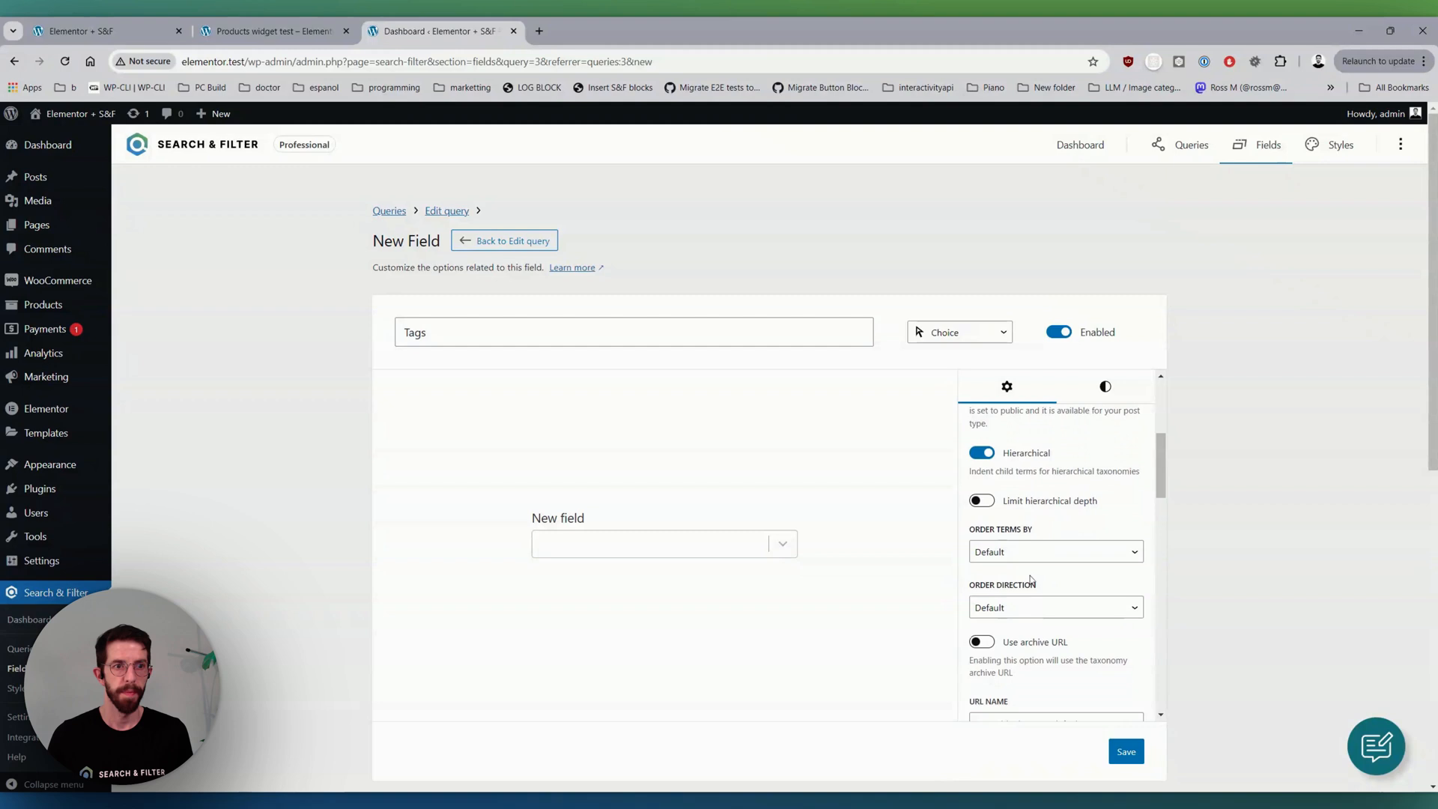
scroll(down, 3)
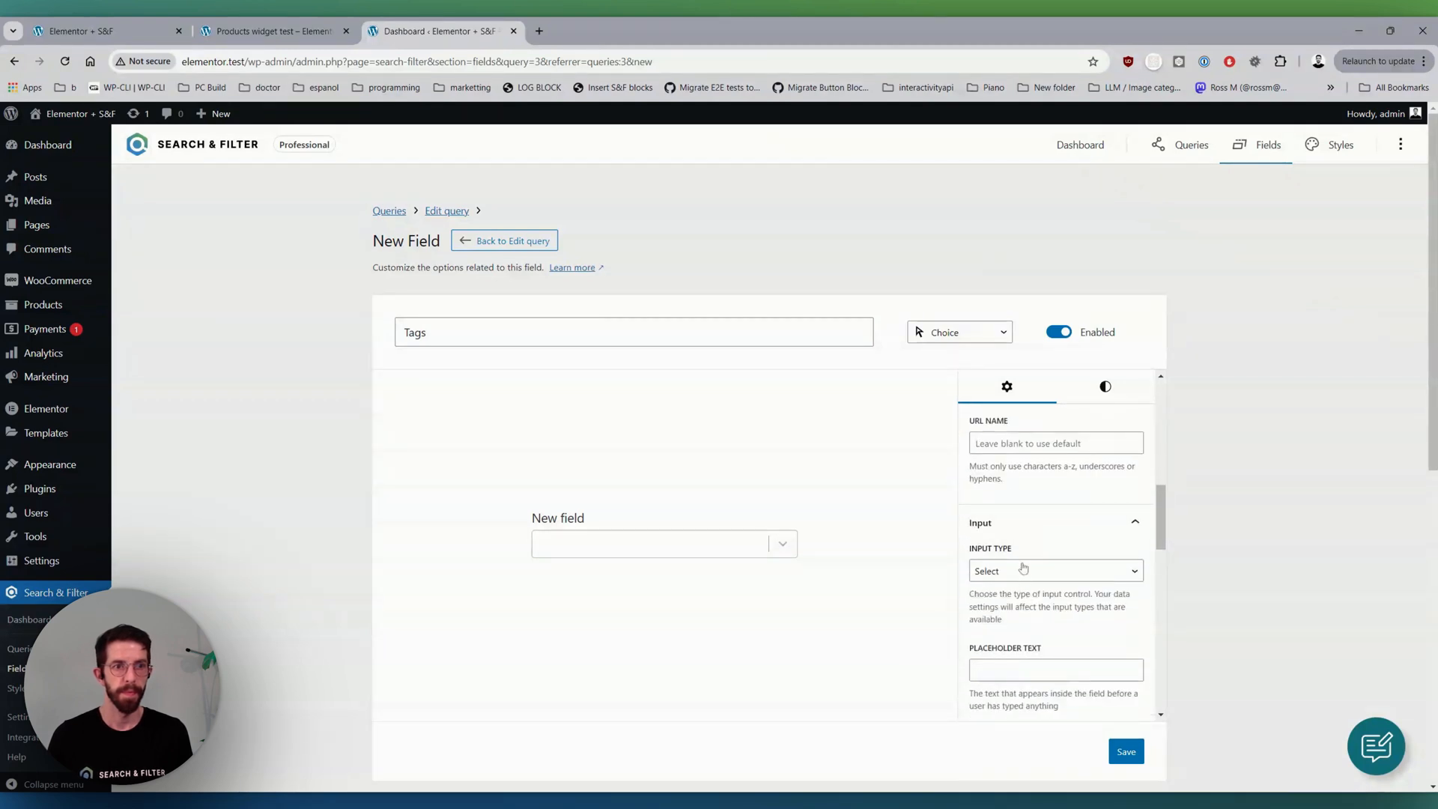
click(1055, 569)
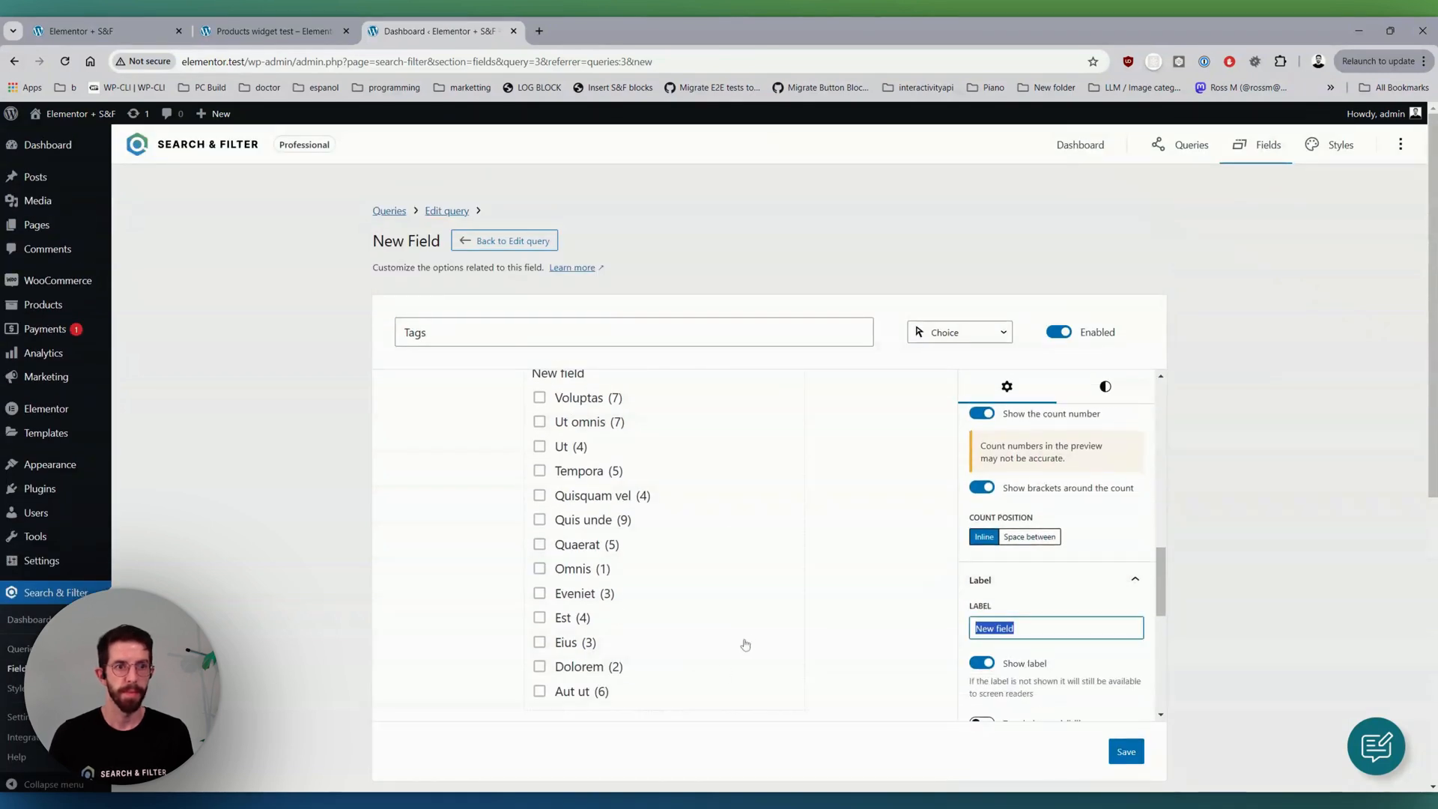
text(Tags)
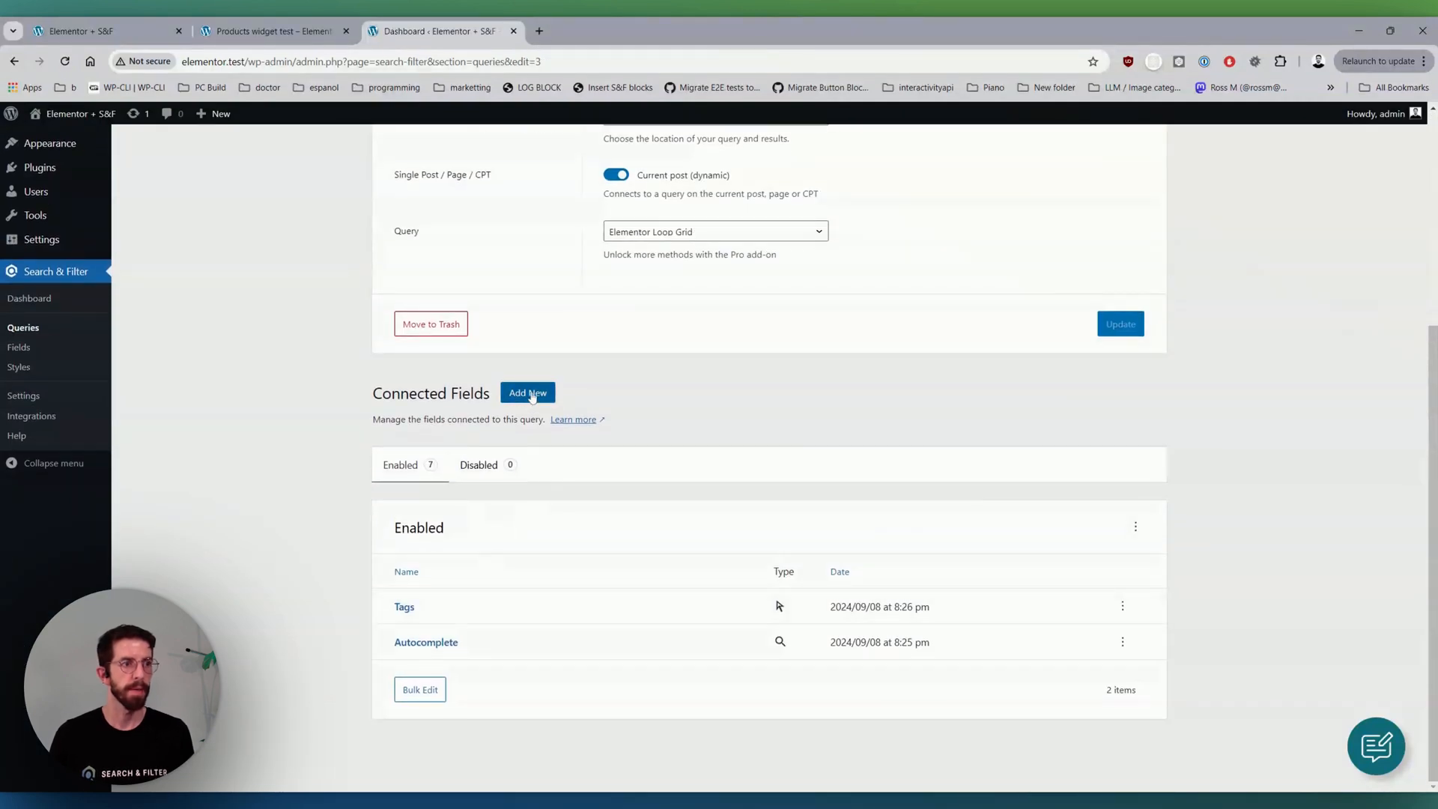
- Add a Control field of type Reset labelled 'Reset', save it, and go to the Pages list
click(527, 393)
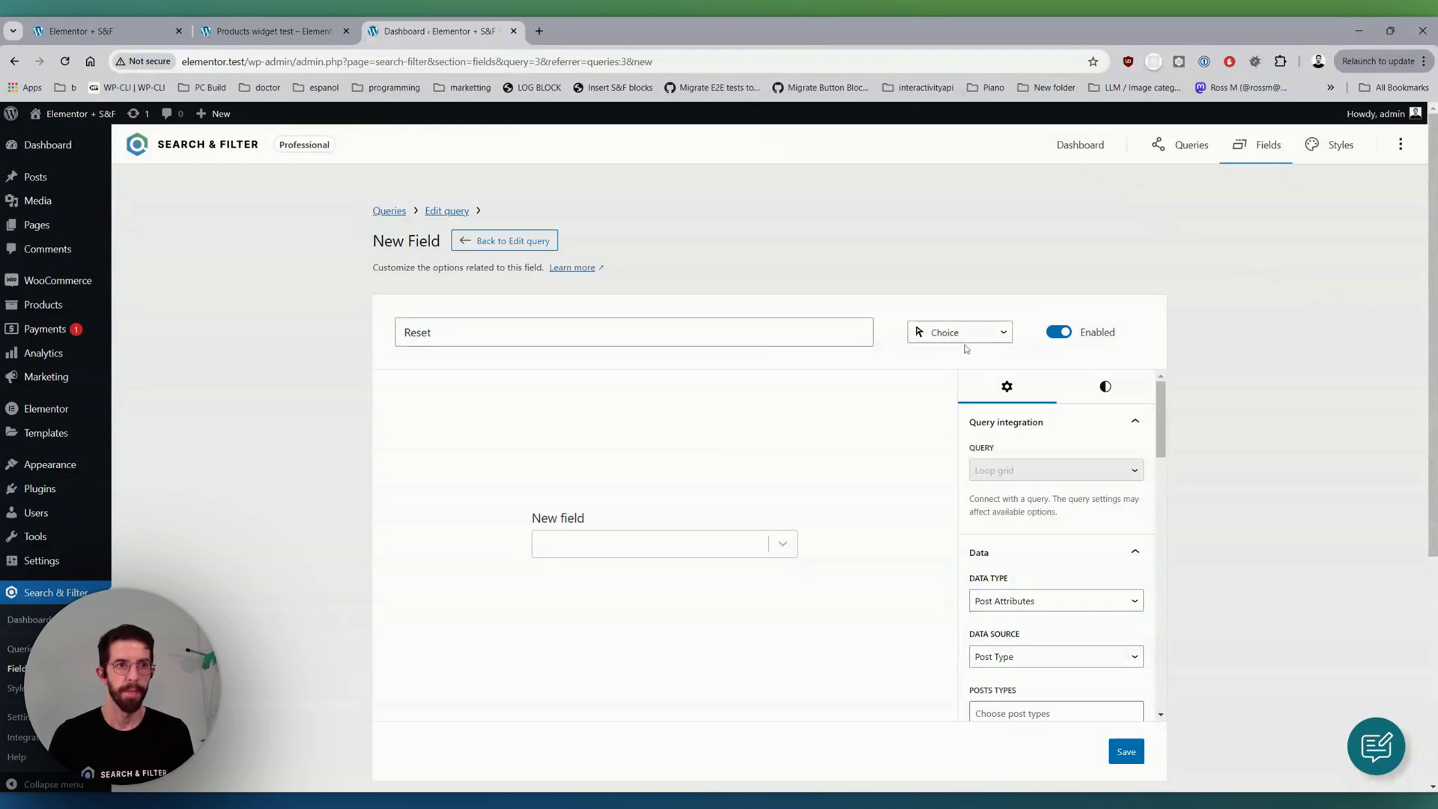
click(959, 333)
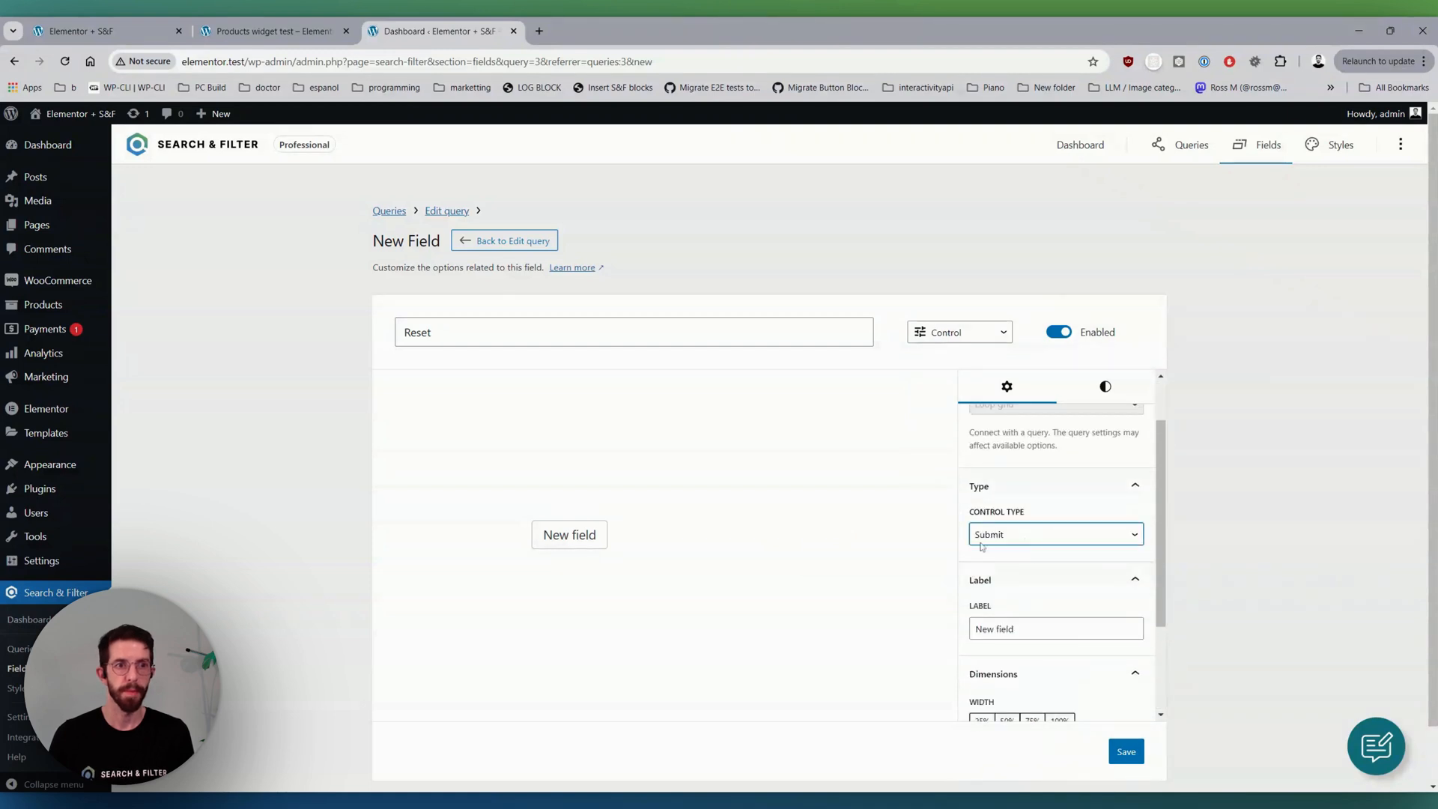
click(1055, 534)
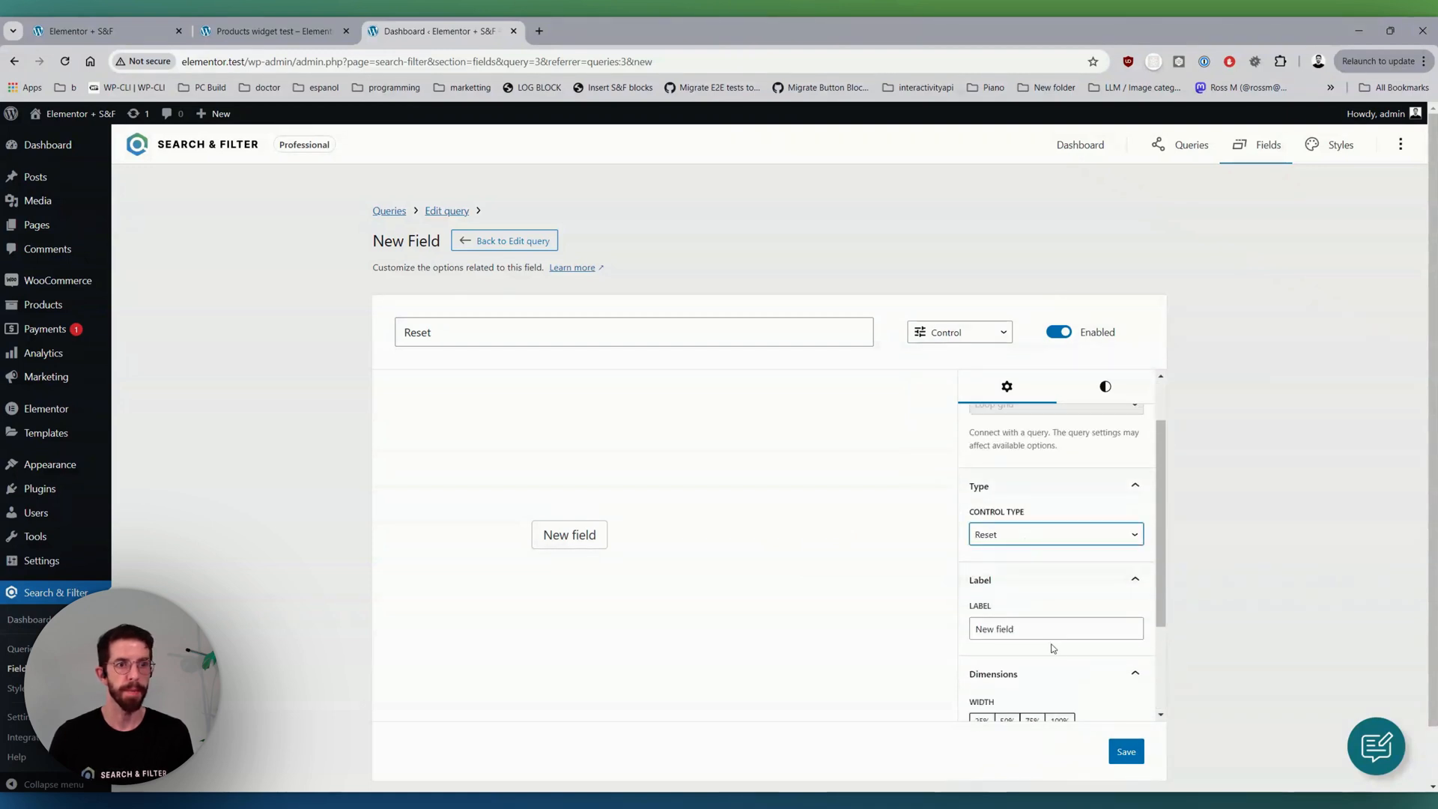
text(Reset)
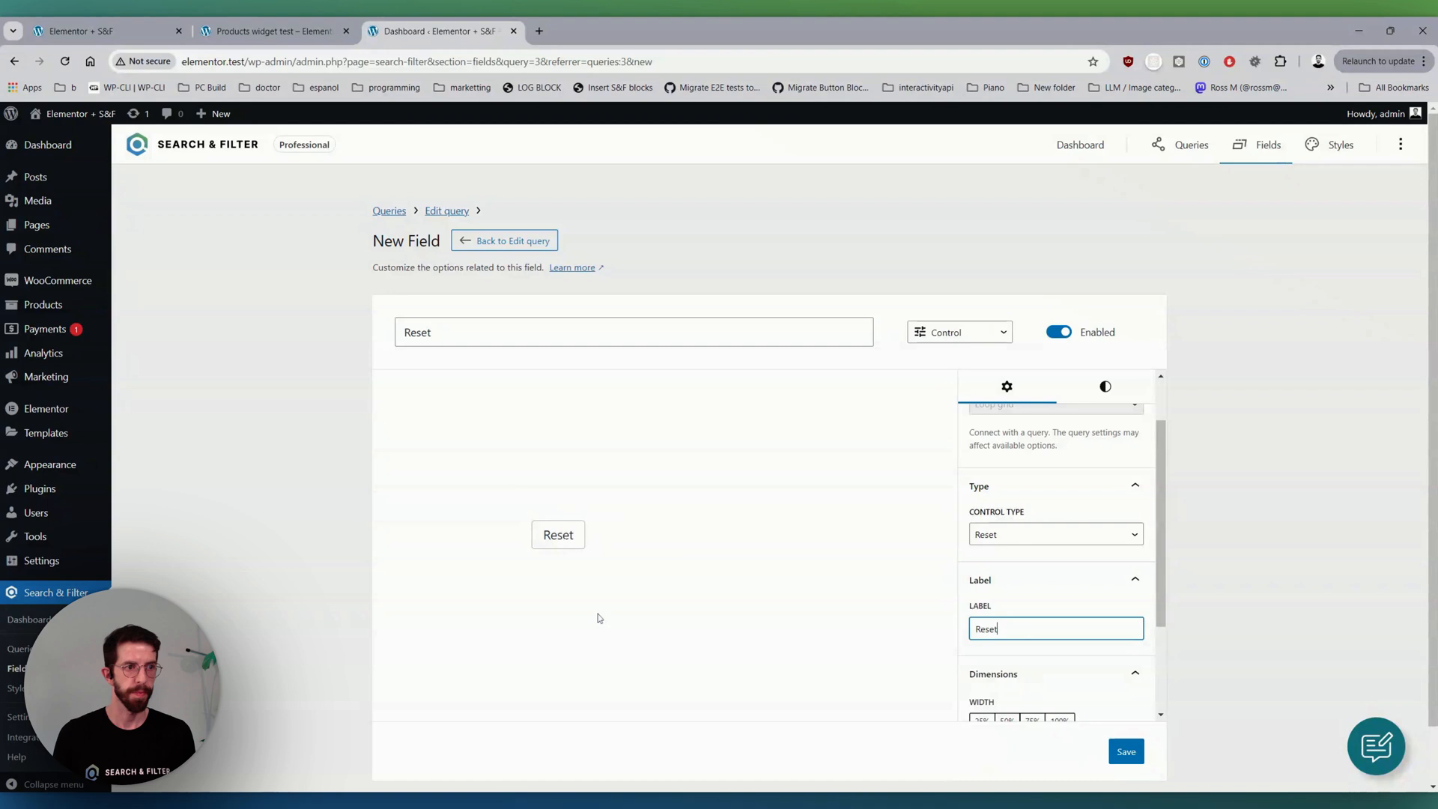
click(1126, 751)
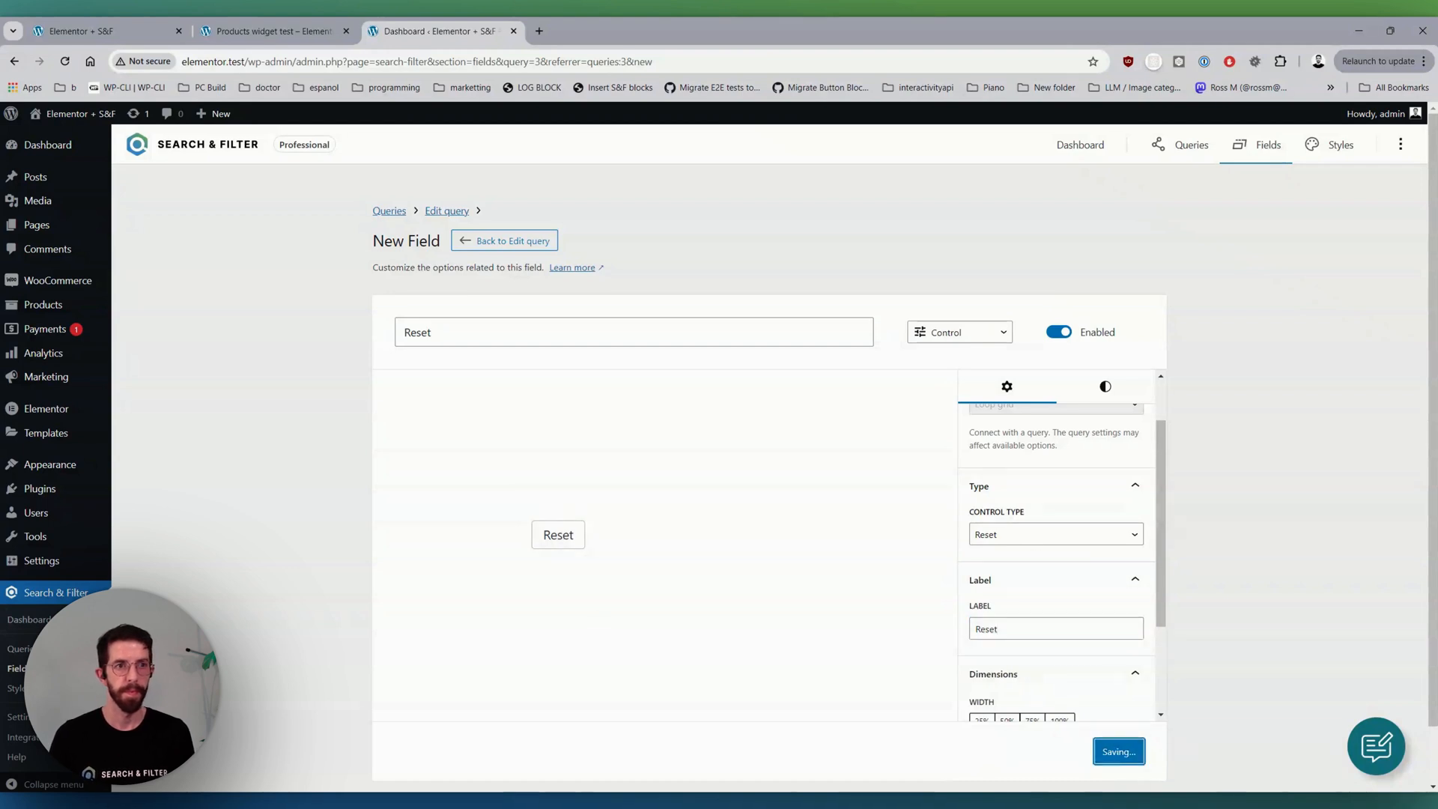
click(504, 240)
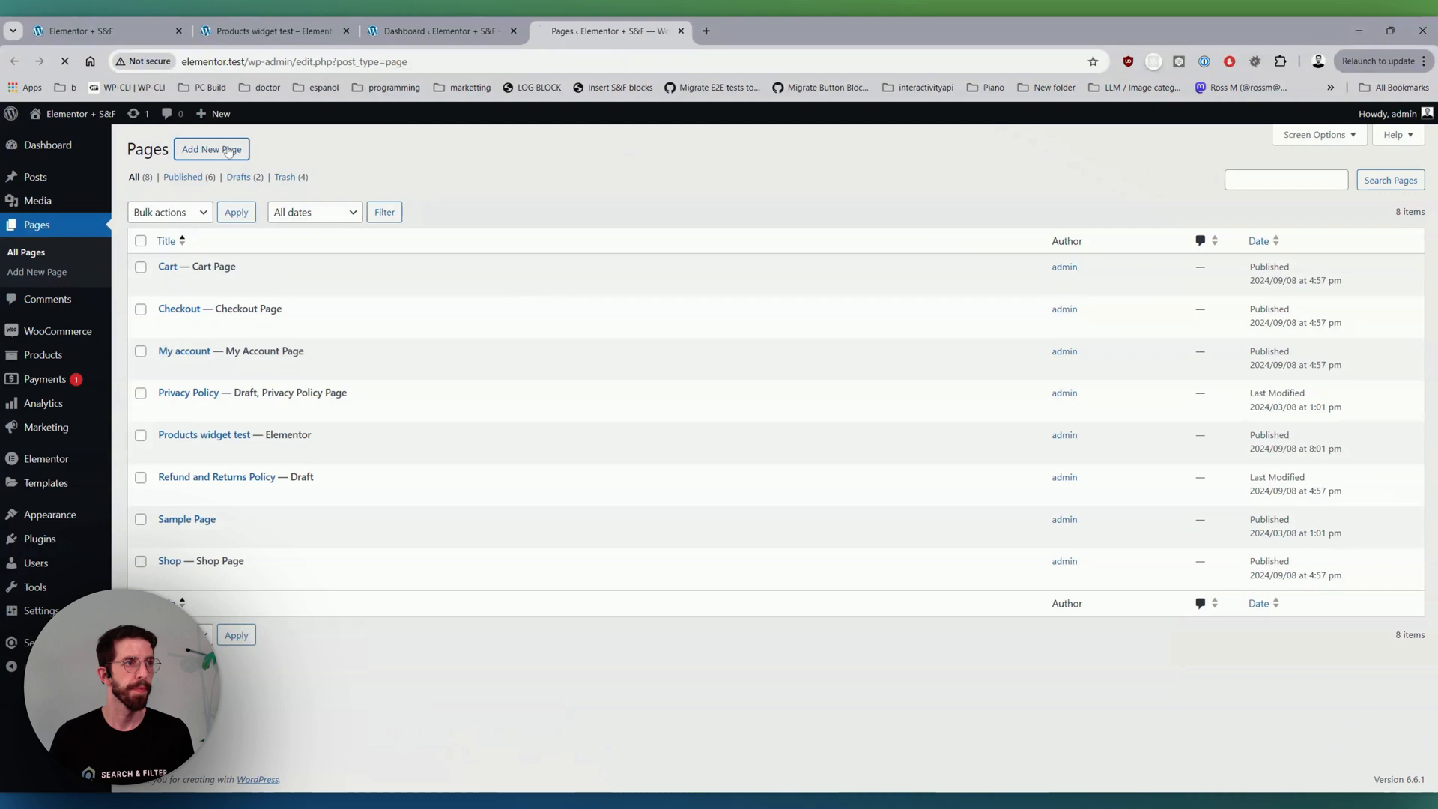
- Add a new page titled 'Loop grid test', publish it and dismiss the confirmation
click(211, 150)
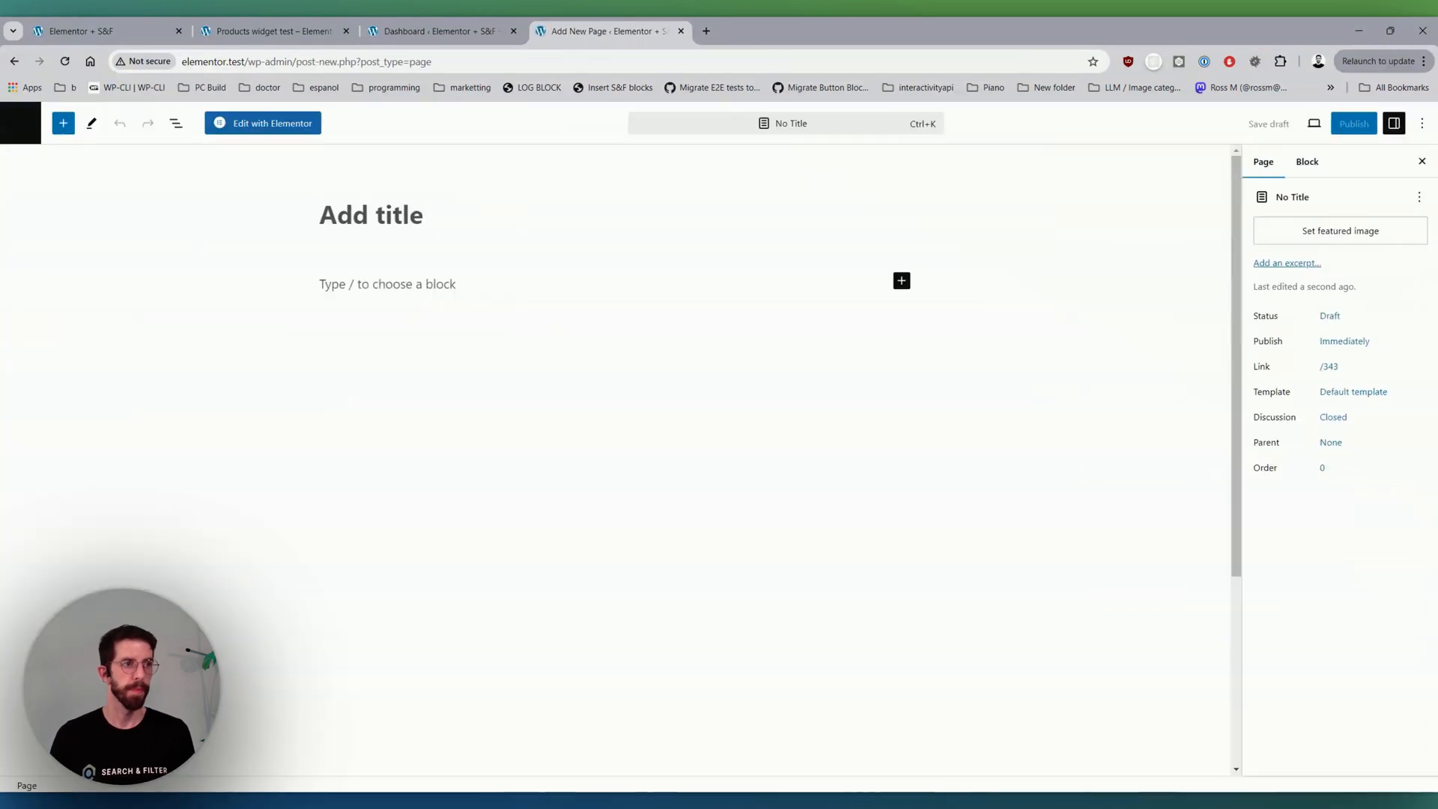
text(Loop gri)
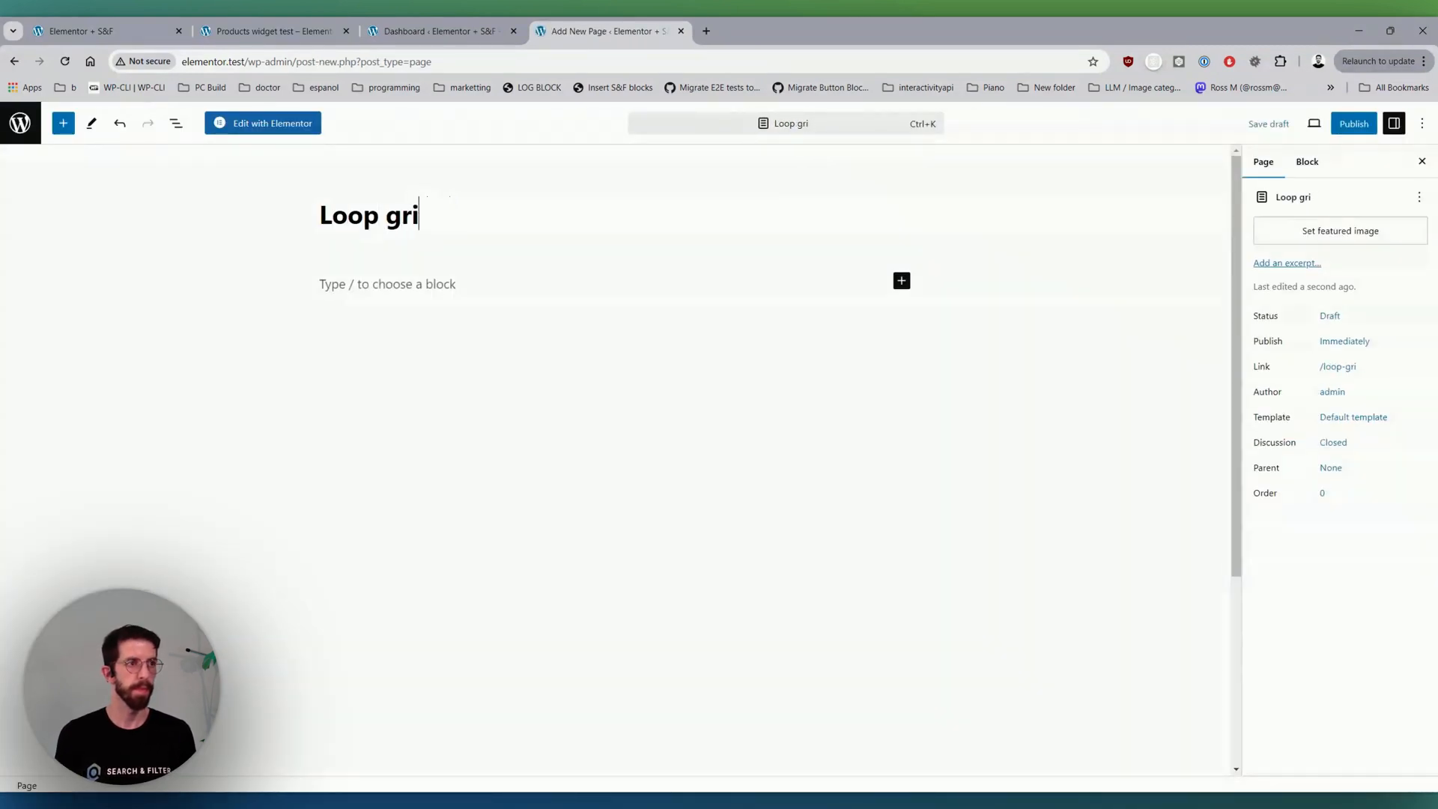
text(d test)
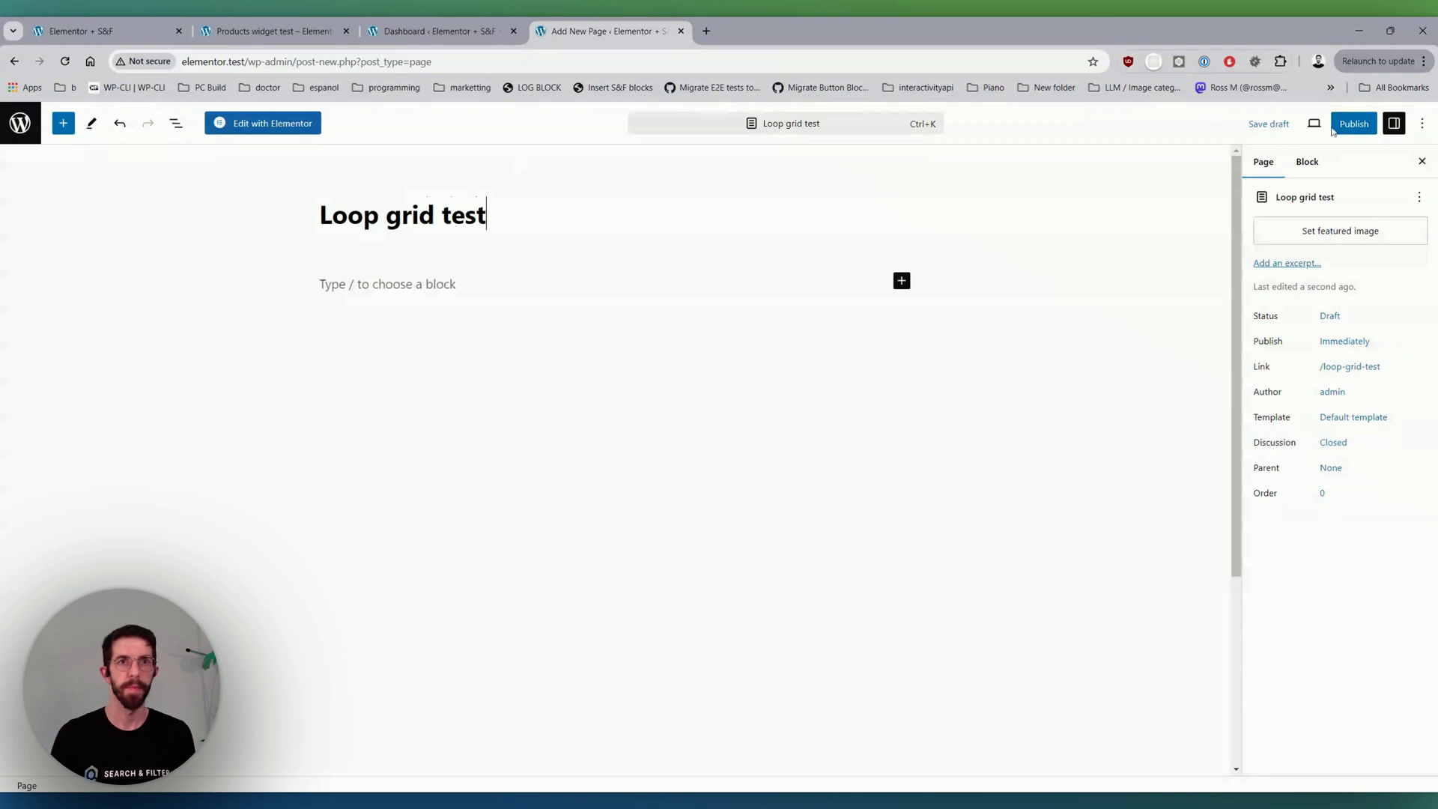
click(1353, 123)
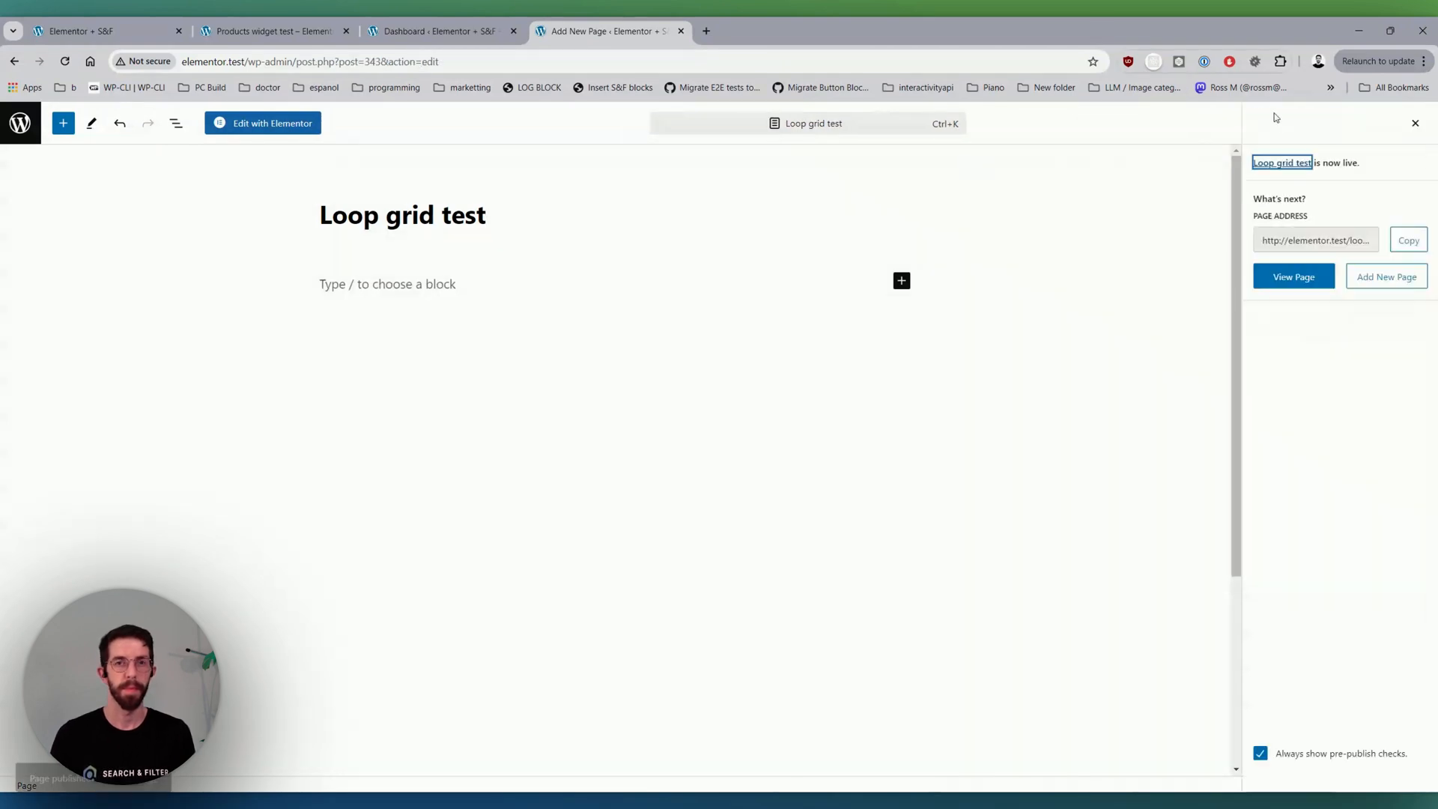
click(1416, 123)
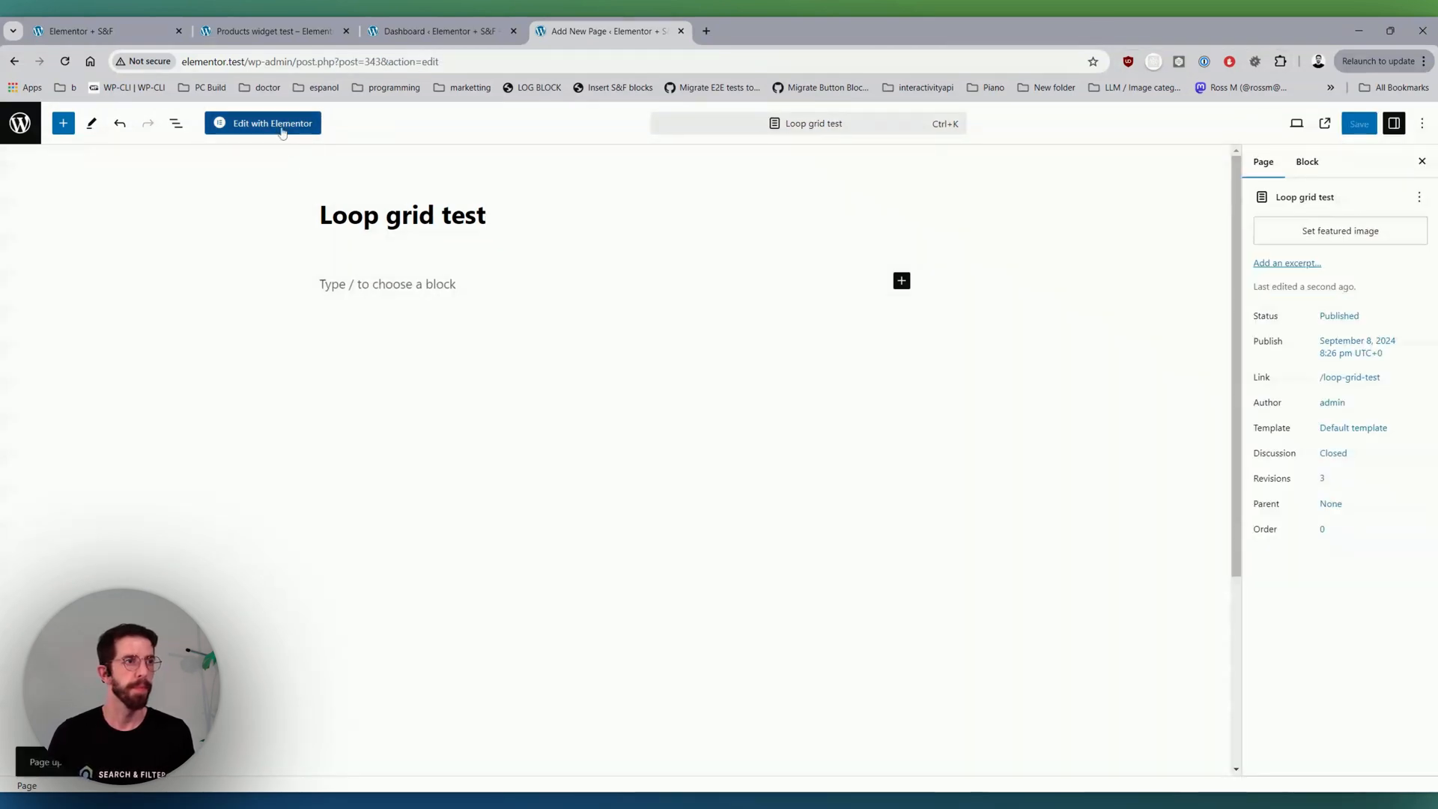
- Edit the page with Elementor, add a two-column flexbox container and search widgets for 'loop'
click(264, 123)
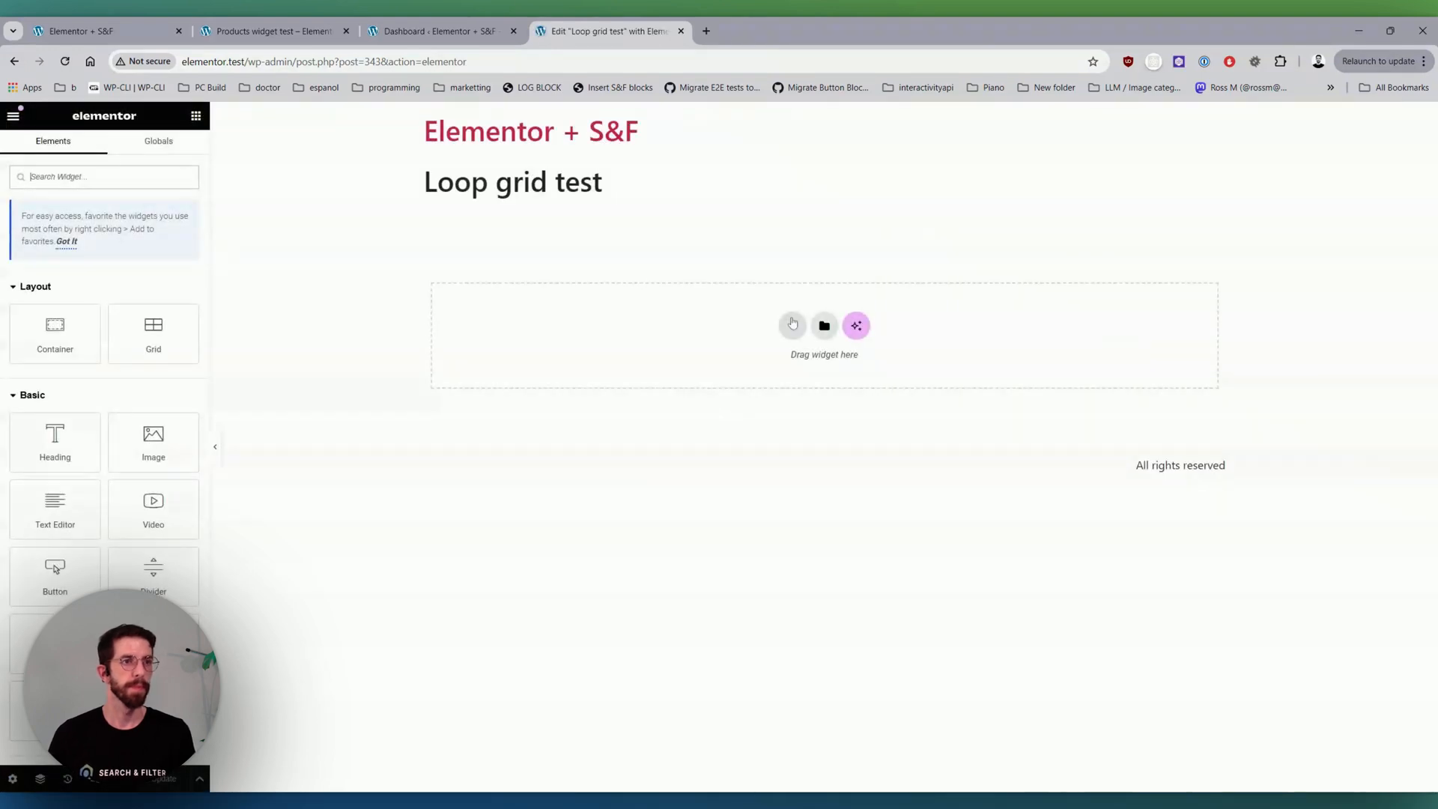
click(856, 325)
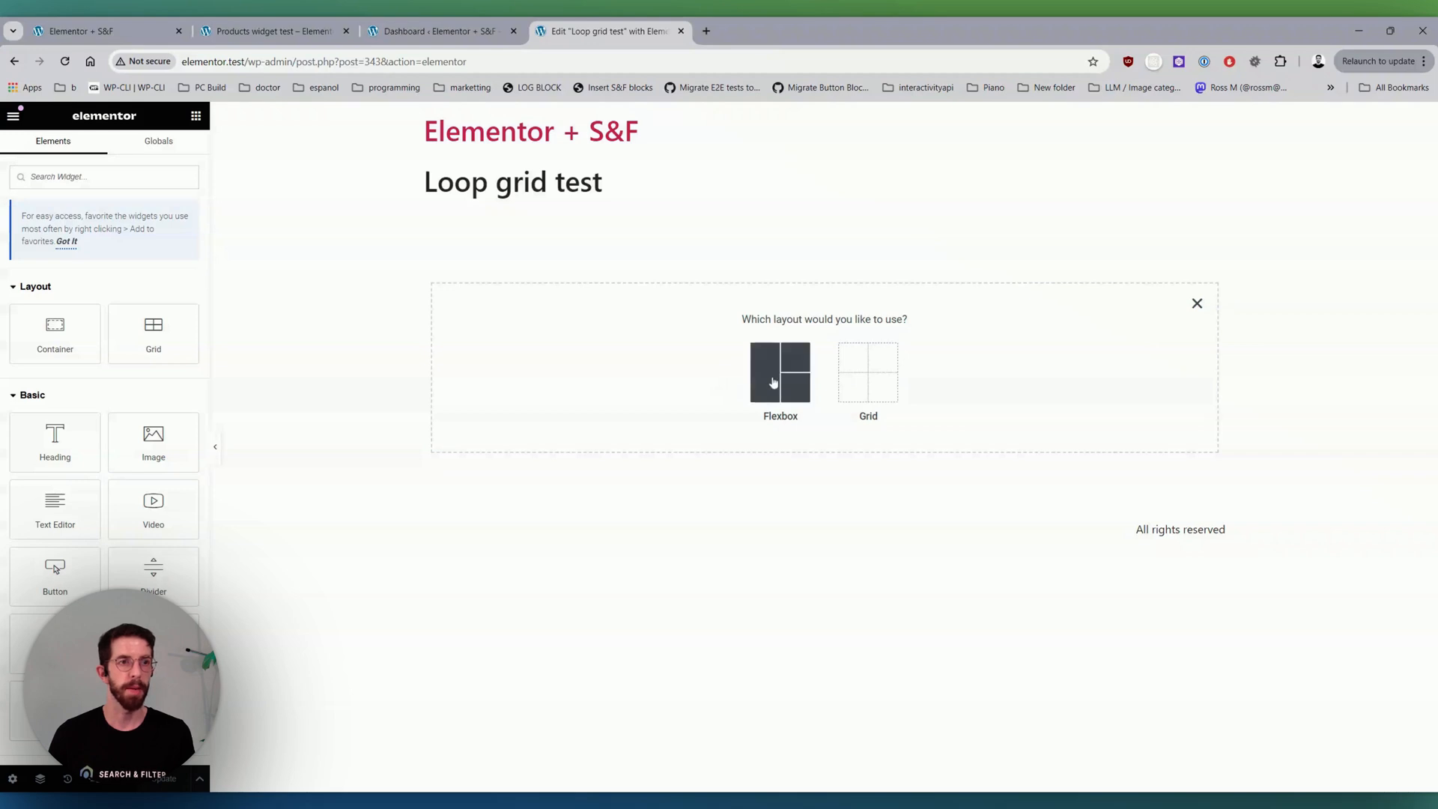
click(779, 373)
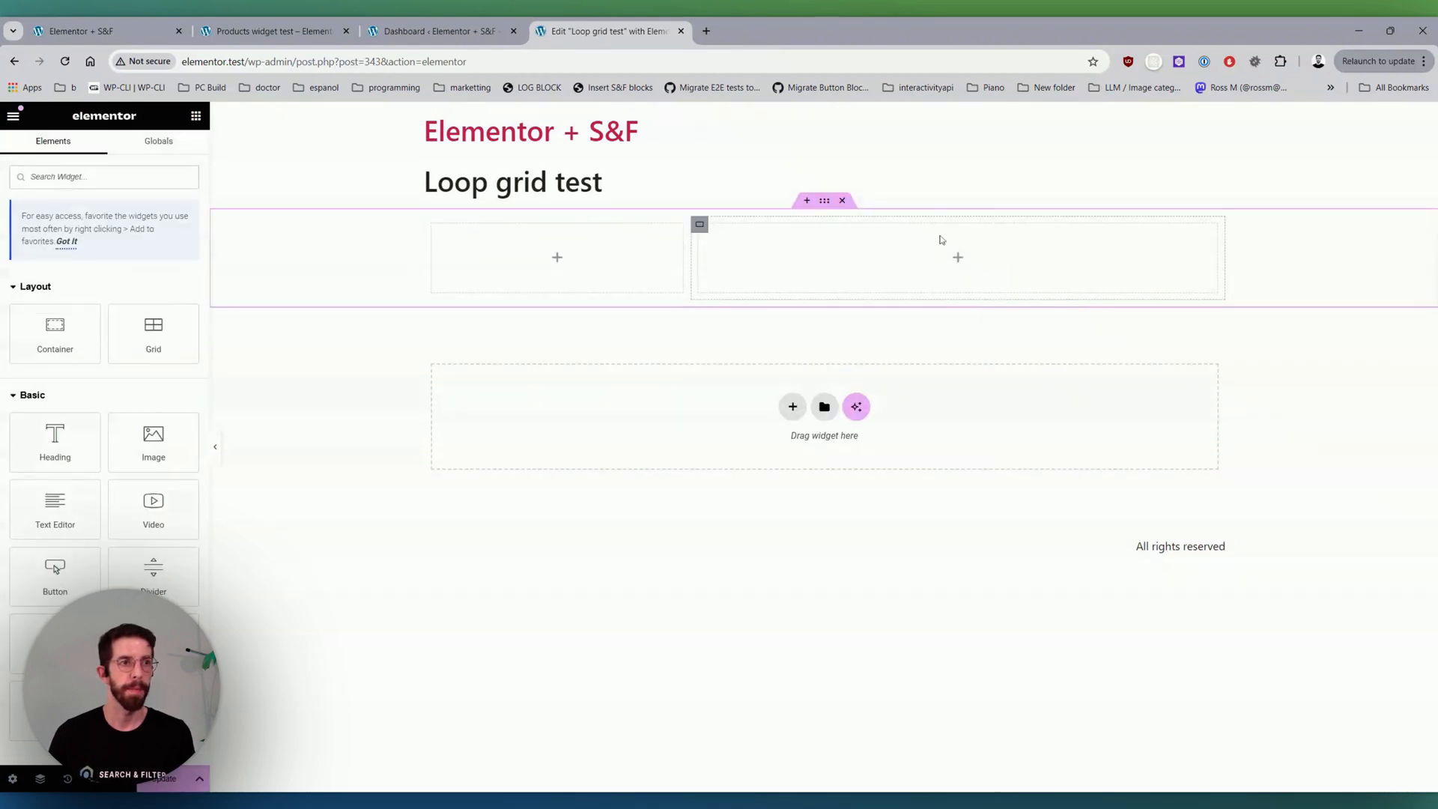
text(loop)
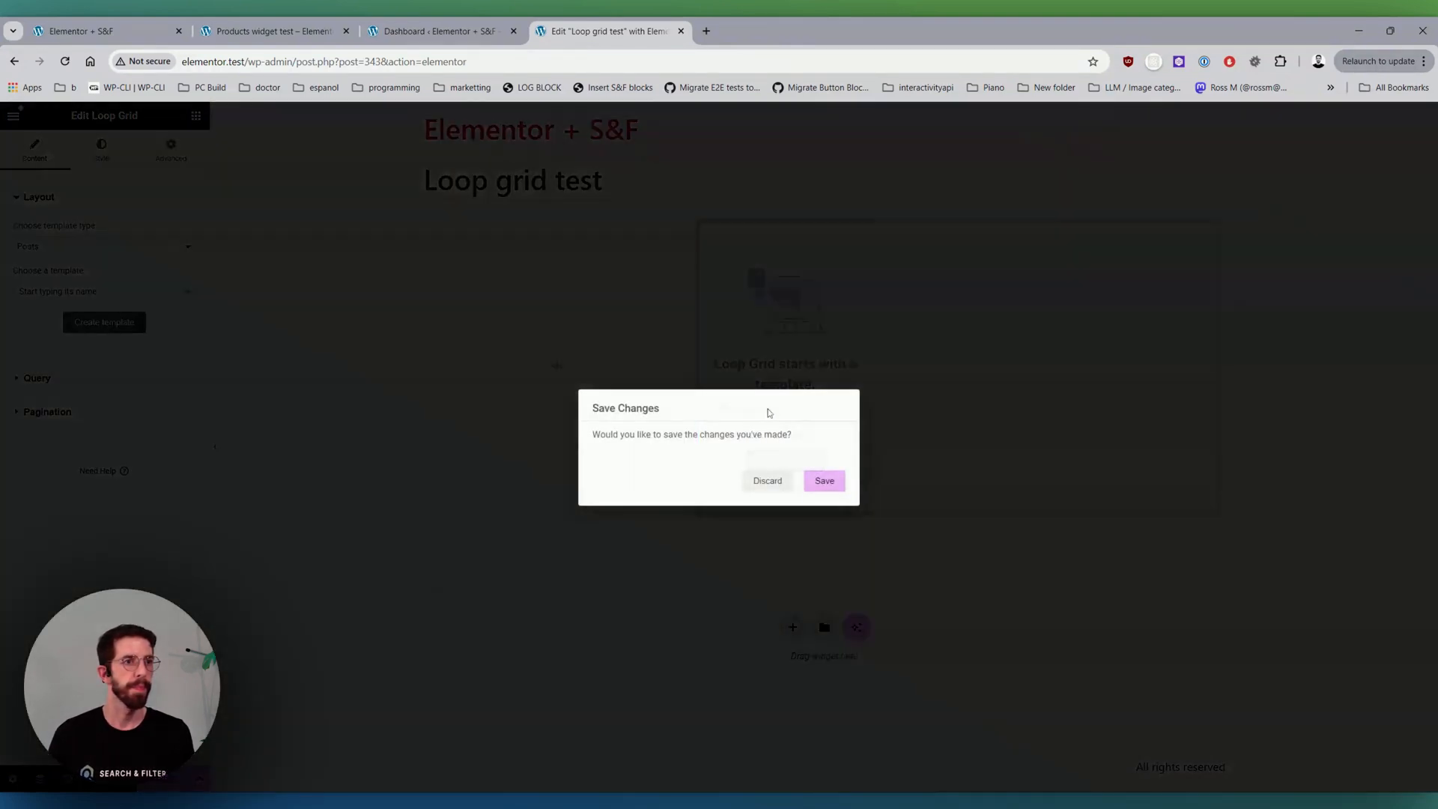
- Save the page, add Post Excerpt to the loop item and lower the Post Title to H4
click(766, 481)
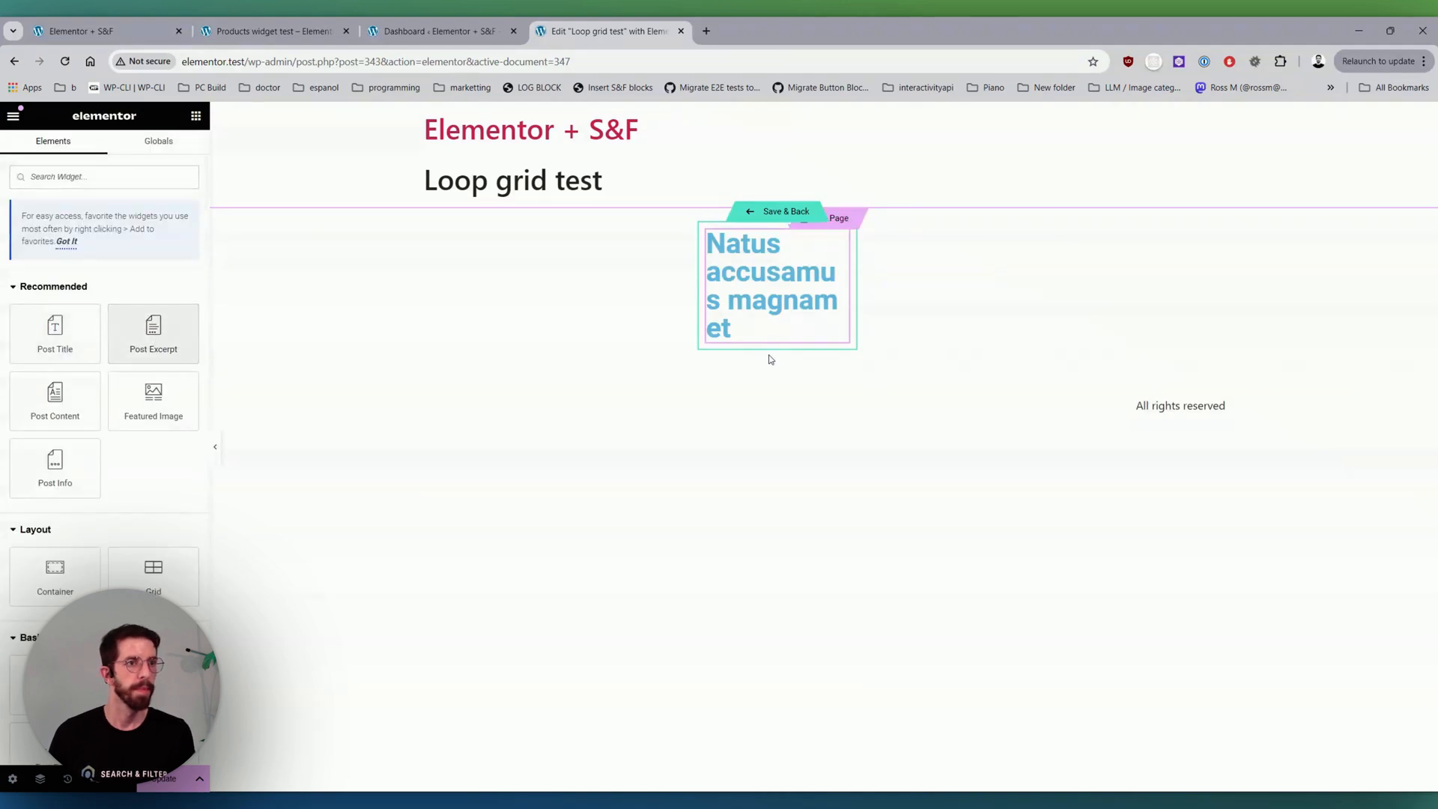
click(770, 285)
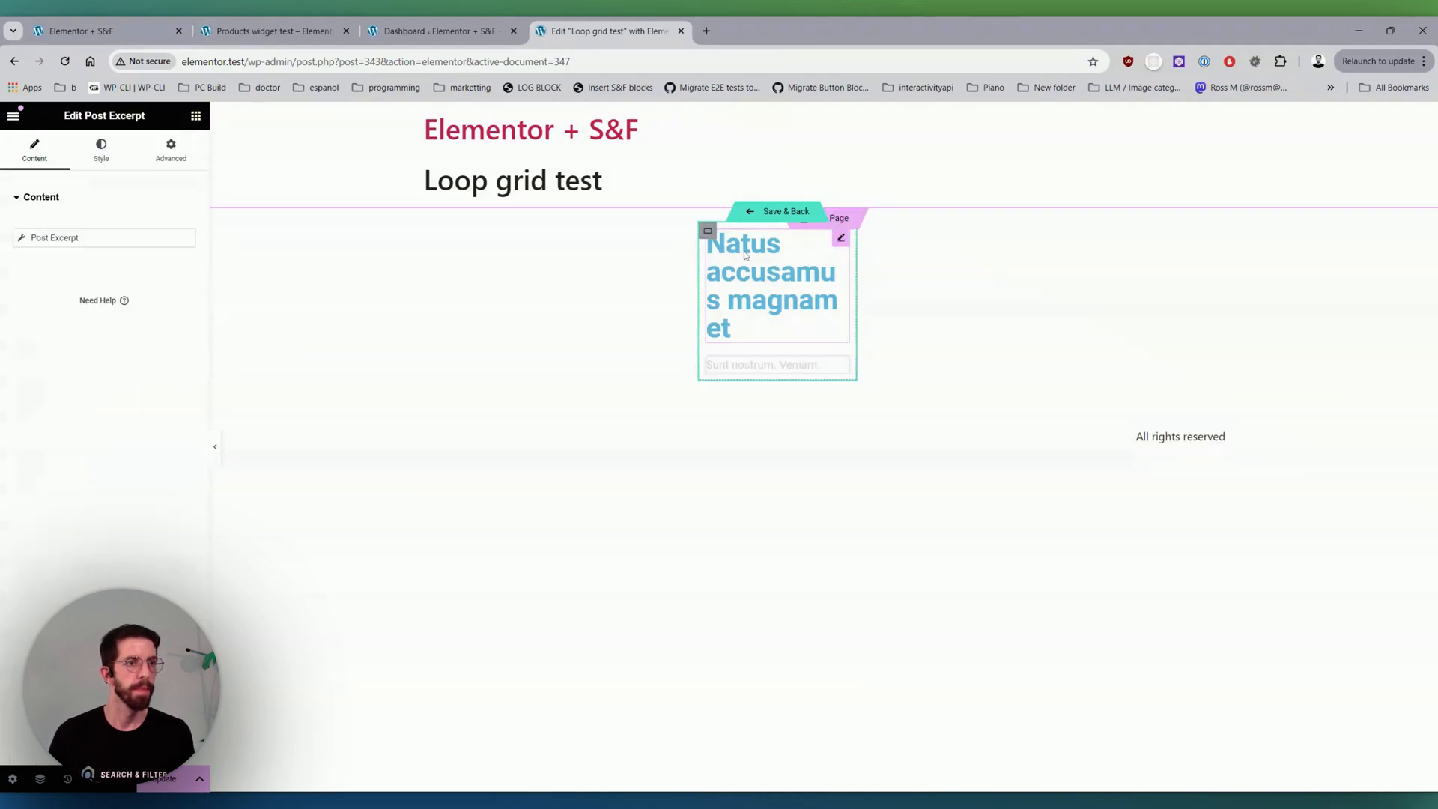
click(771, 284)
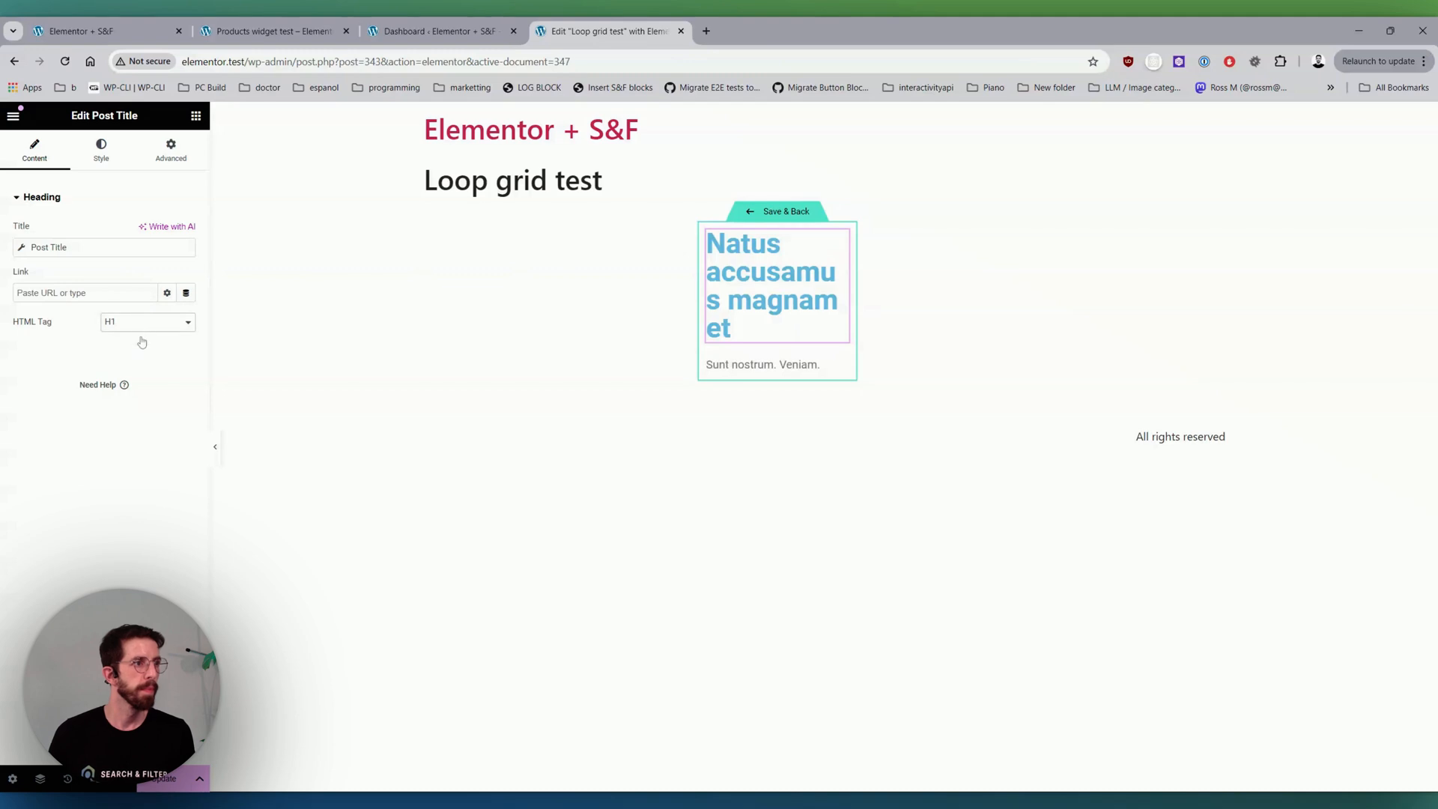
click(761, 285)
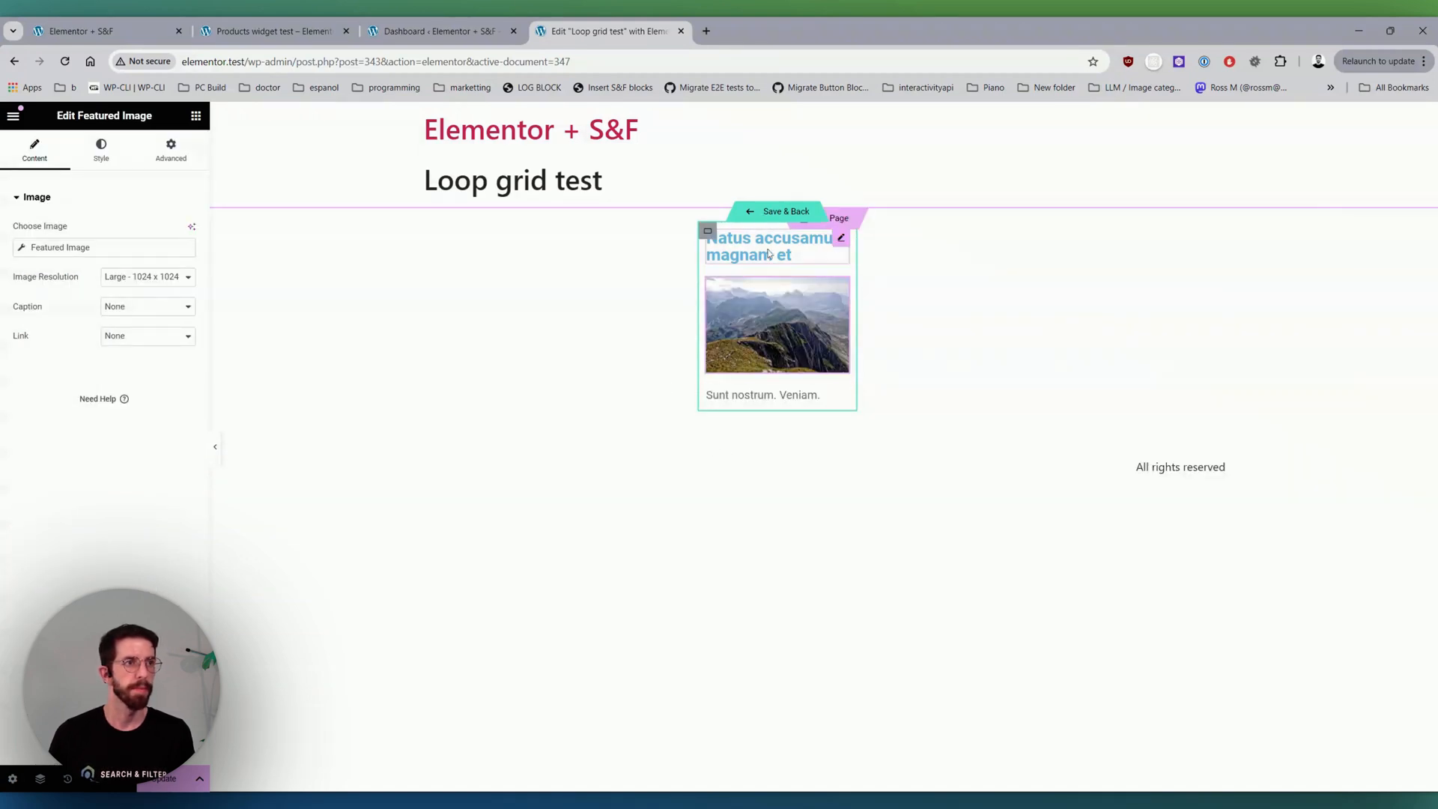
- Link the Post Title to its Post URL through Dynamic Tags
click(773, 246)
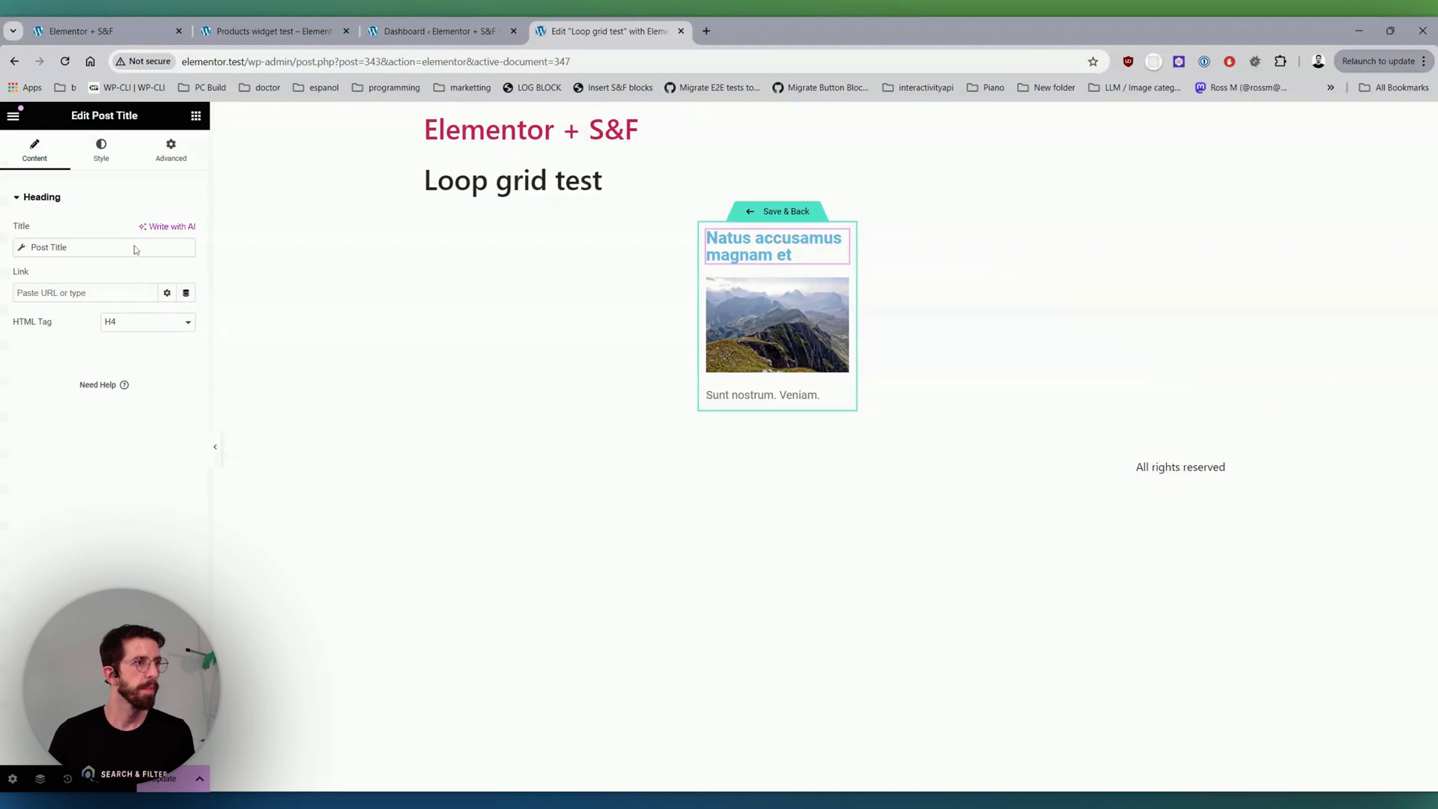
mouse_move(167, 292)
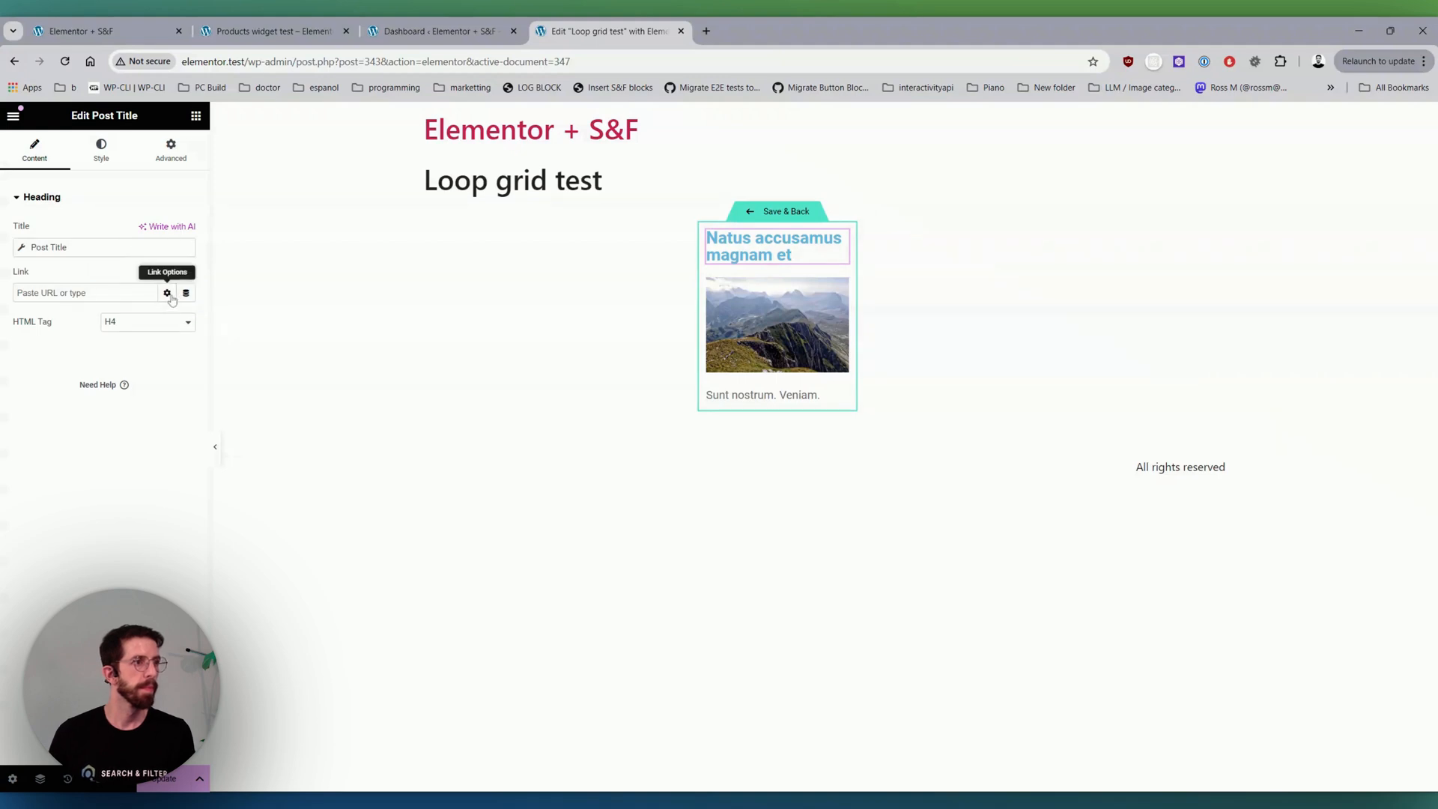
click(186, 292)
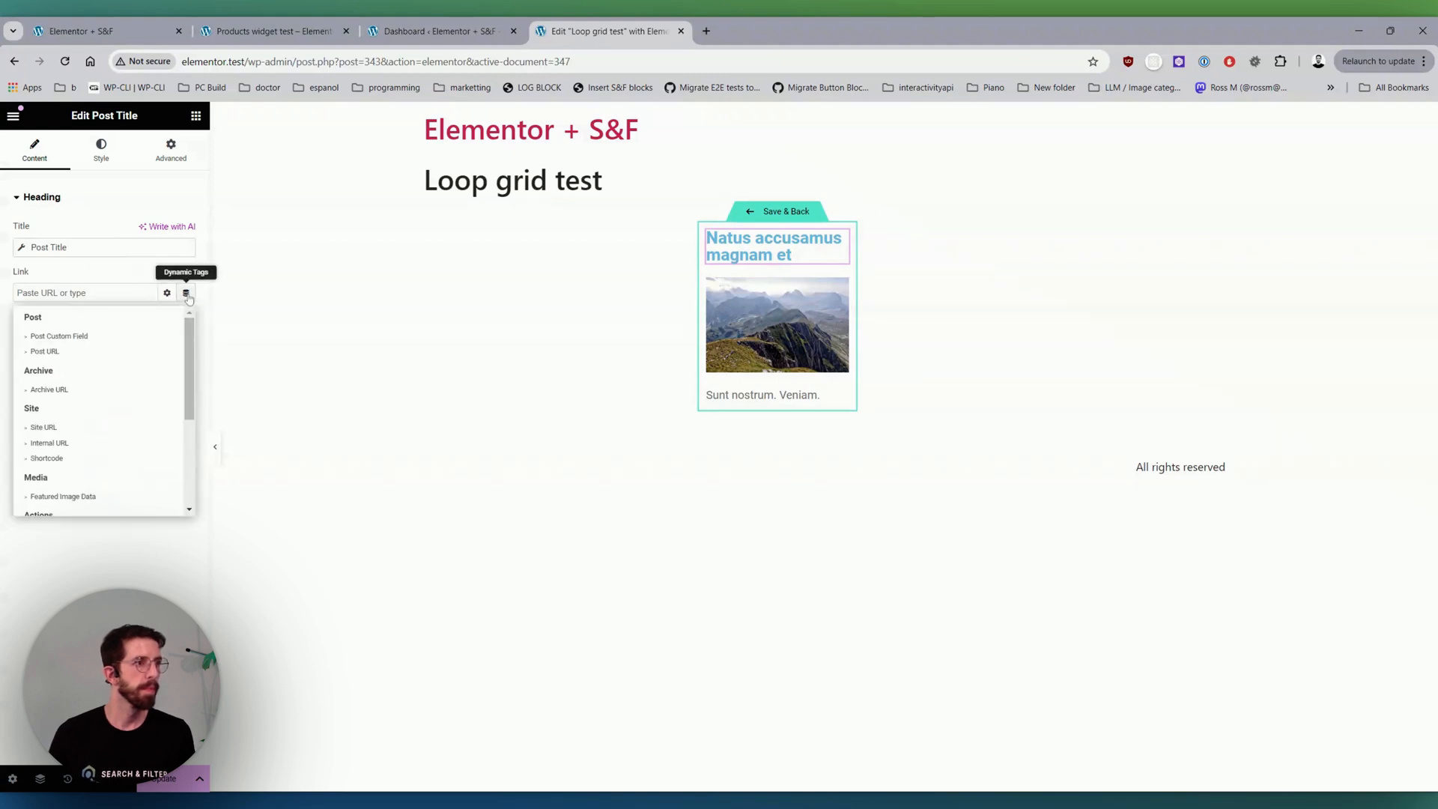
click(43, 350)
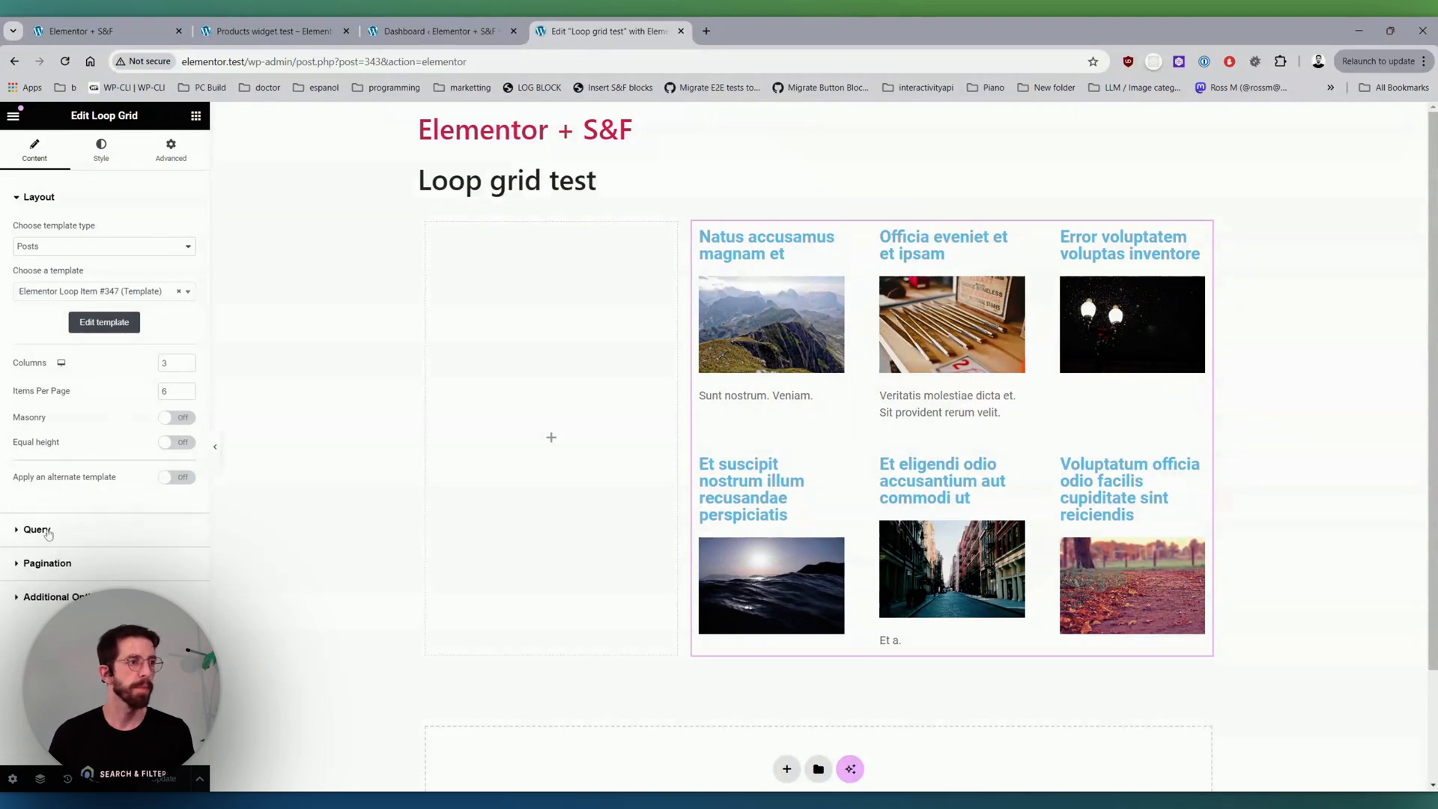
- Set the Loop Grid source to Search & Filter Query using the 'Loop grid' query
click(36, 529)
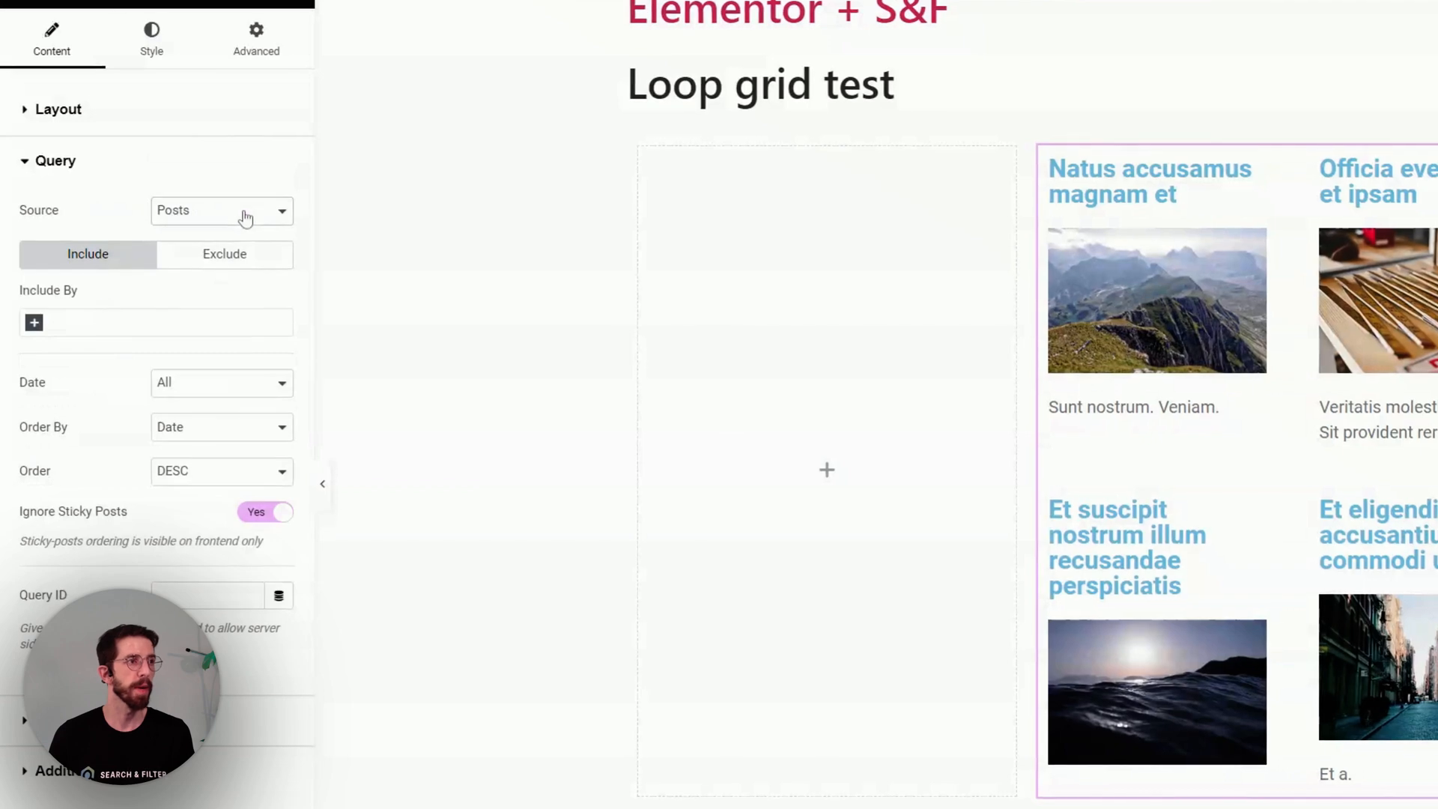
click(220, 210)
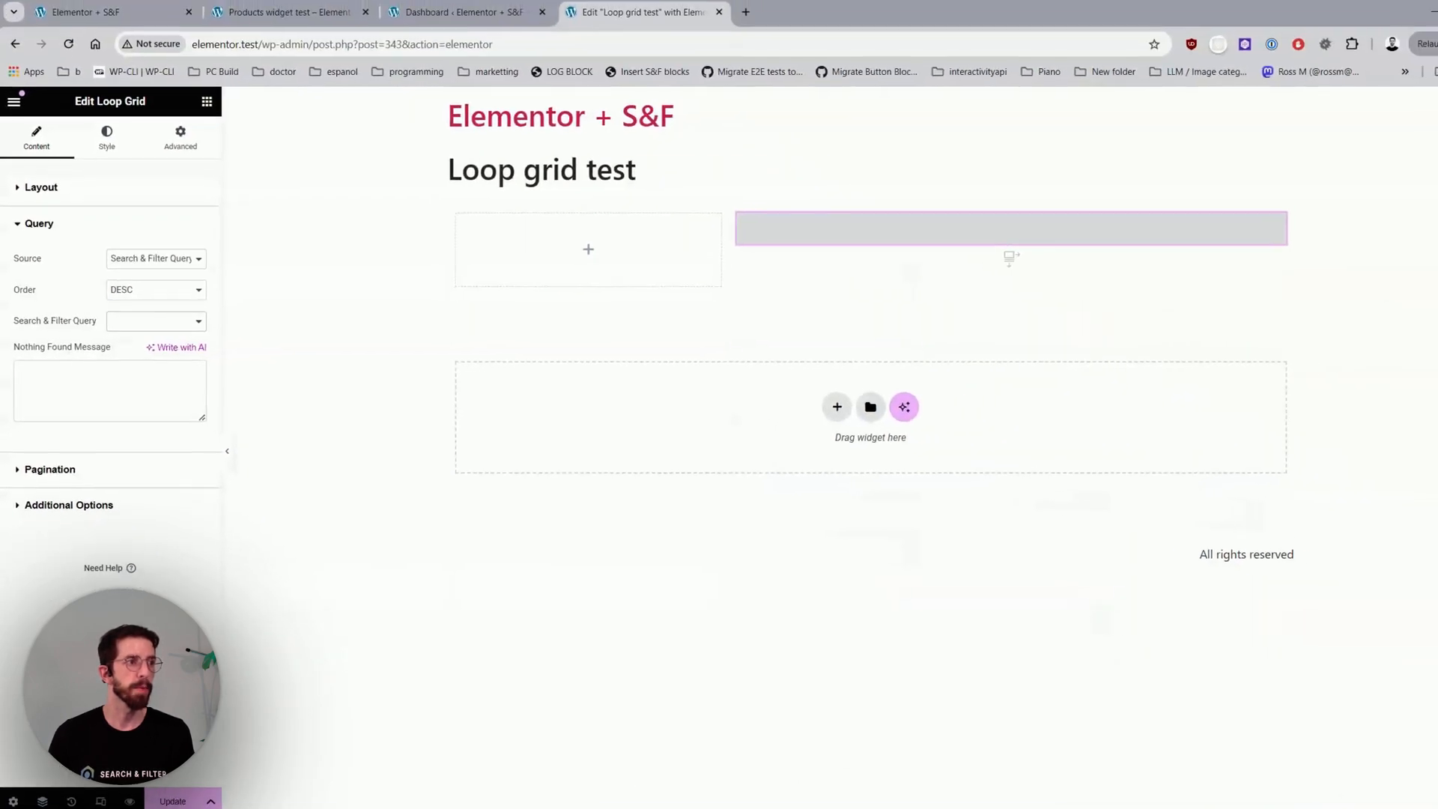
click(152, 321)
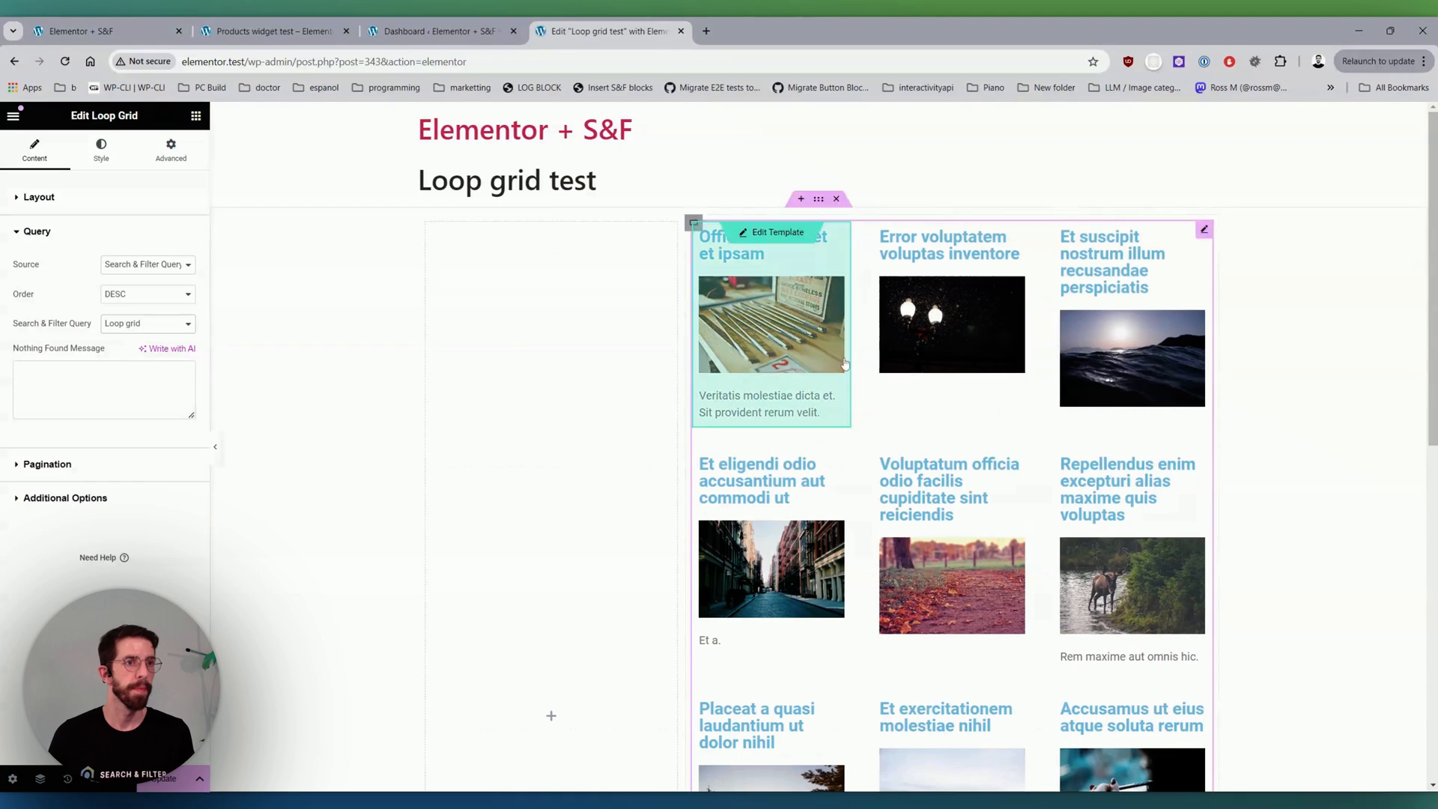
mouse_move(105, 467)
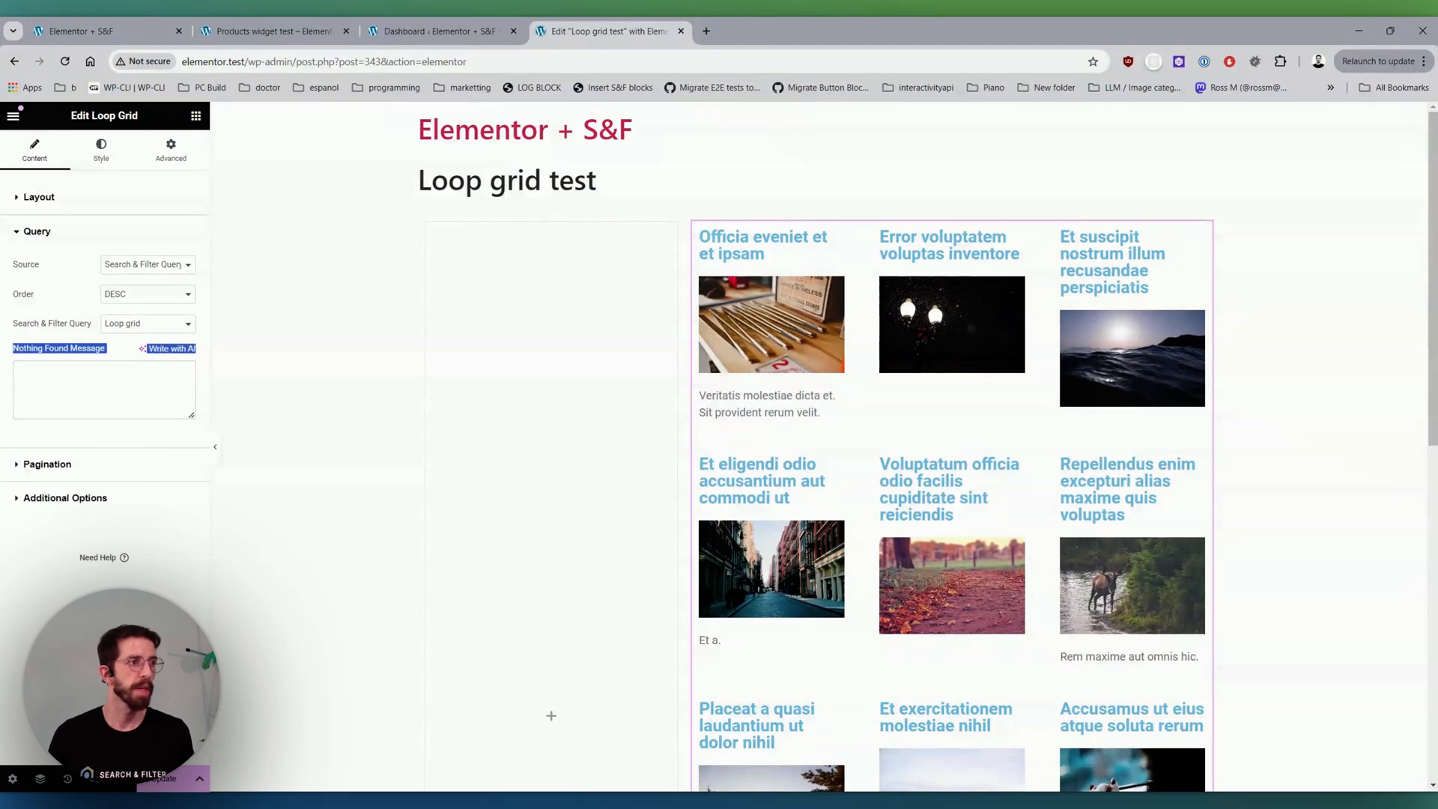
text(Nothing)
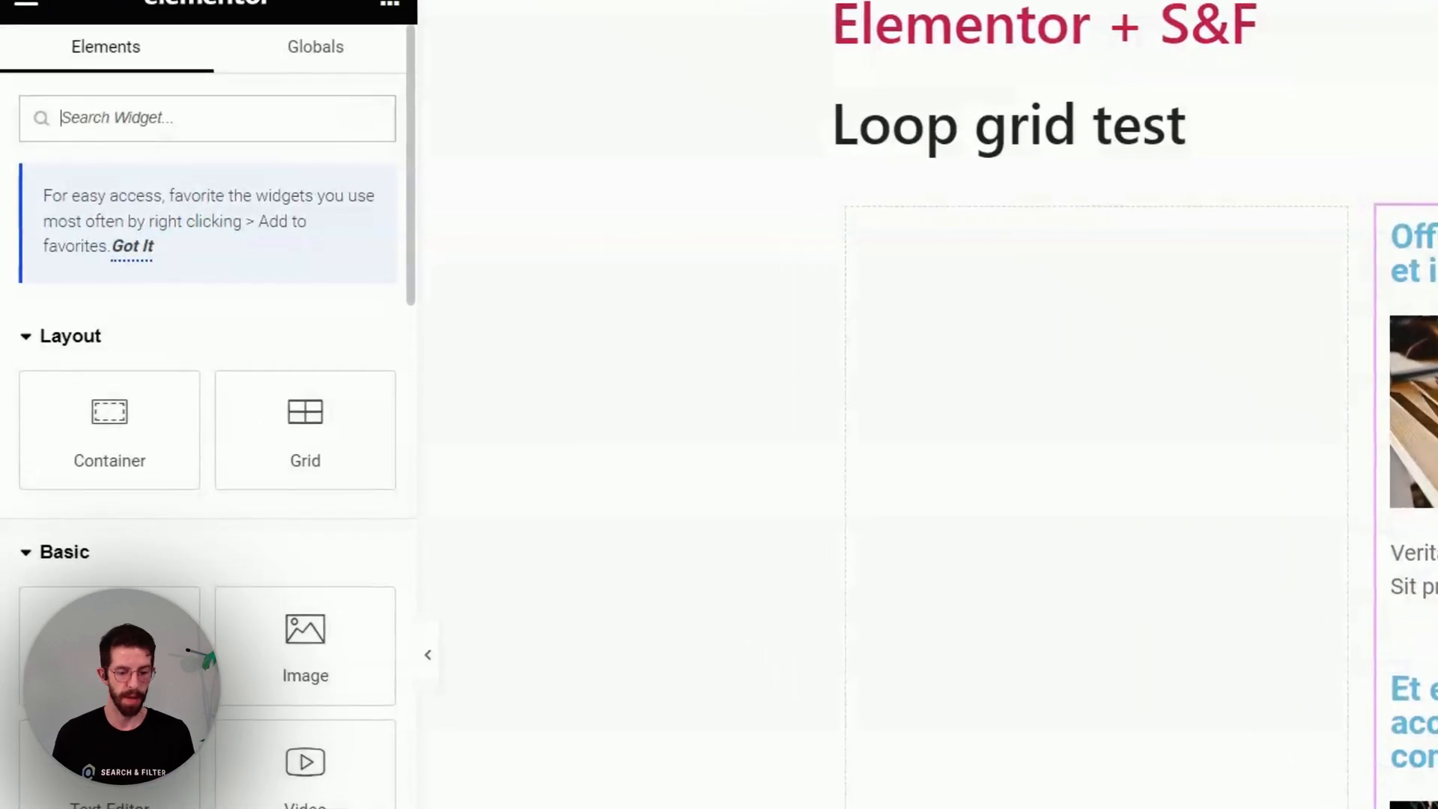
- Drop three Search & Filter Field widgets into the empty column beside the grid
text(field)
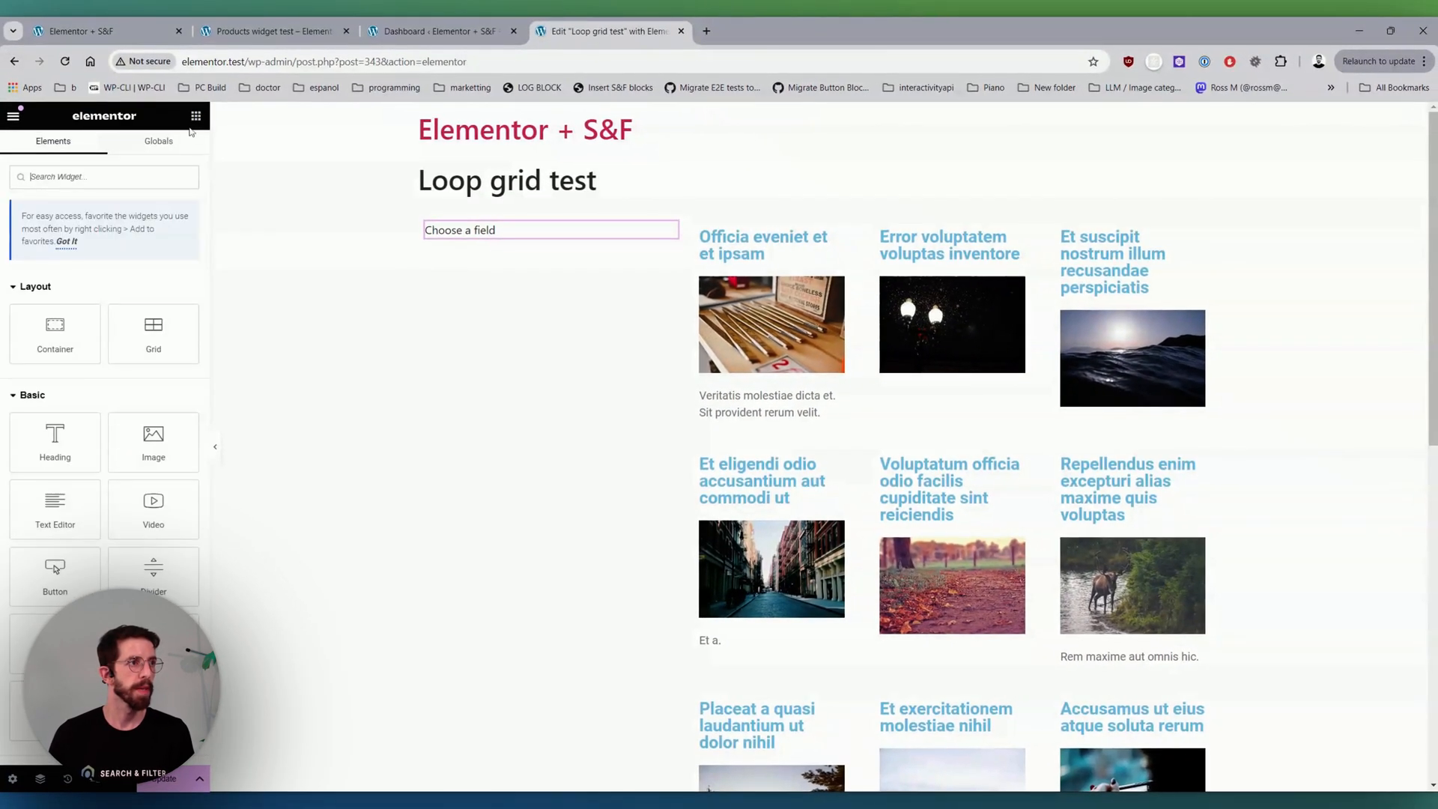
text(field)
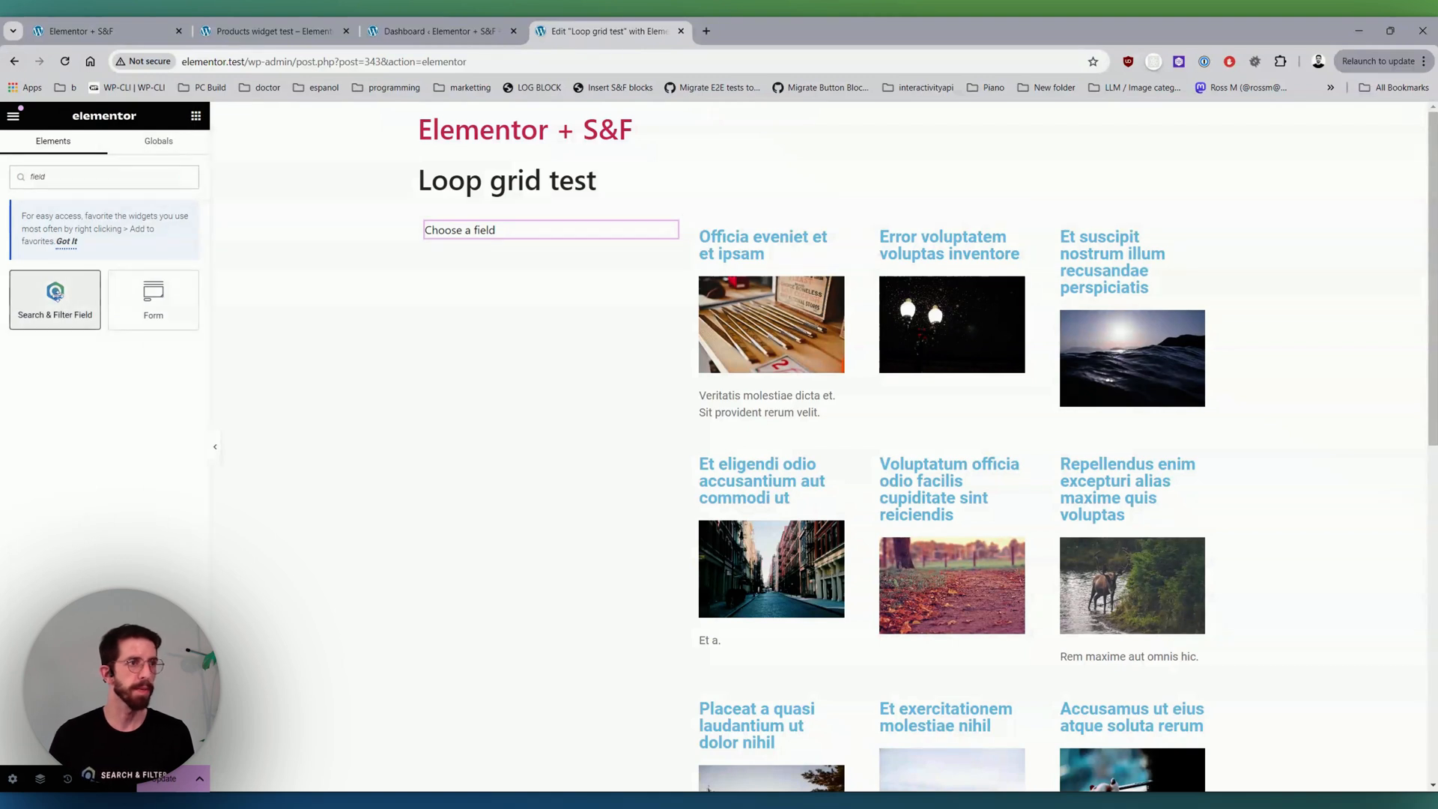
click(550, 229)
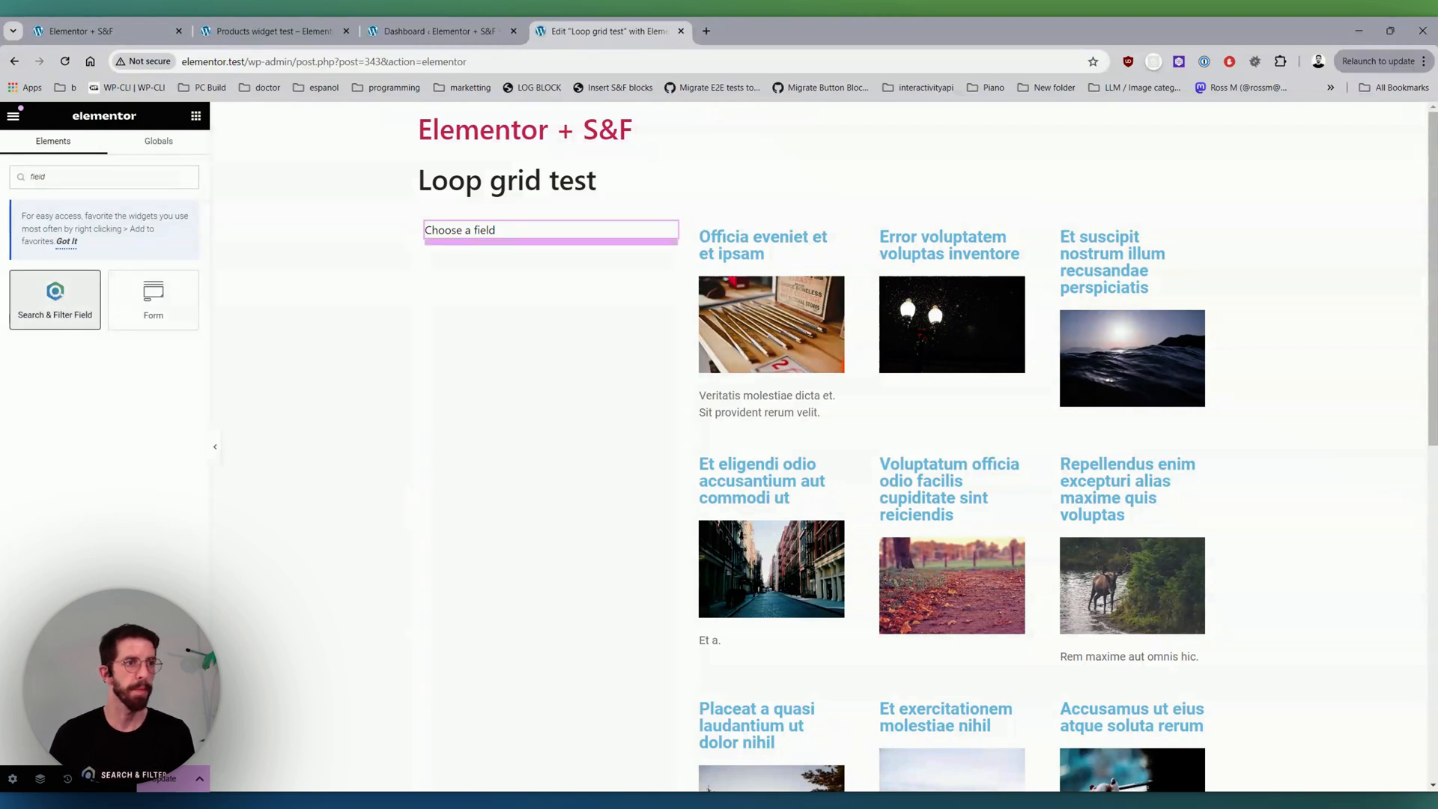
click(103, 177)
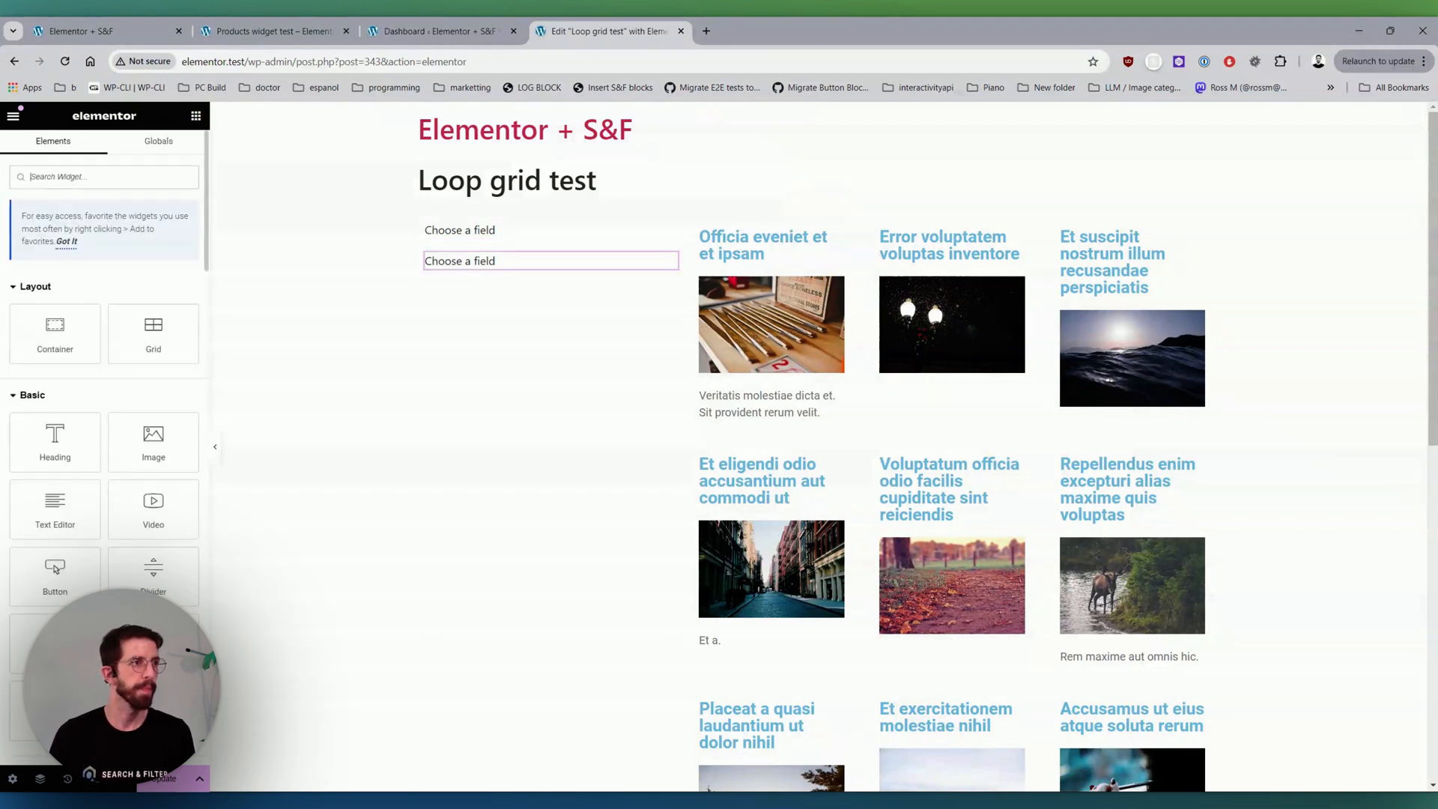
text(field)
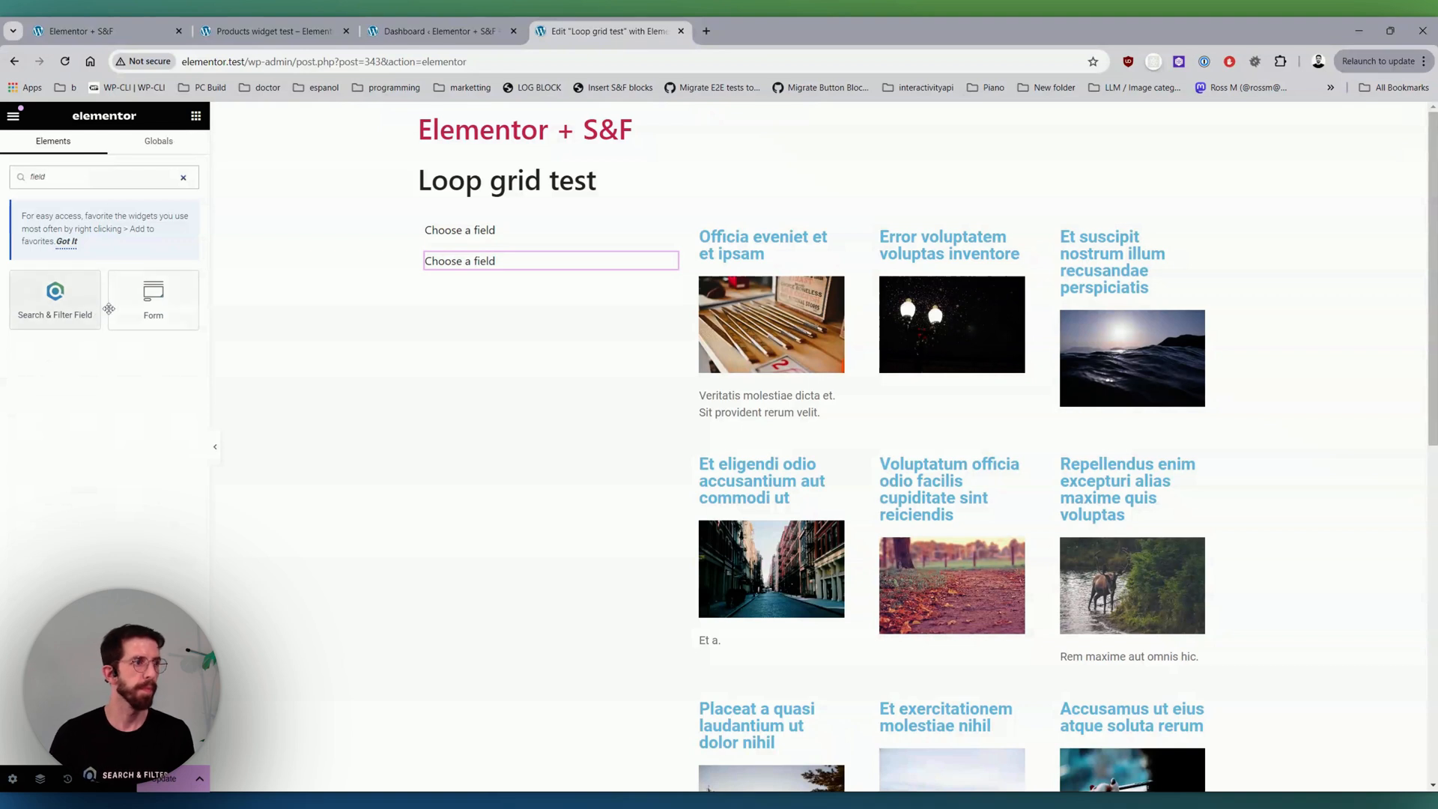
click(550, 261)
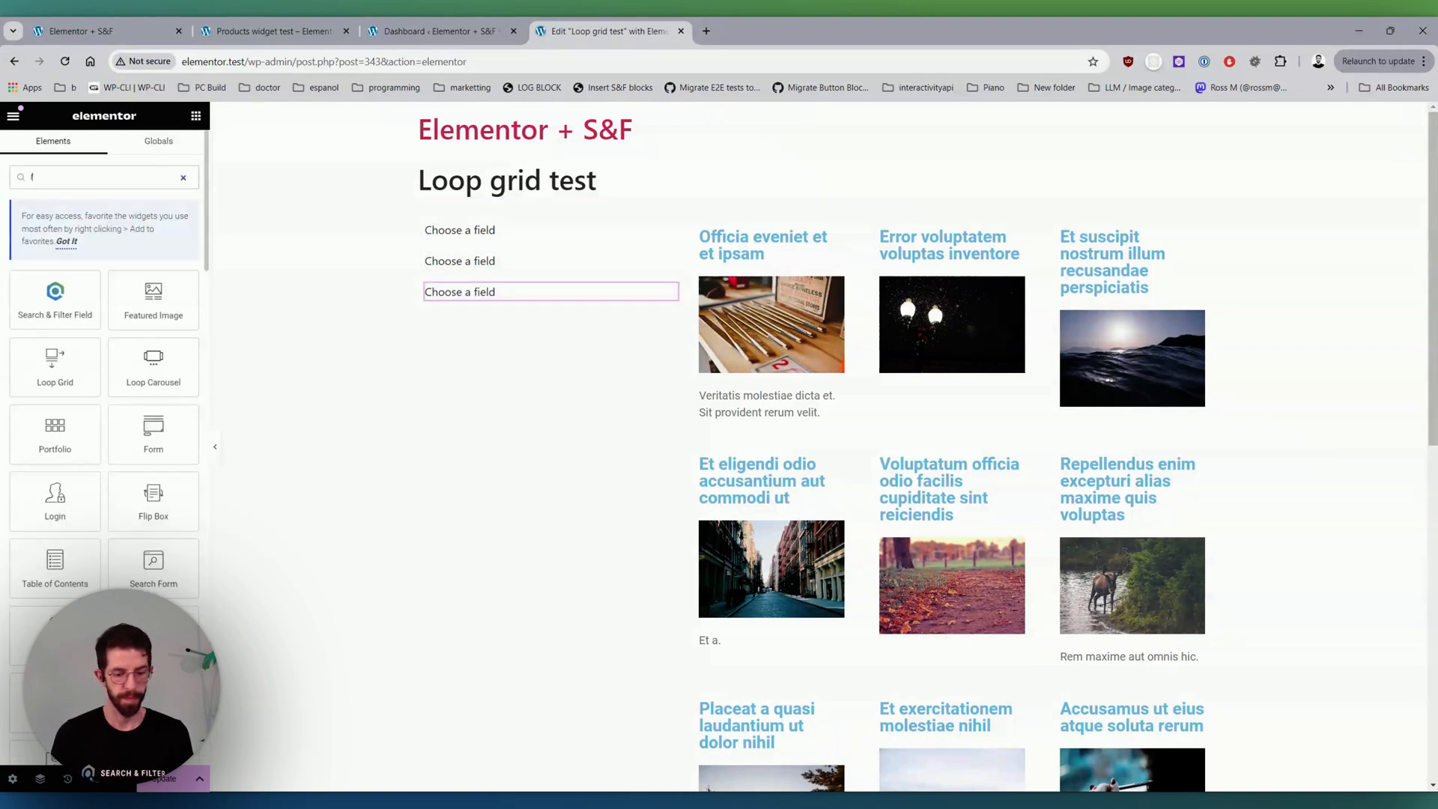
text(ield)
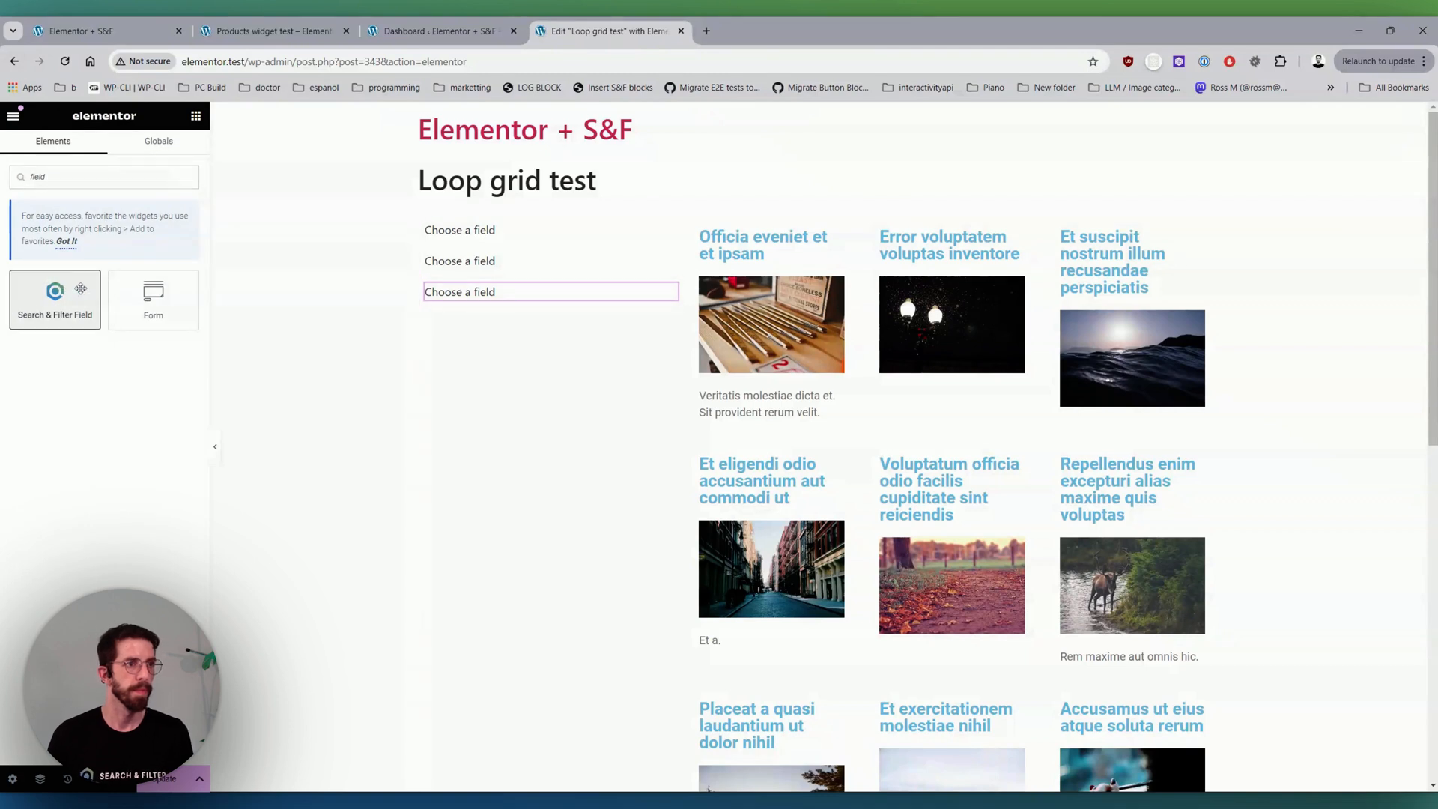
- Assign the fields to Categories search, Tags and Reset, and delete the leftover widget
click(550, 292)
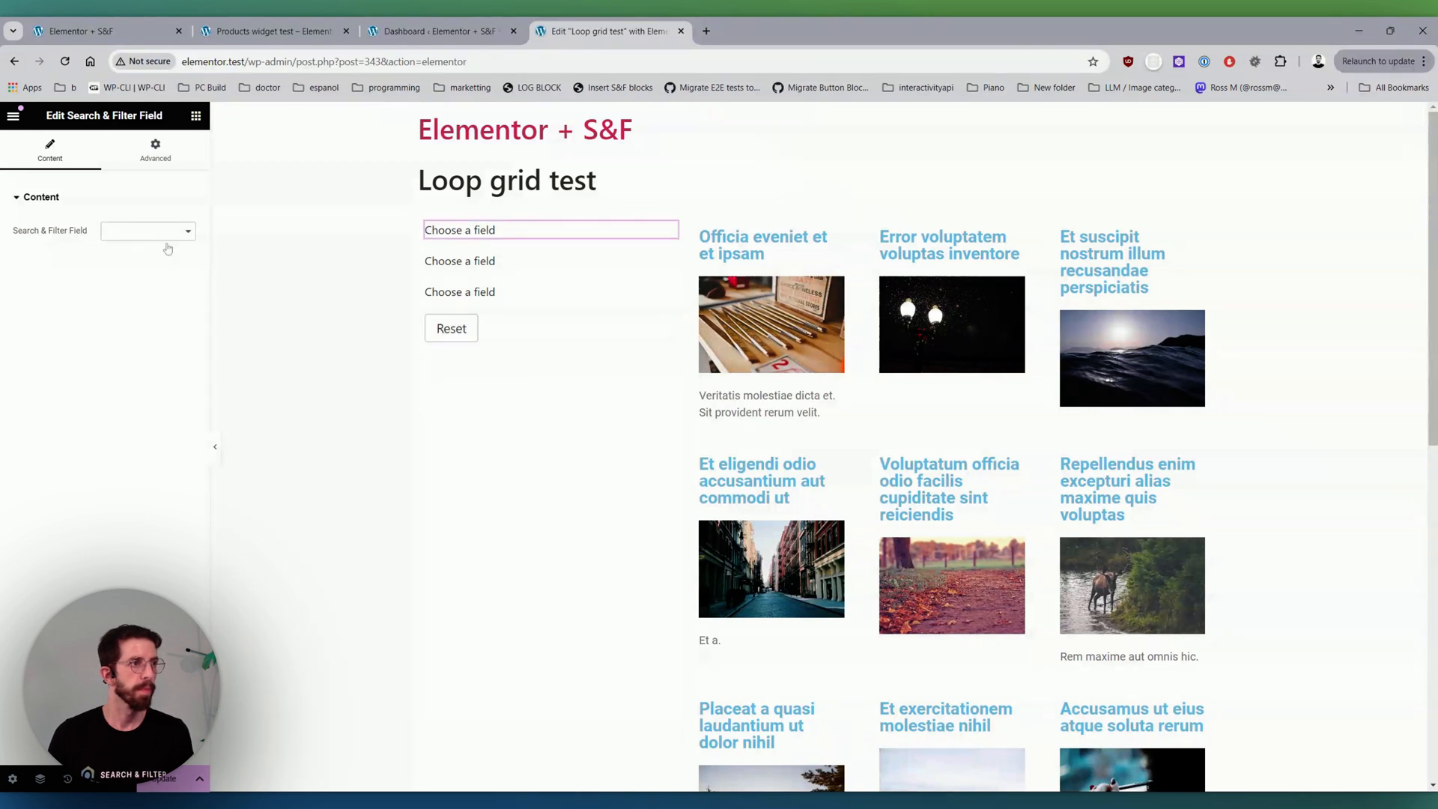
click(147, 231)
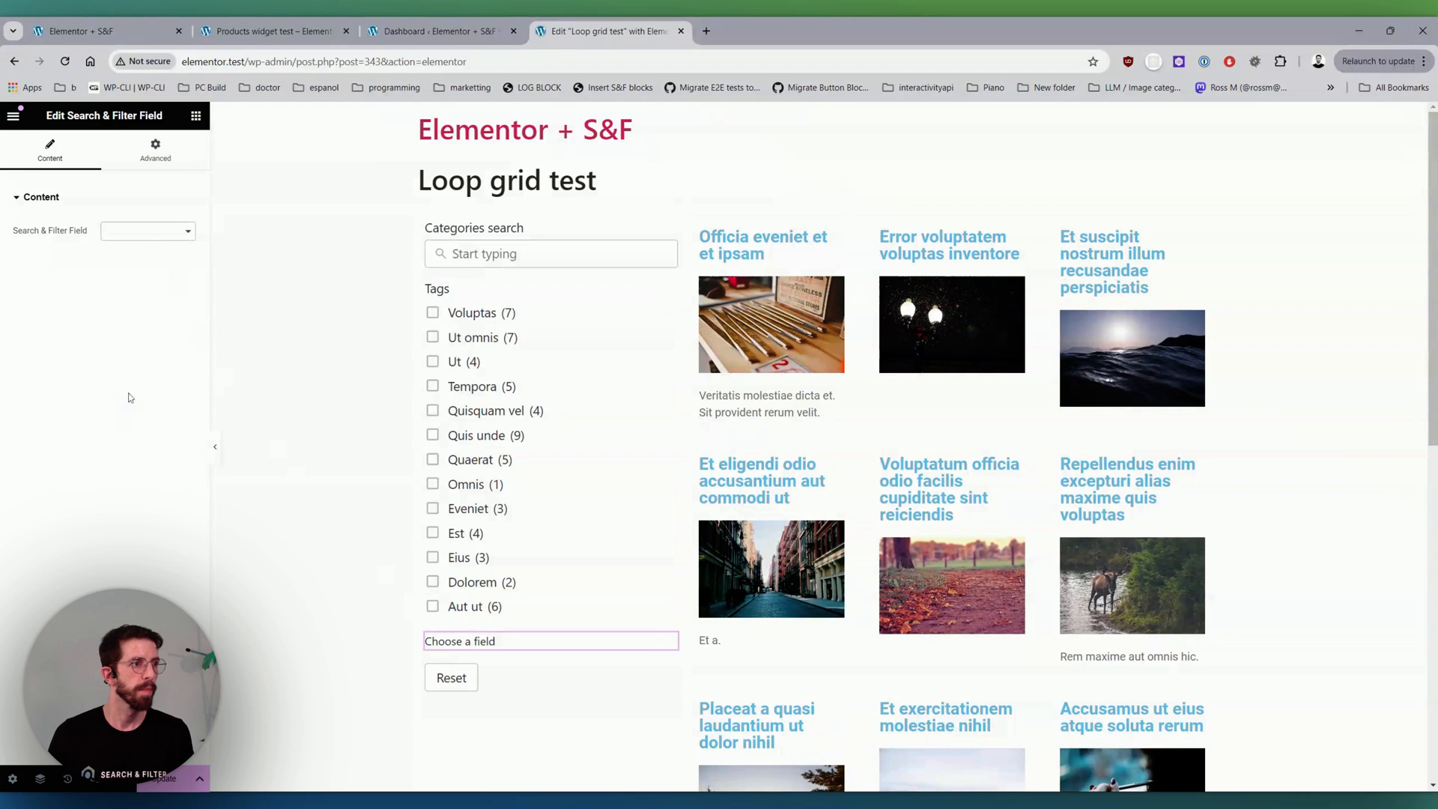
right_click(550, 640)
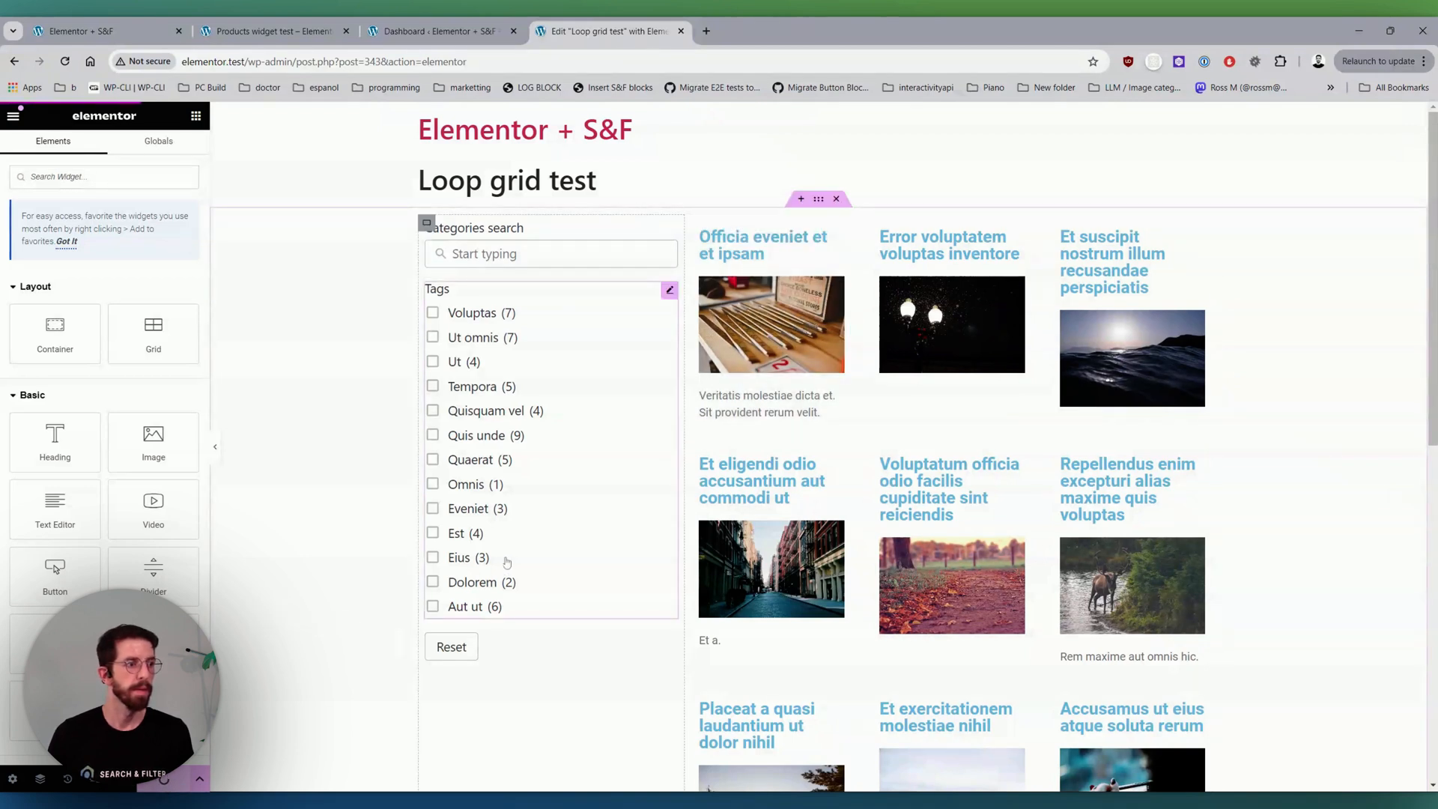
click(14, 115)
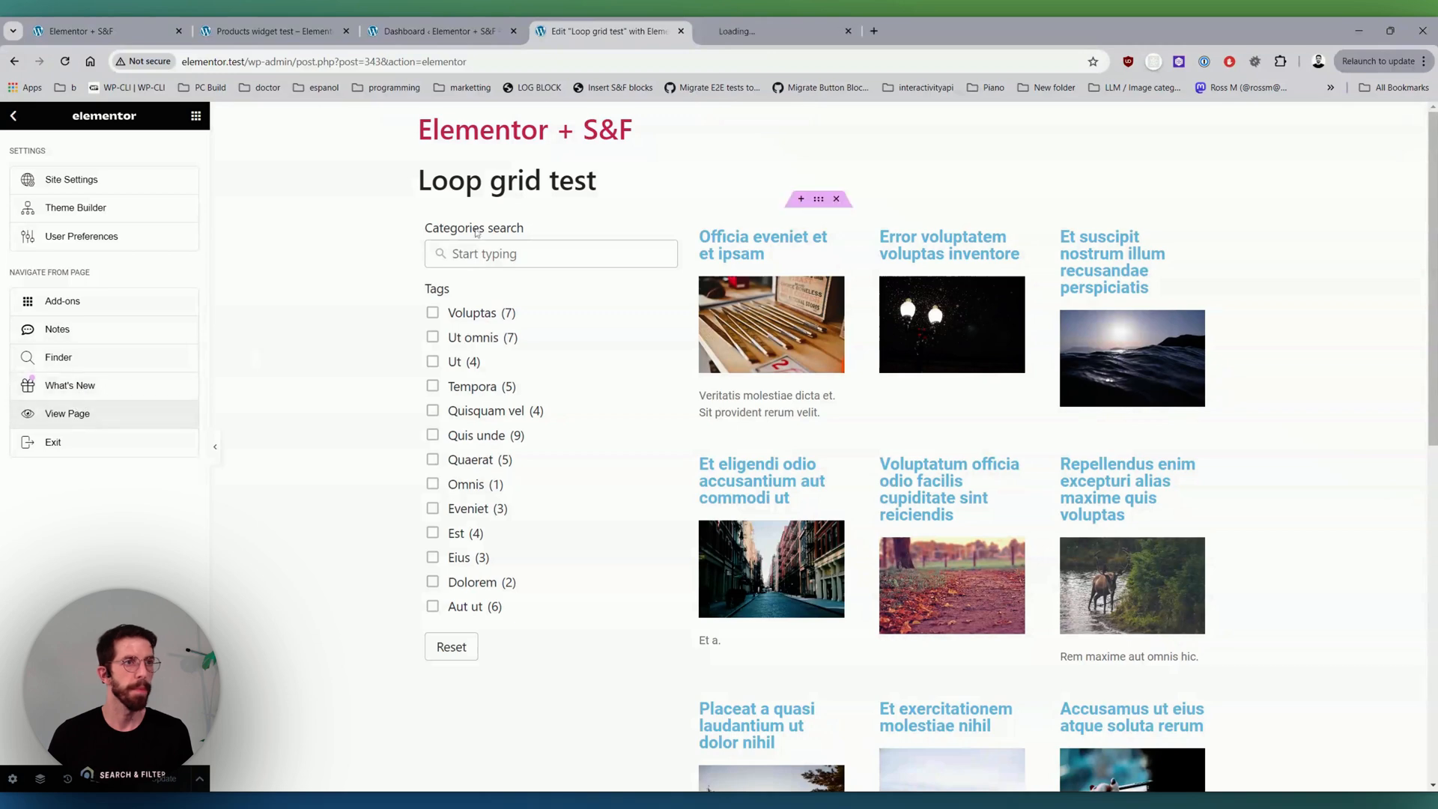
- View the live page and search categories, picking the Eos tenetur suggestion
click(67, 414)
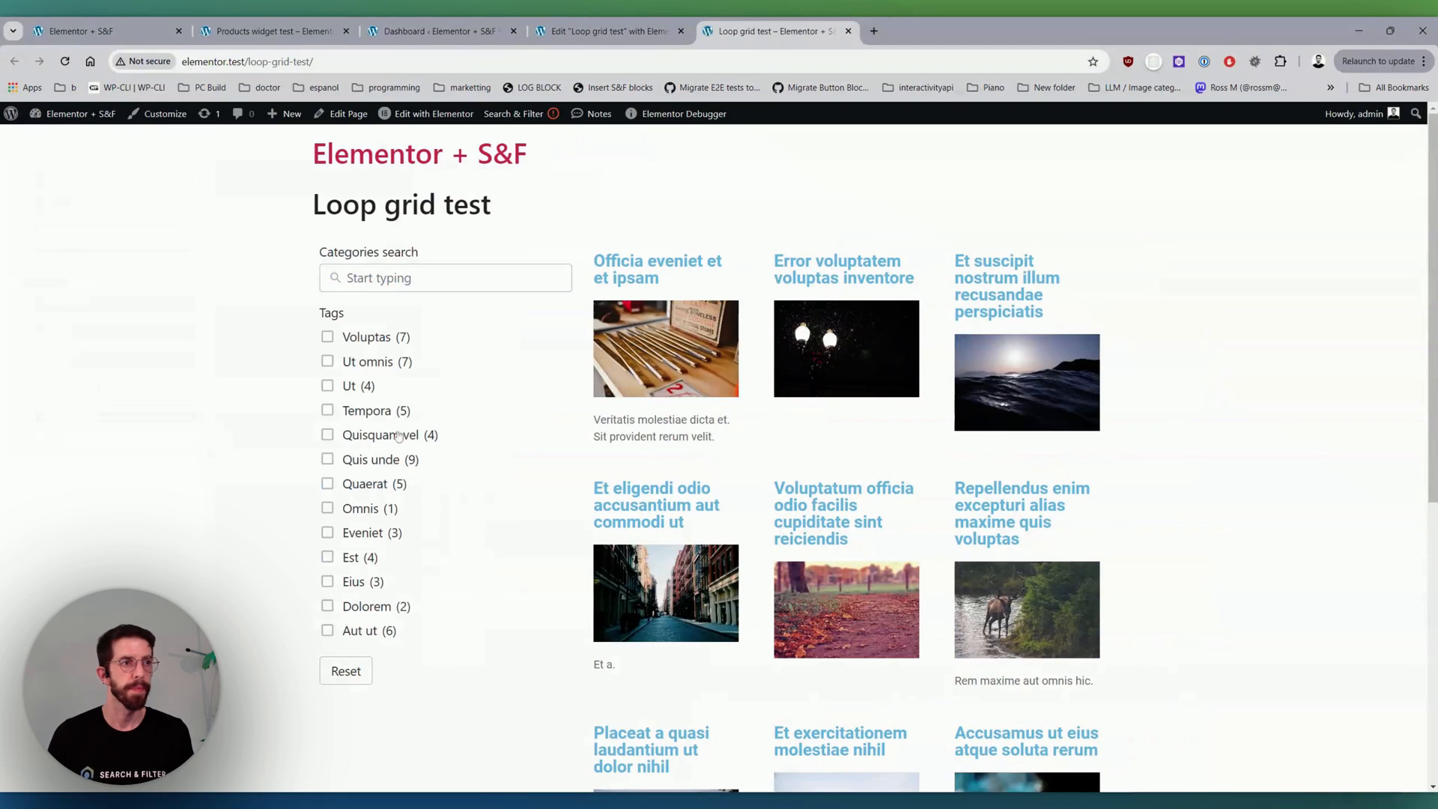
click(328, 385)
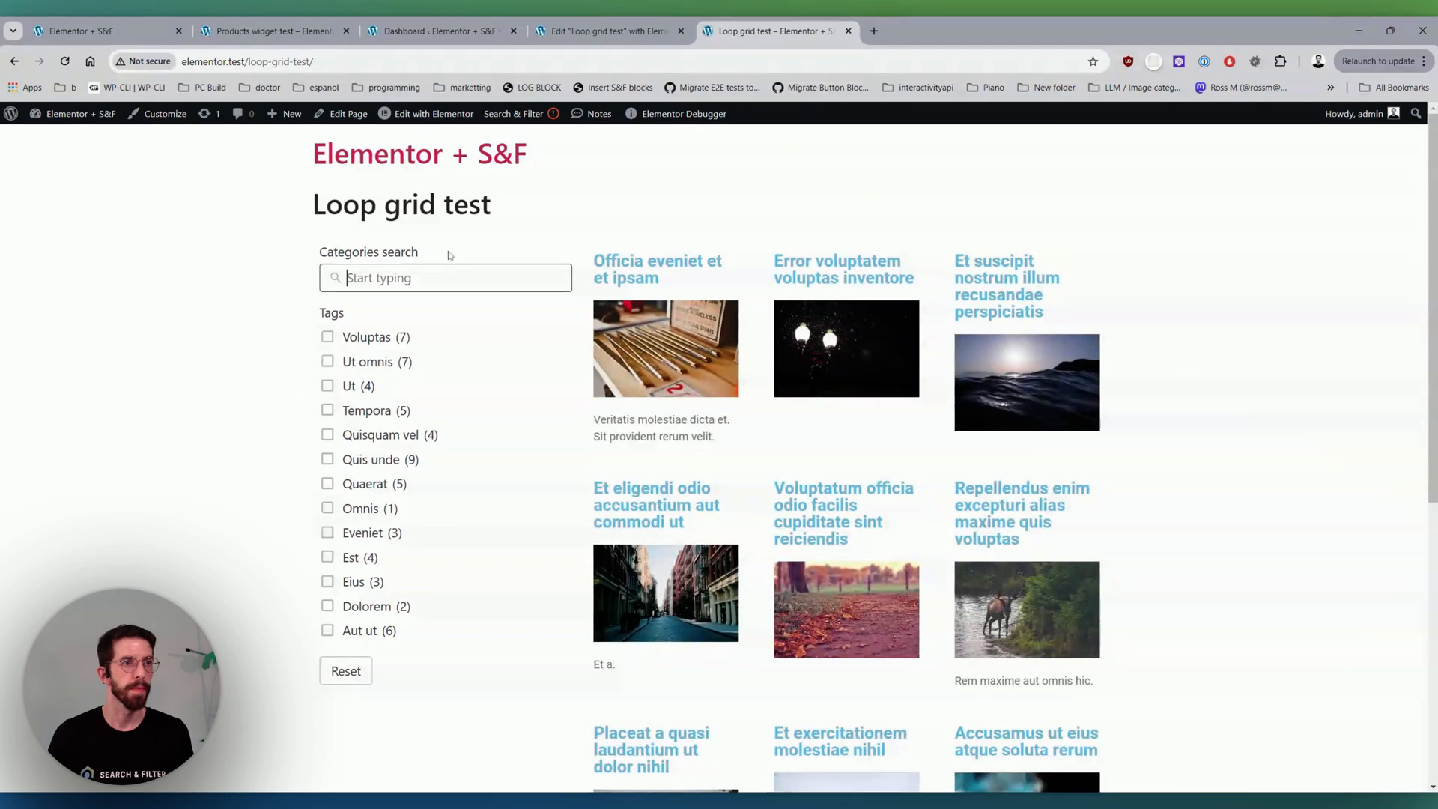
text(a)
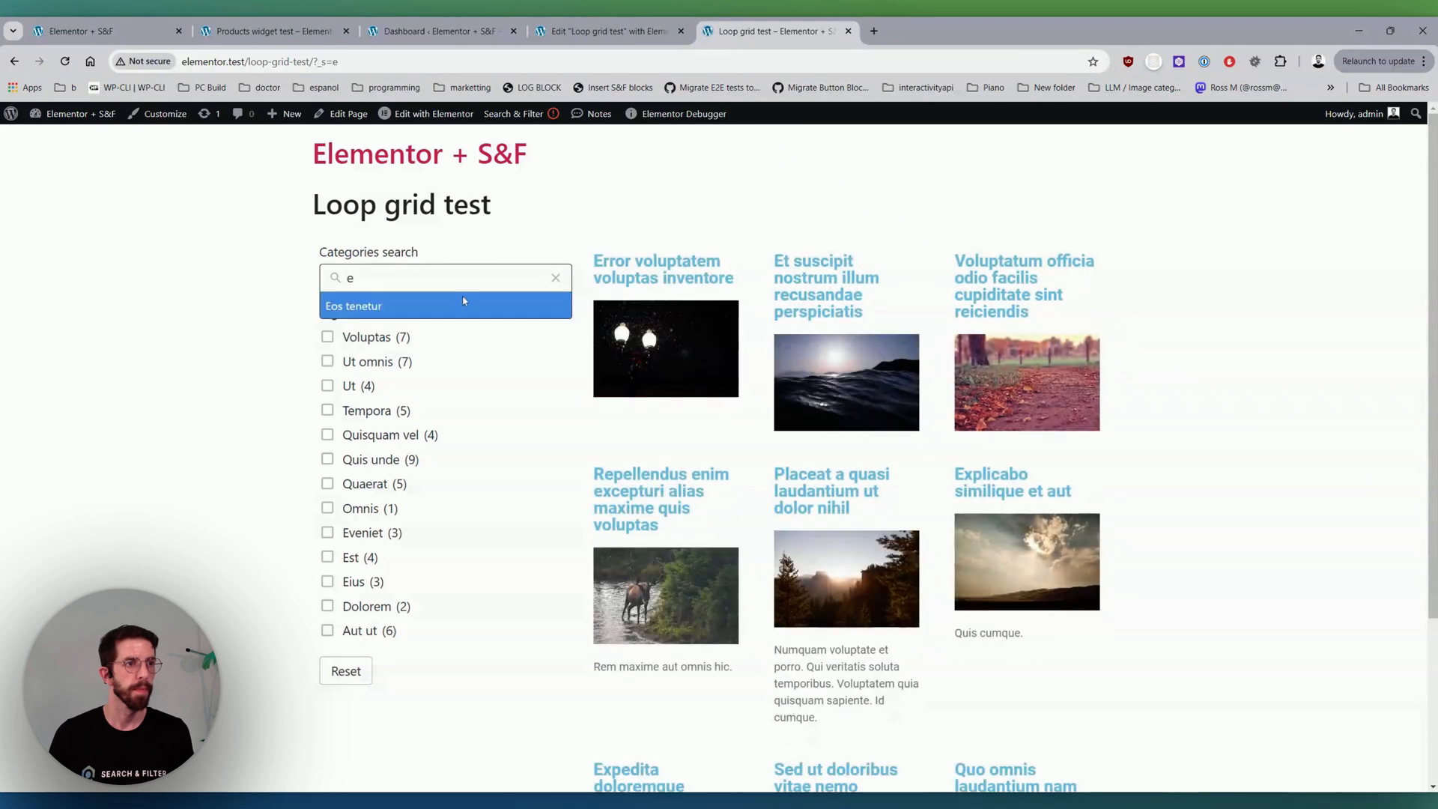
click(446, 306)
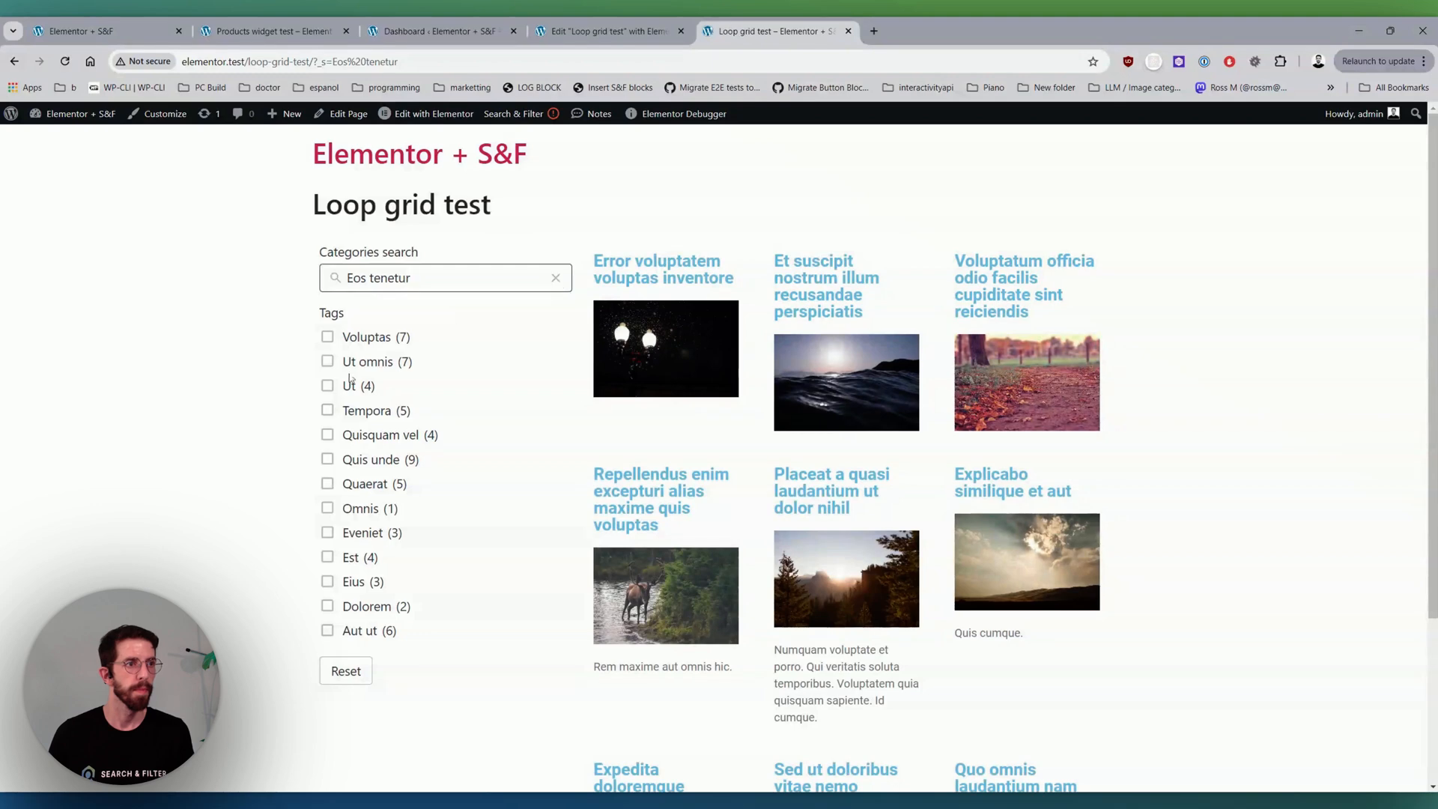
- Apply then clear the Ut tag filter, and return to the Search & Filter query
click(328, 385)
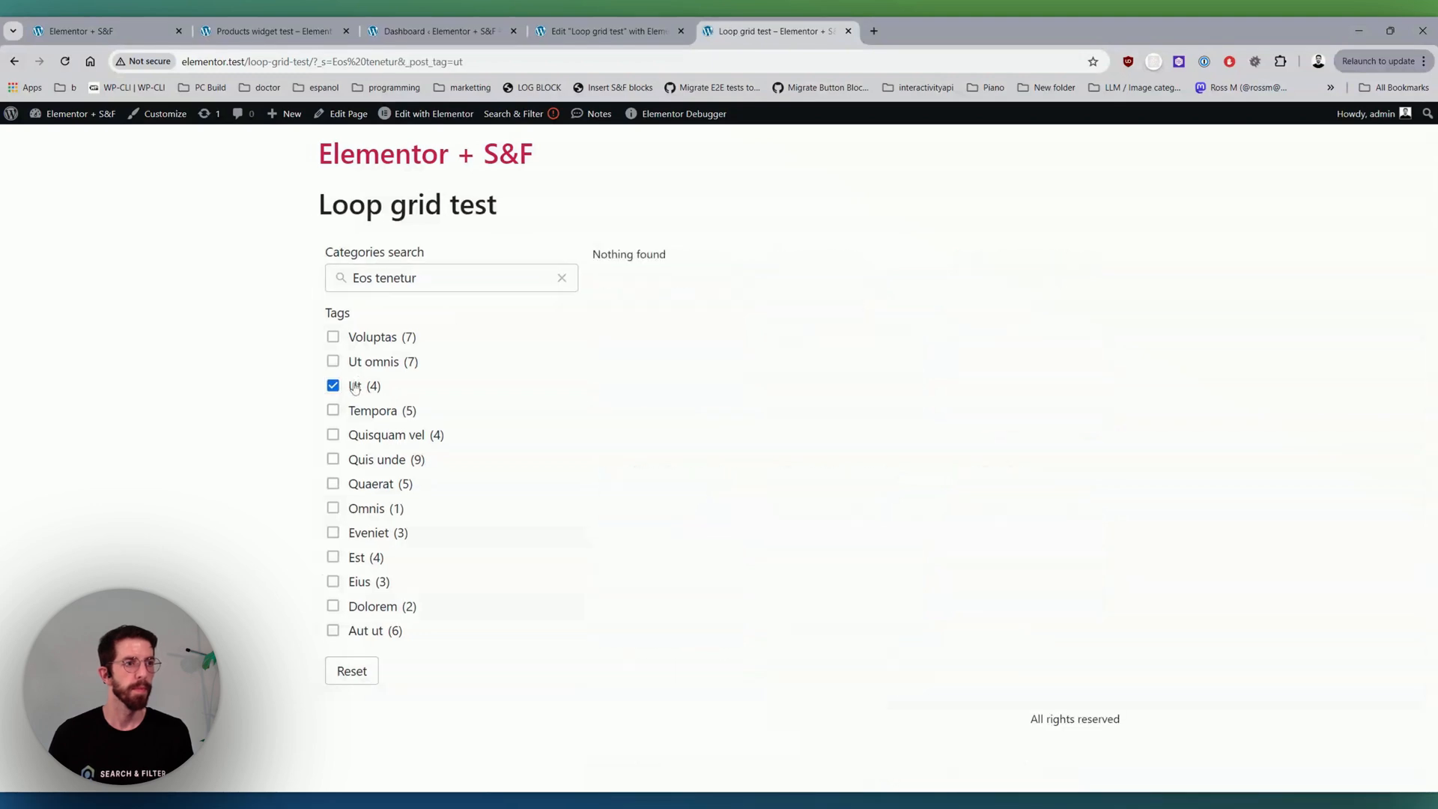
click(332, 385)
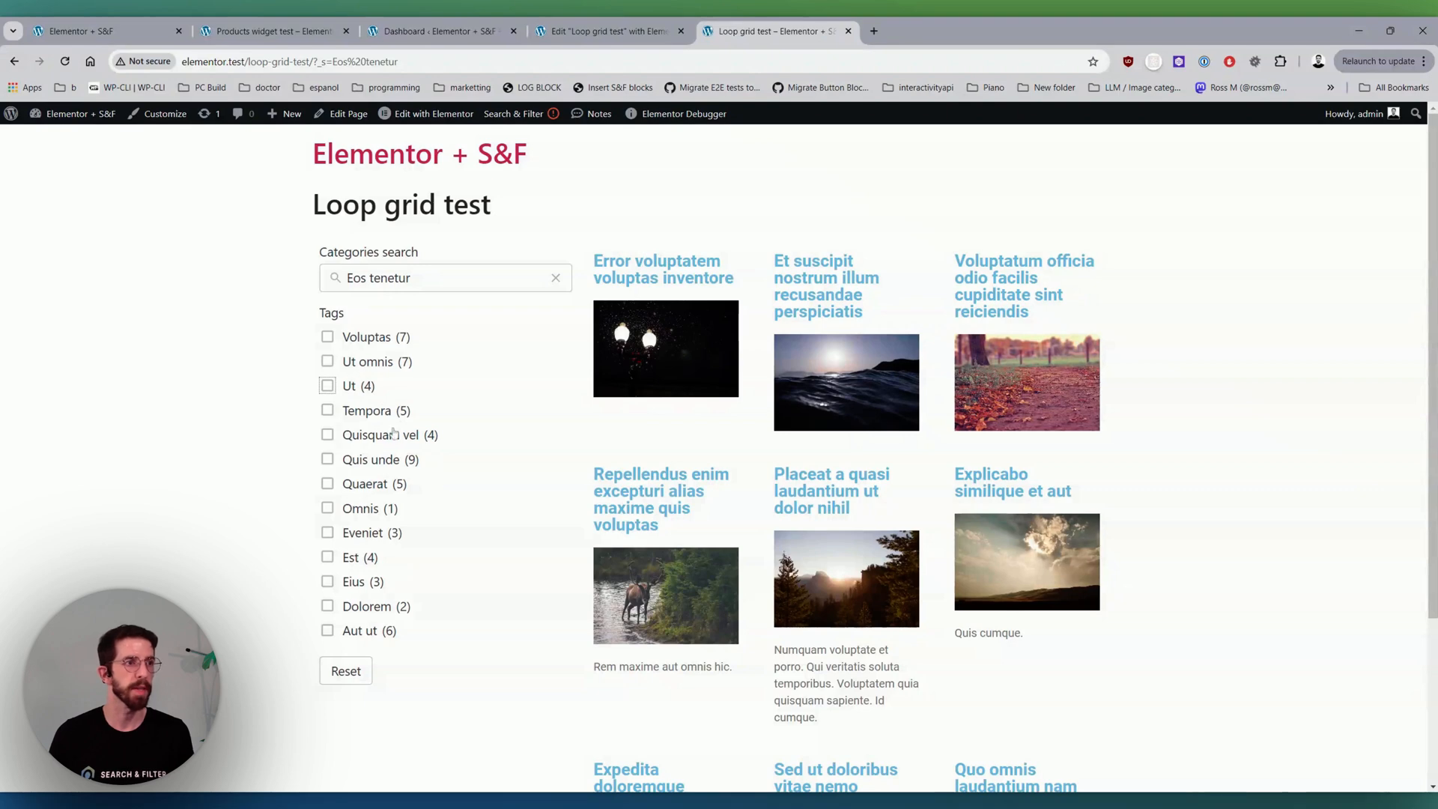
click(609, 30)
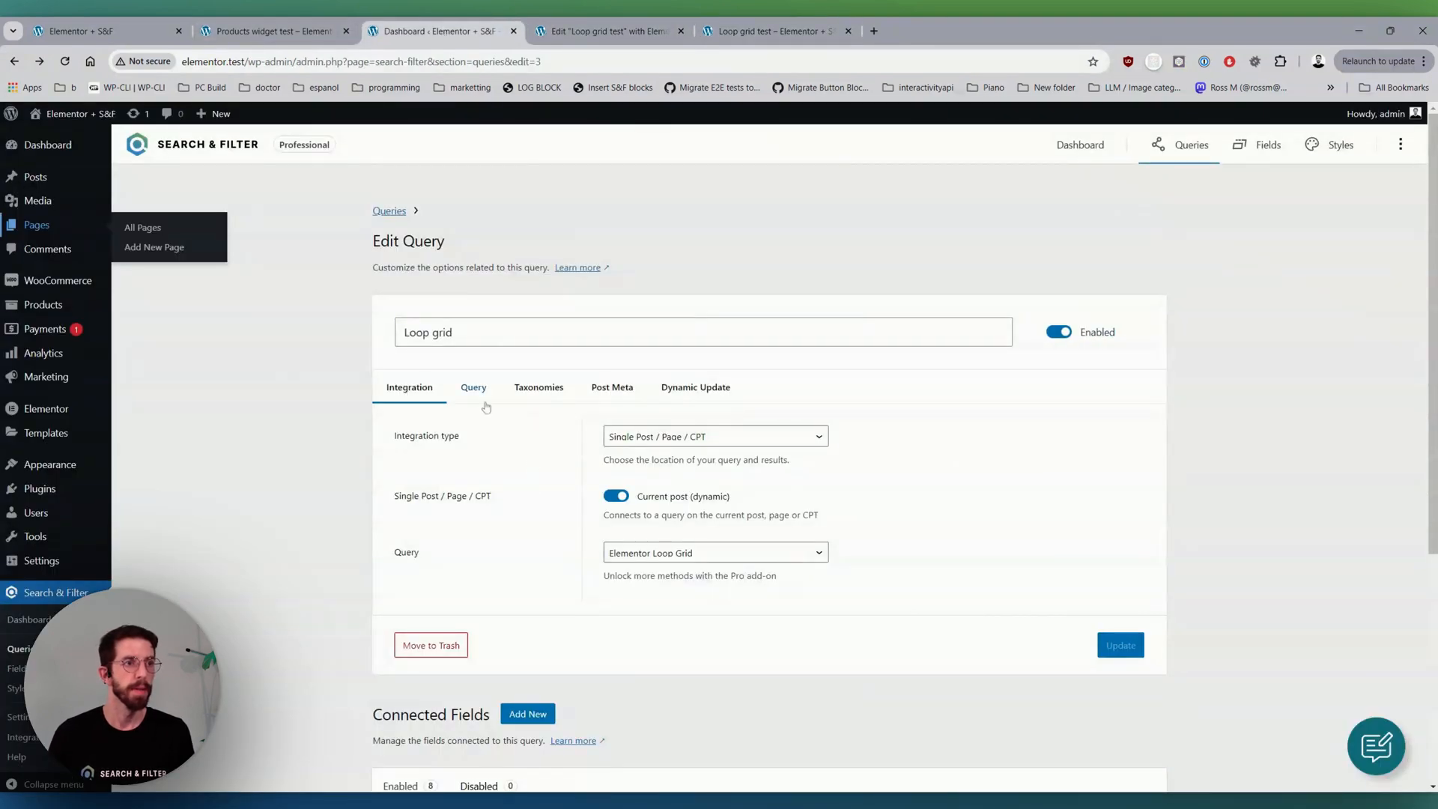
- Switch Use indexer to Yes on the Loop grid query's Query tab, then return to the live page
click(472, 387)
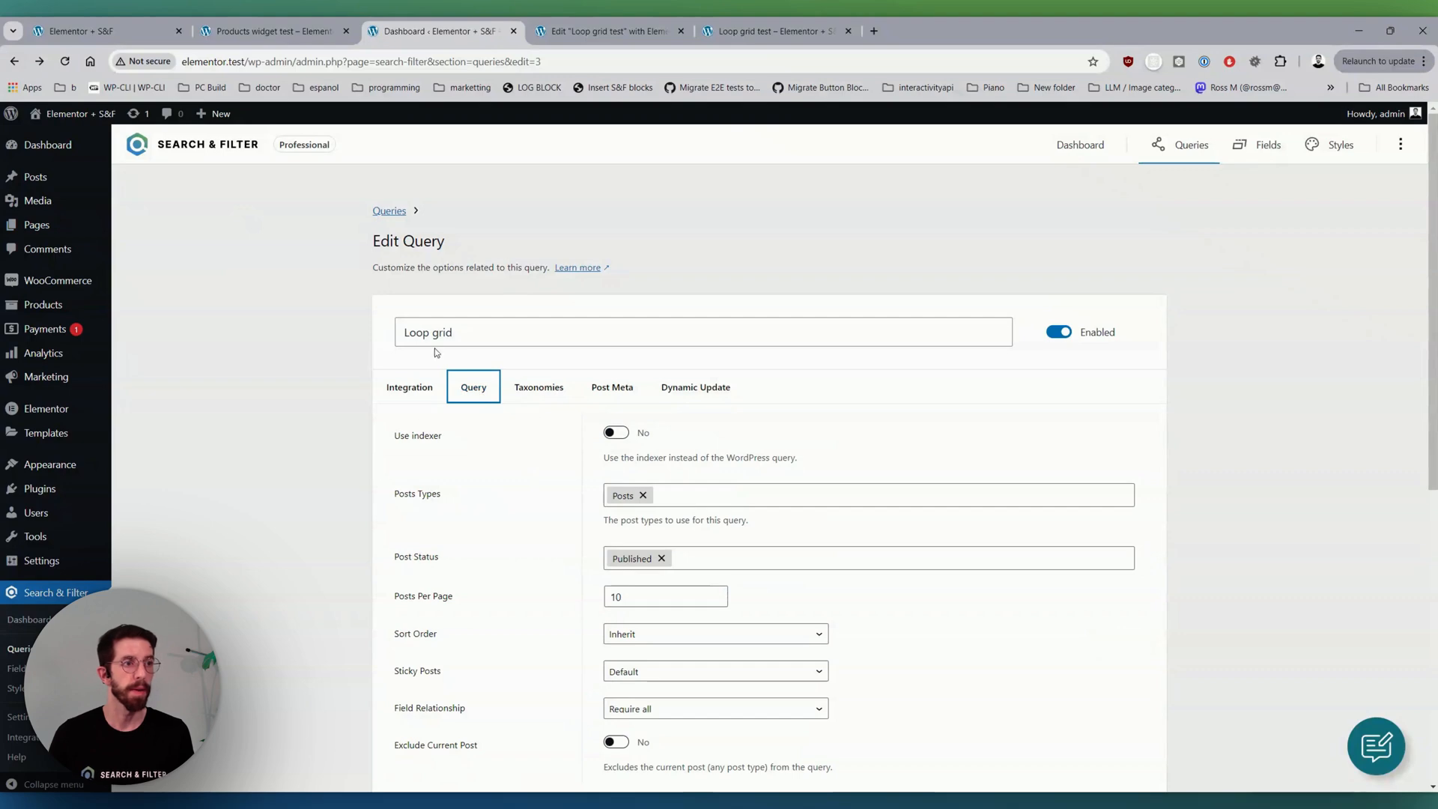
click(615, 432)
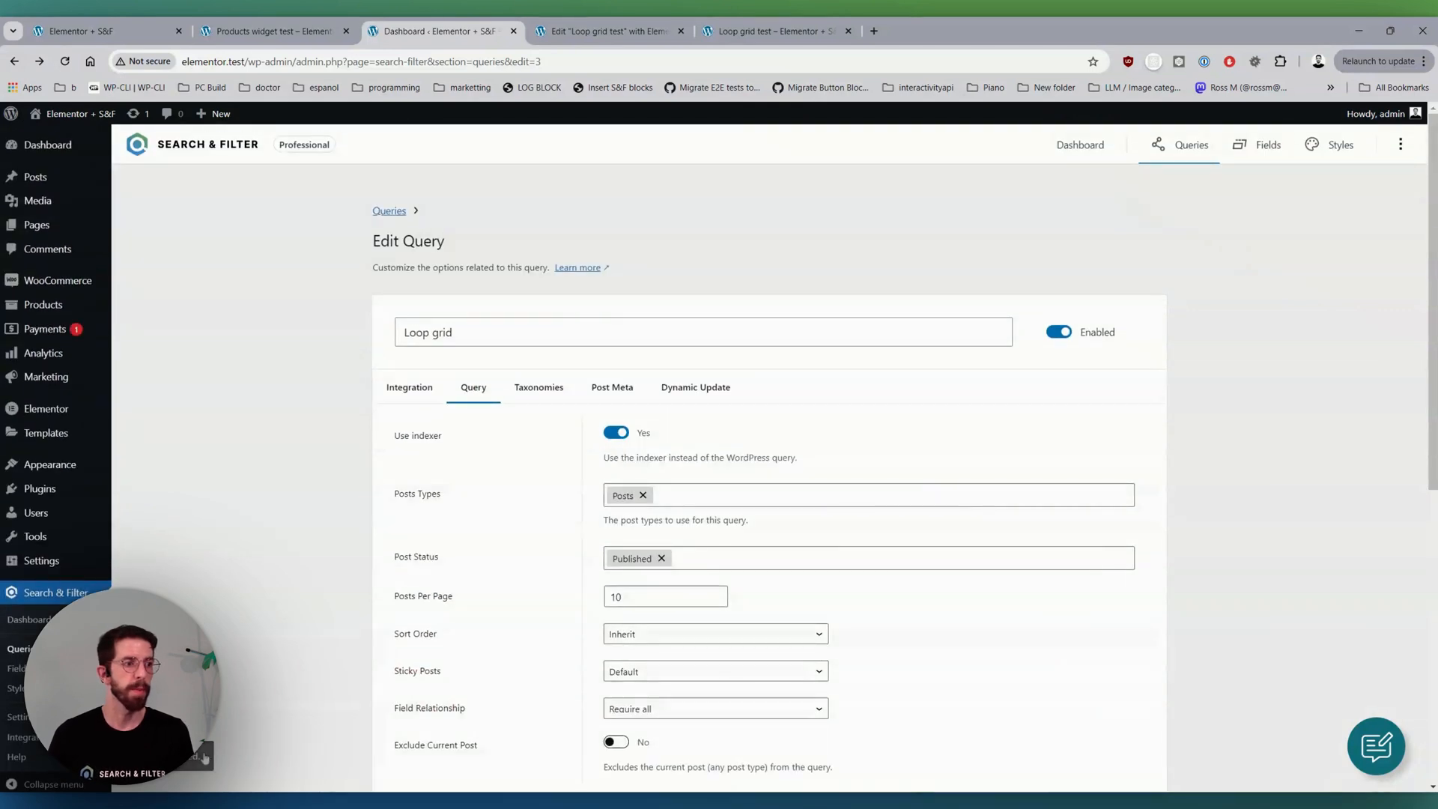
click(775, 30)
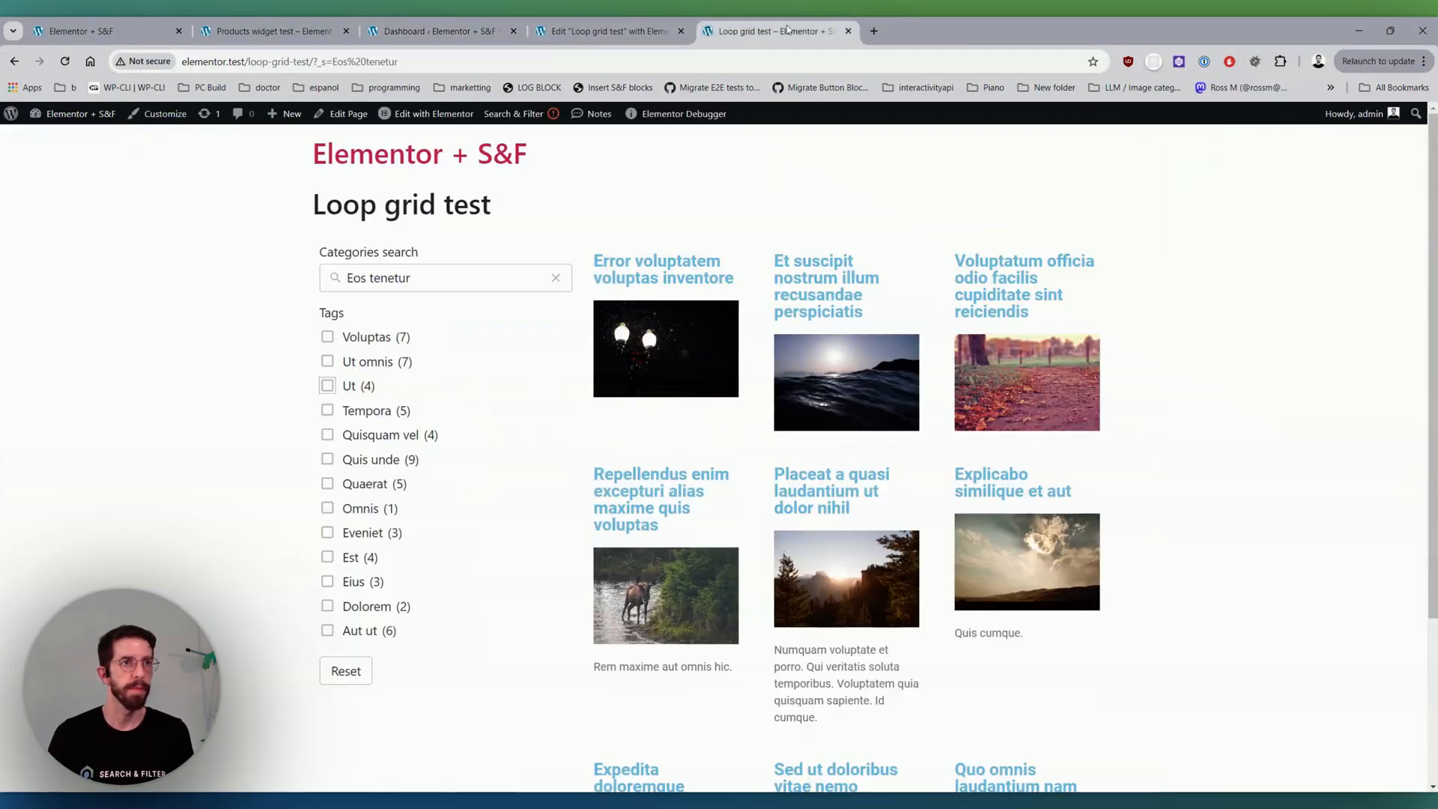
- Reload the live page and clear the categories search text
click(65, 61)
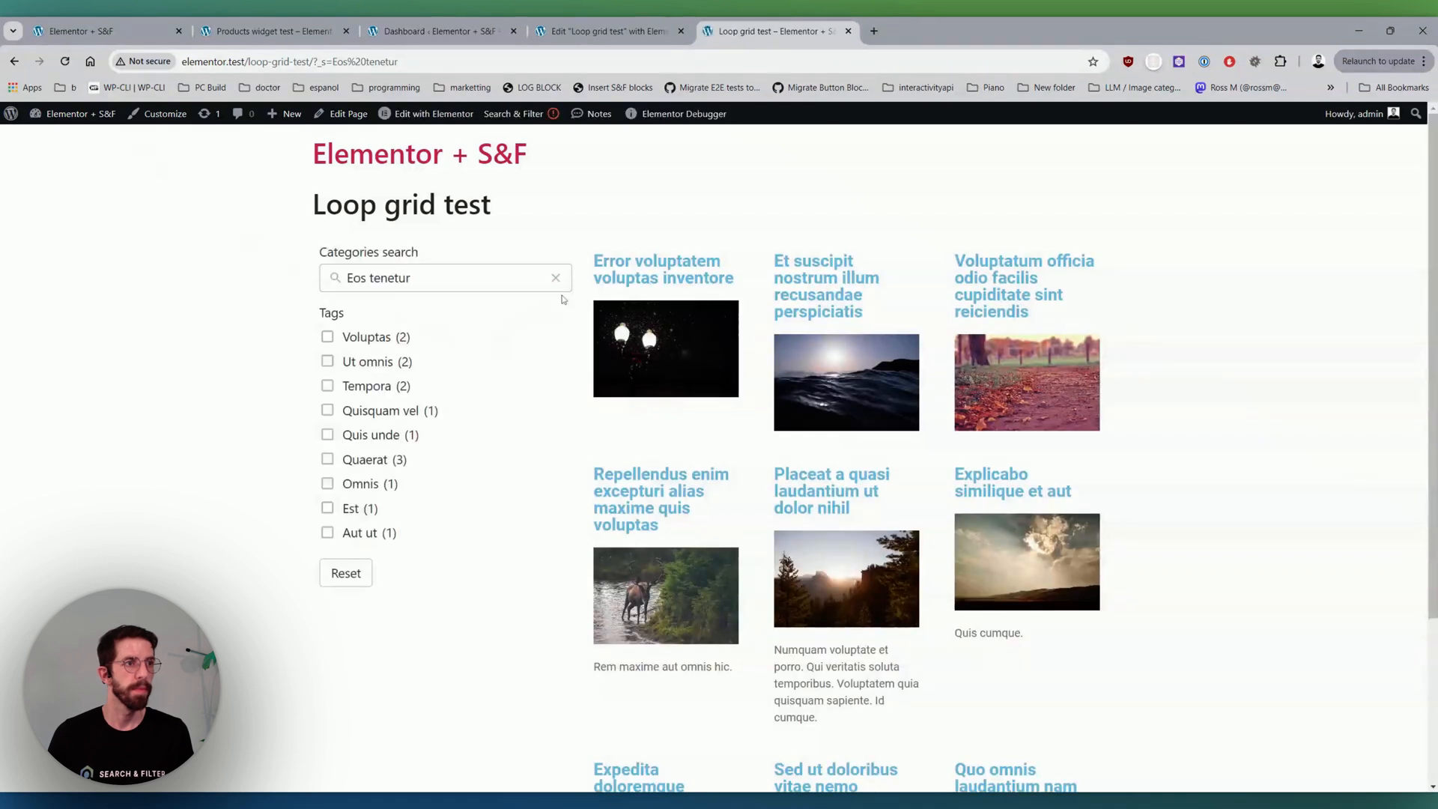
click(440, 279)
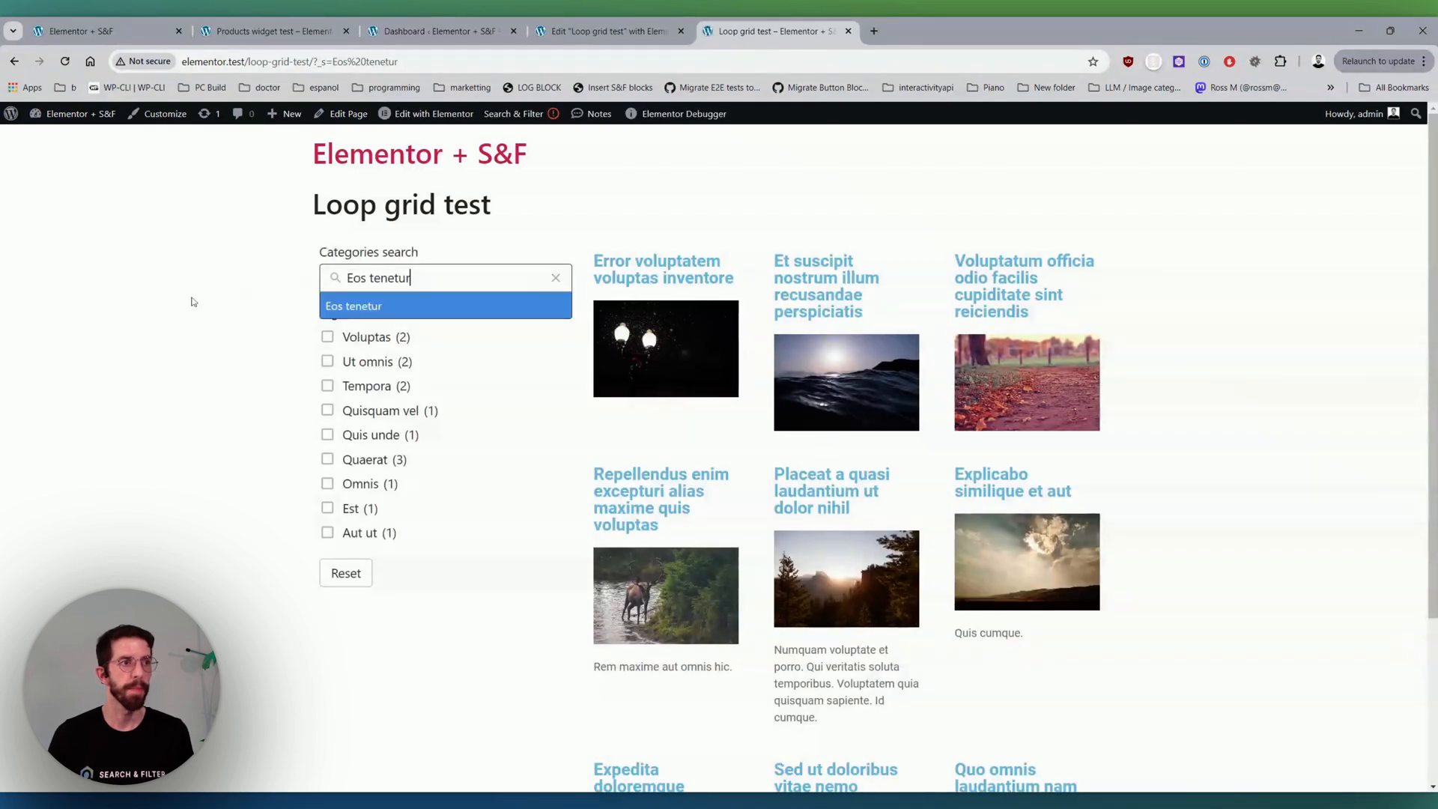
click(556, 277)
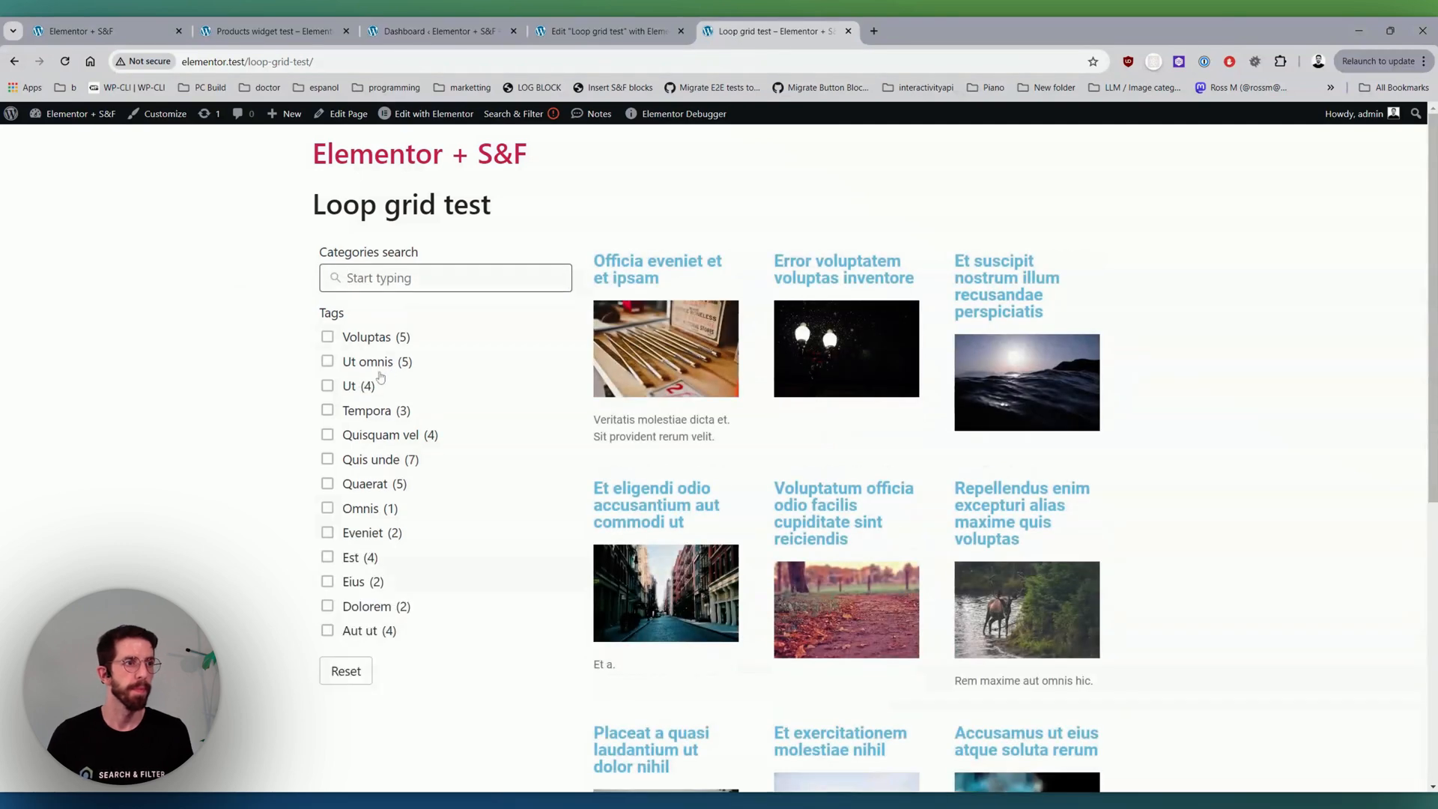
- Filter by Ut and Quis unde tags, then reset all filters
click(329, 361)
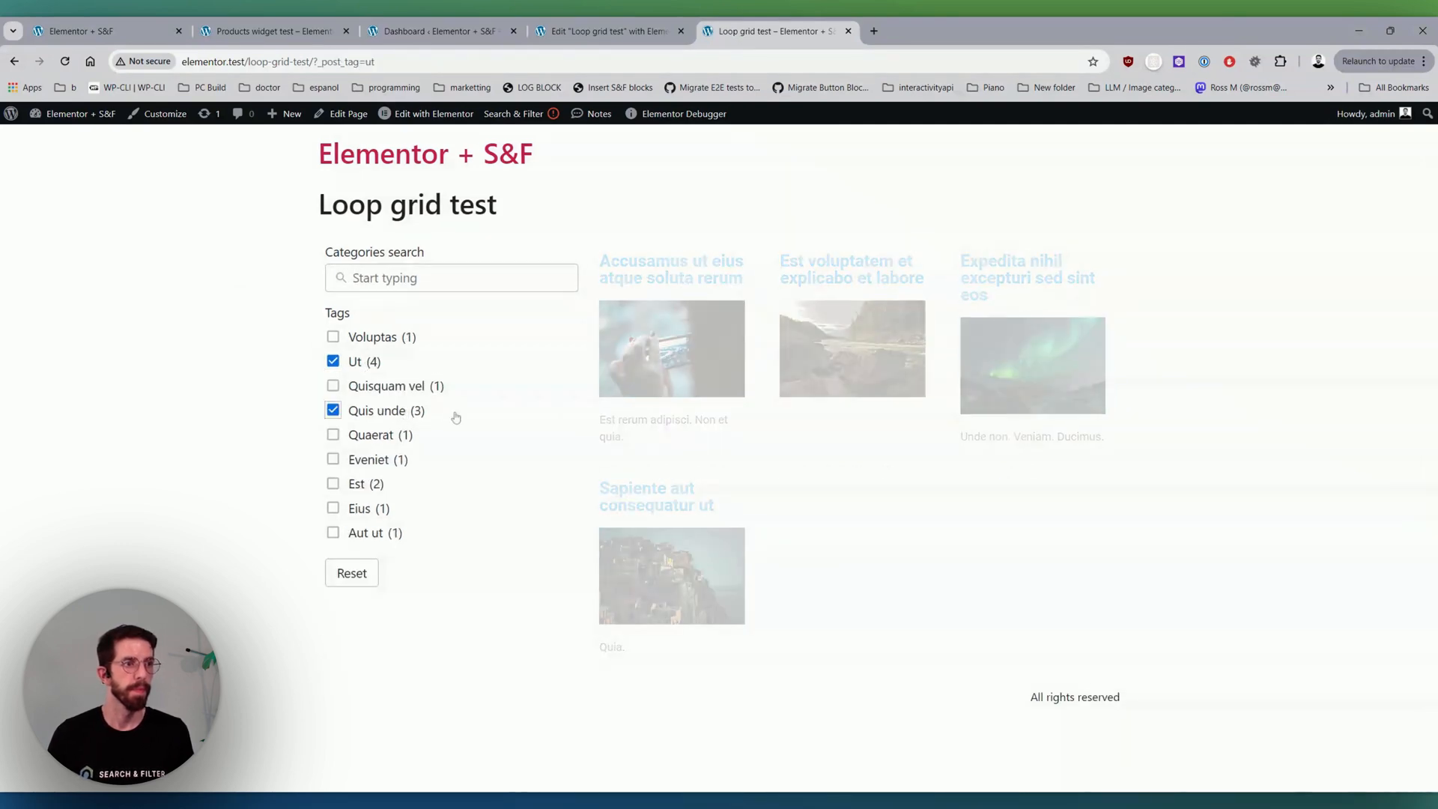
click(333, 411)
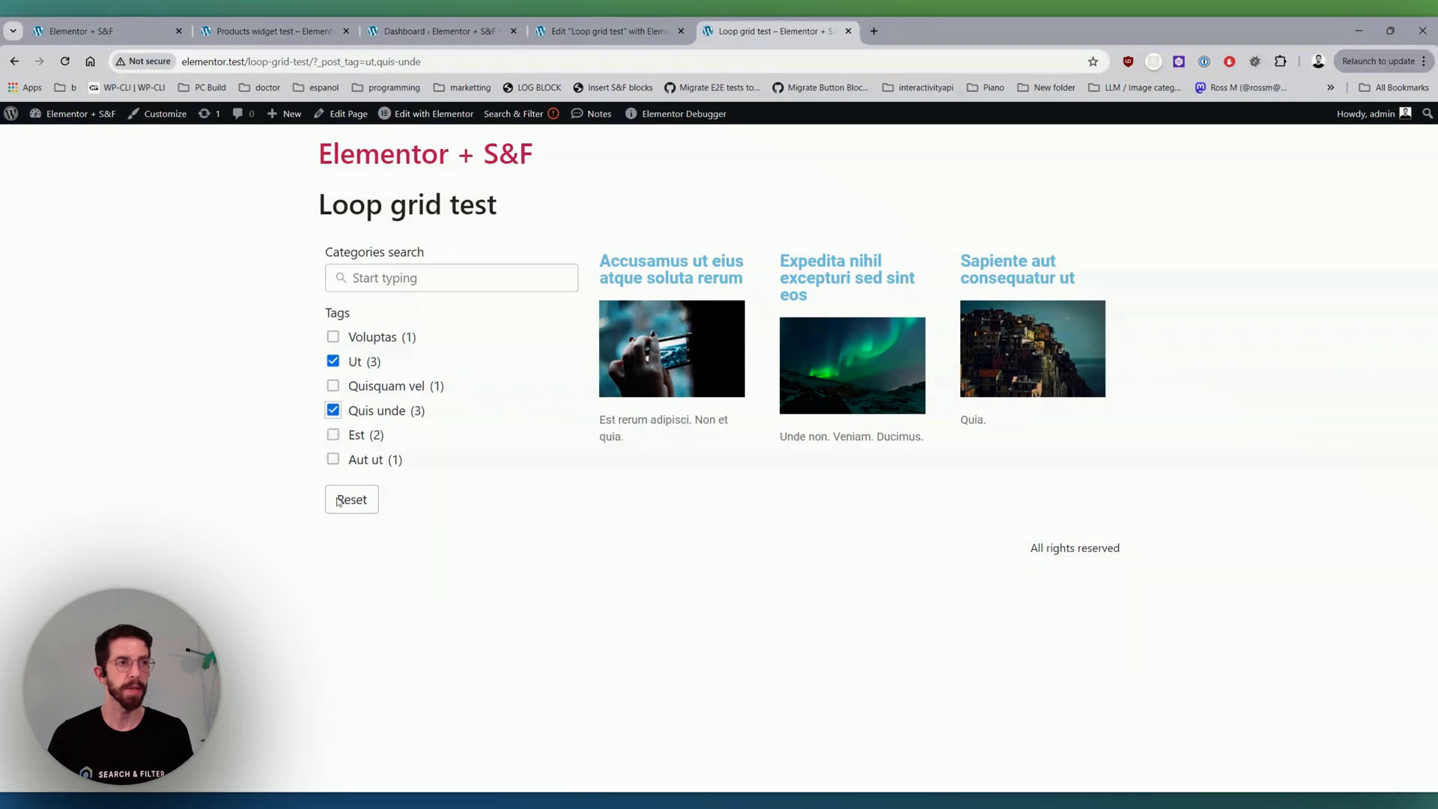
click(351, 499)
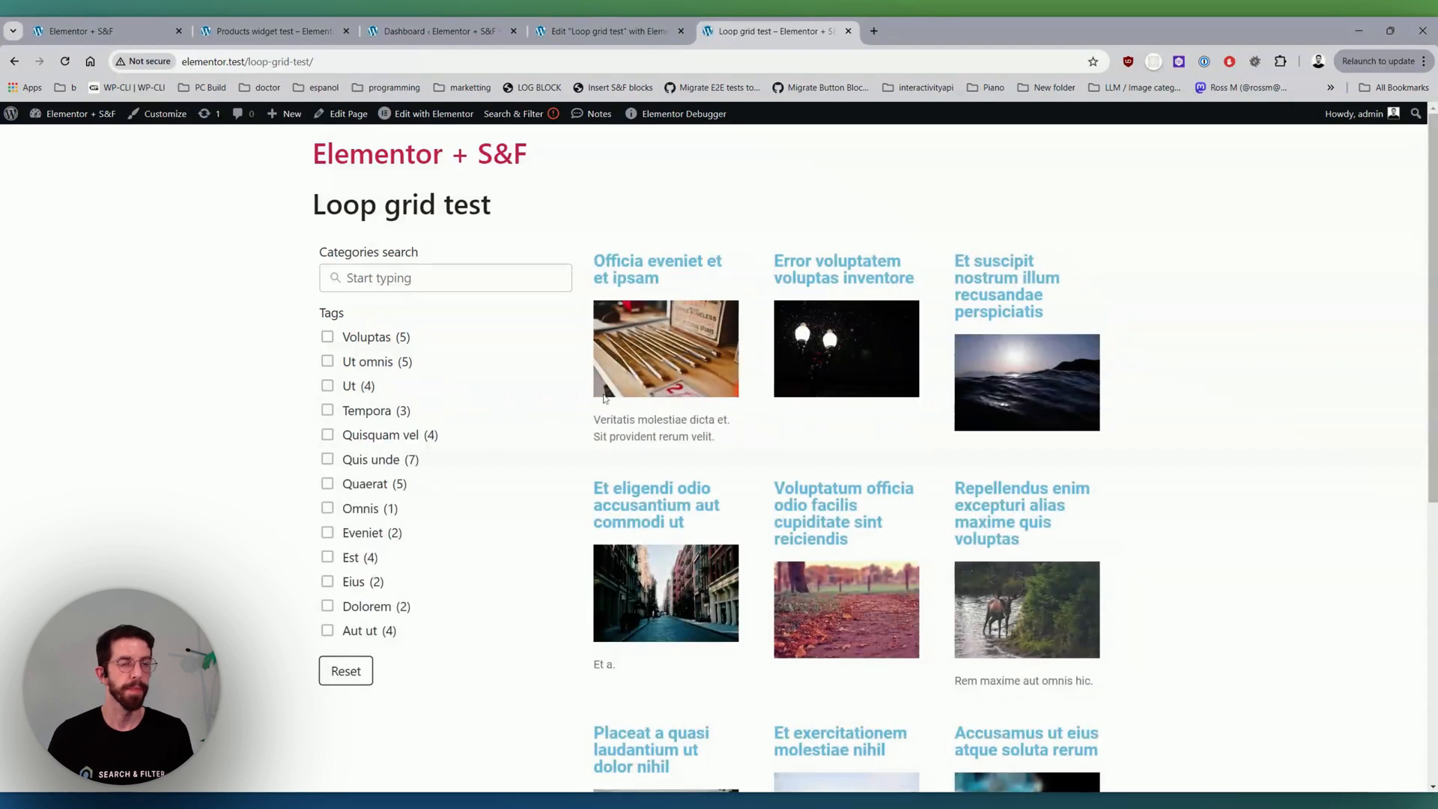